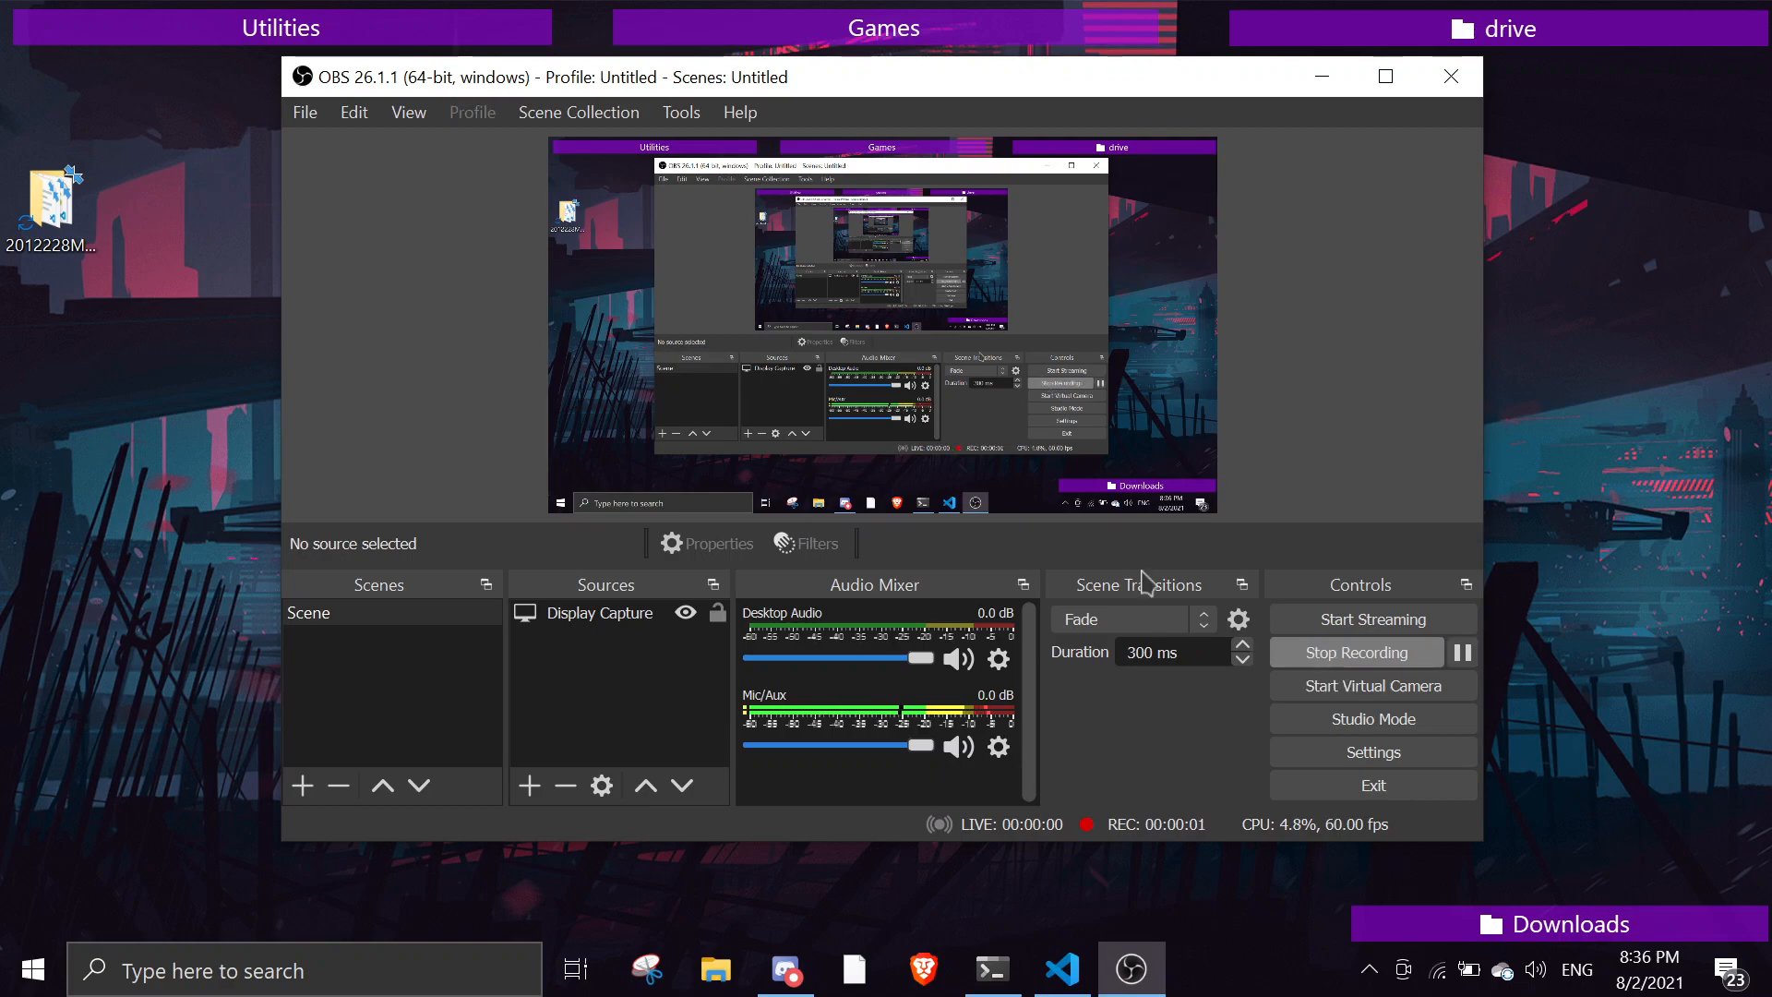
mouse_move(1105, 536)
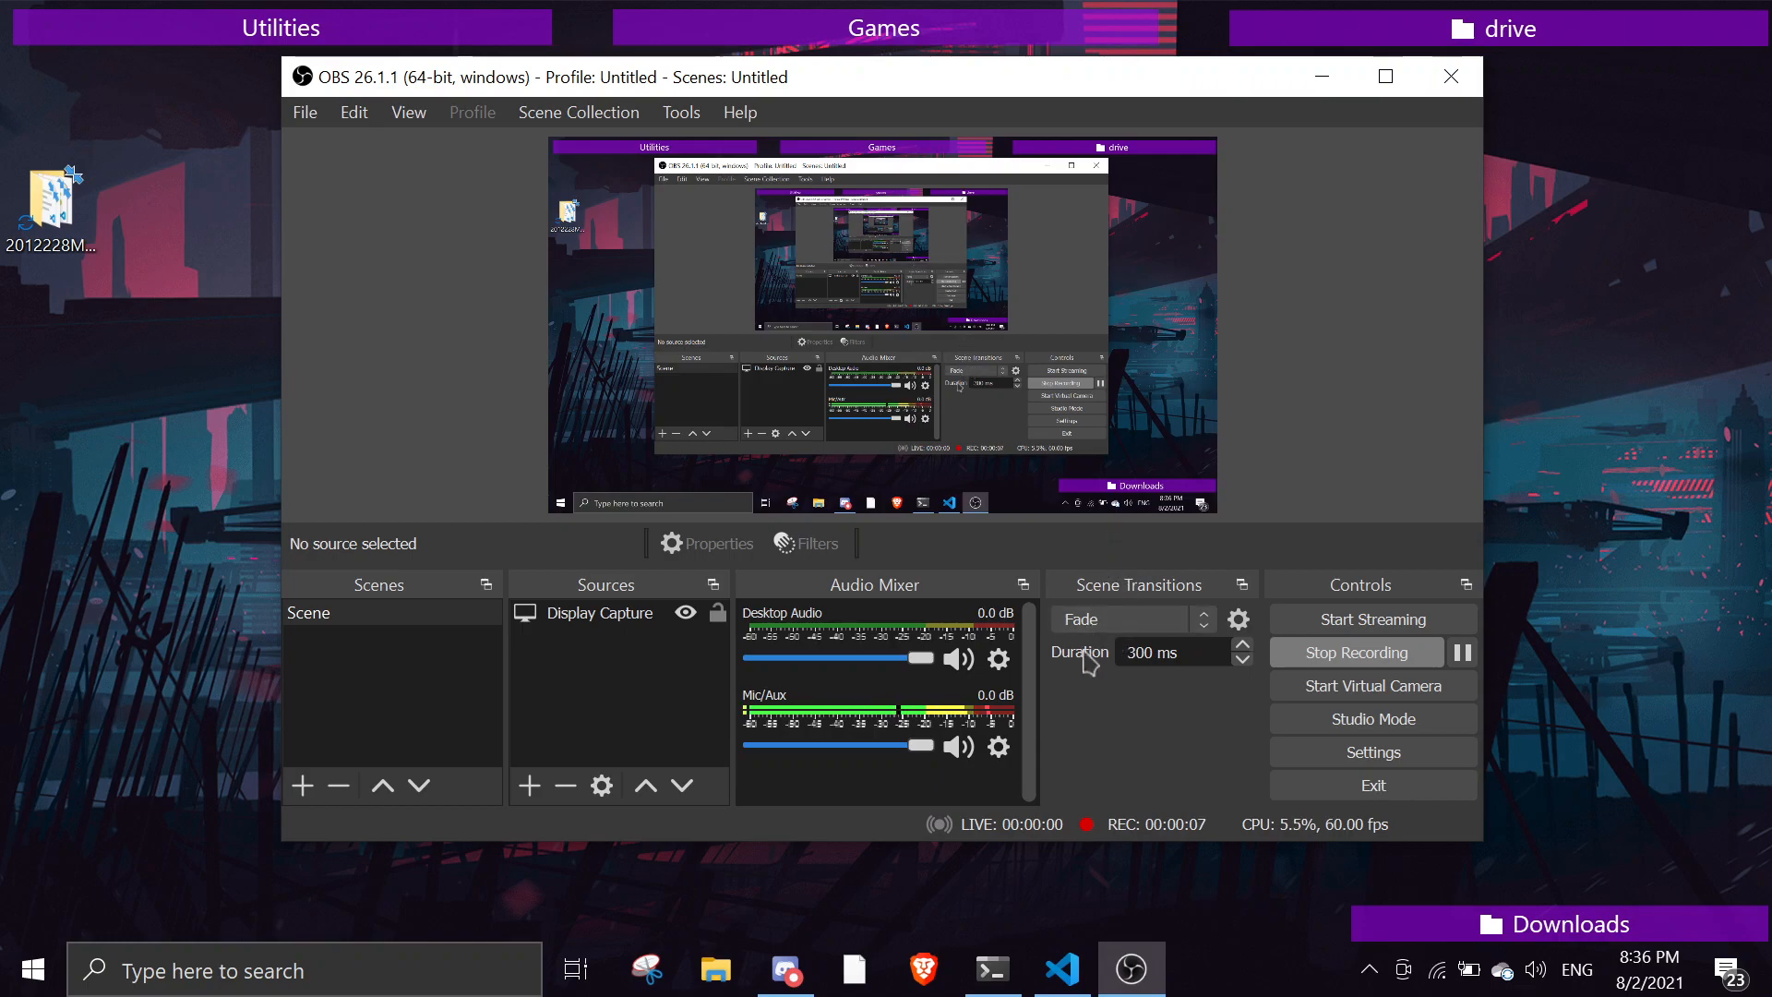
mouse_move(1052, 564)
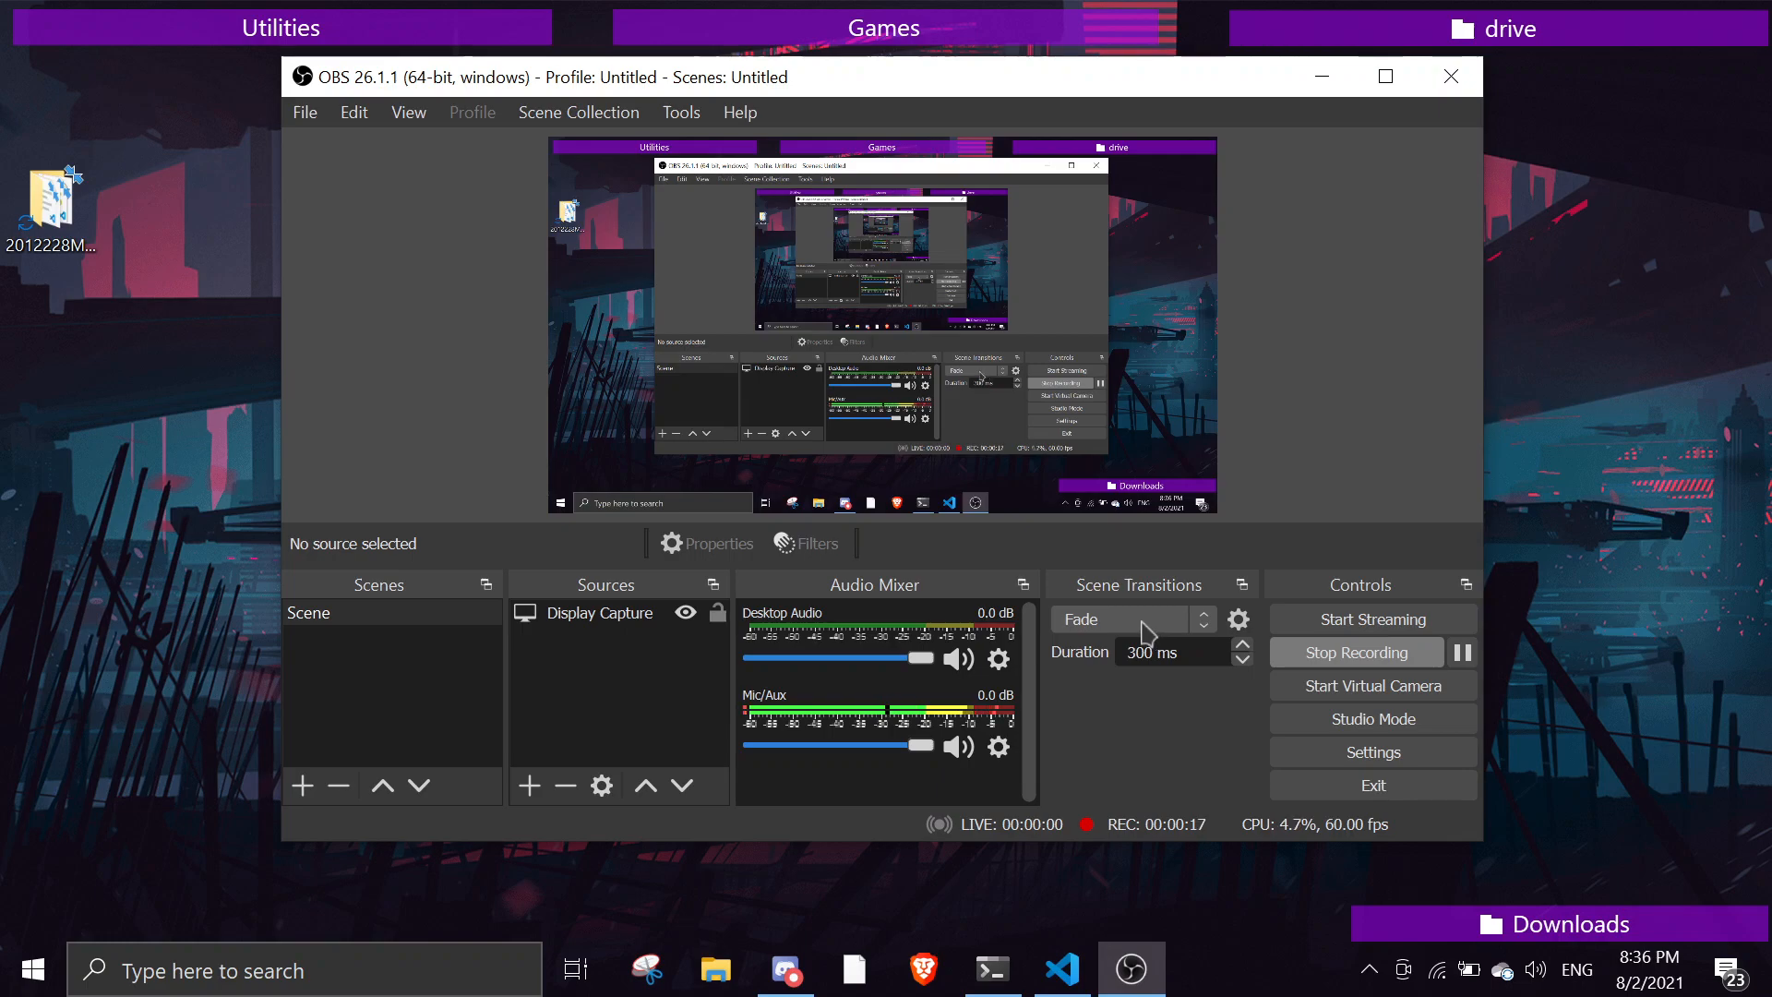
mouse_move(1057, 562)
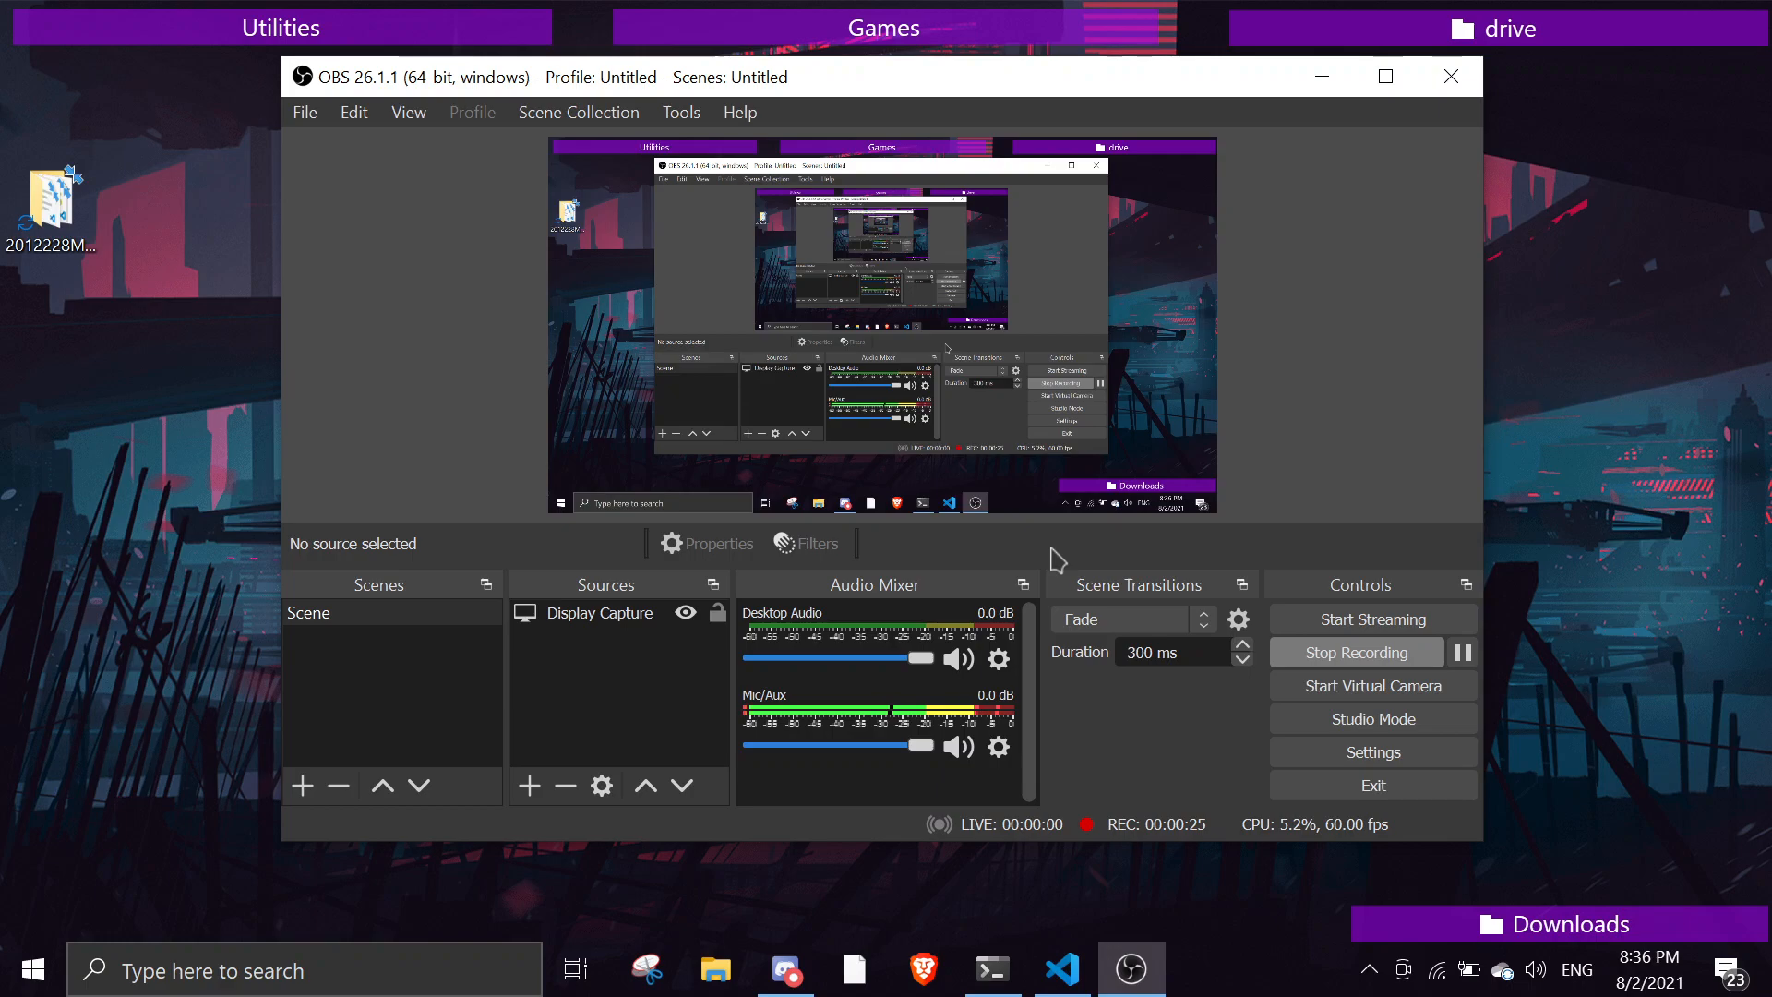
mouse_move(1017, 562)
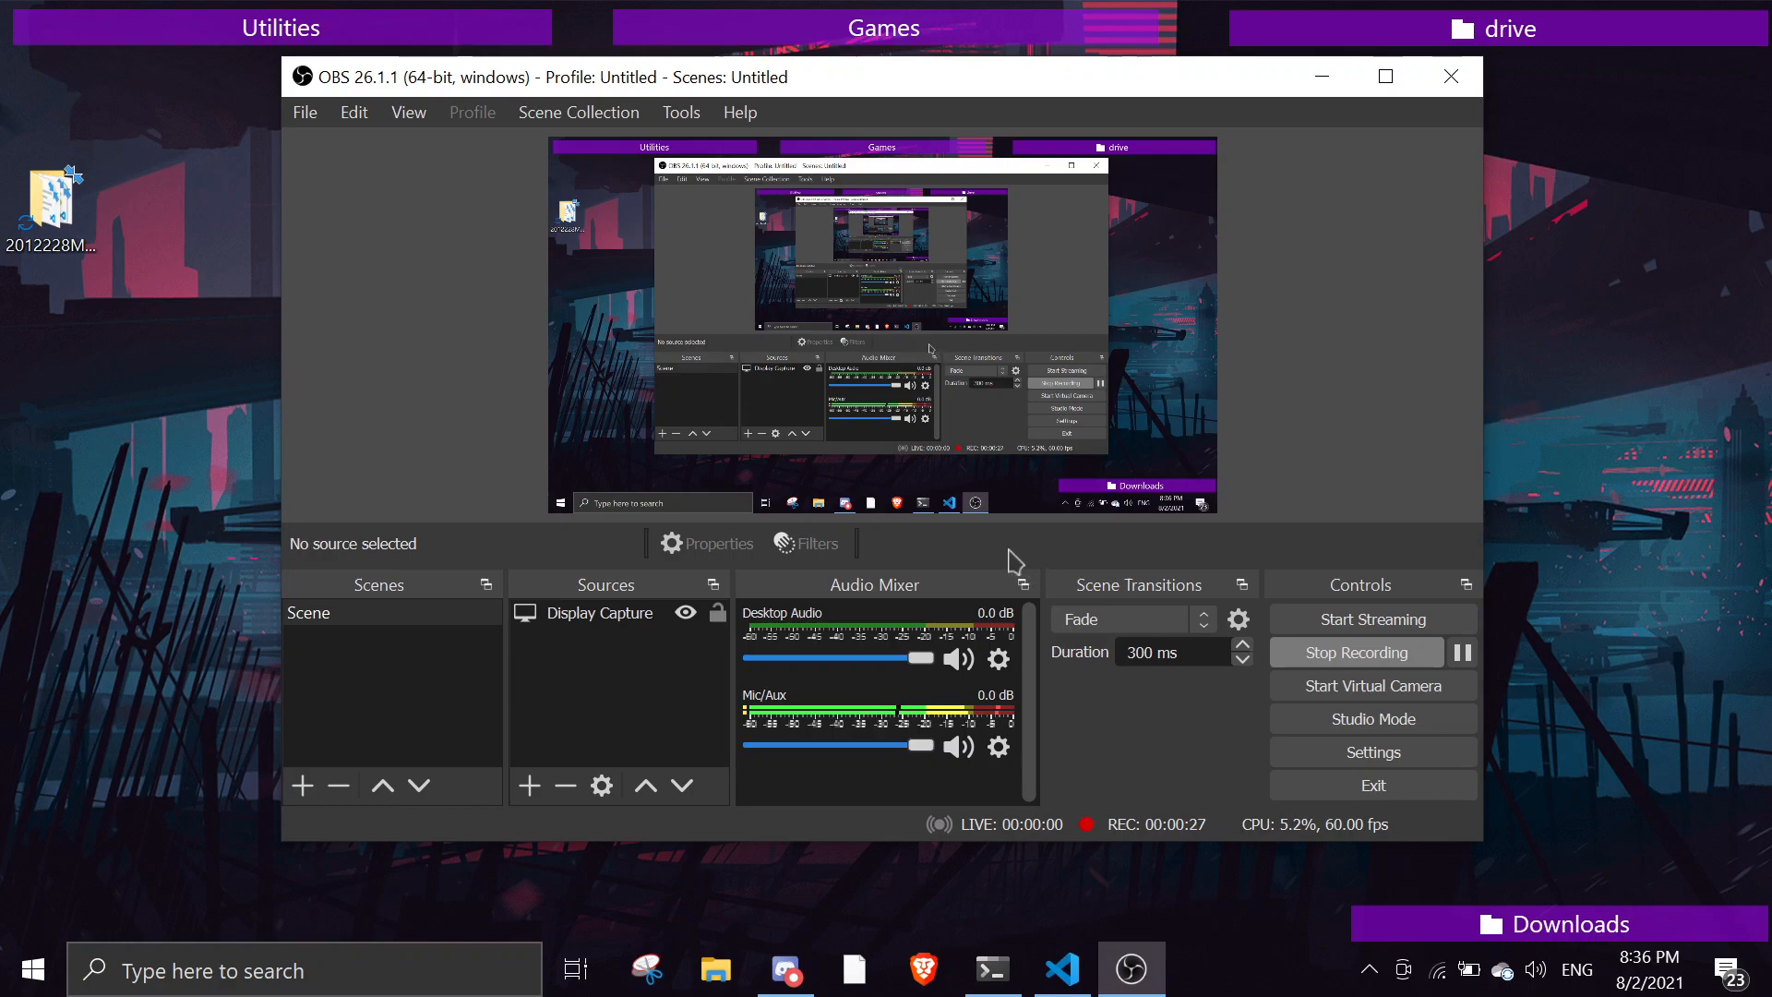
mouse_move(996, 542)
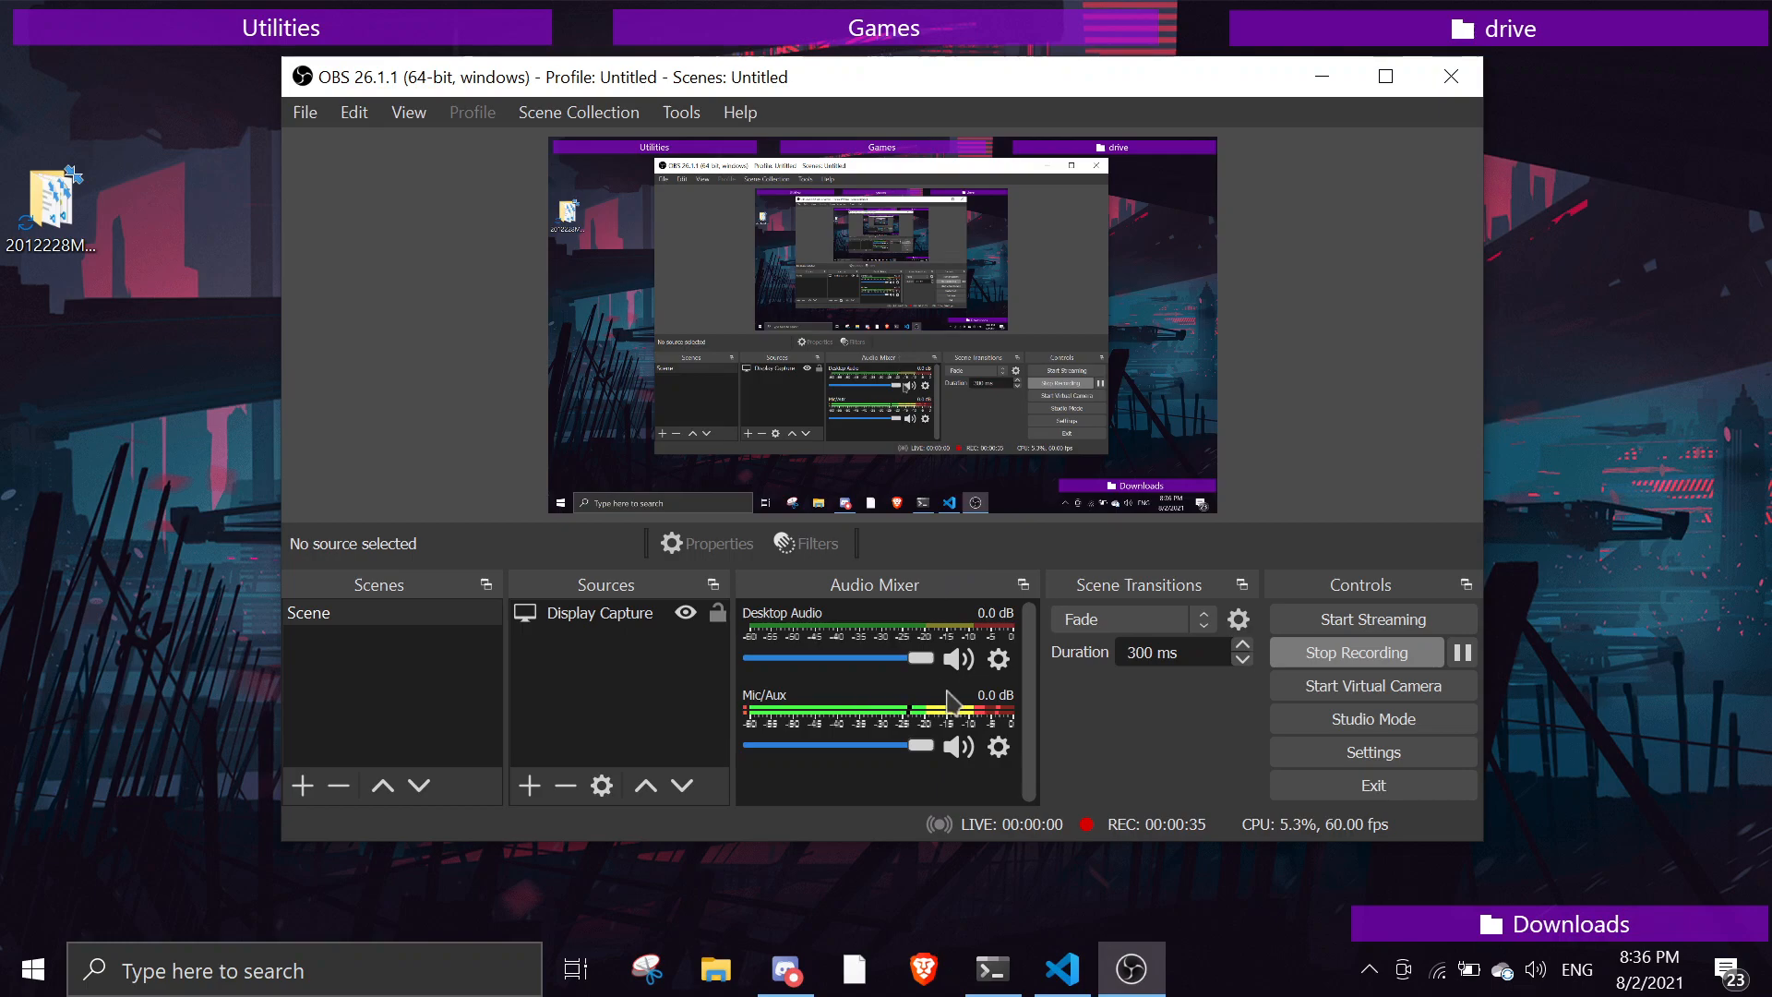
Switch from OBS to Visual Studio Code, showing the Economy Bot project's ready.js.
left_click(1060, 970)
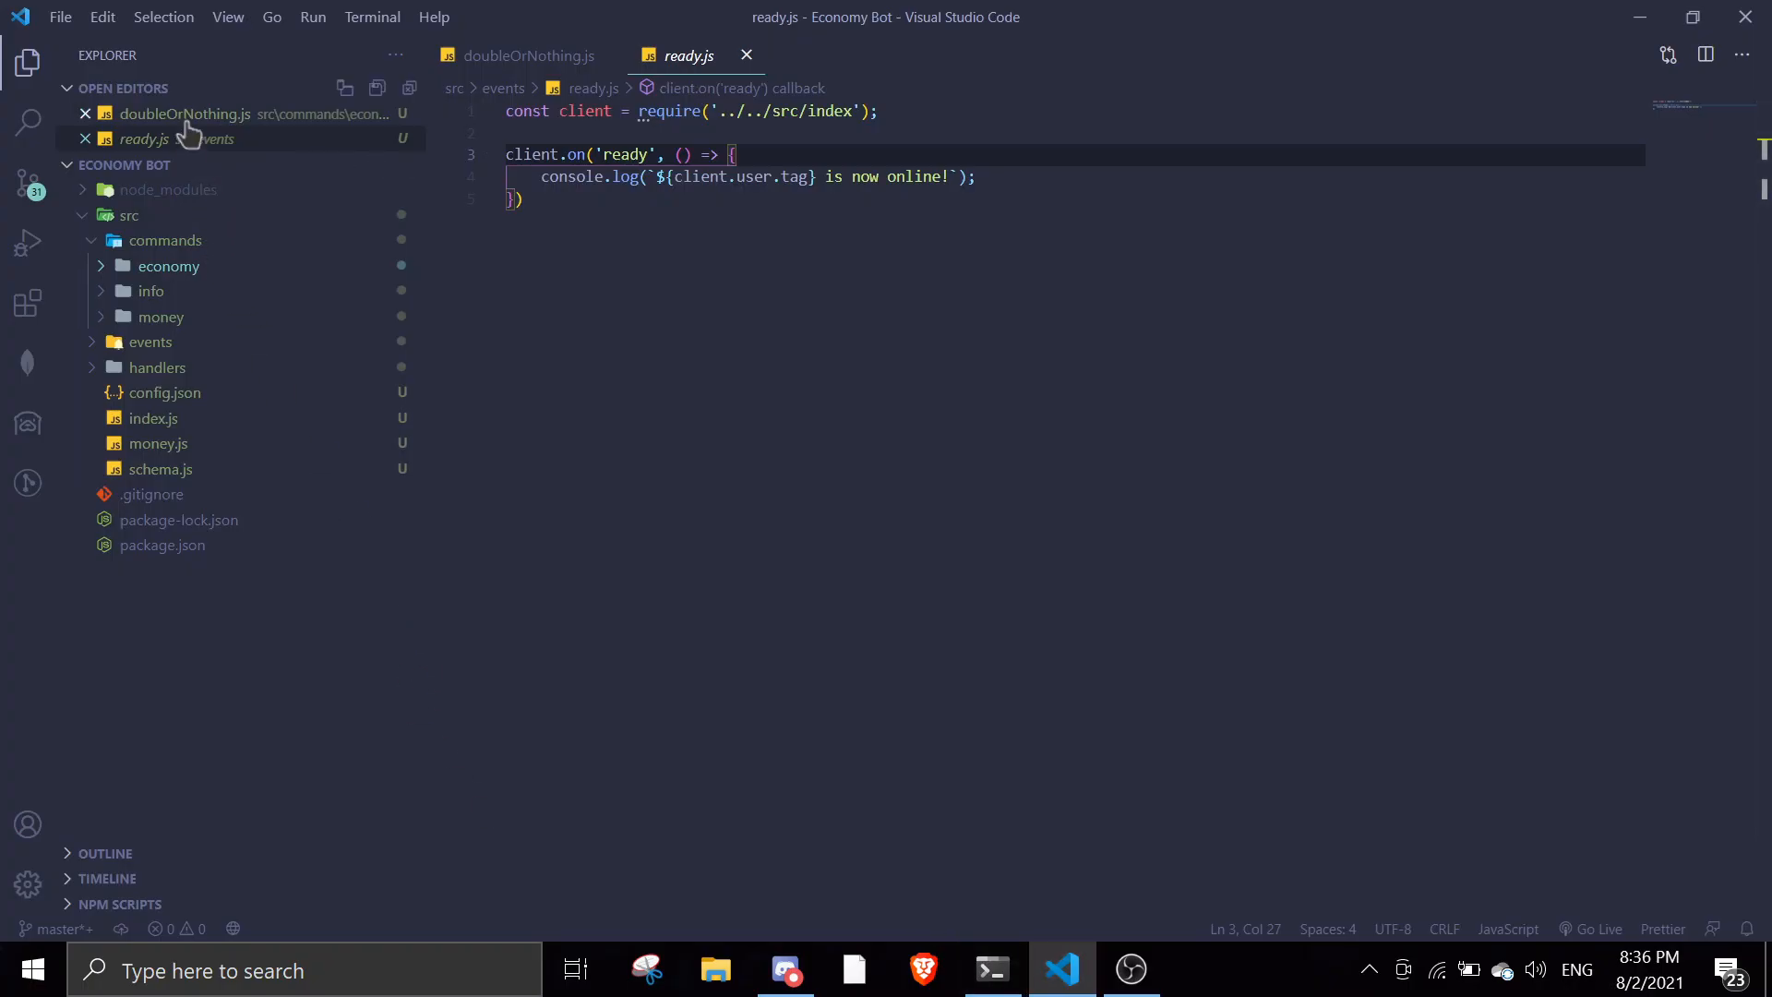
Close the open editors and create drop.js in src/commands/economy.
left_click(746, 56)
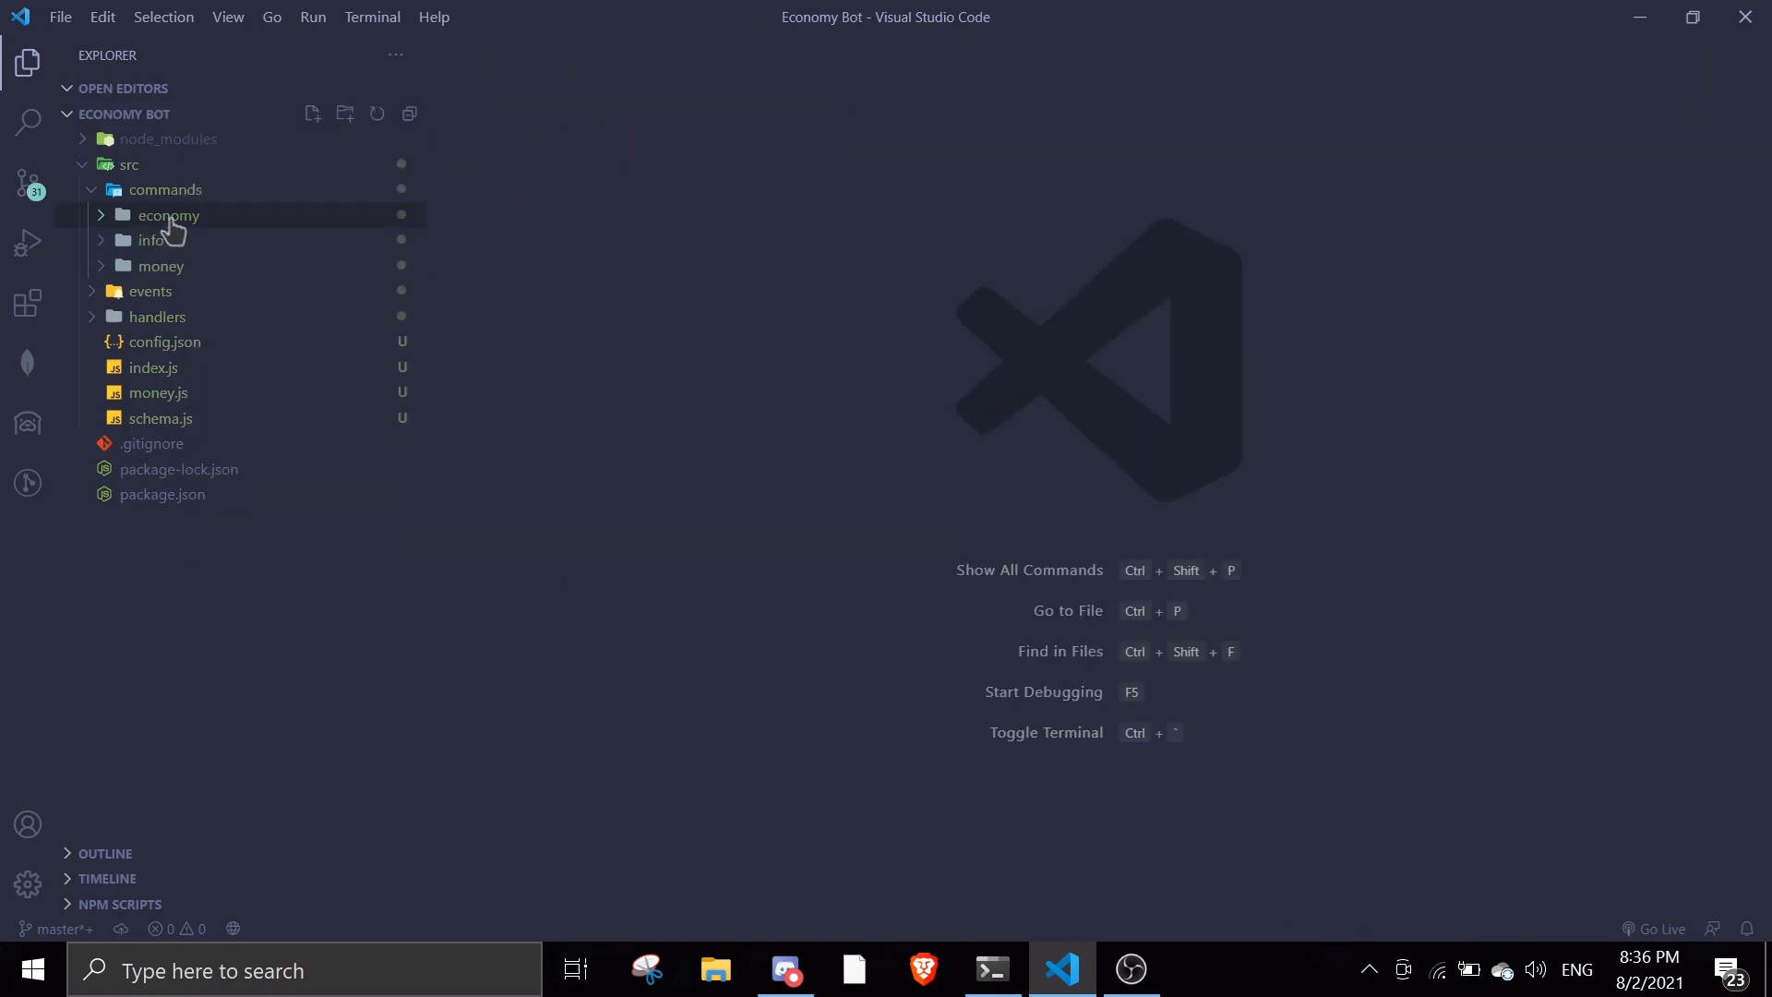
left_click(167, 215)
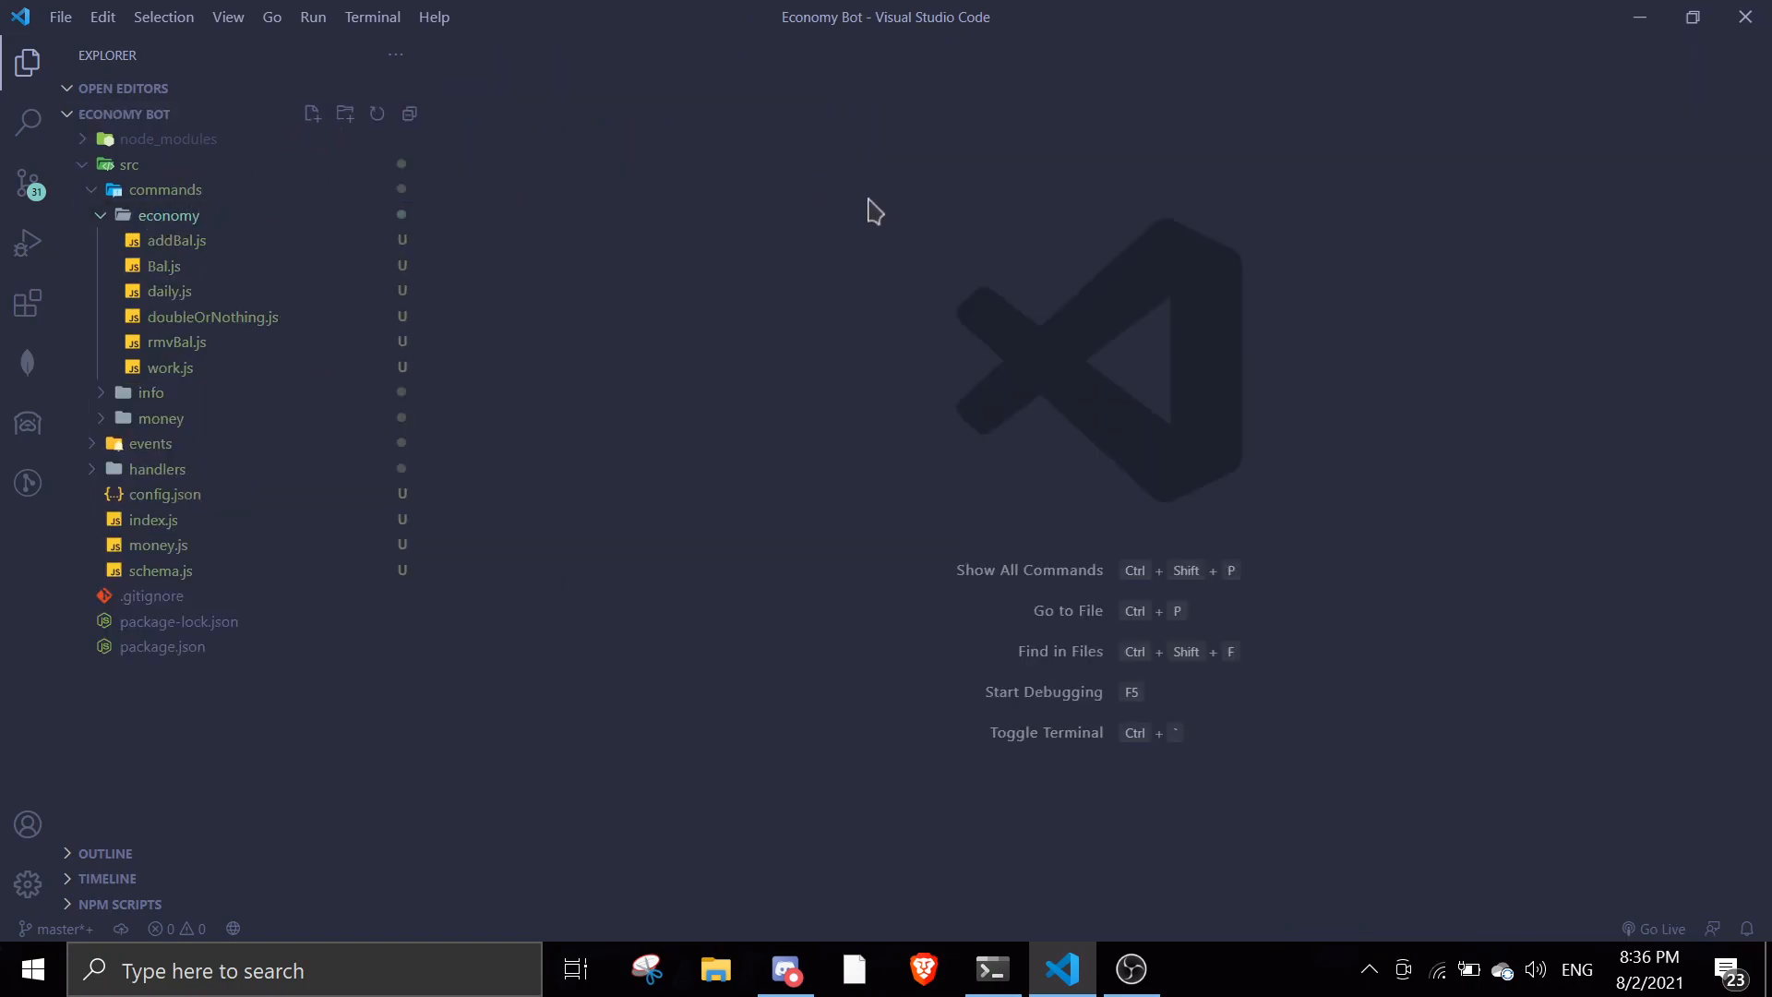
left_click(311, 112)
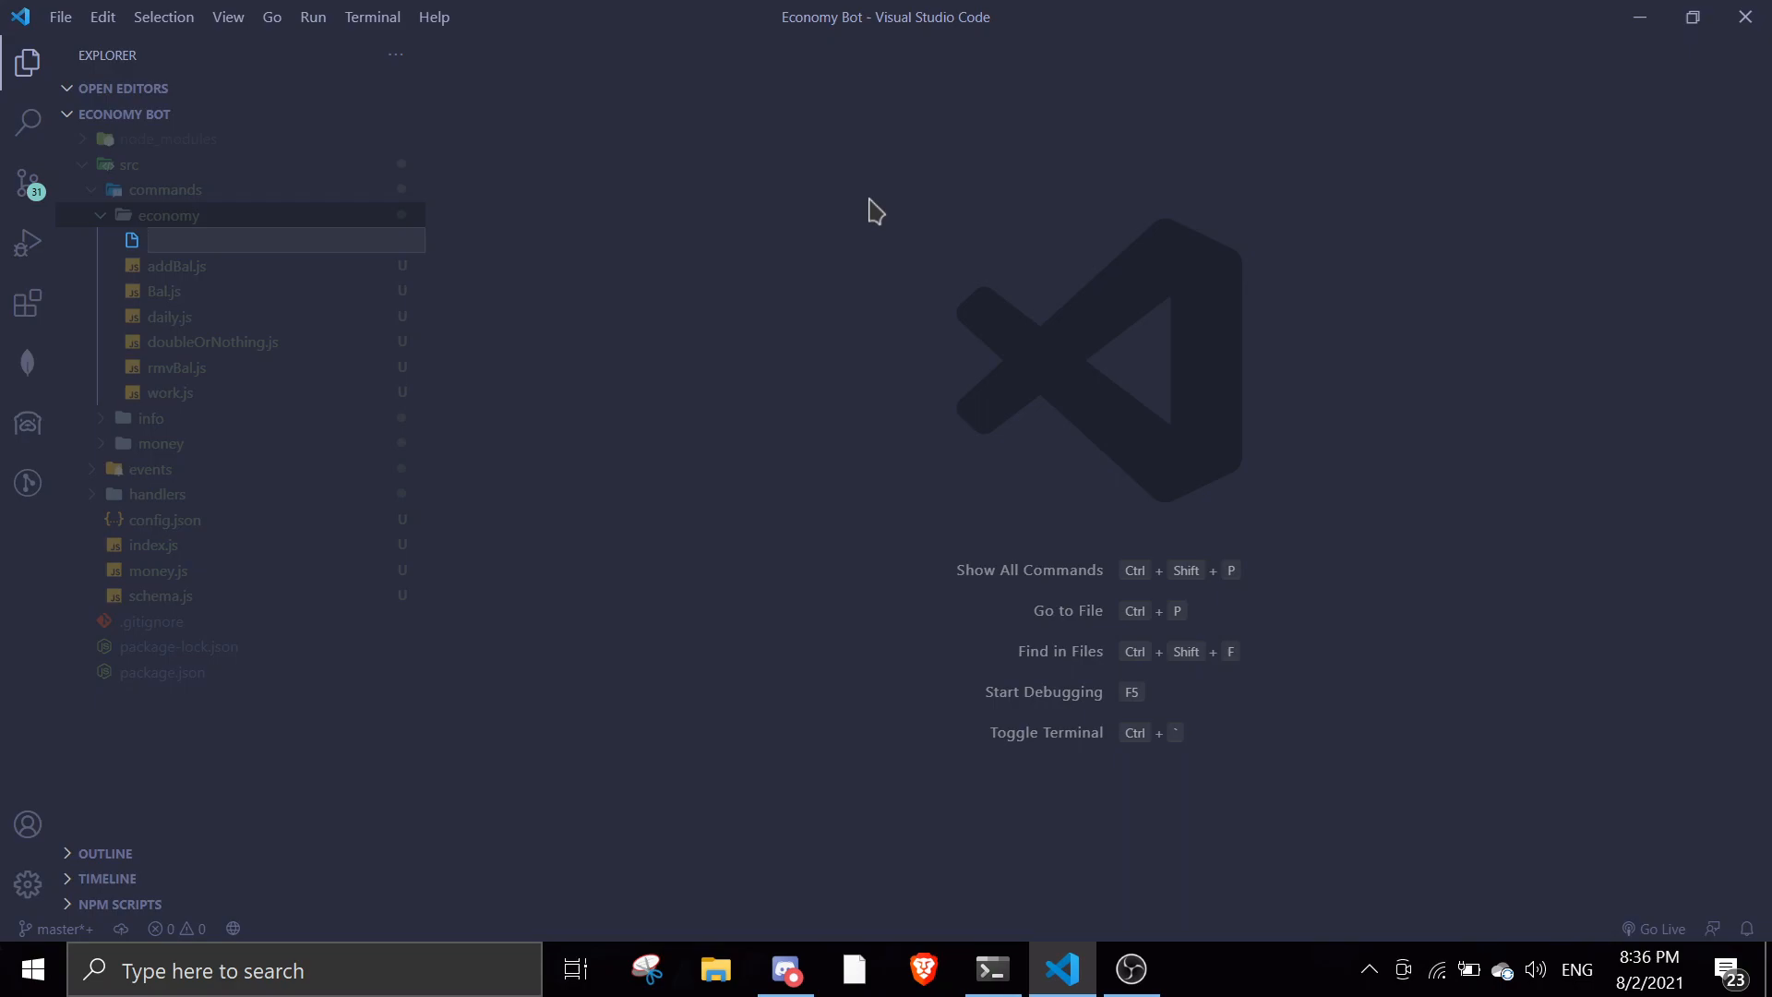
type("luck")
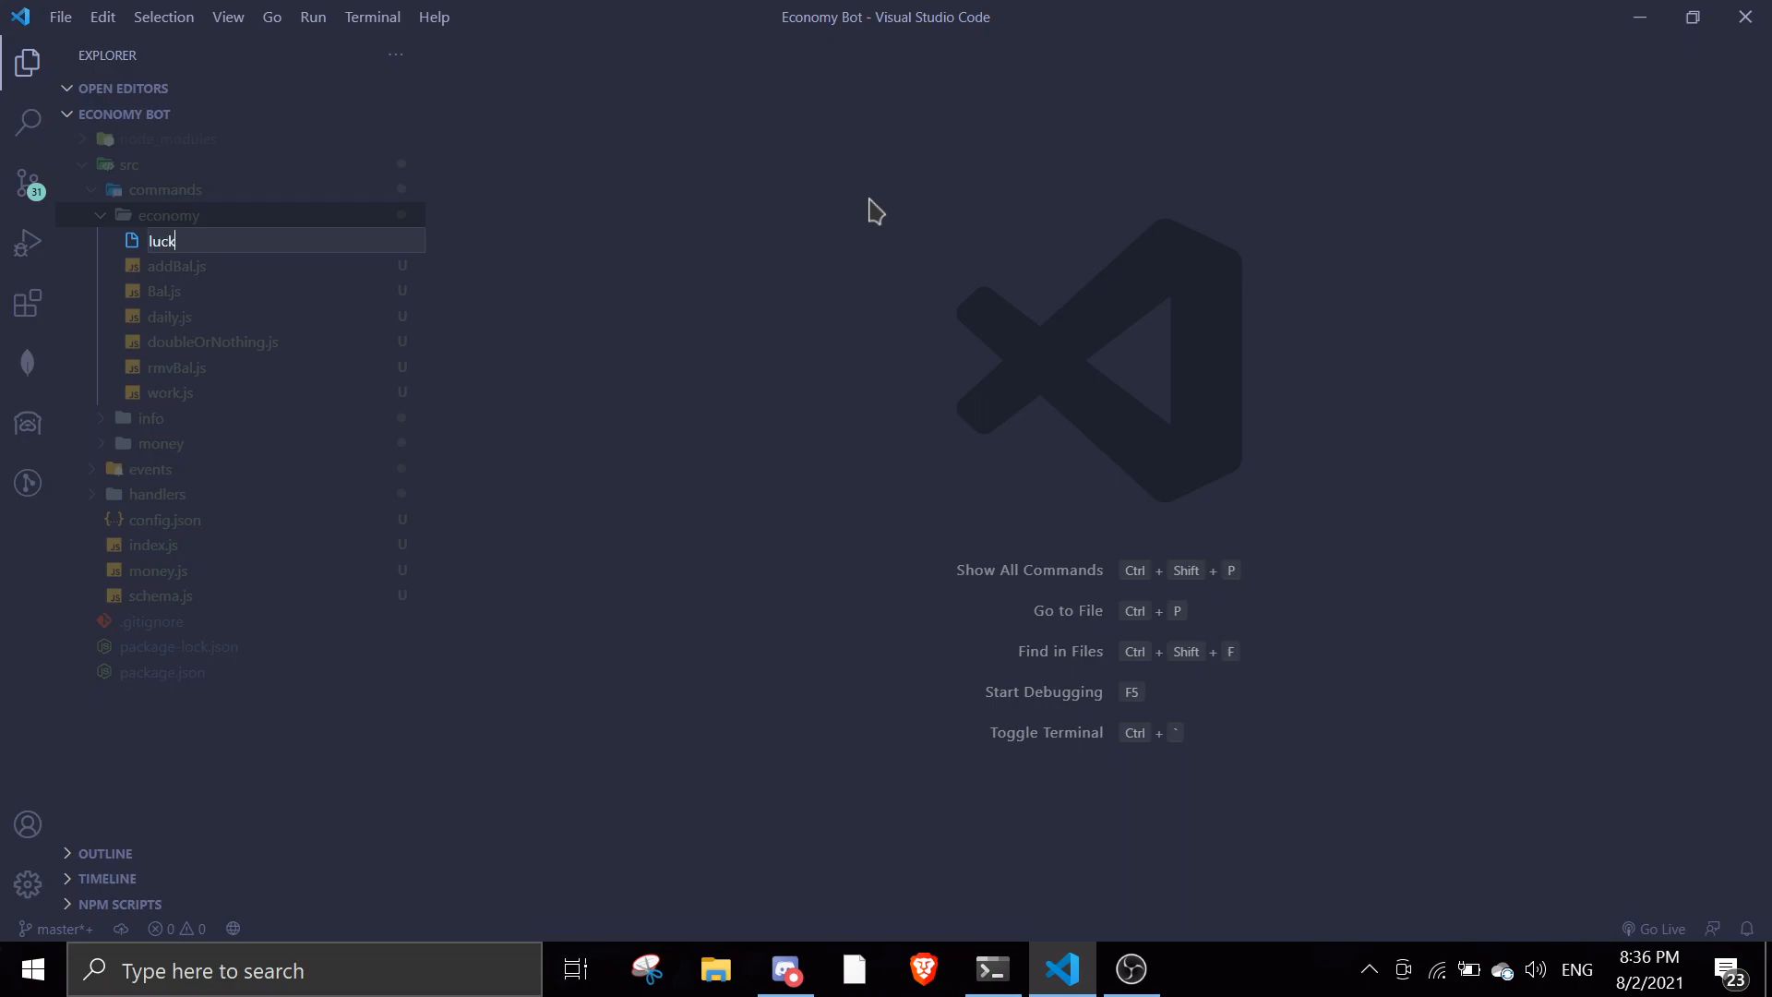
type("drop.js")
type("!d")
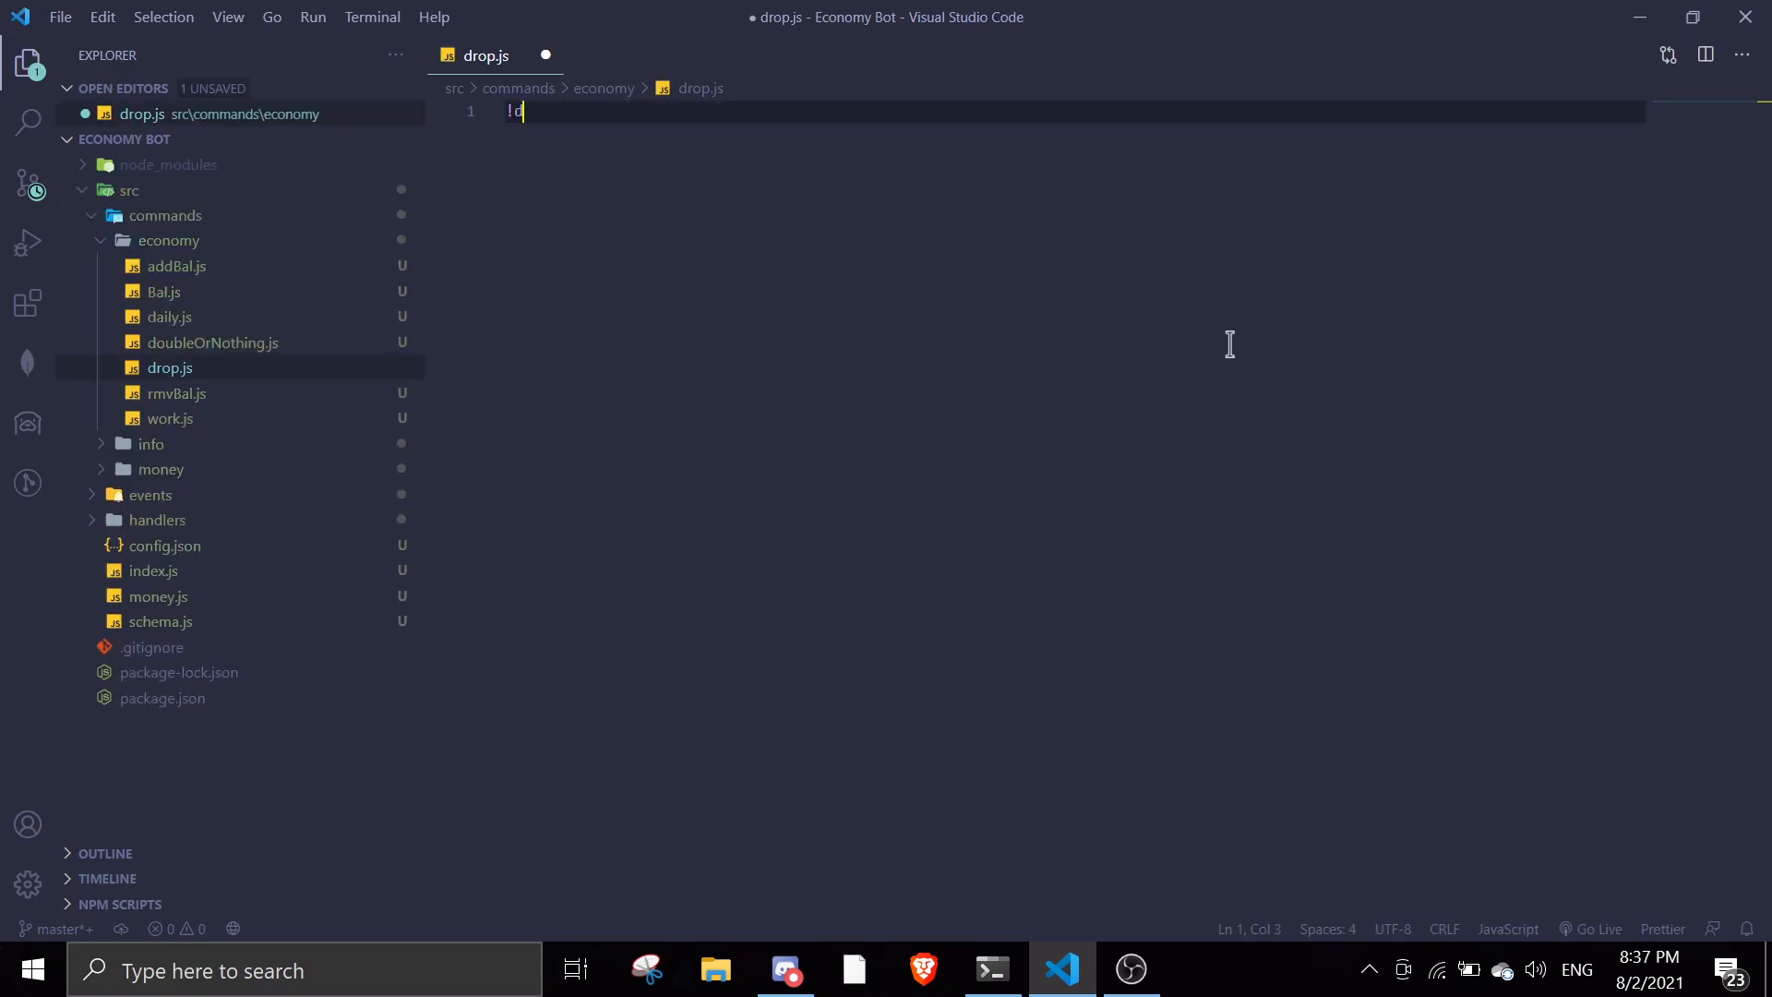
Insert the command template into drop.js, naming the command 'drop'.
type("js');")
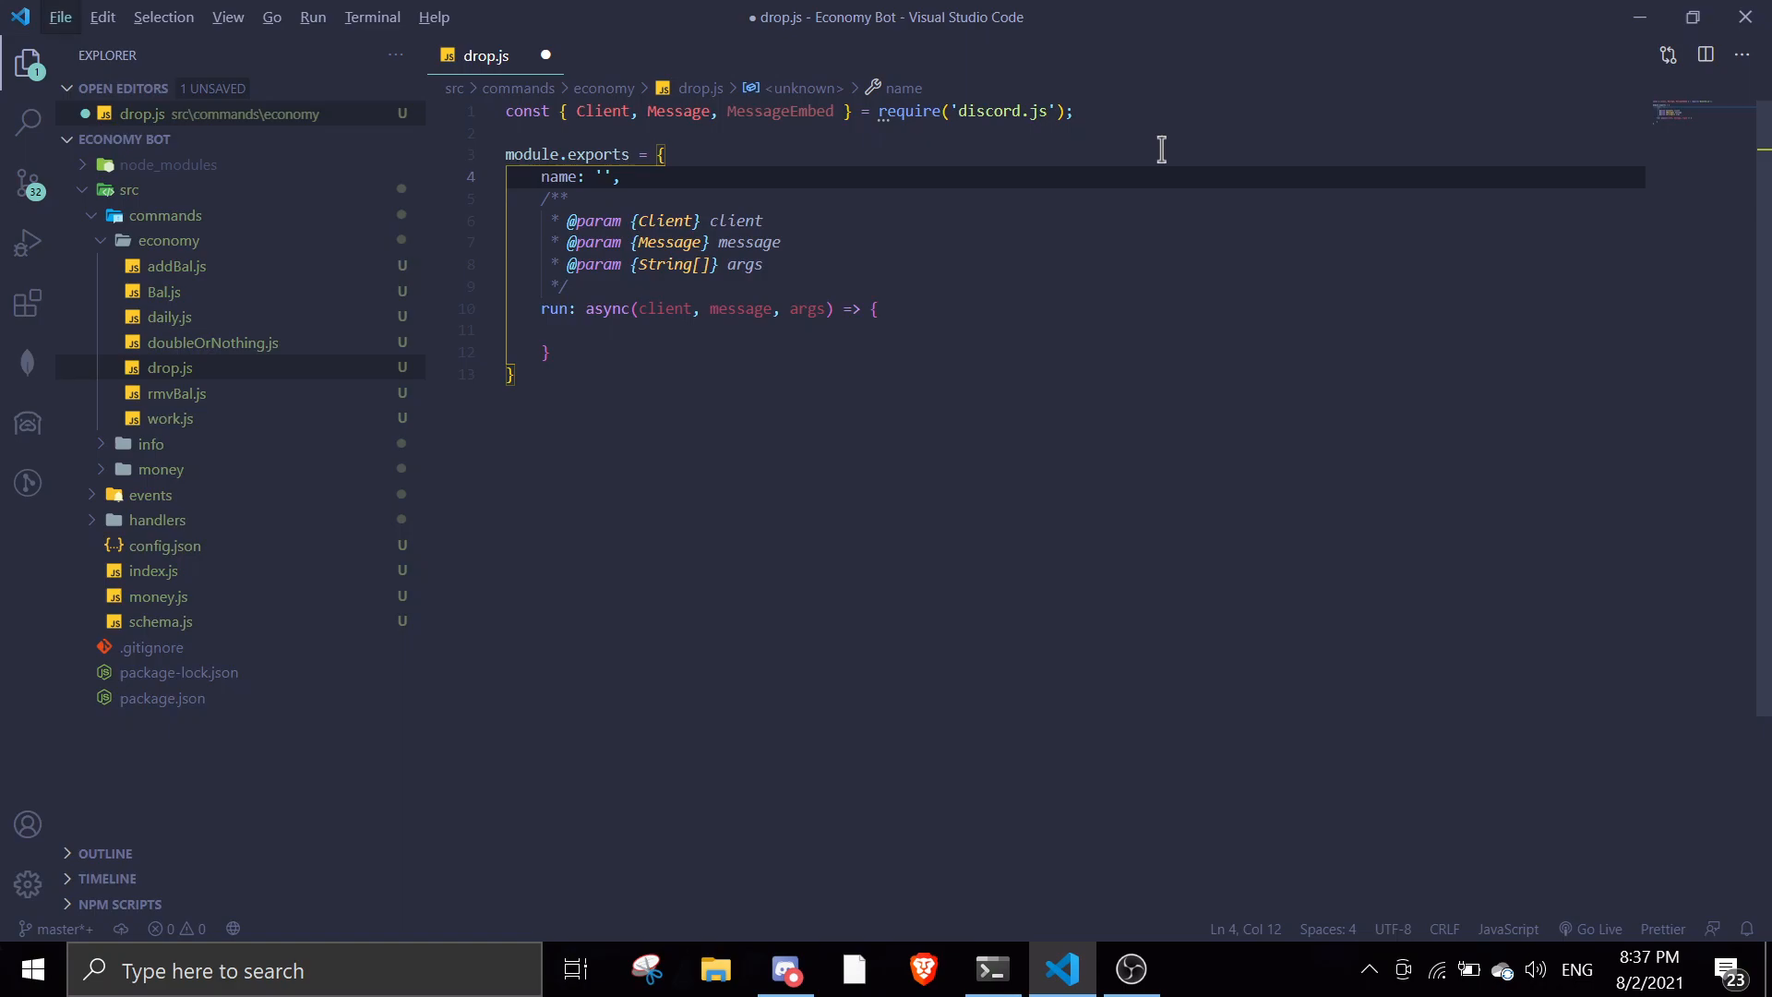
left_click(313, 16)
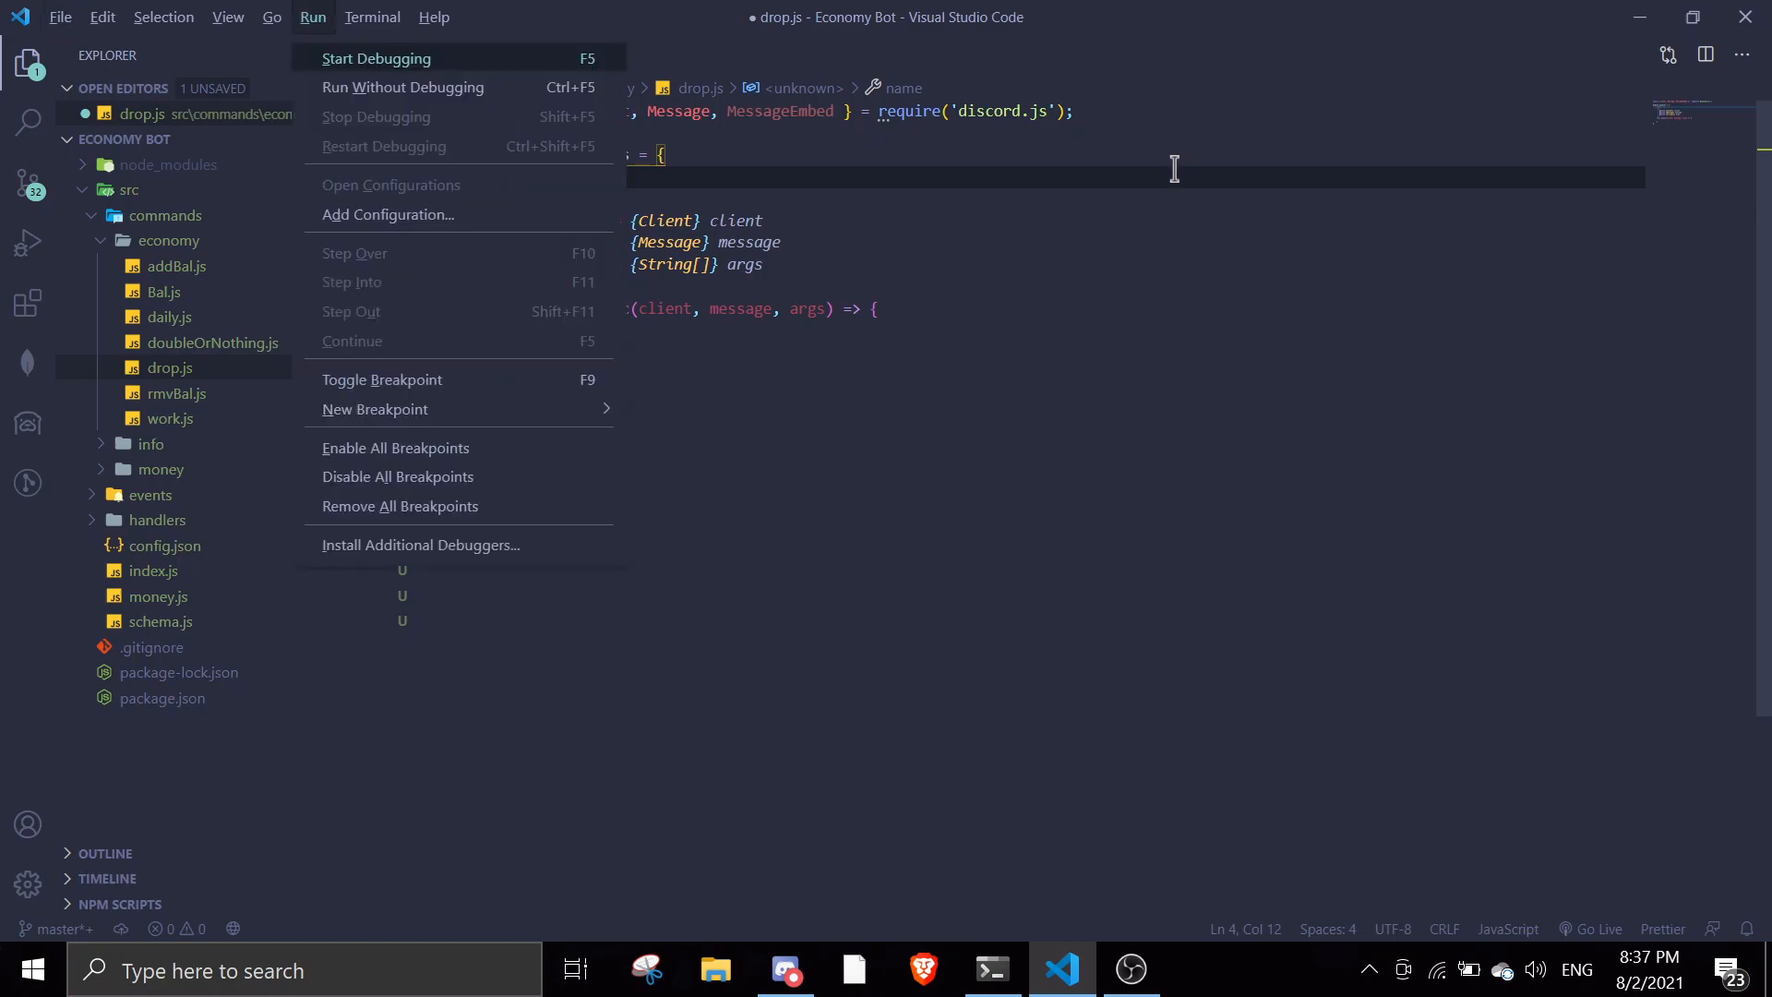
left_click(1173, 168)
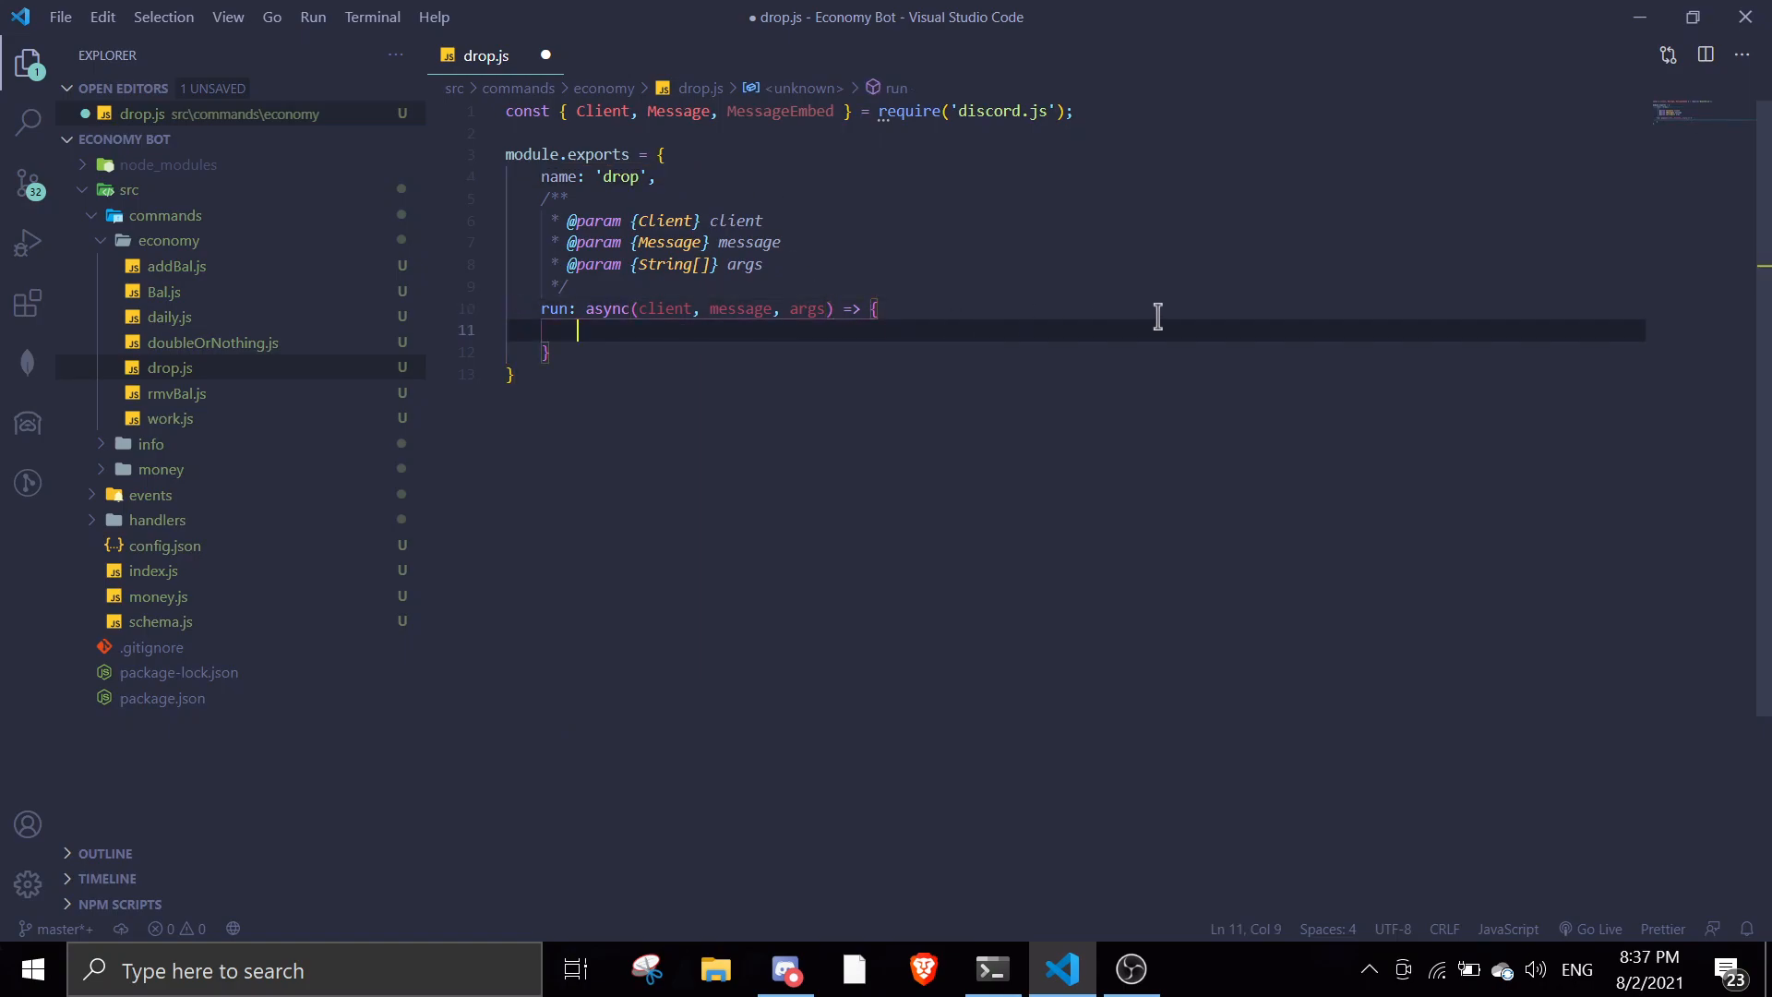
Add if(!message.member.hasPermission('ADMINISTRATOR')) return; inside run.
type("if(")
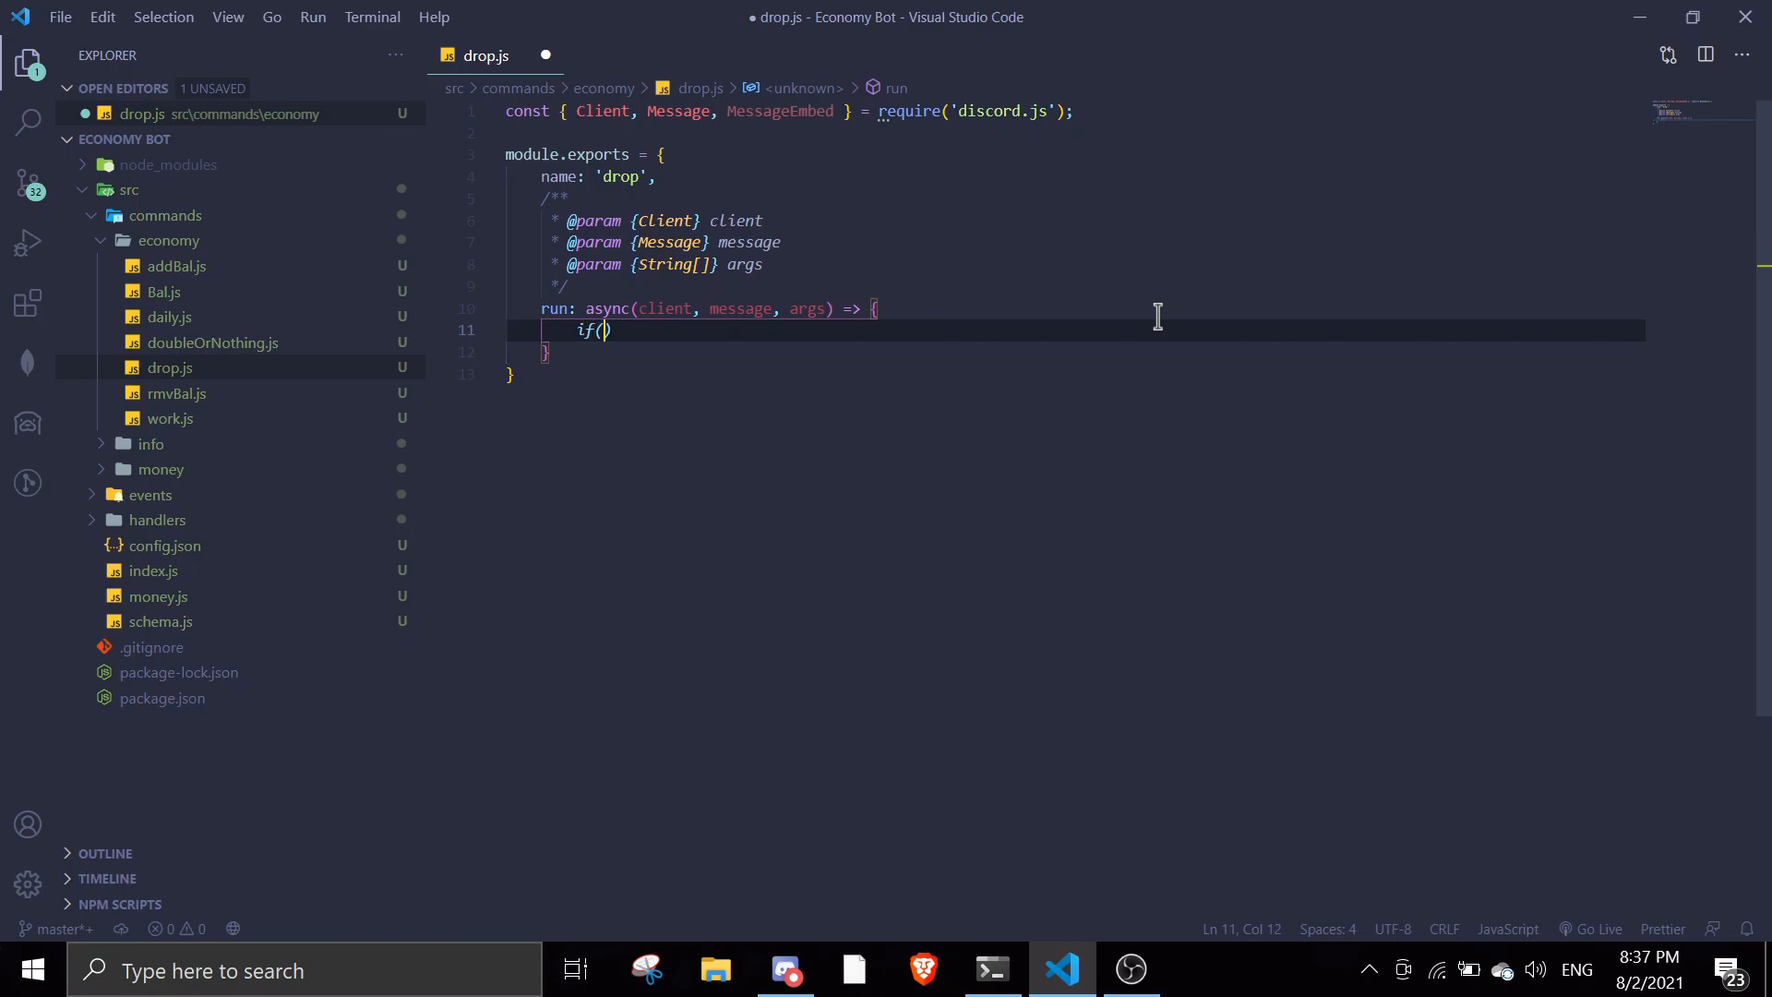
type("message.")
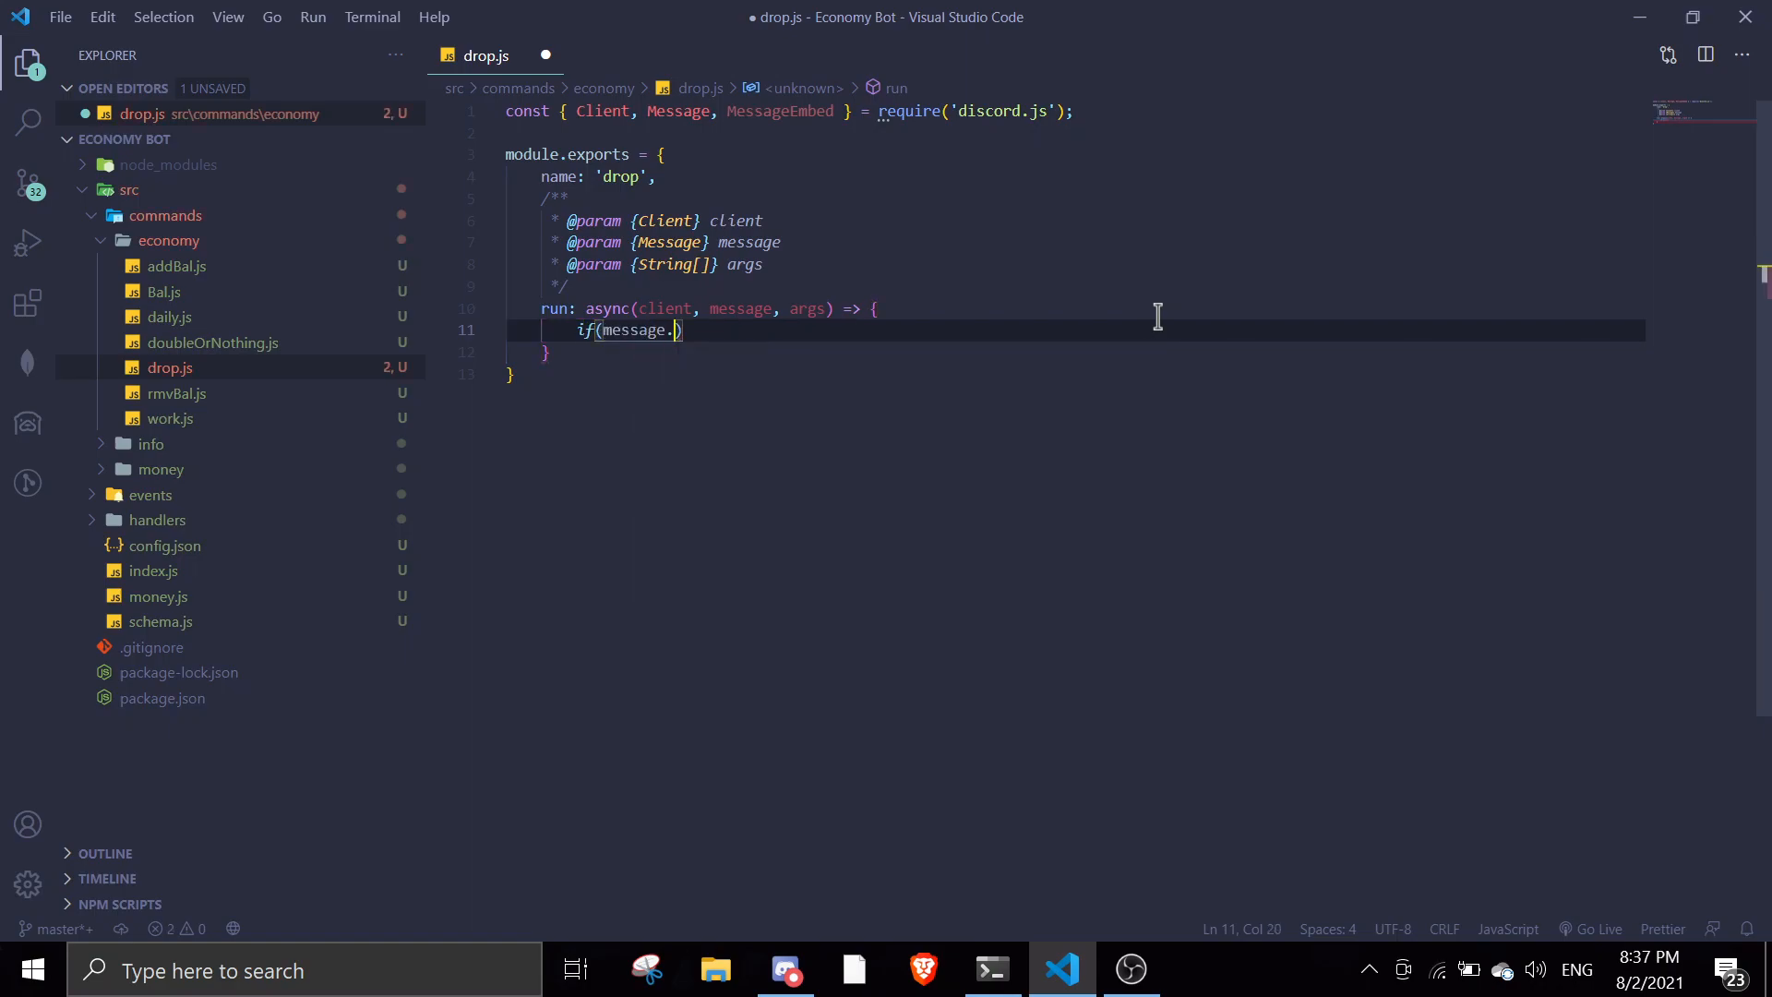
type("member.hasPermission('ADMINISTRATOR")
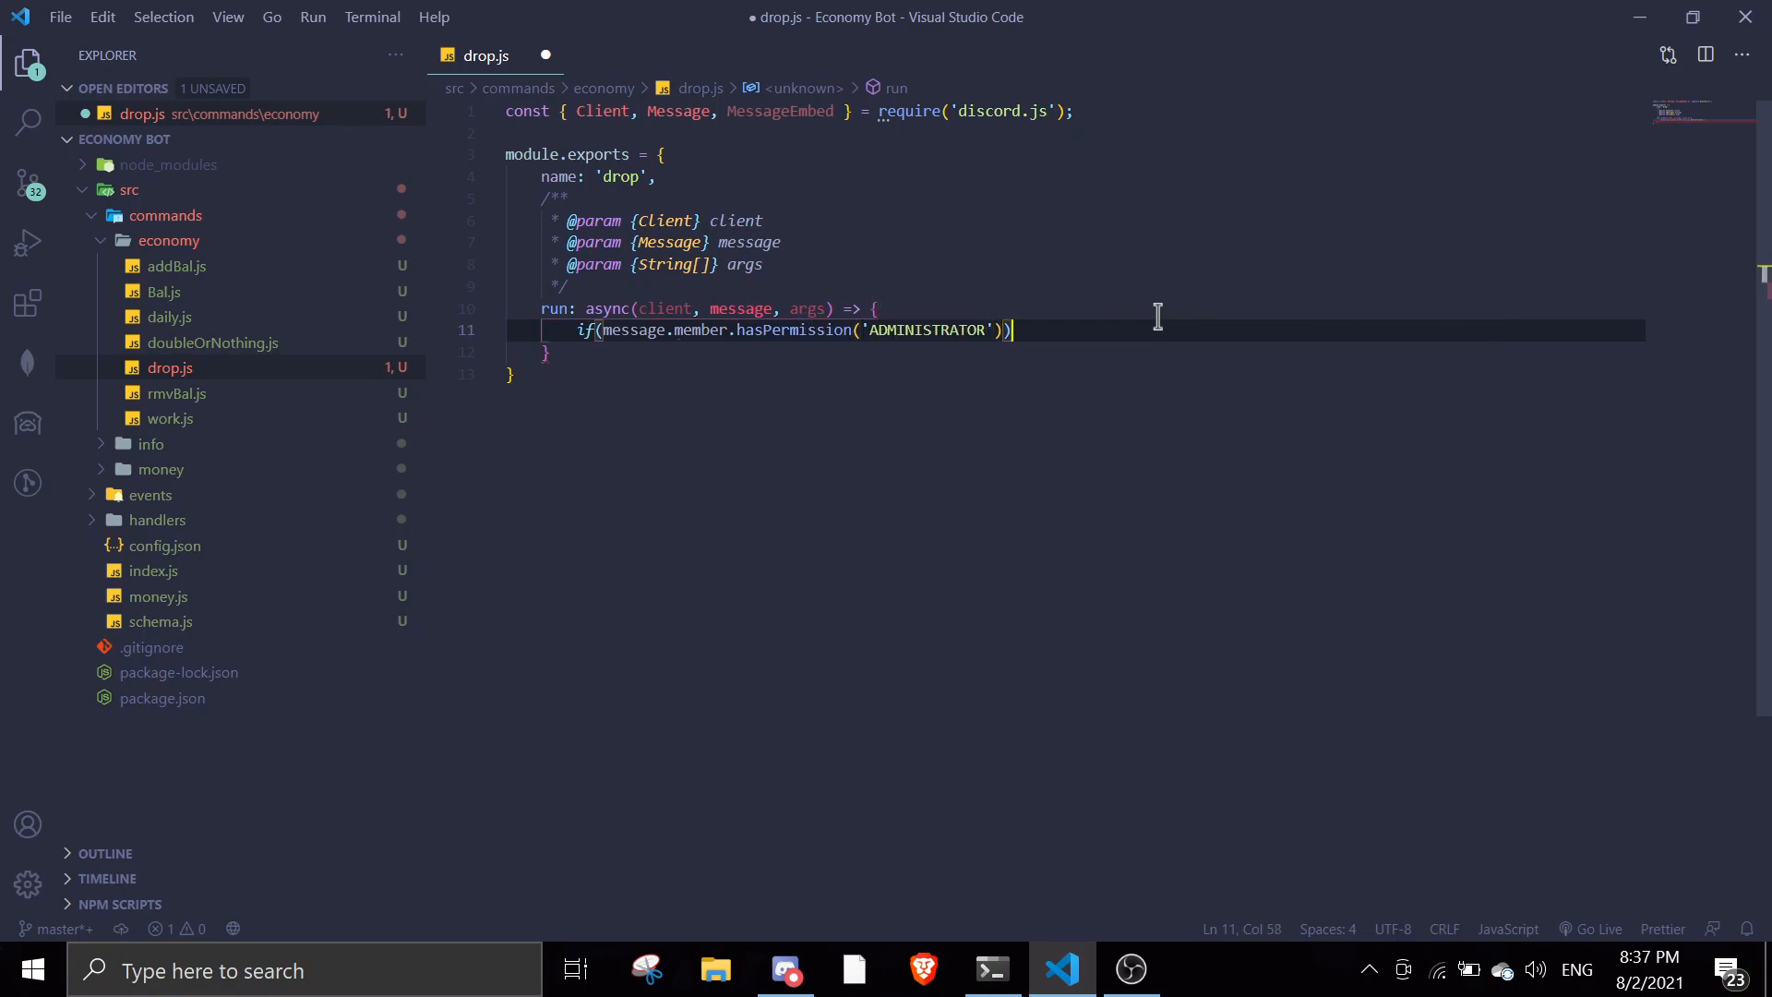
type("return message.channel.send(")
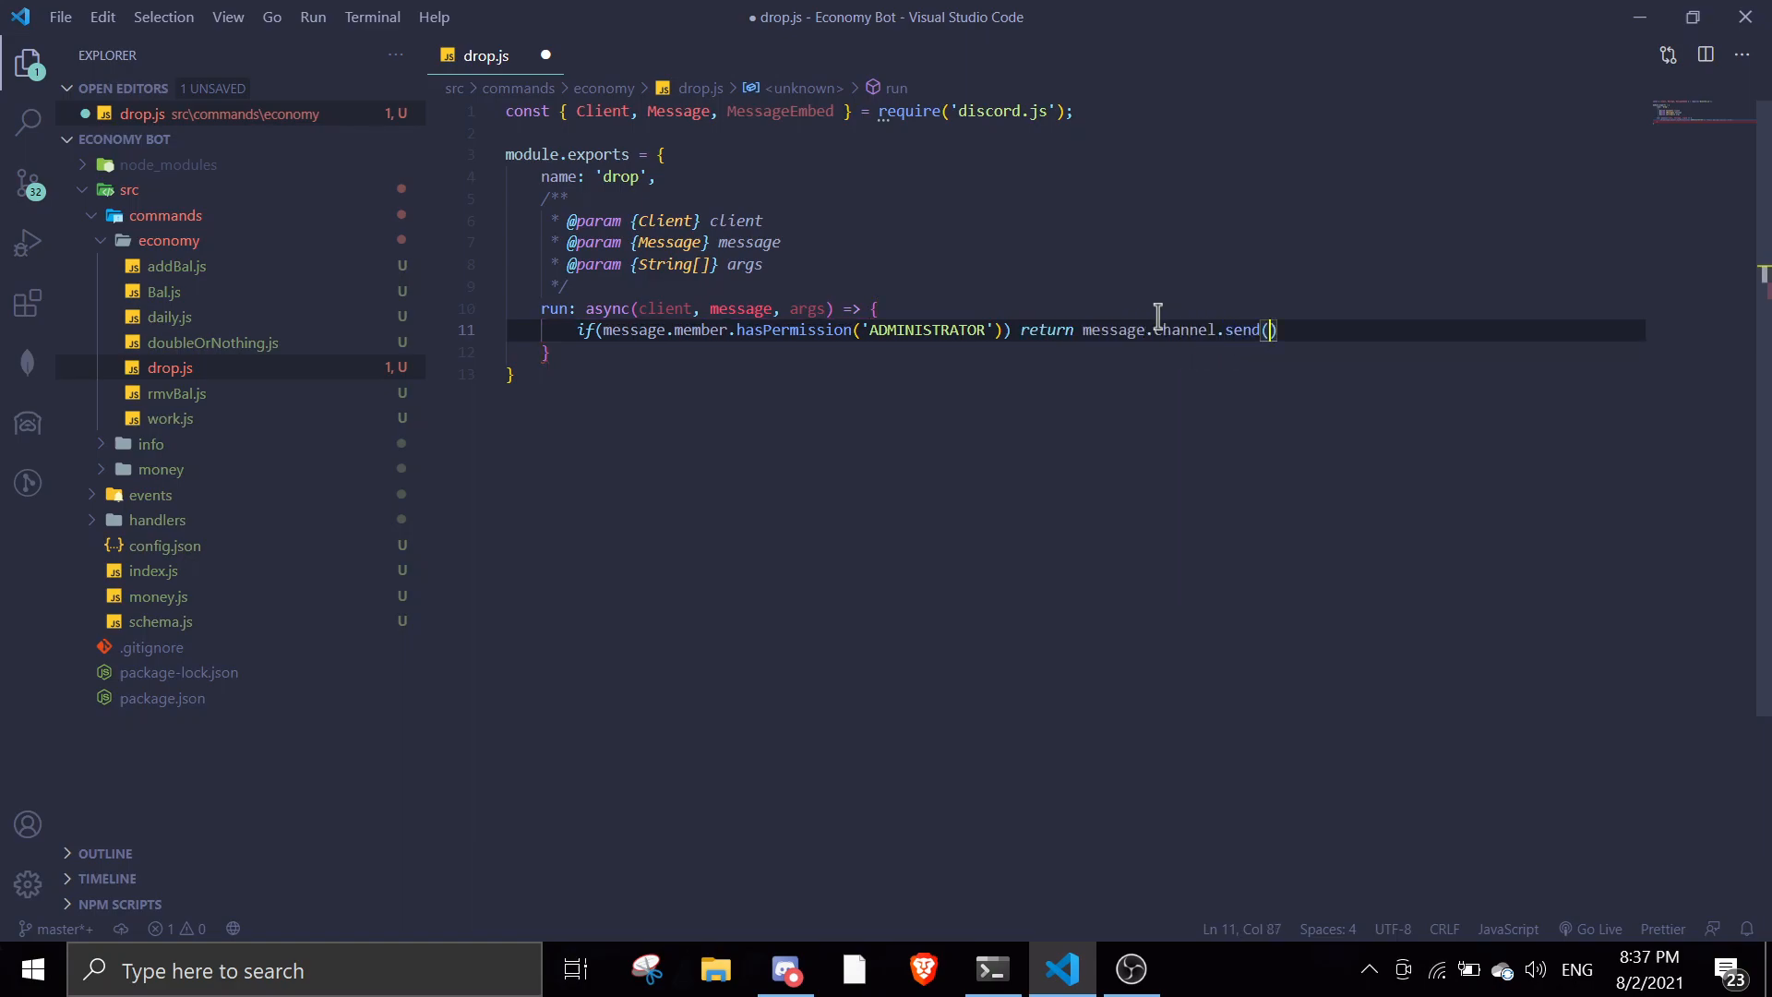
type("'")
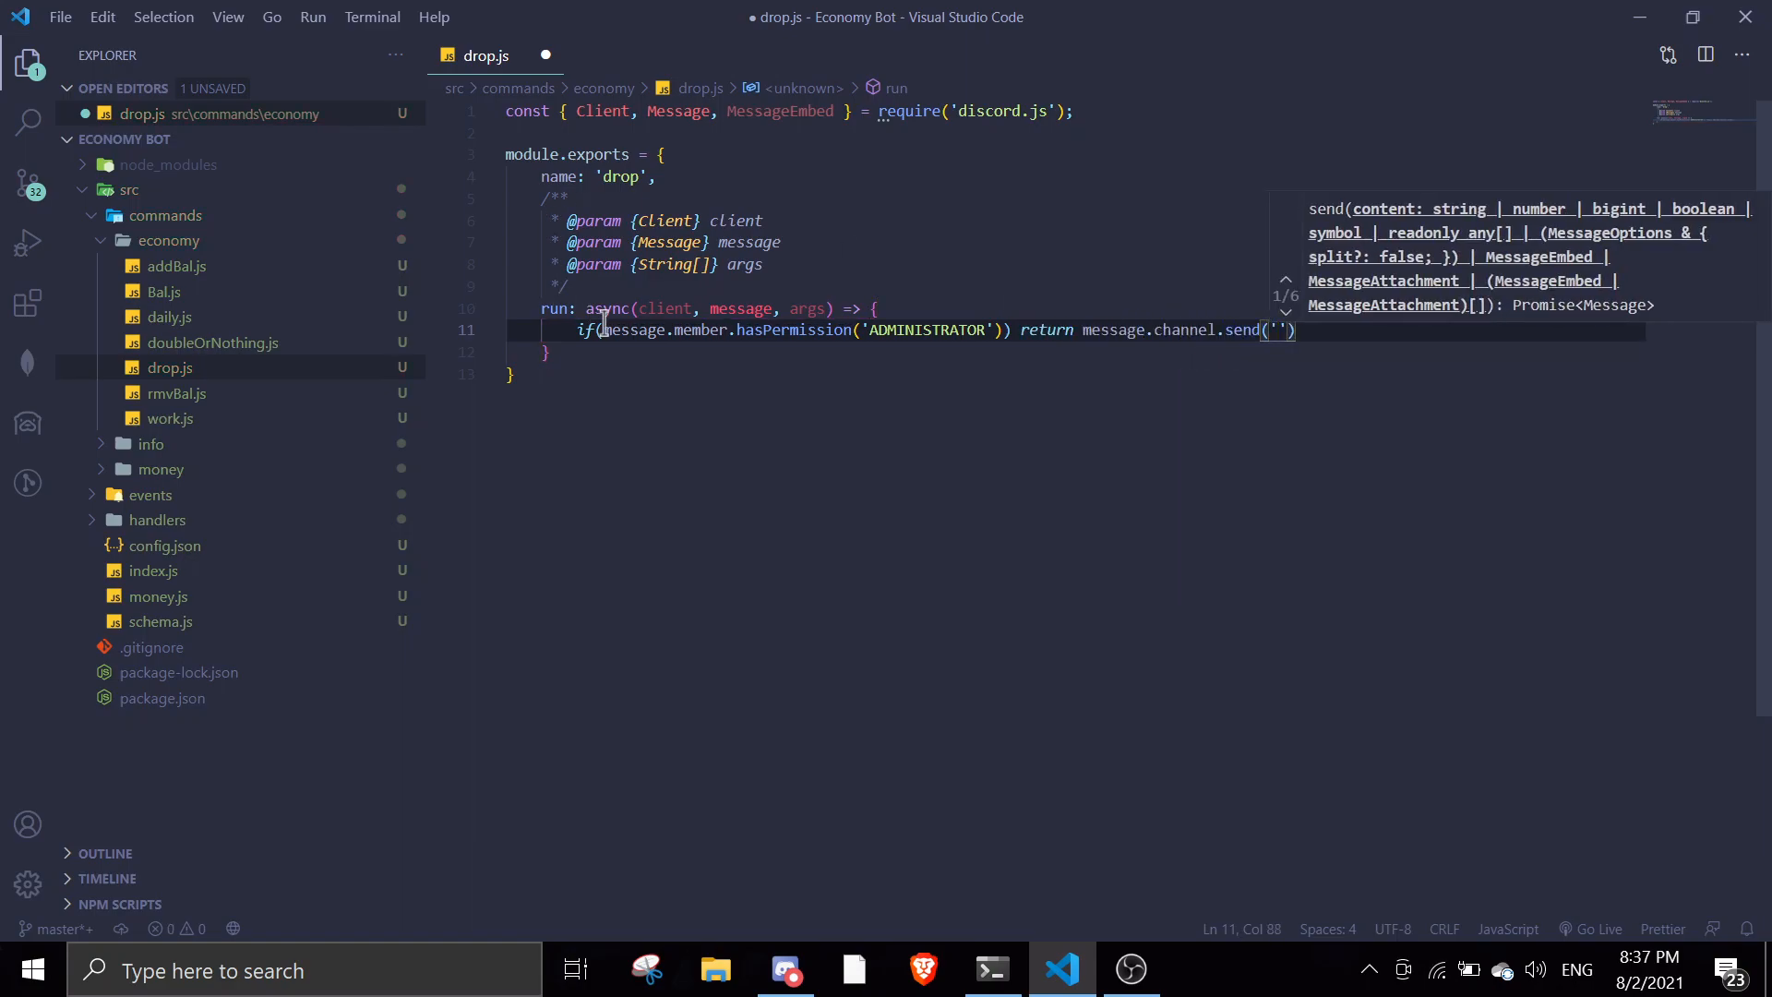
type("!")
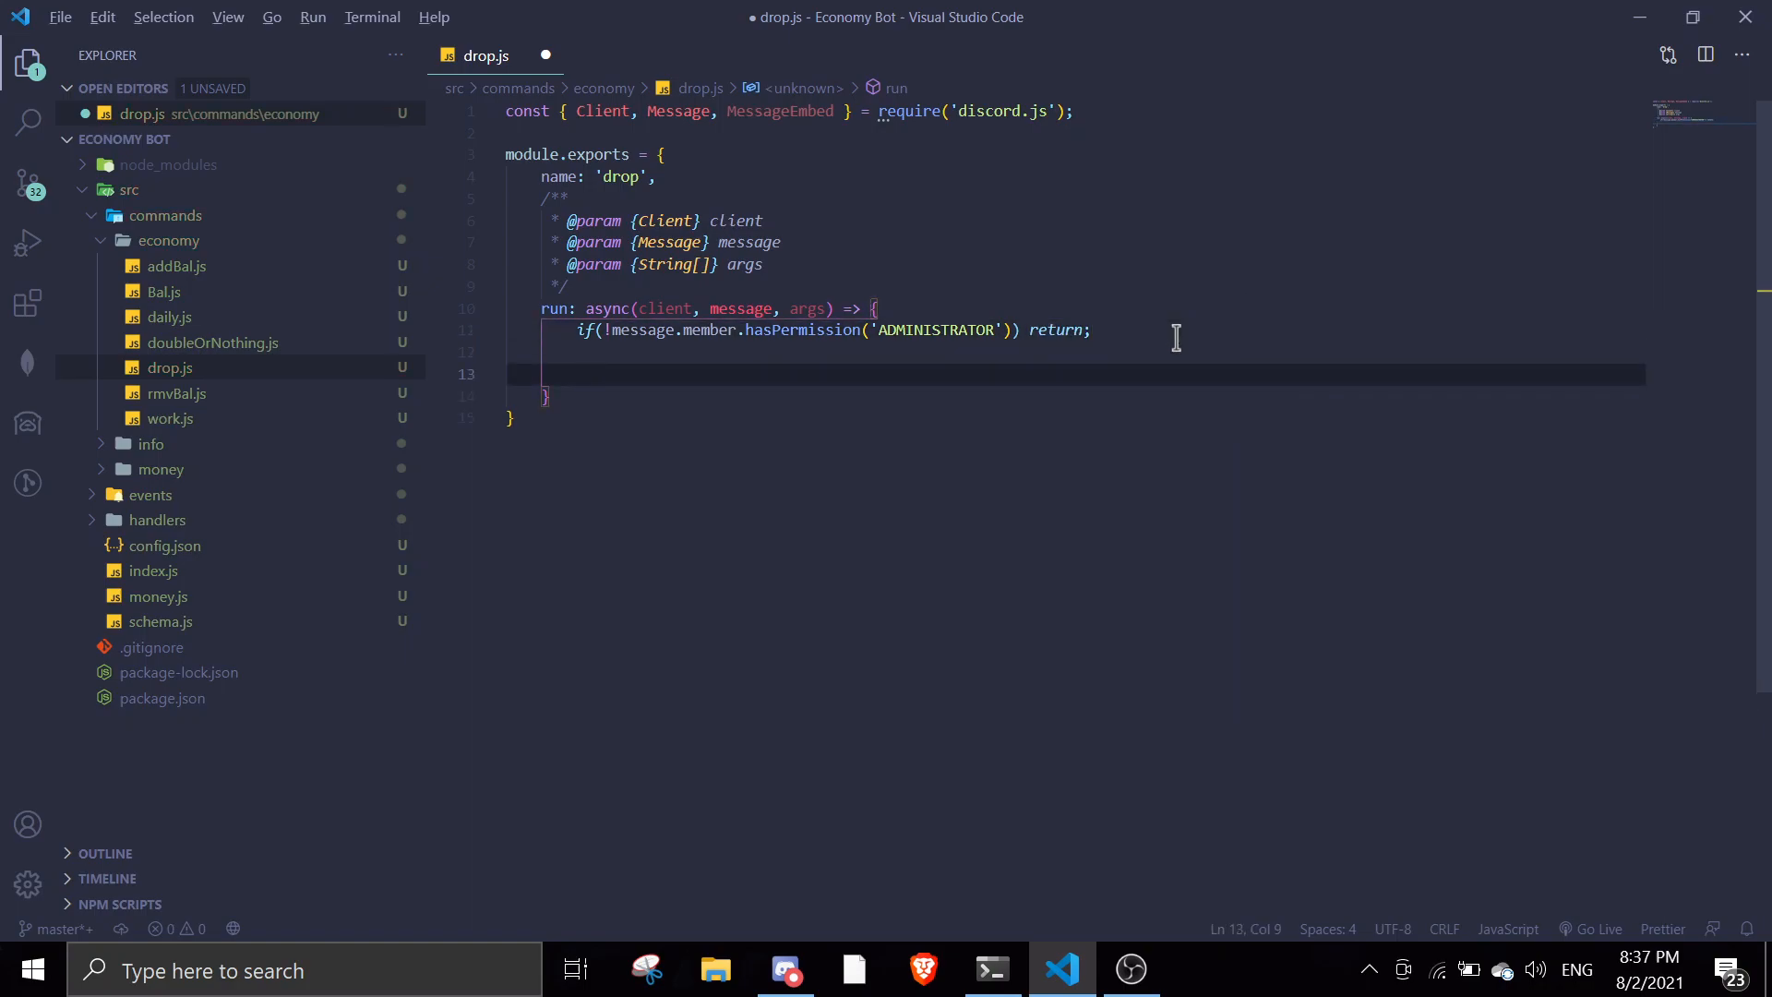
mouse_move(1161, 538)
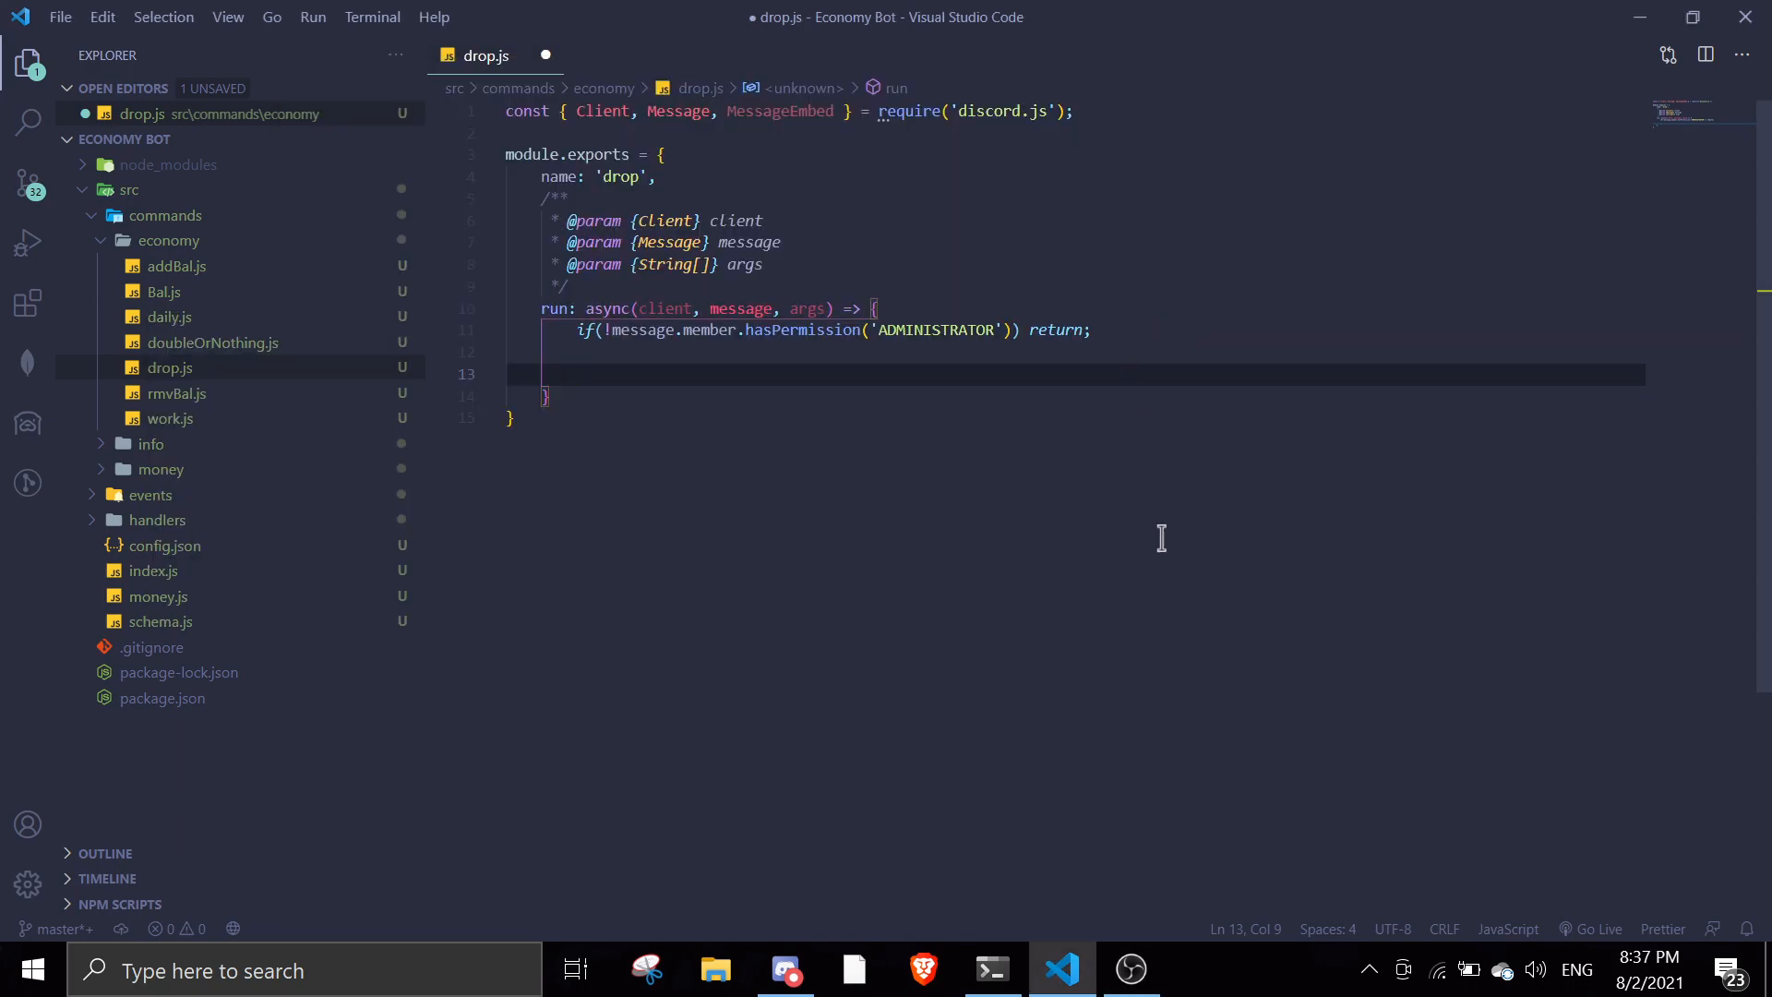
Store the first mentioned channel and reply 'Please mention a channel!' if none is given.
type("con")
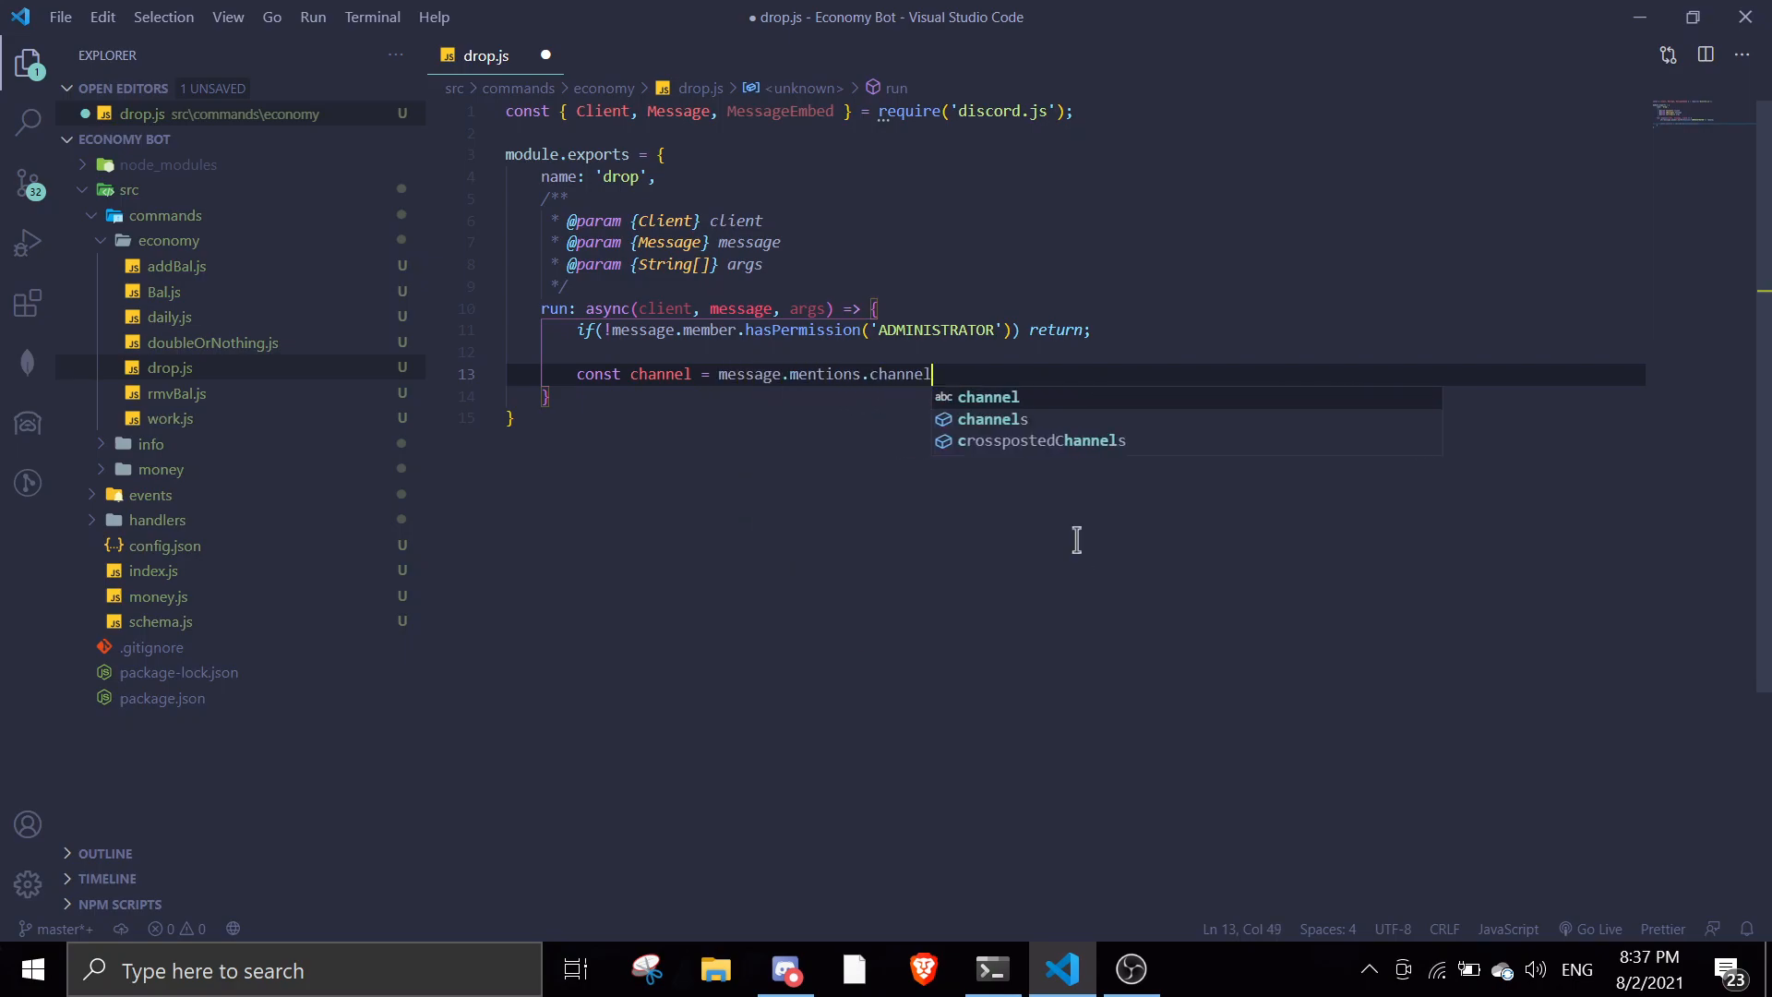
type("s.first() ||")
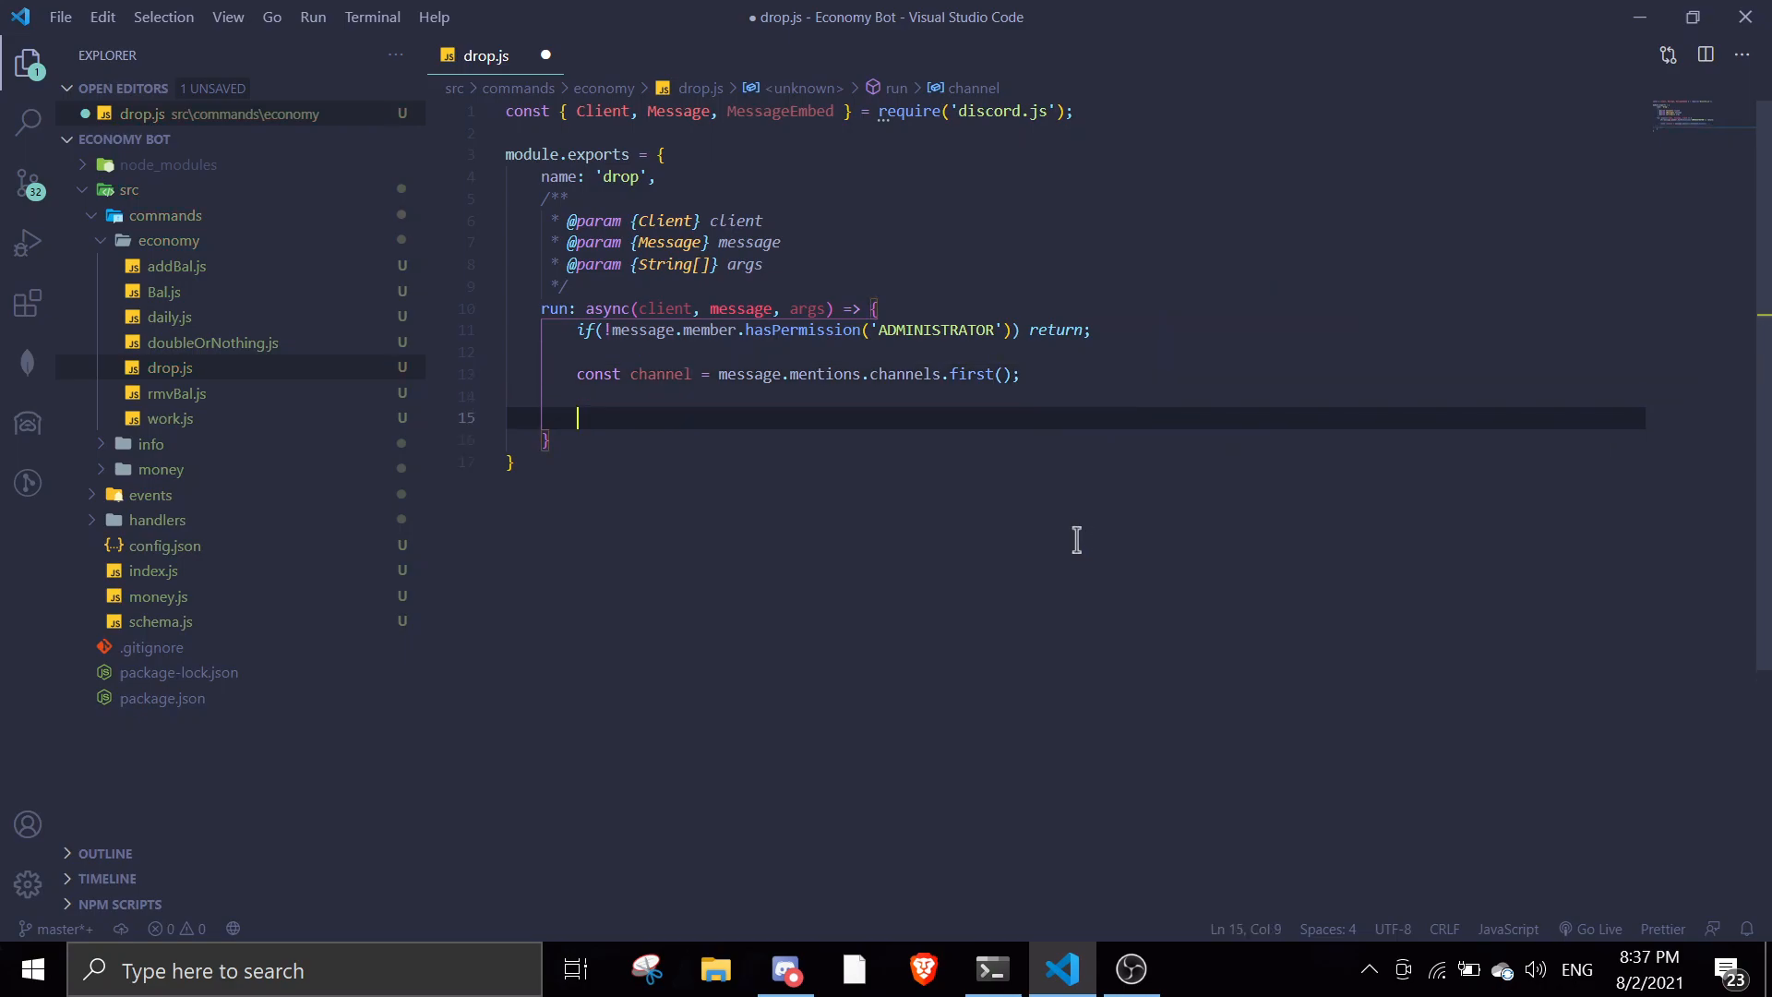
type("if()")
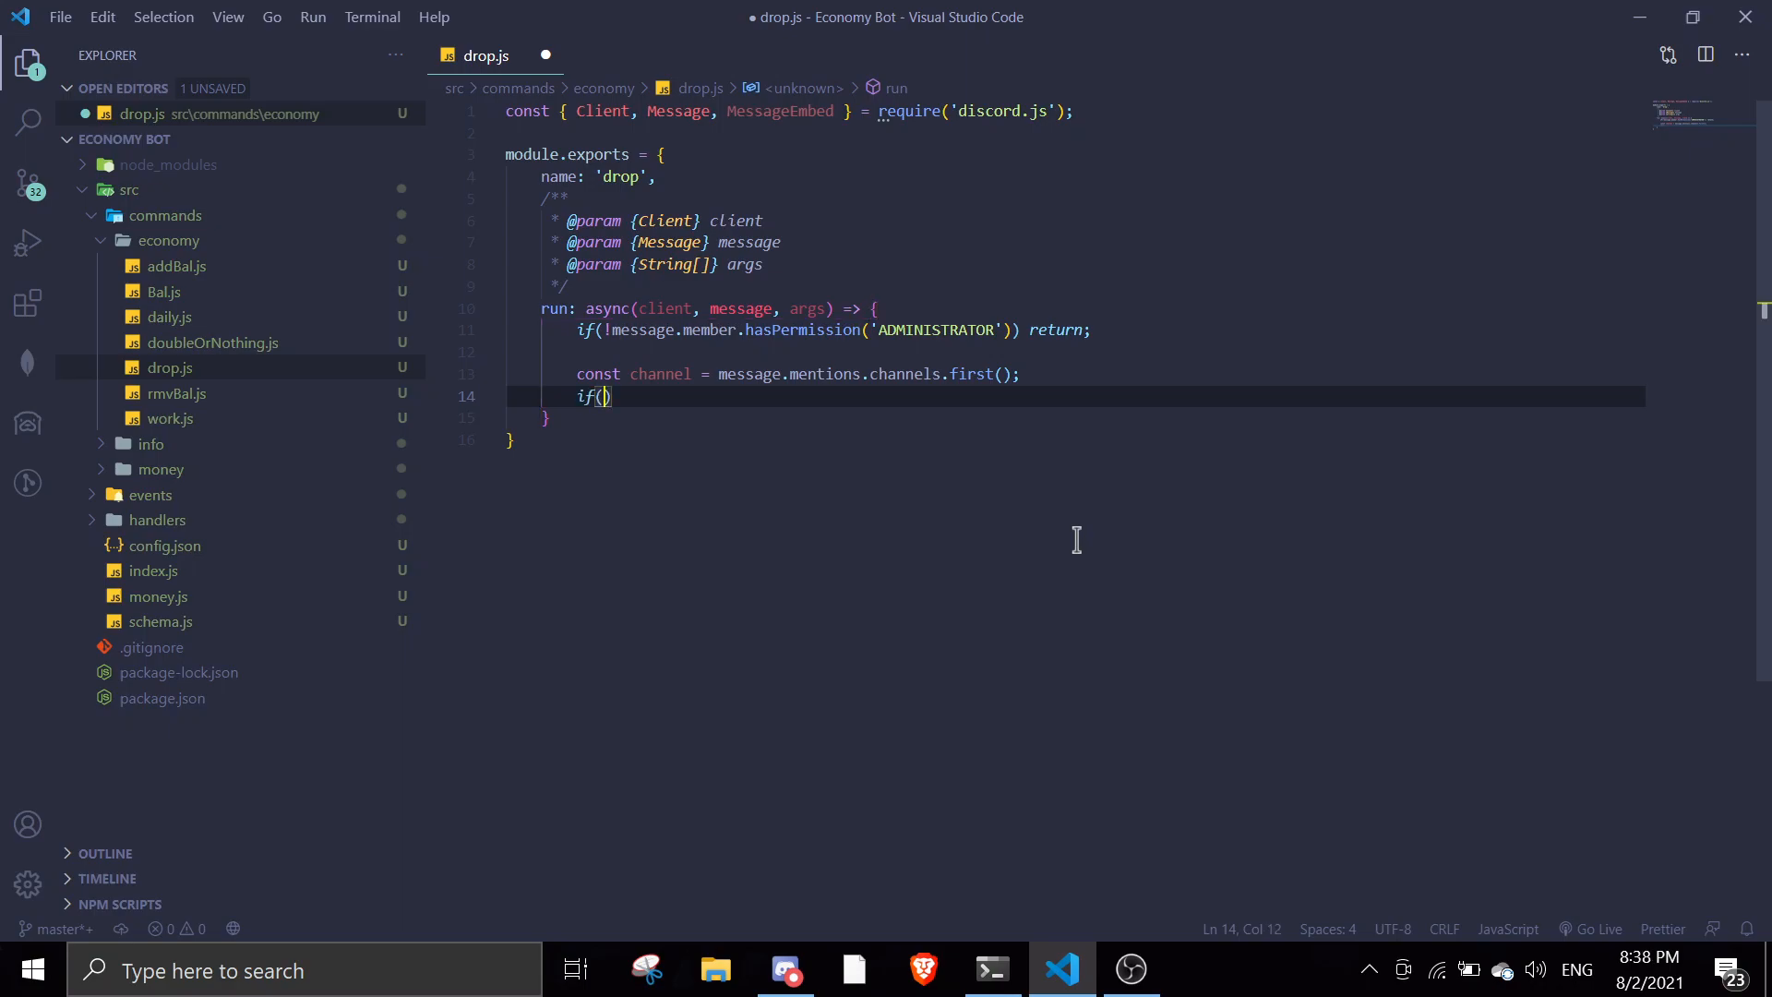
type("!channel")
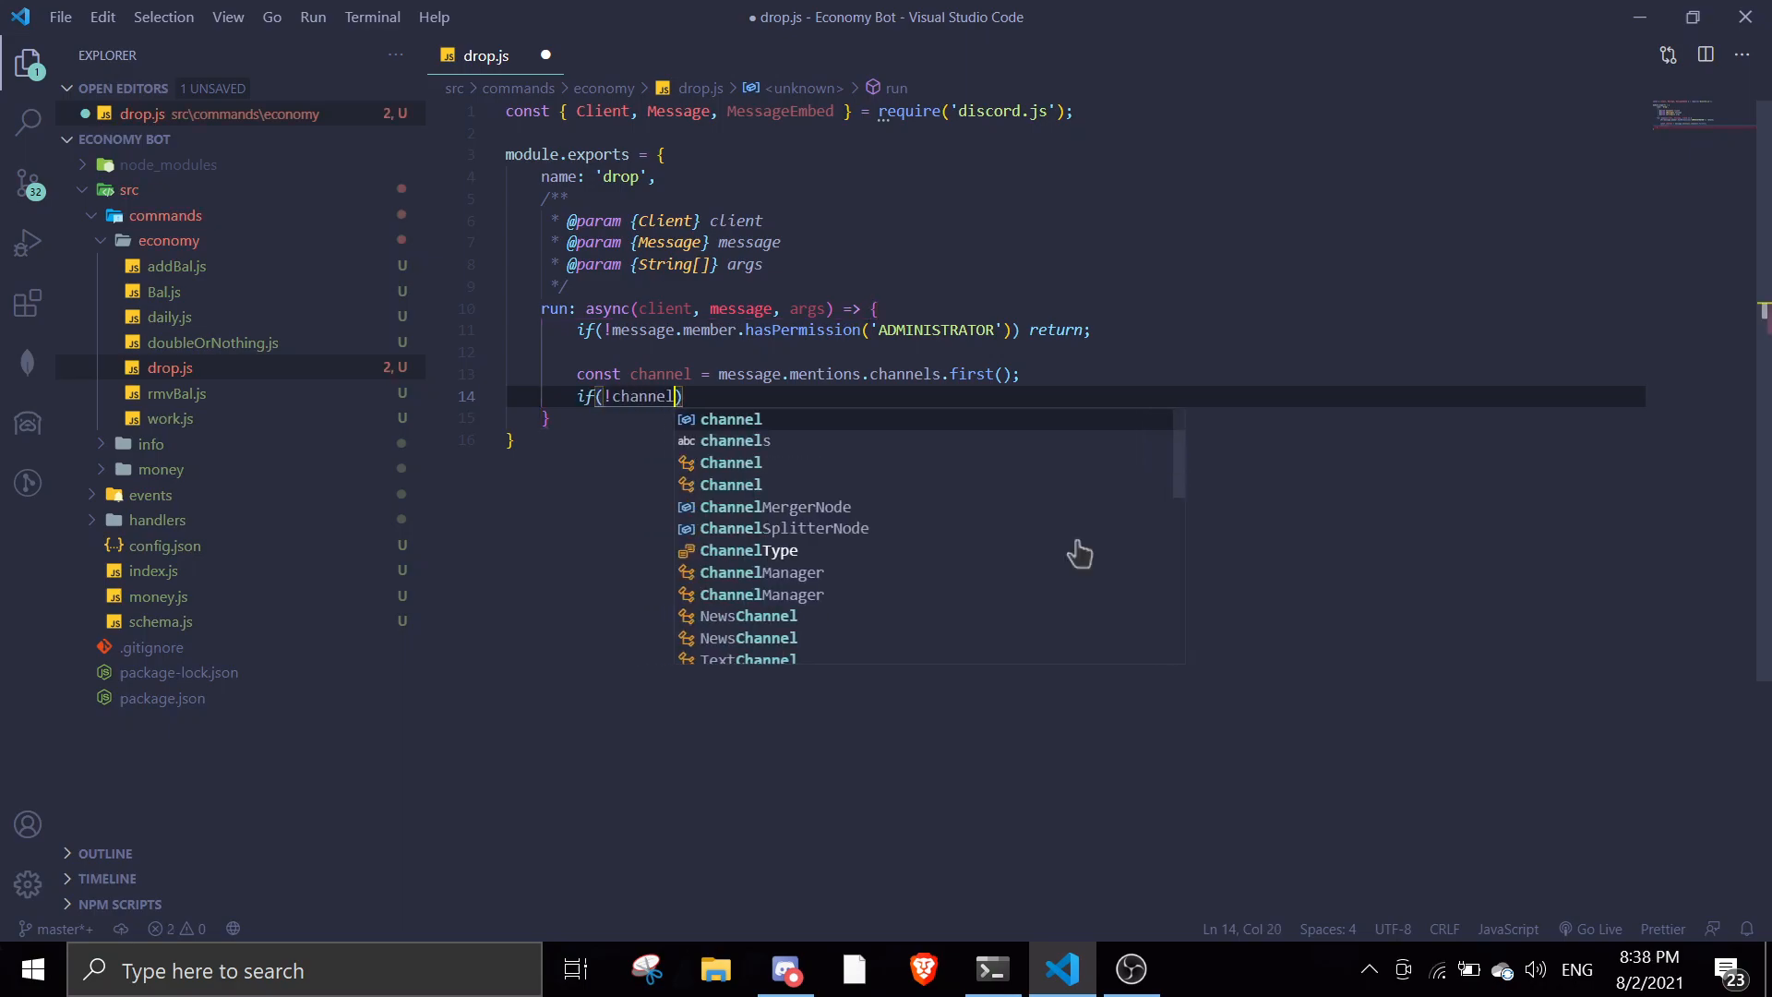
type("return message.reply(\"Please mention a channel!\");")
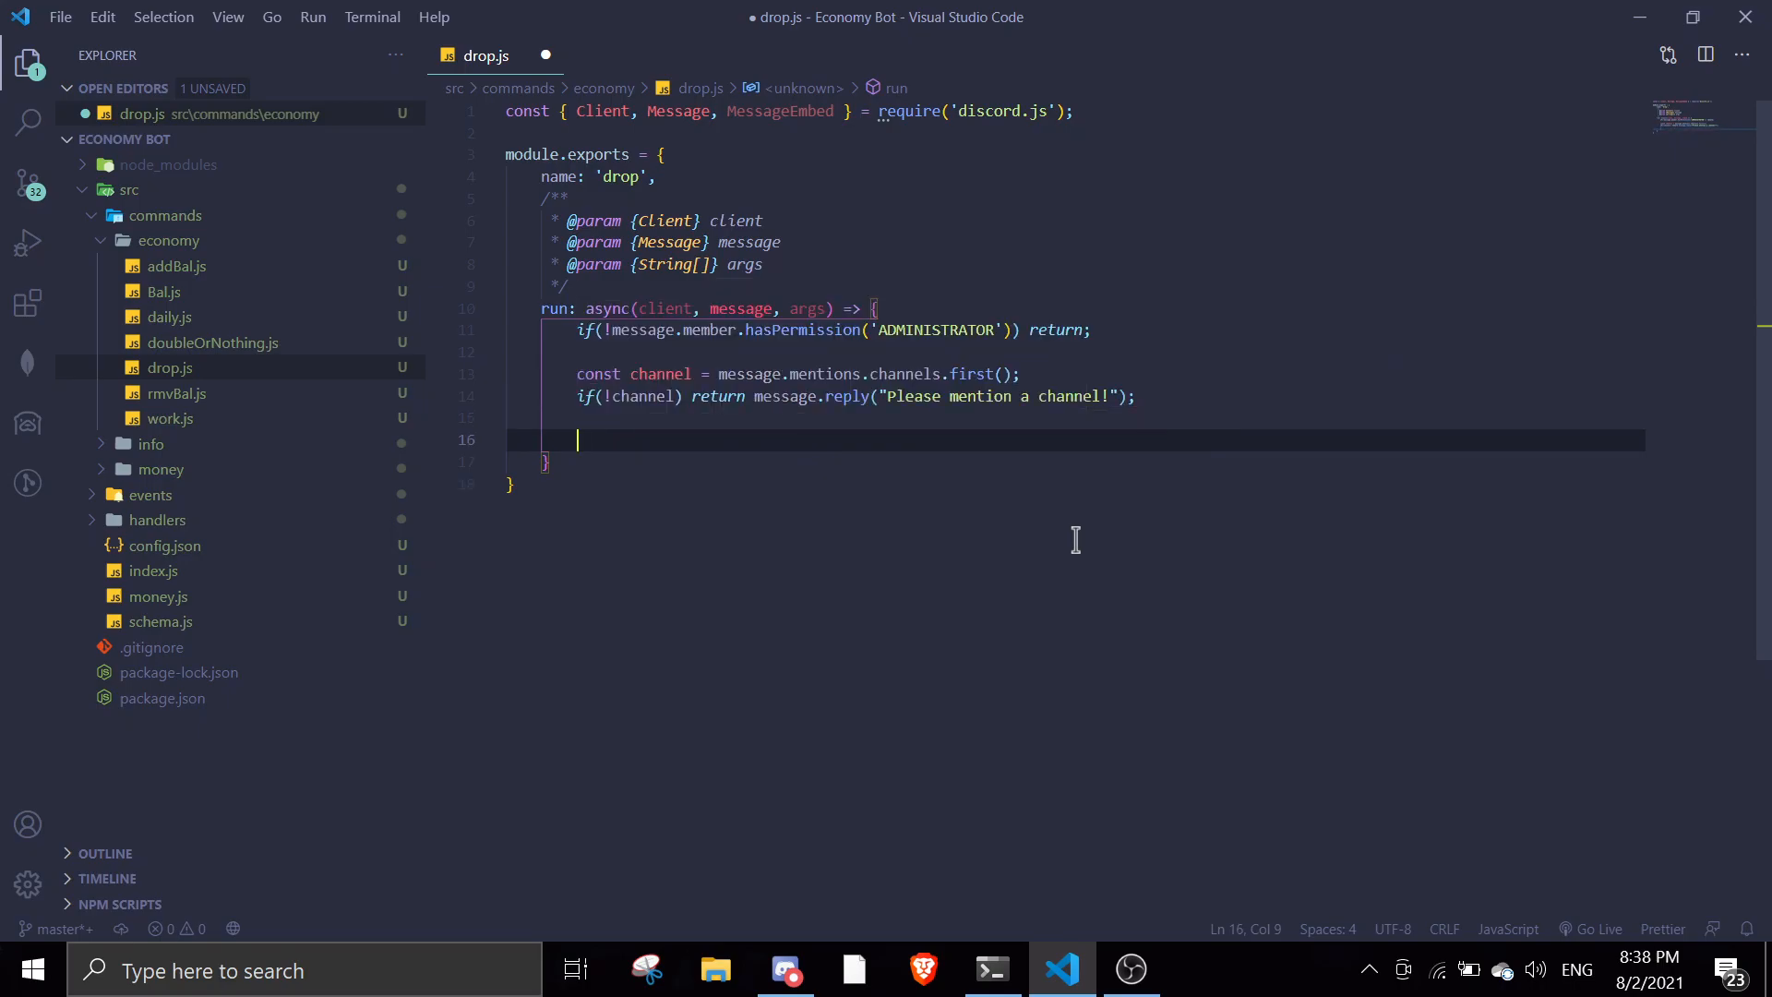
Write const filter = (msg) => msg.guild.id === message.guild.id && msg.content === ''.
type("const filter =")
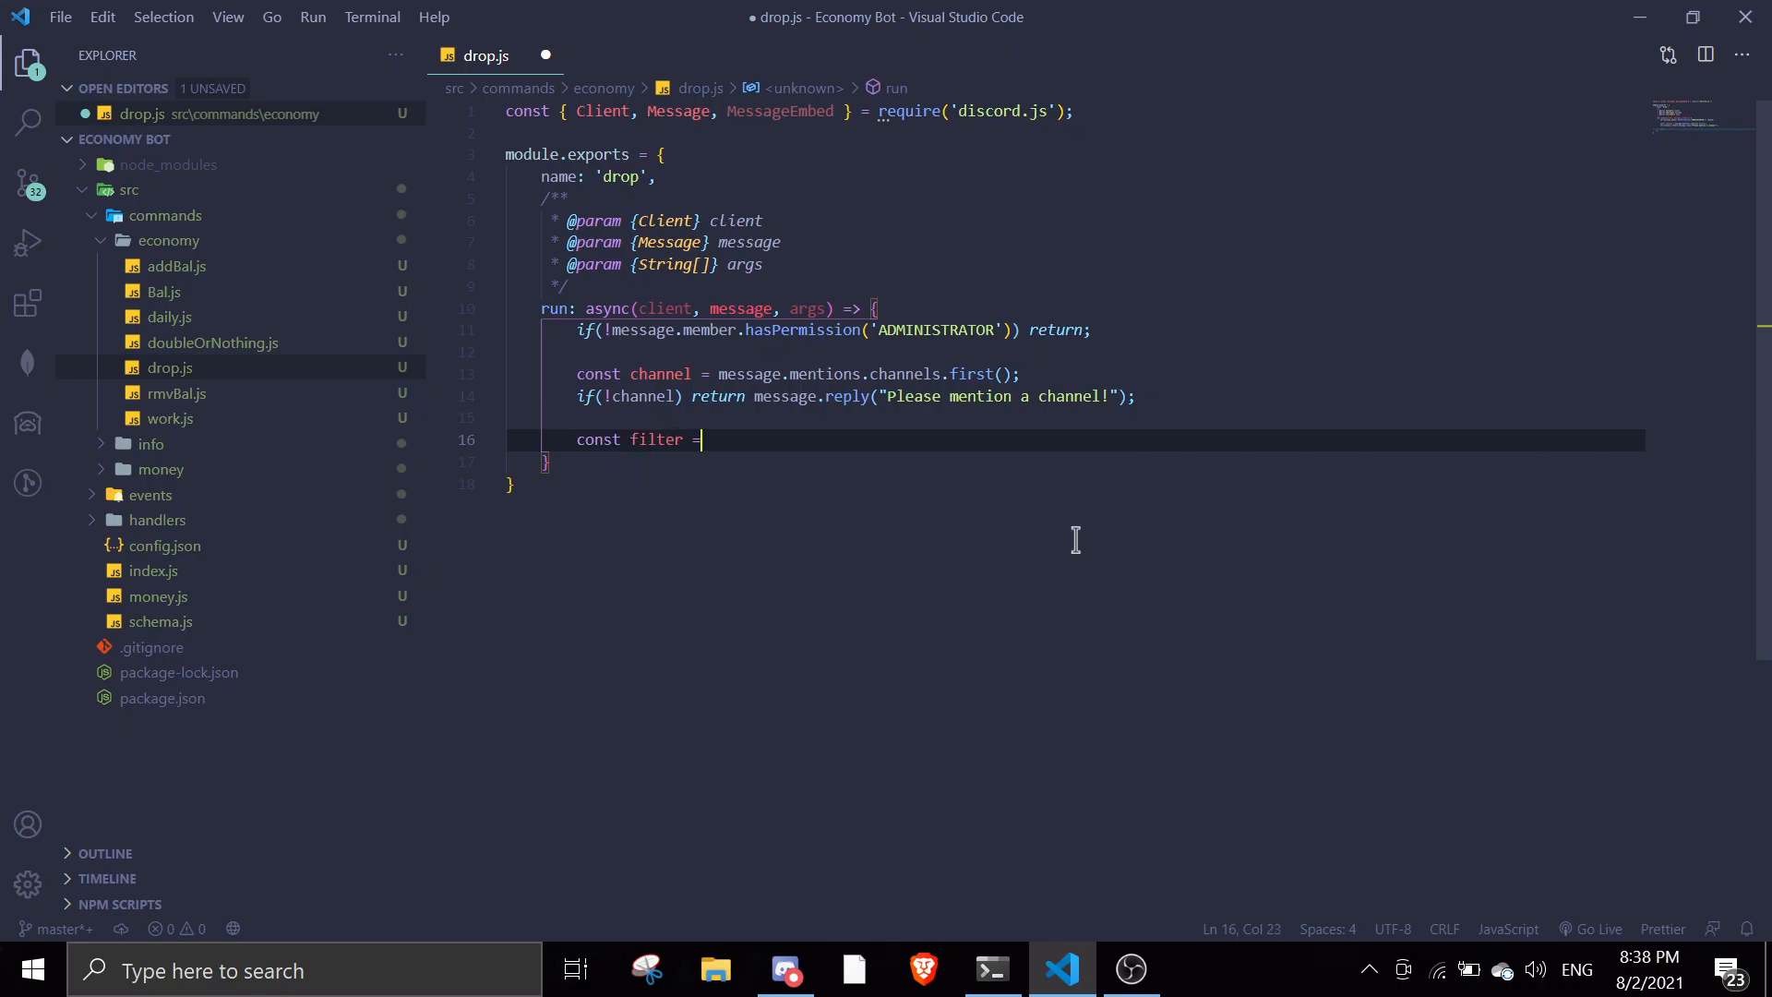
type("(msg)")
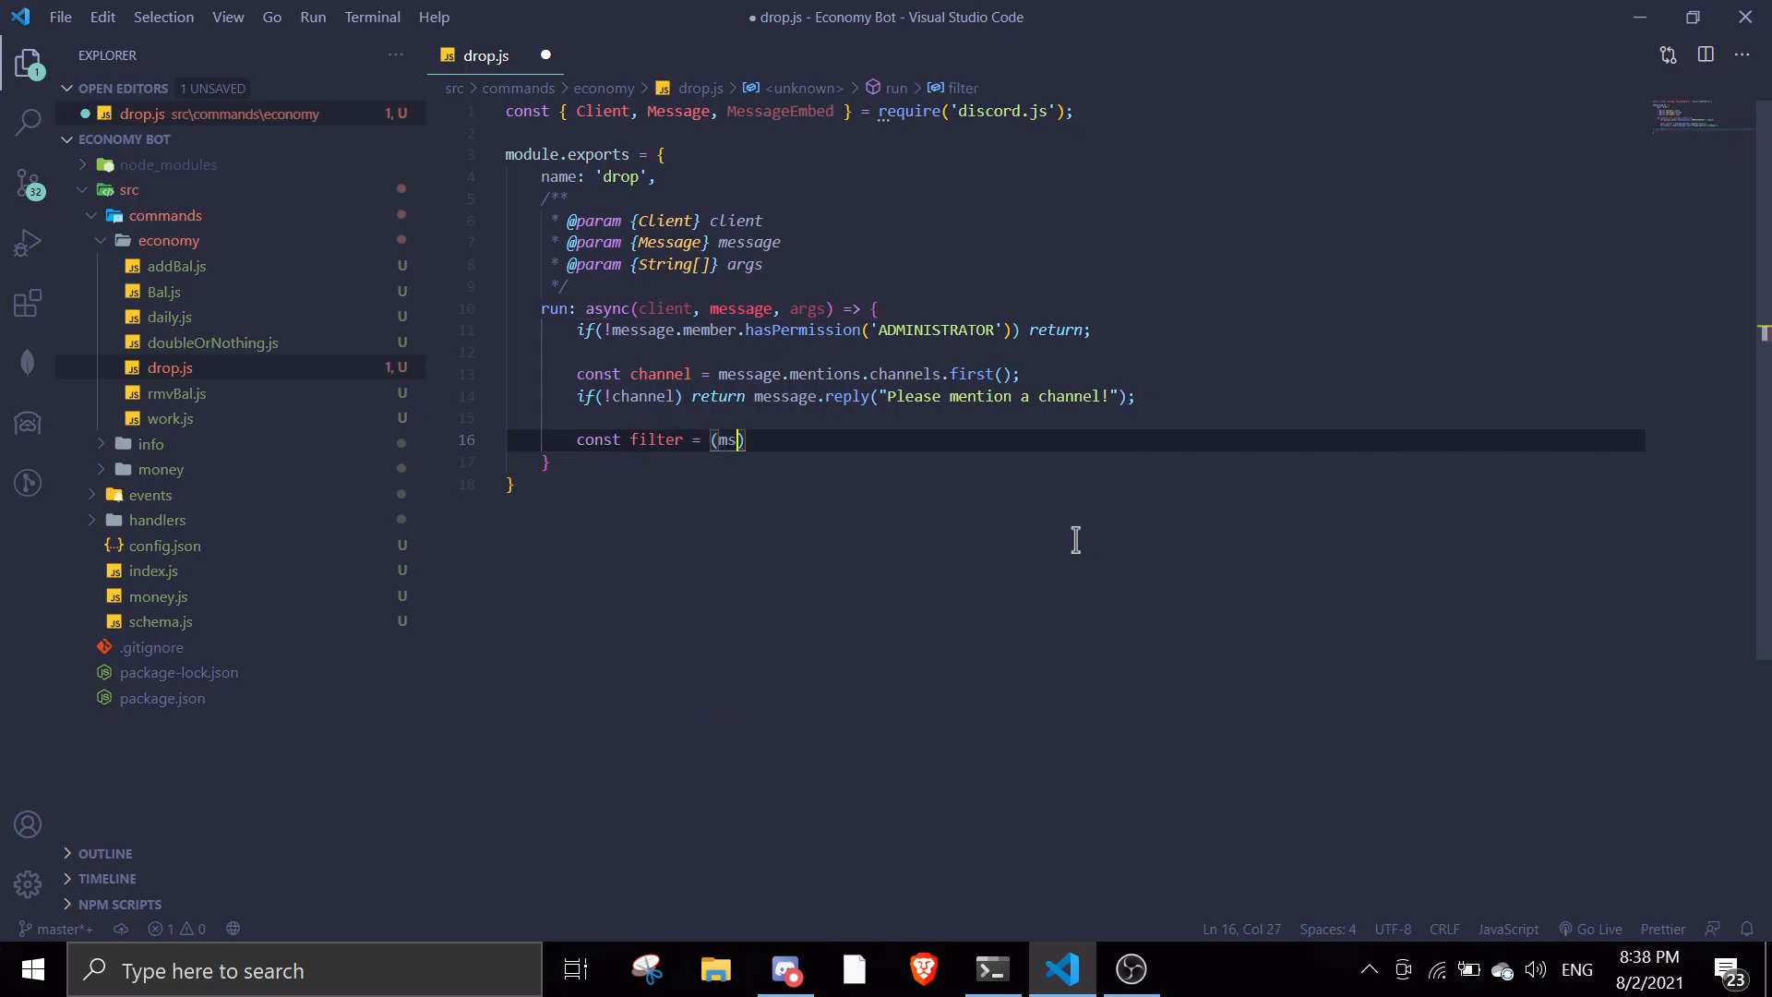
type("=> )")
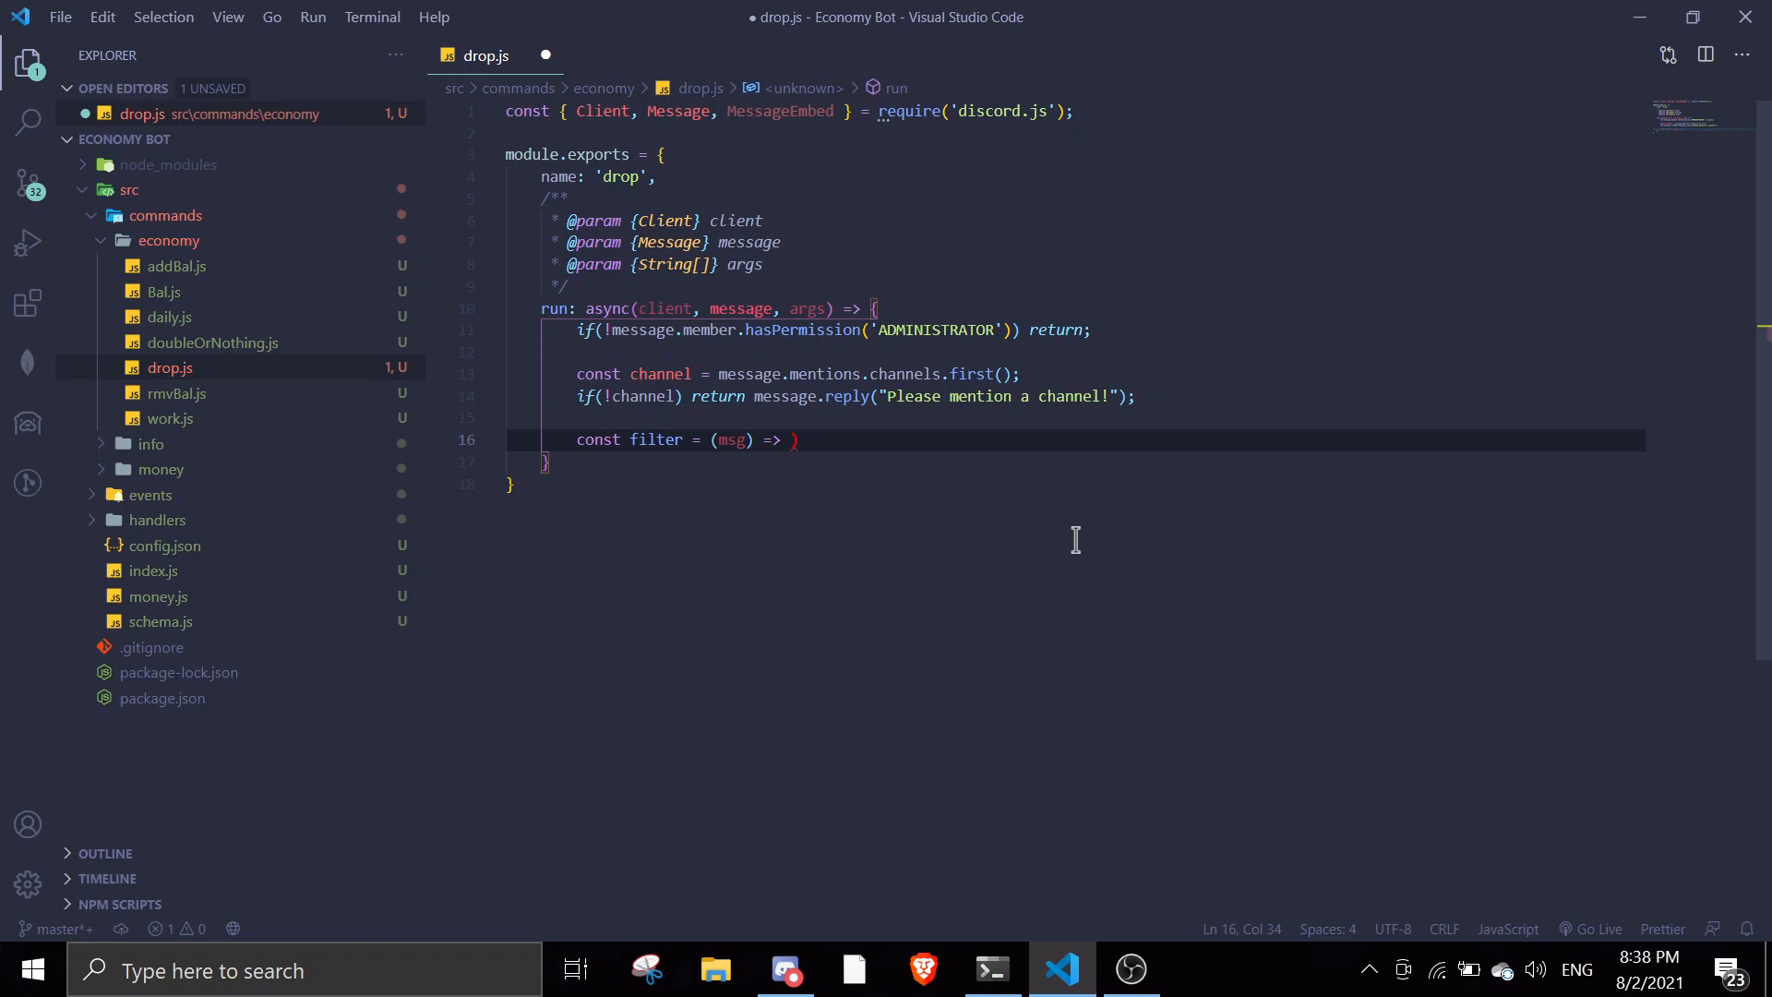
type("msg.g")
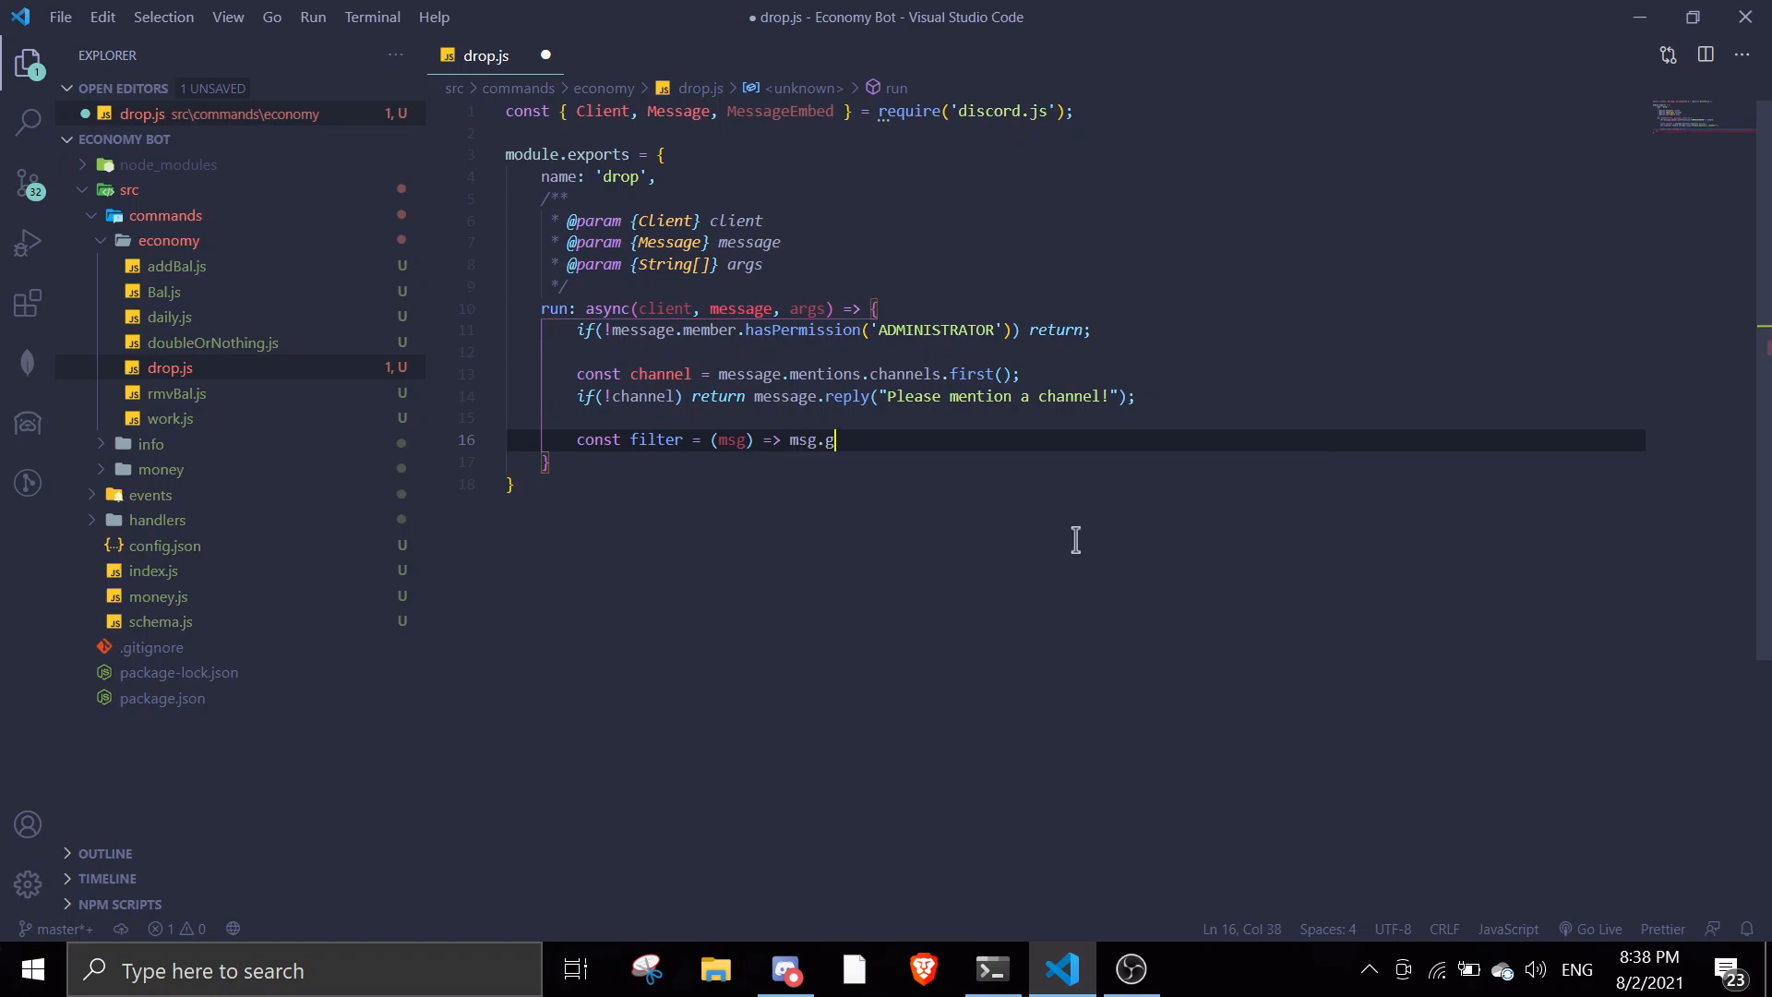
type("uild.id")
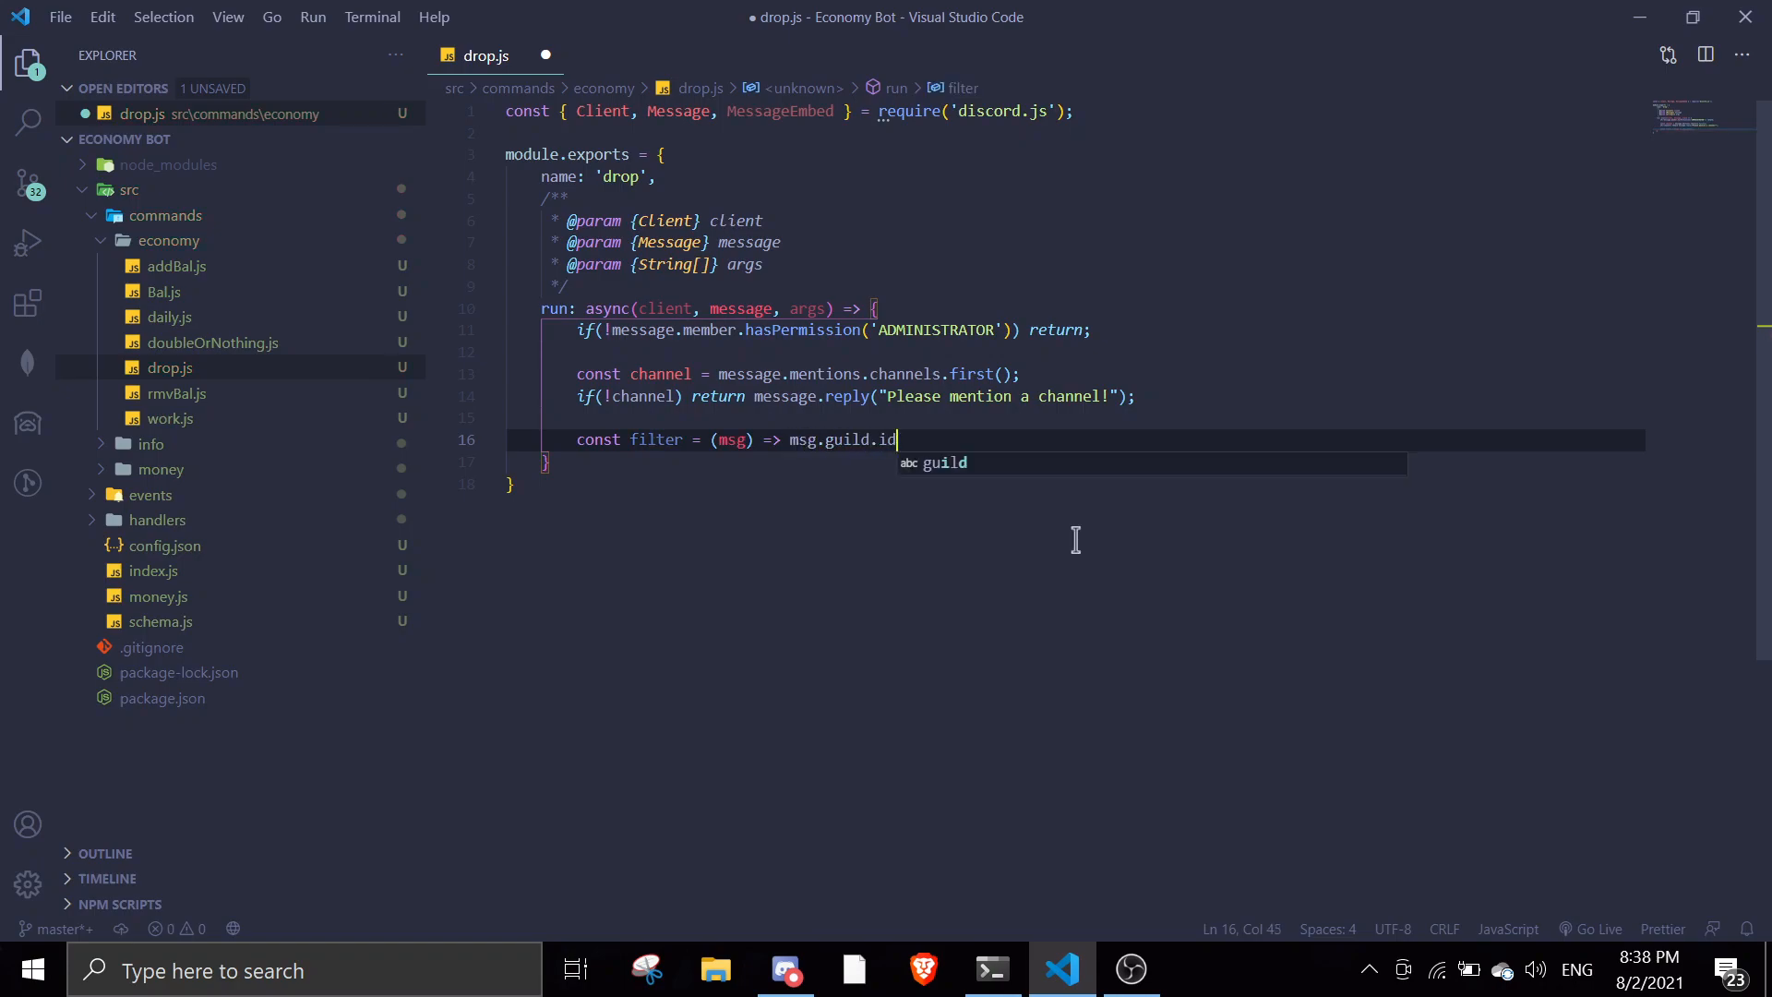
type("=")
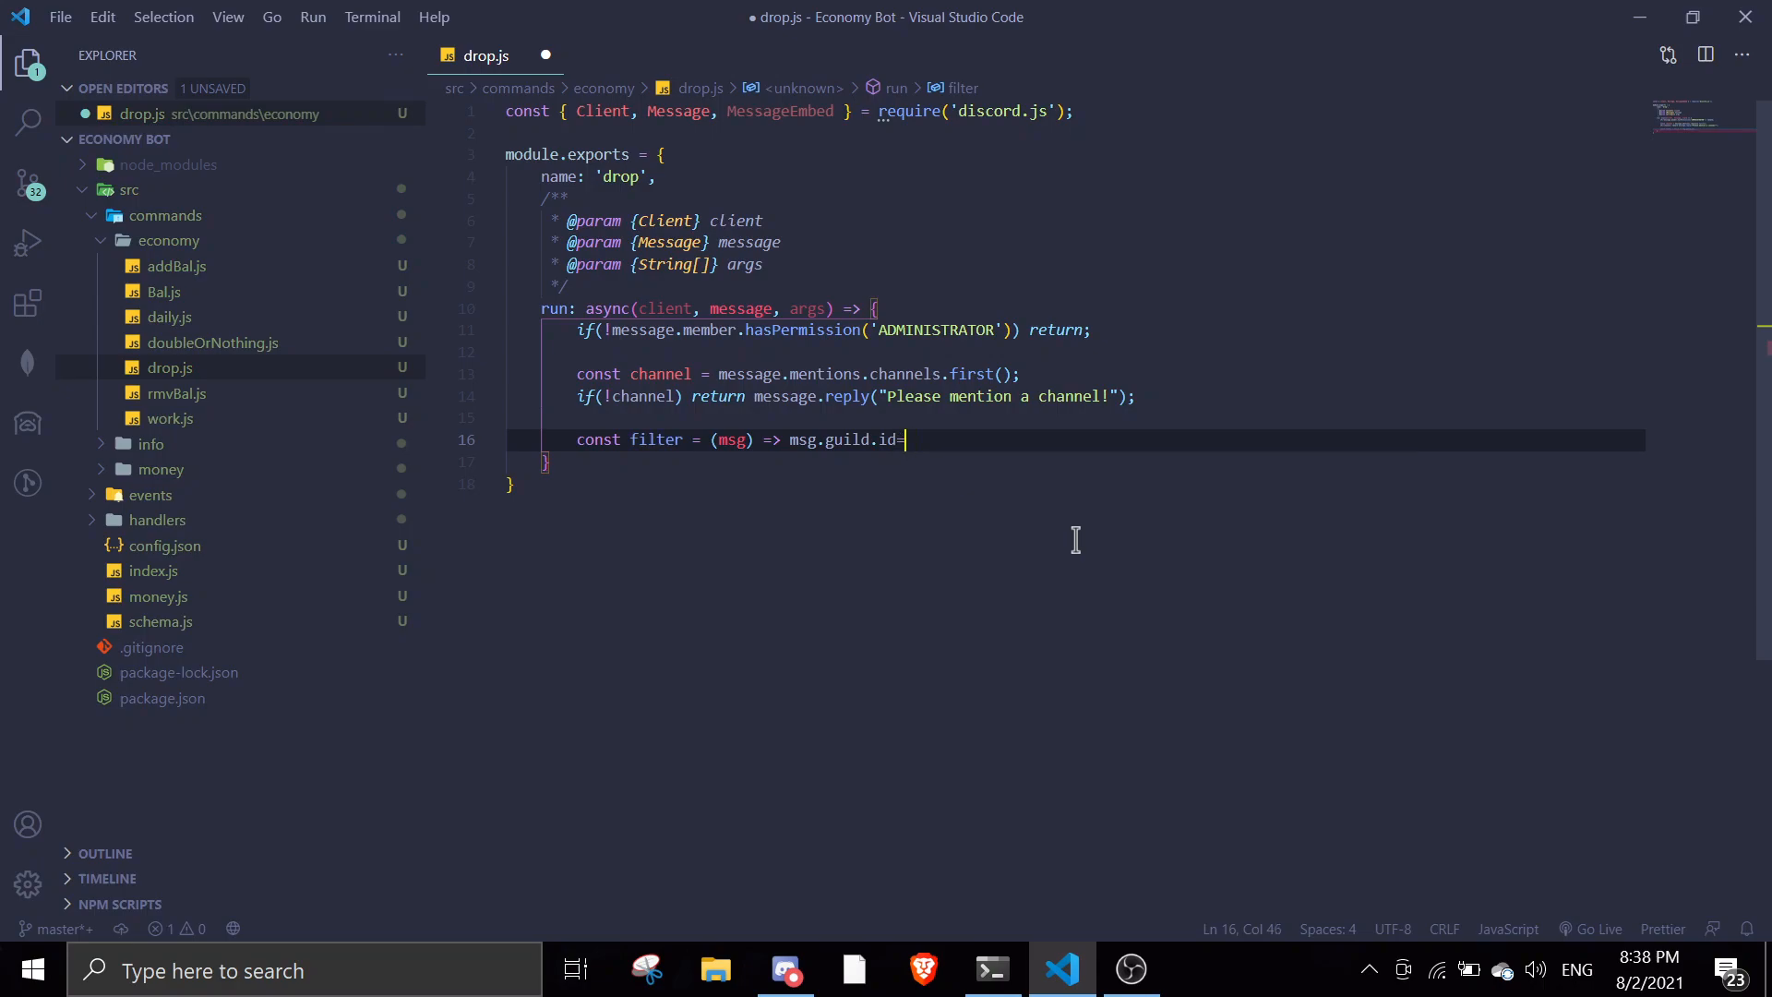
type("=== messag")
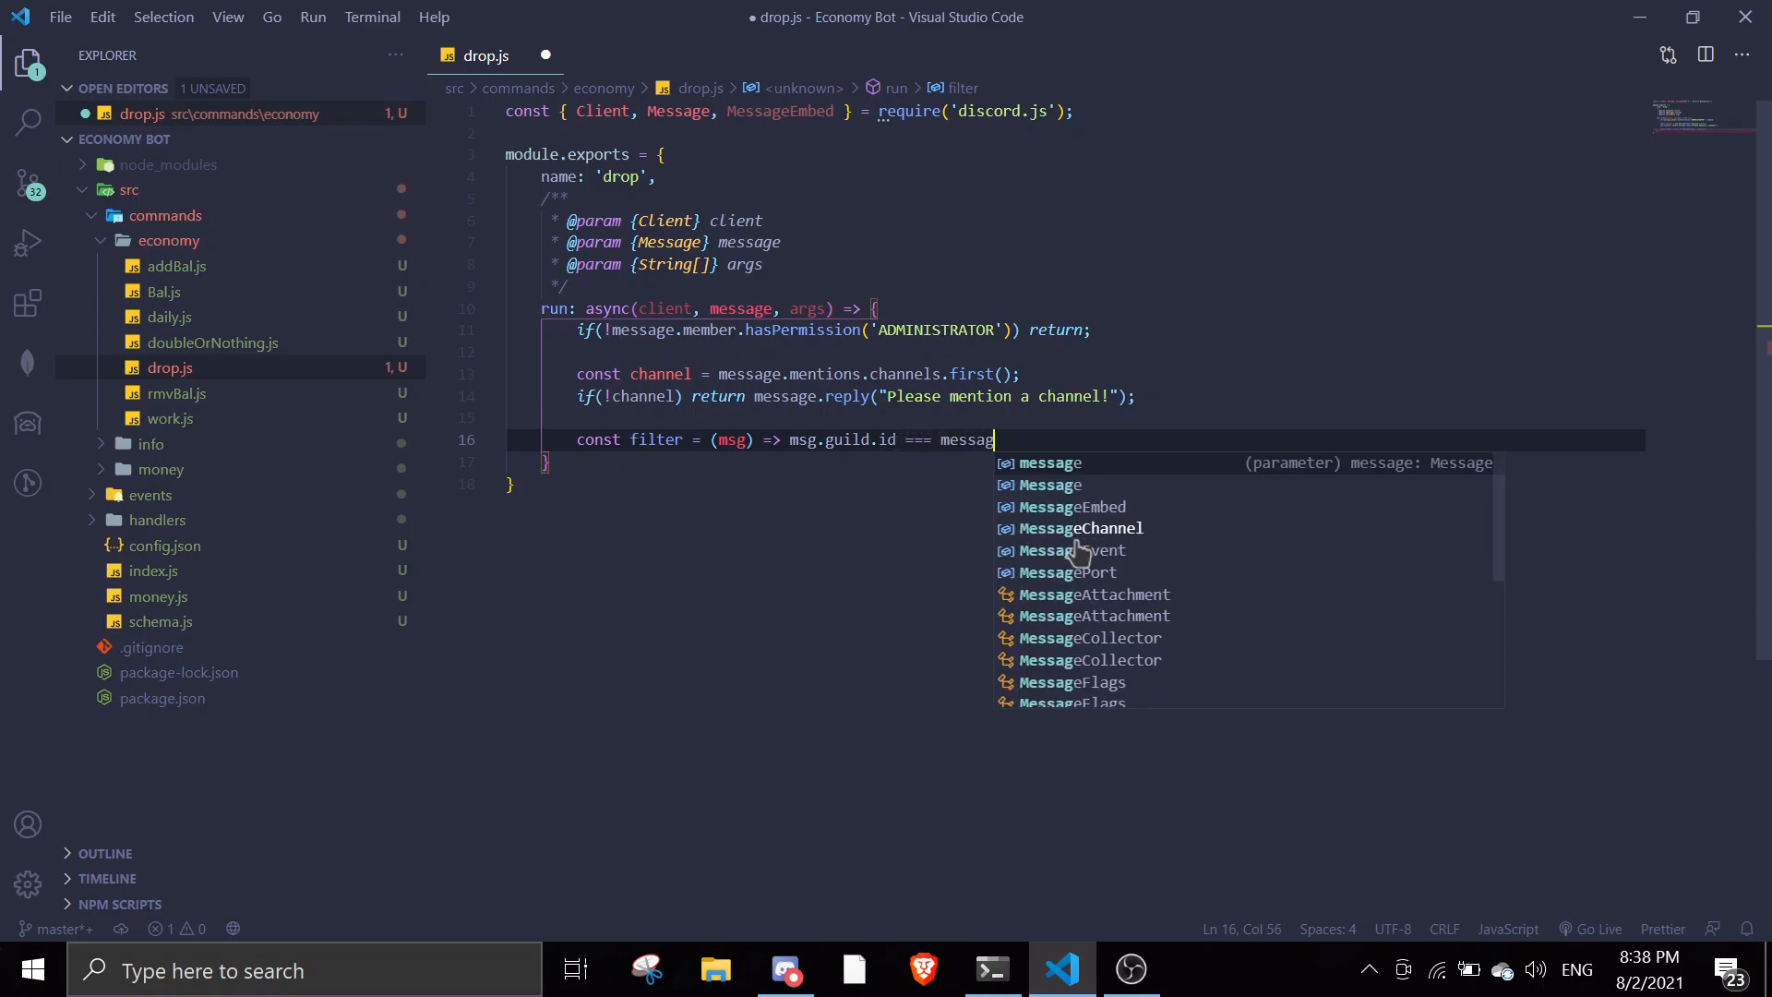
type("e.guild.")
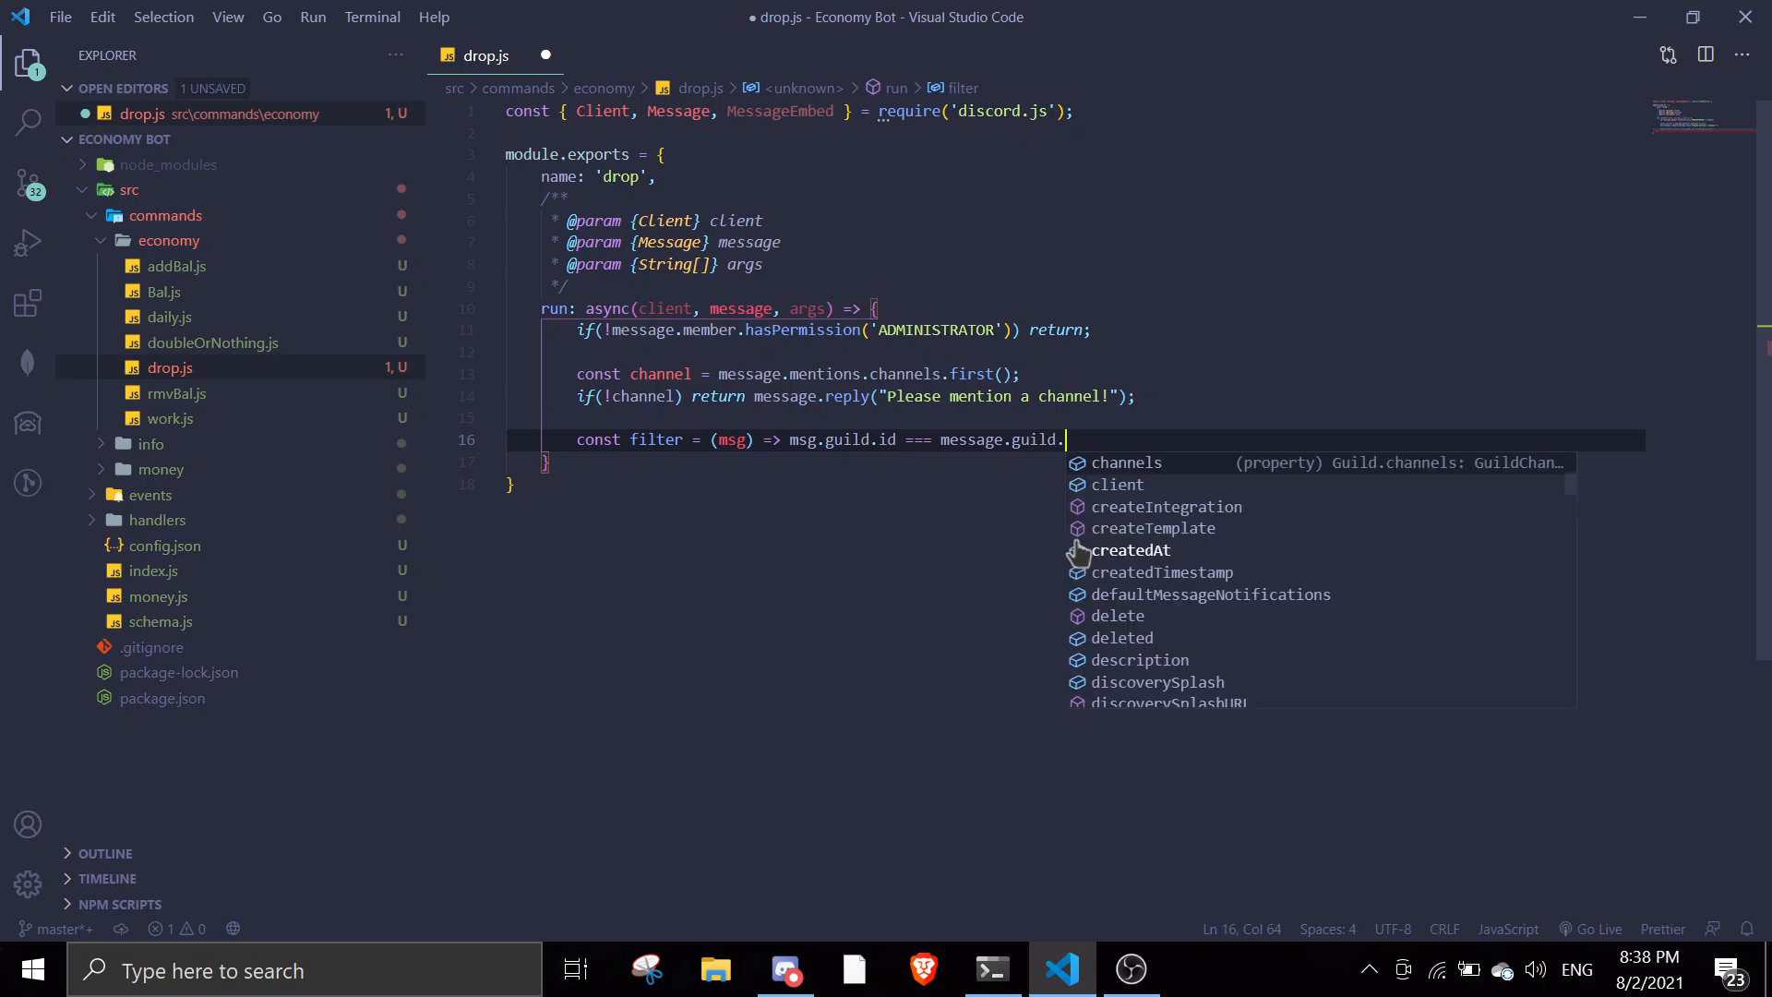
type("id *")
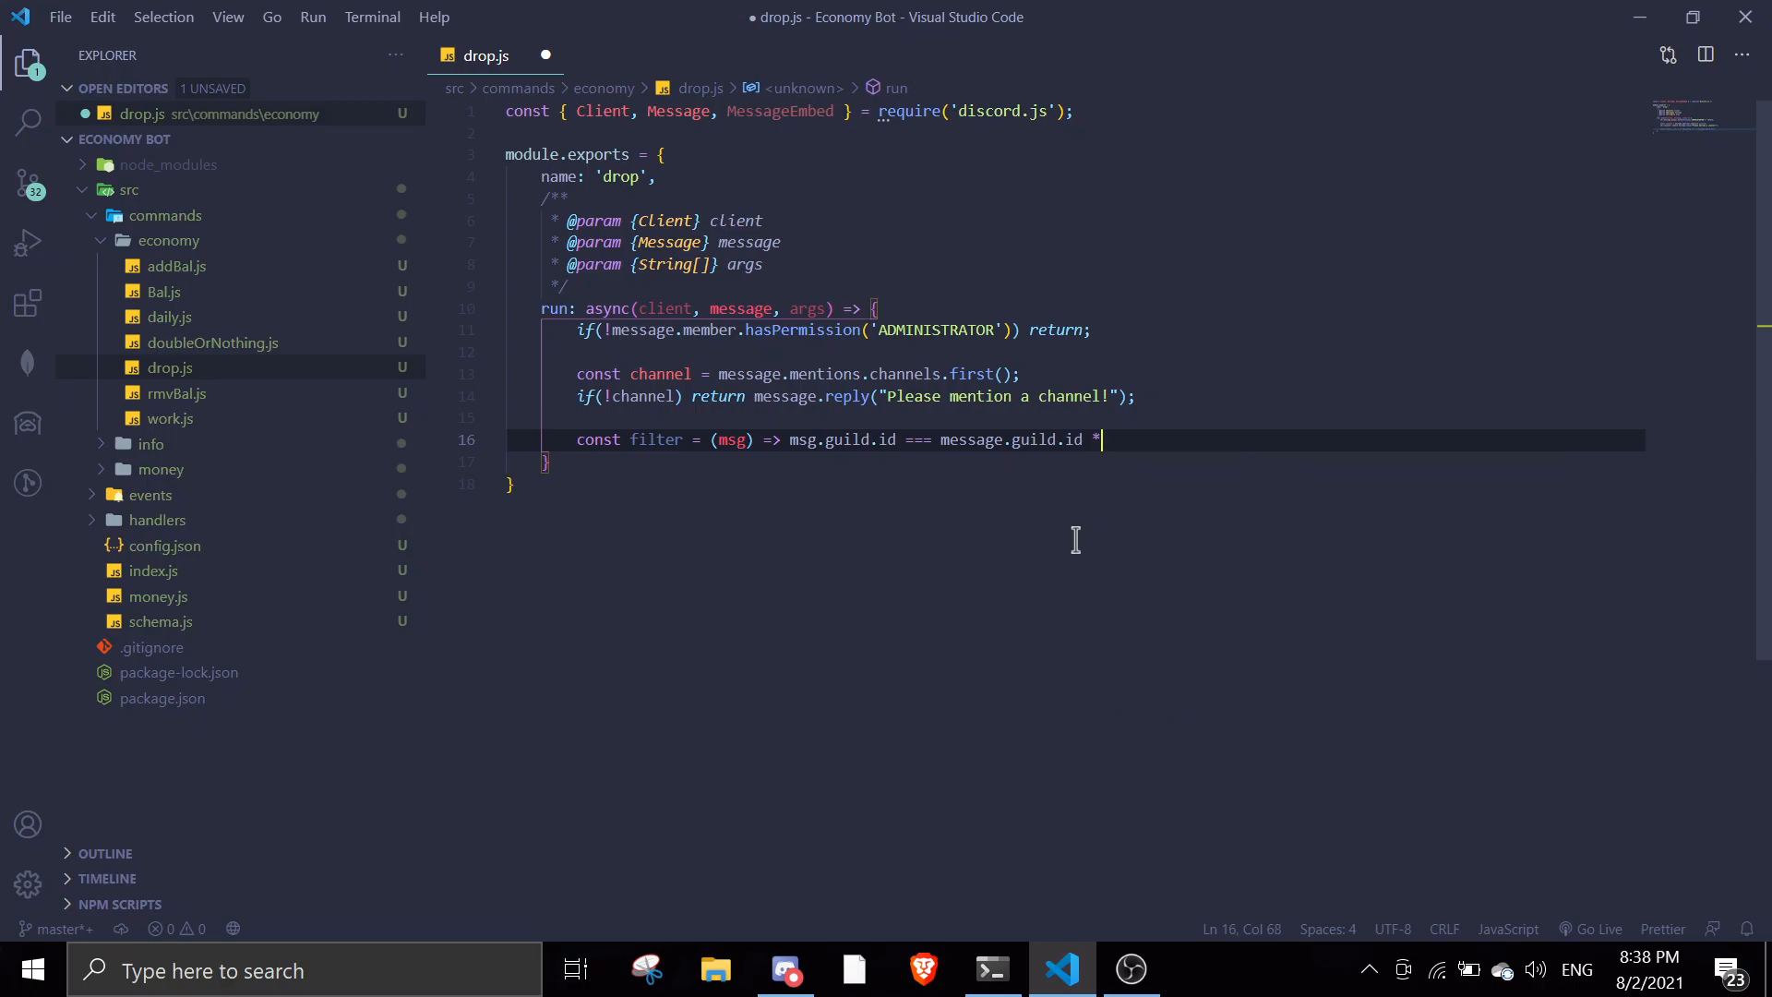
type("&& msg")
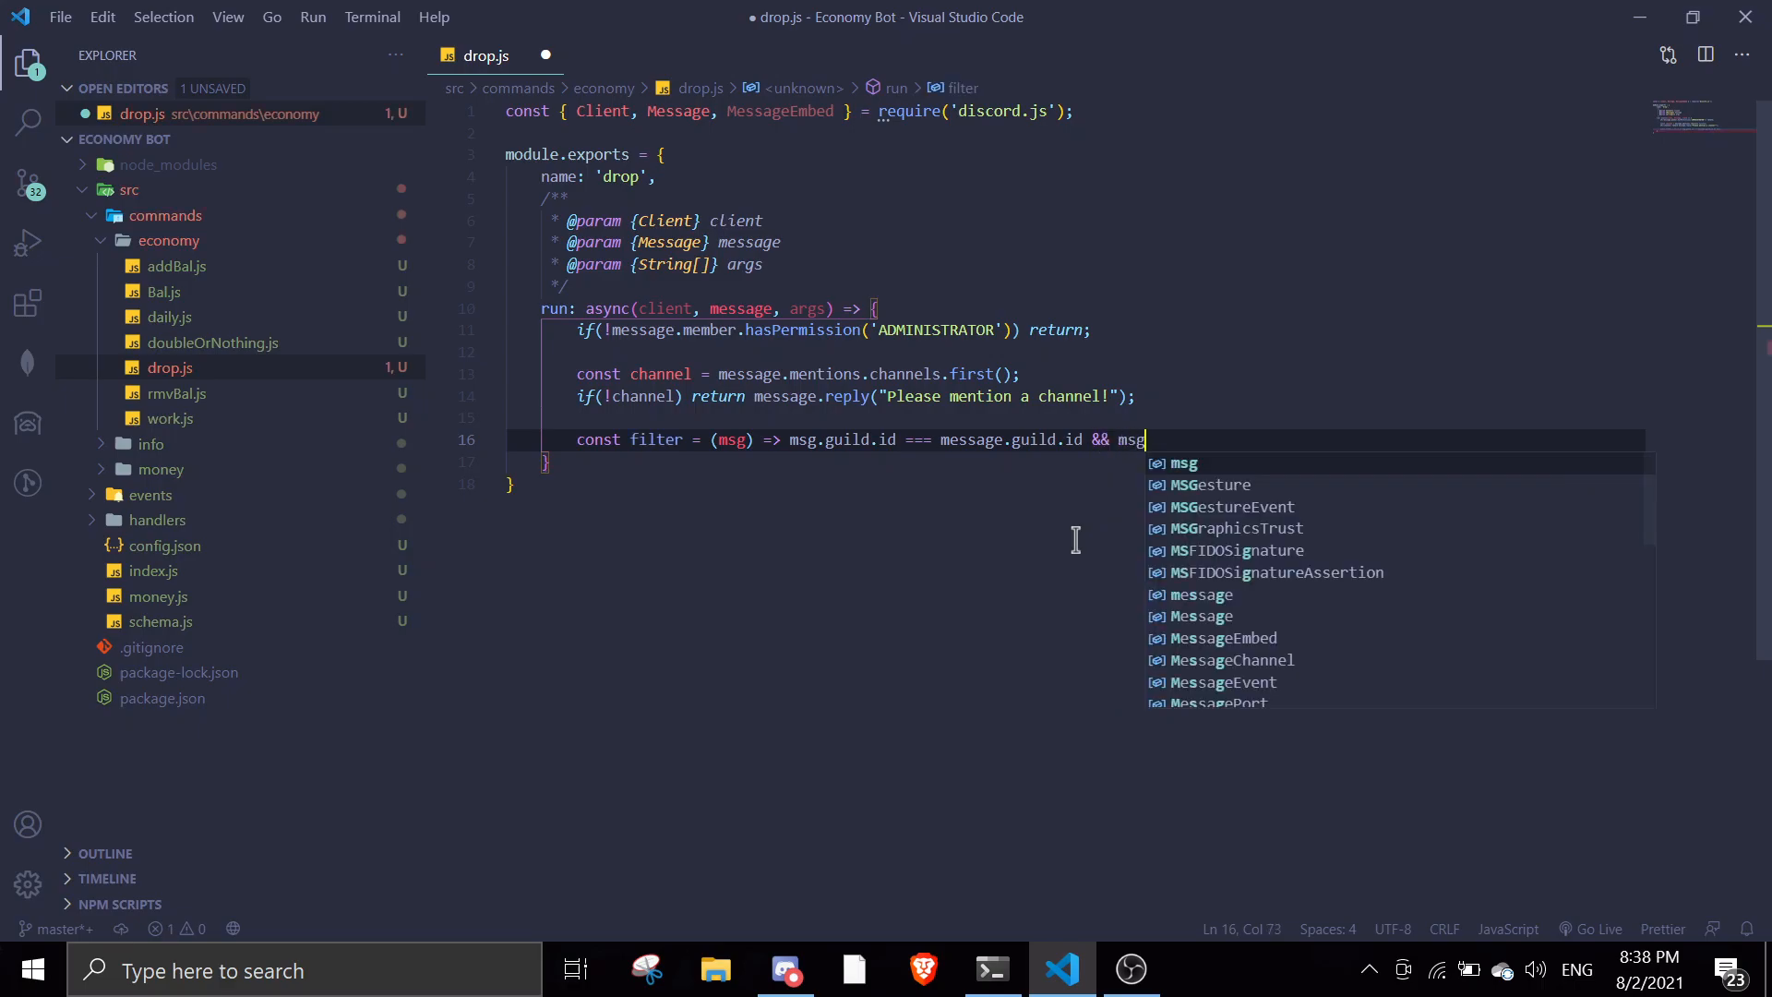
type(".content === '")
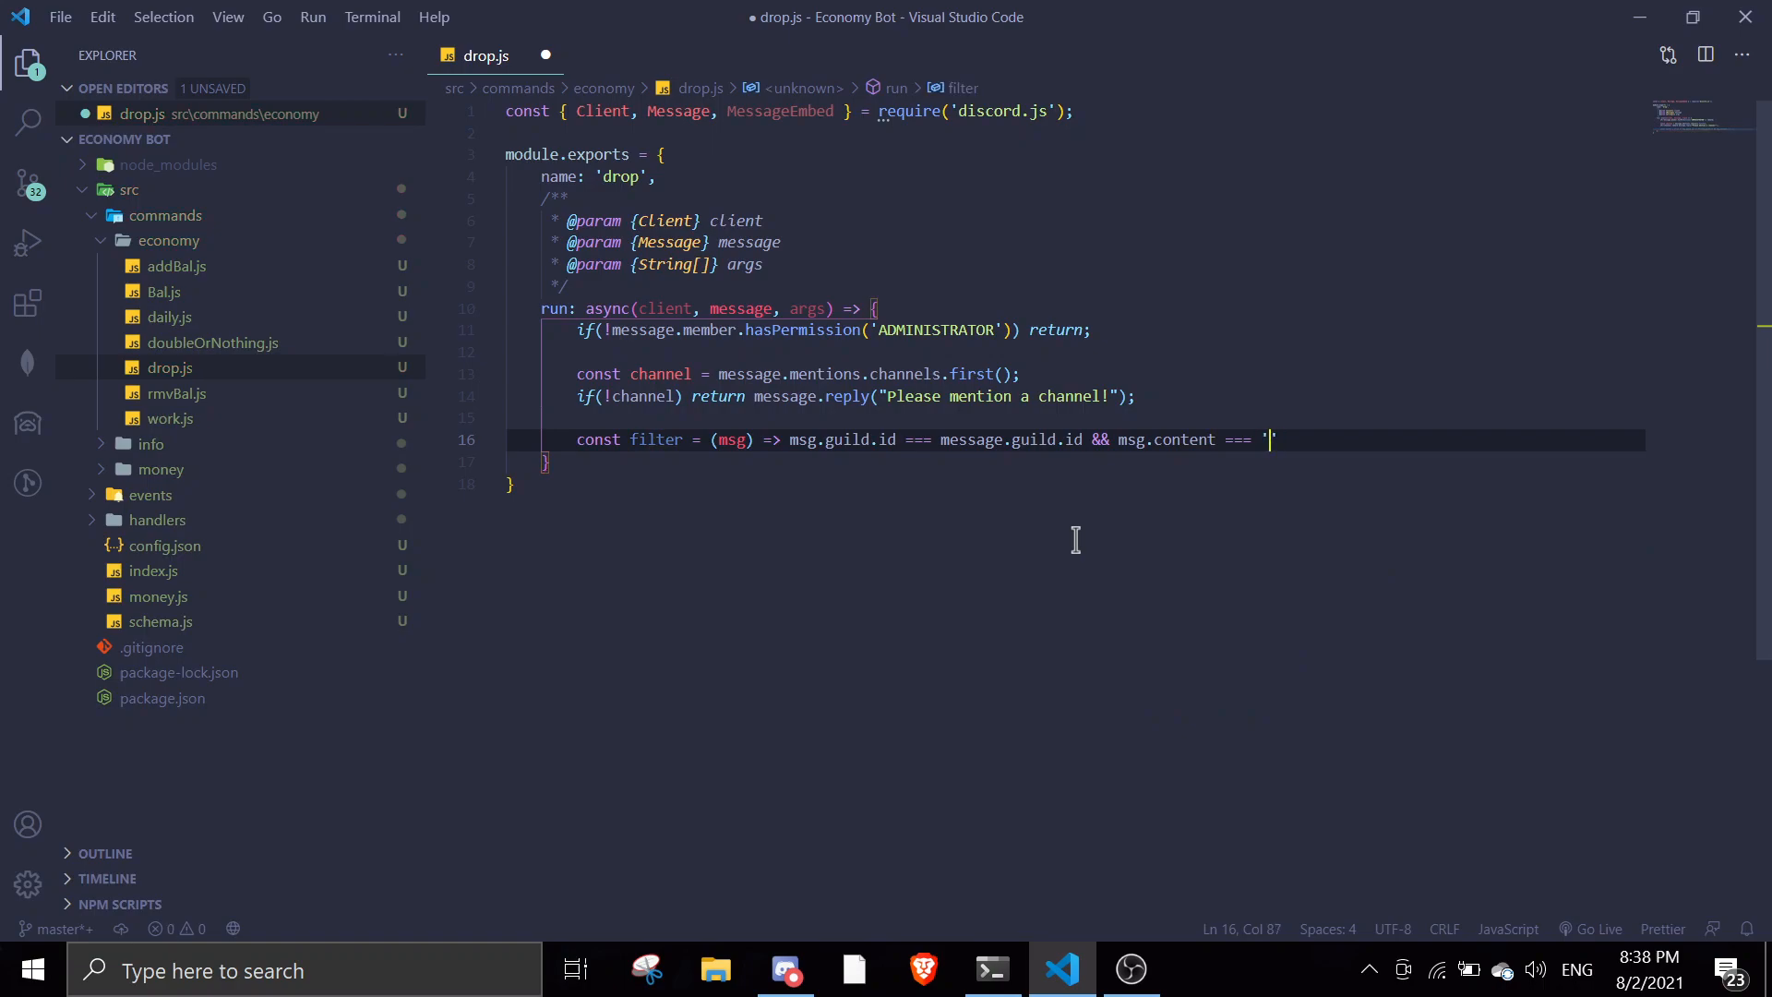
mouse_move(165, 441)
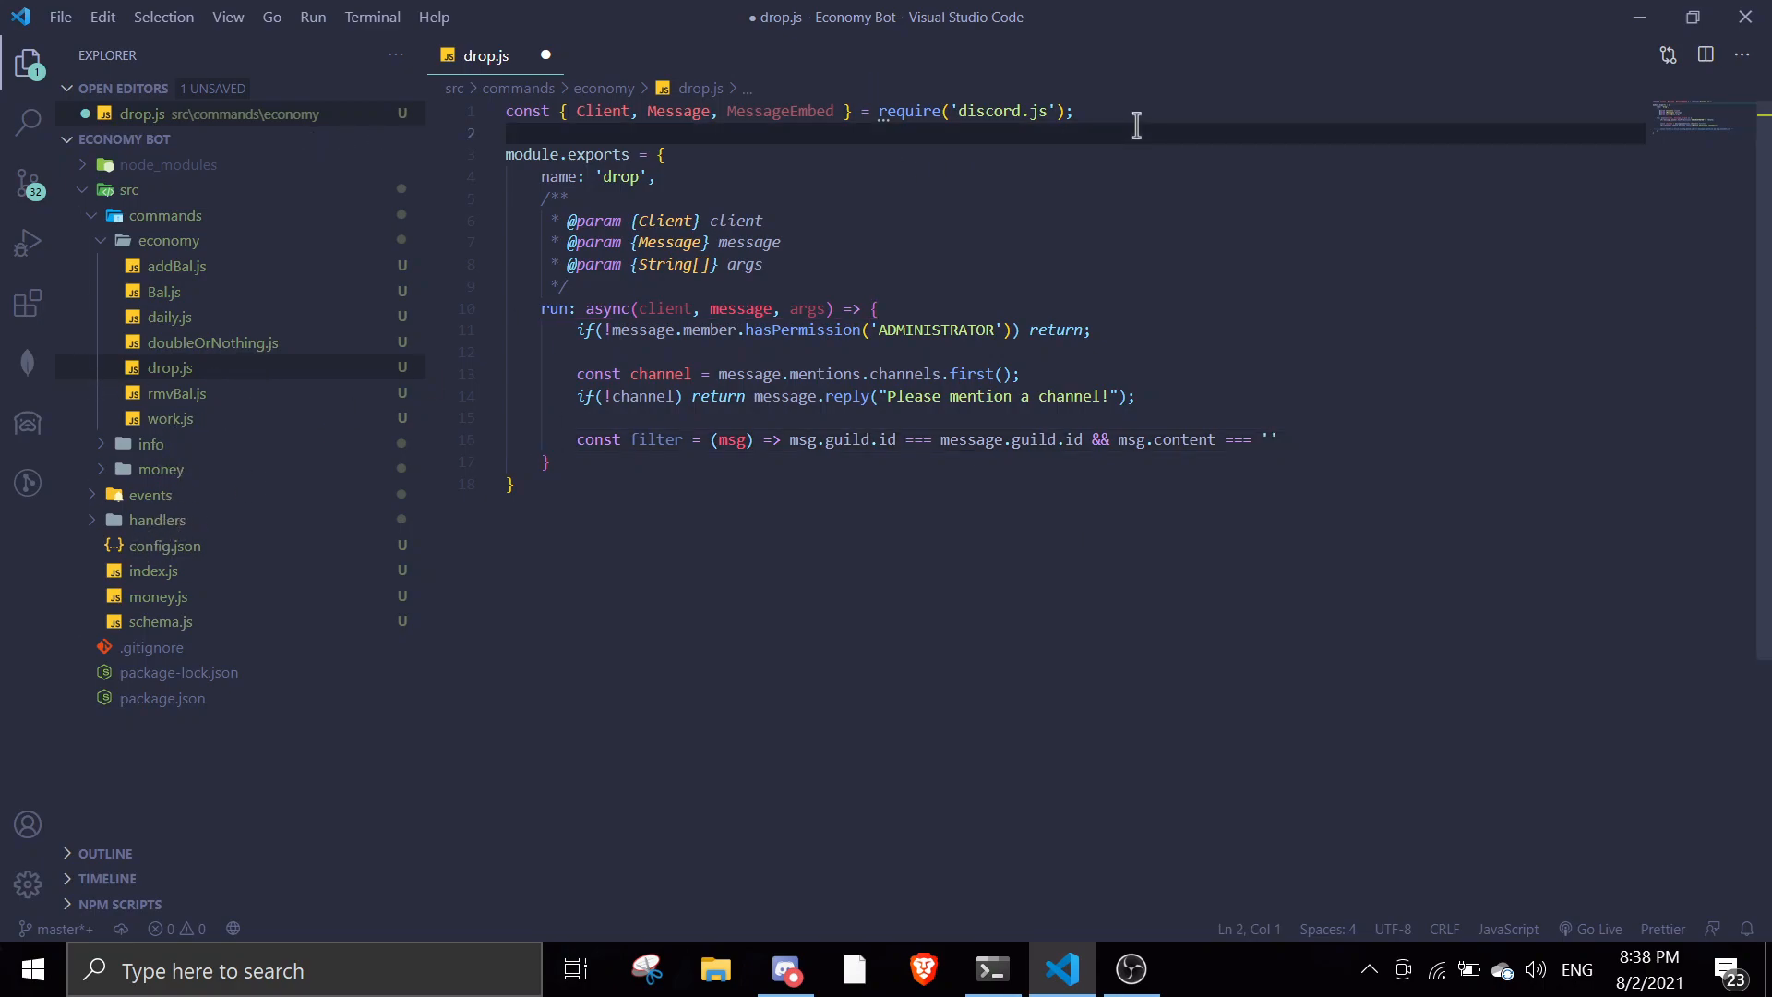
Import prefix from ../../config.json and start the filter's content string with ${prefix}.
type("const {")
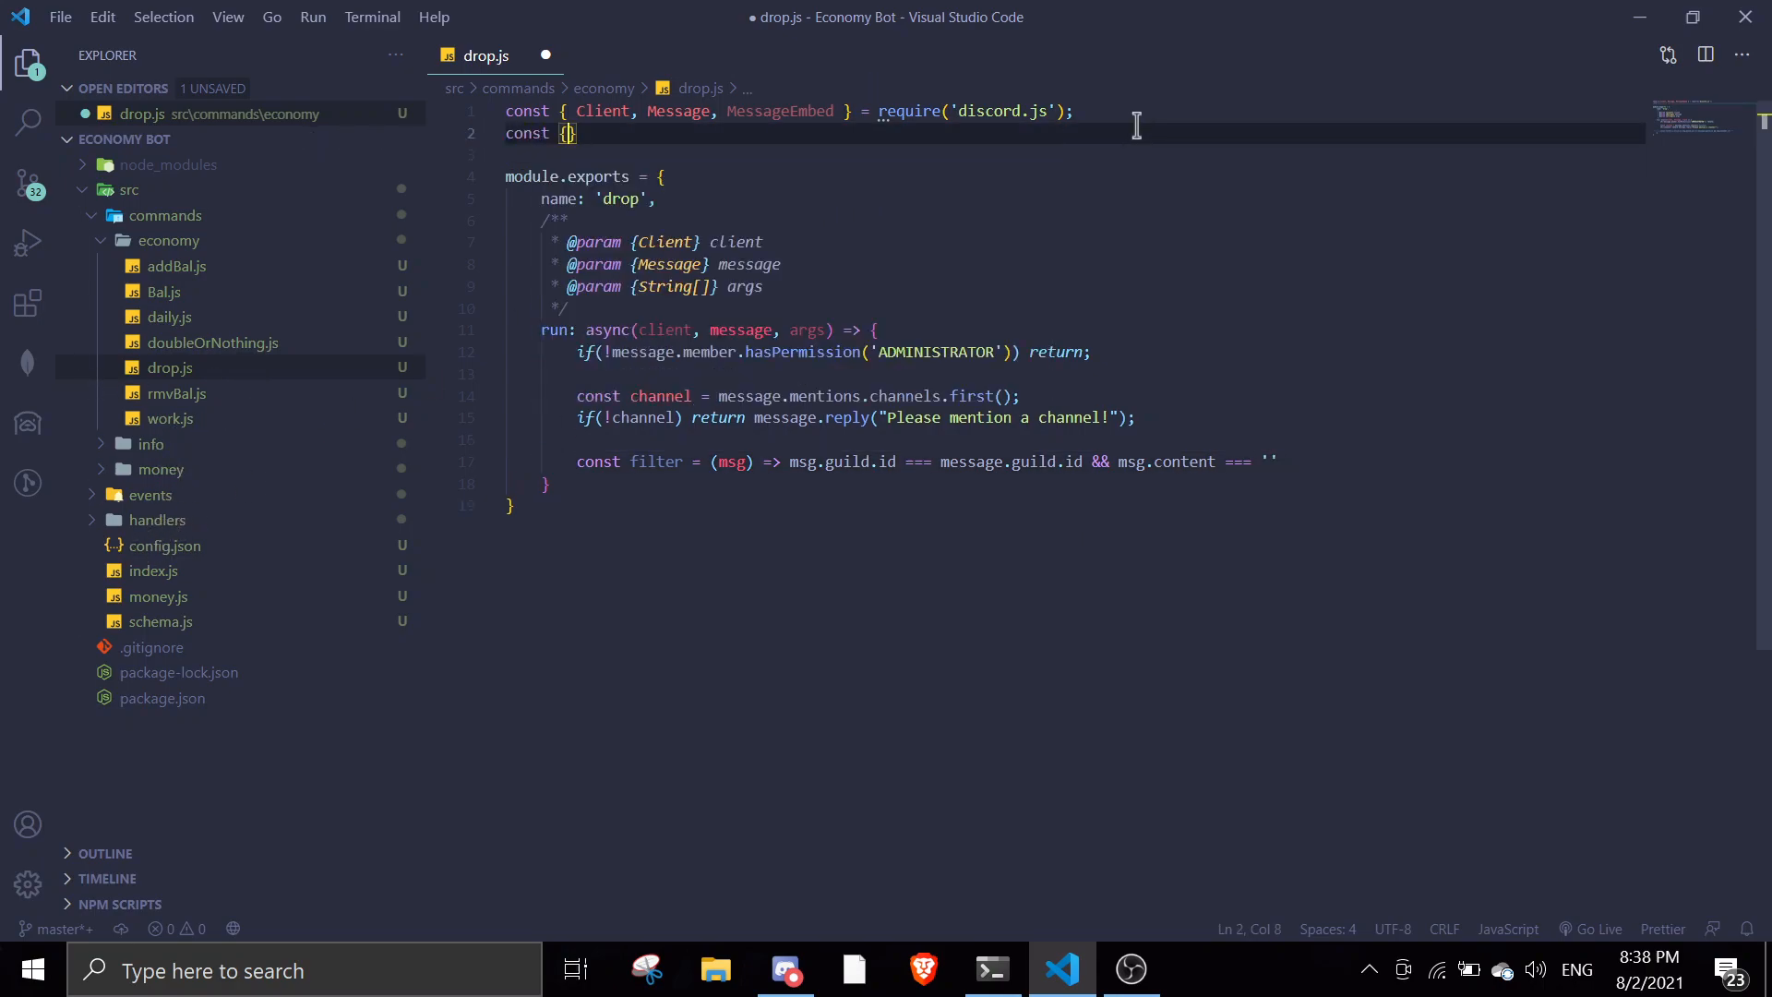
type("= require('')")
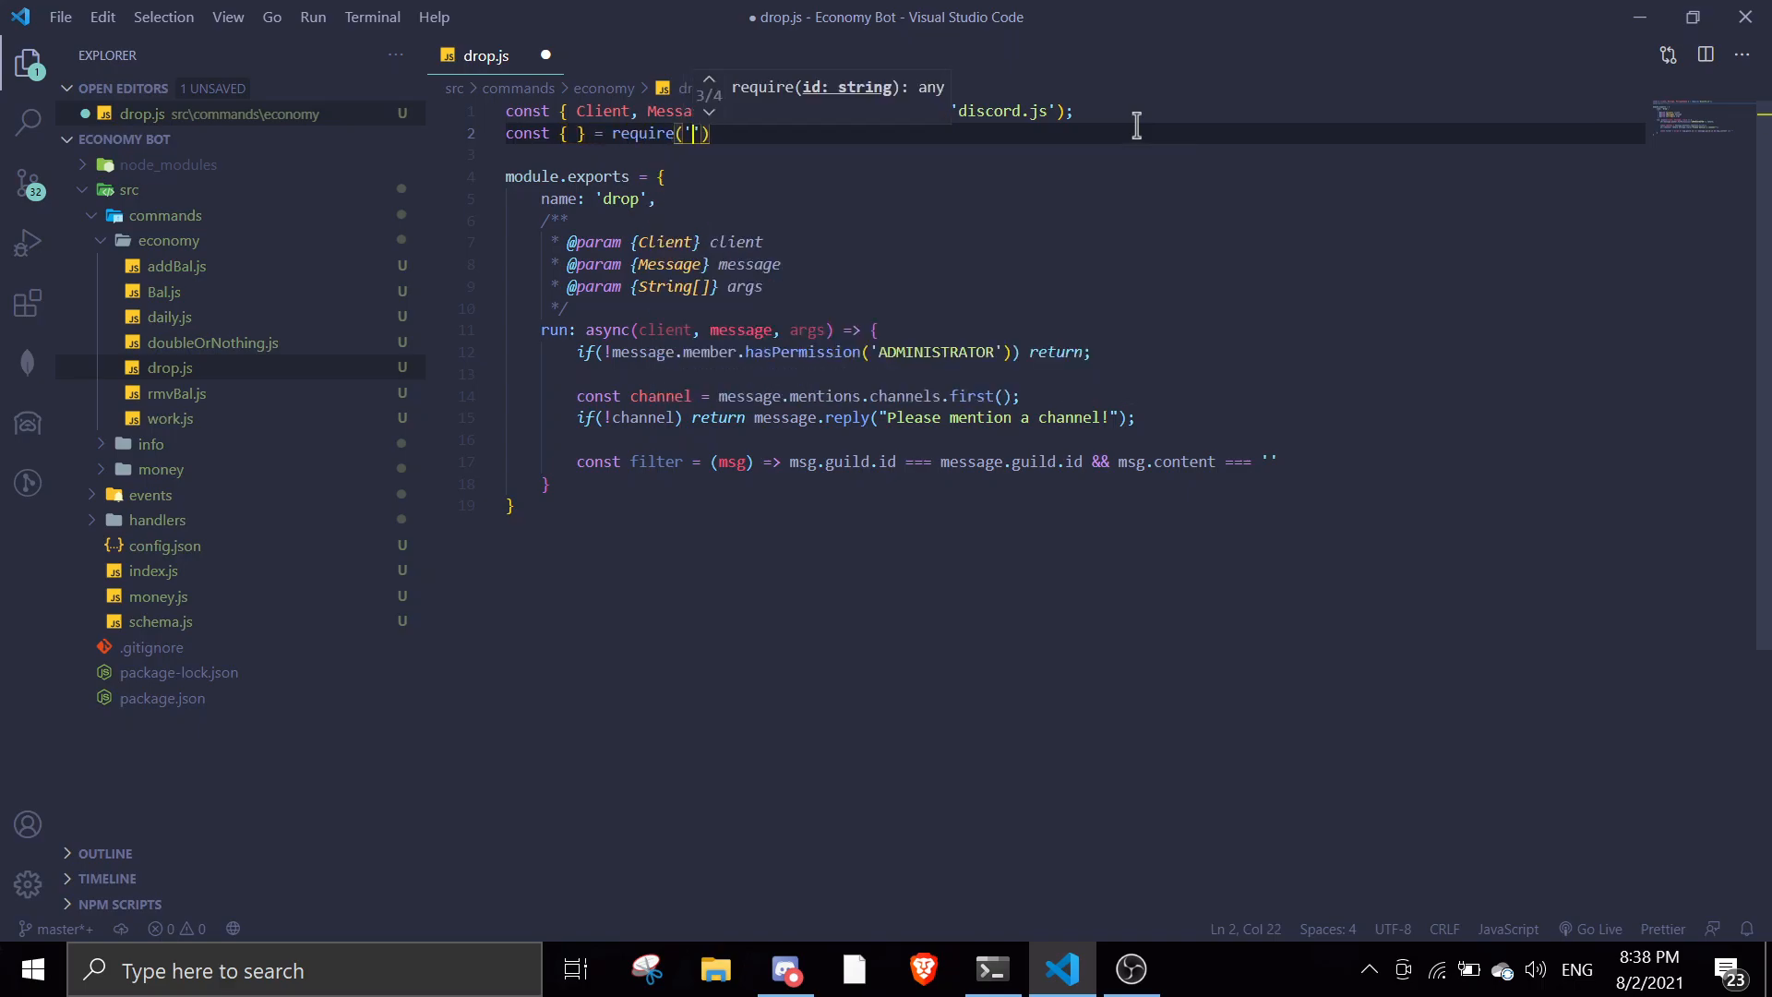
type("../../config.json")
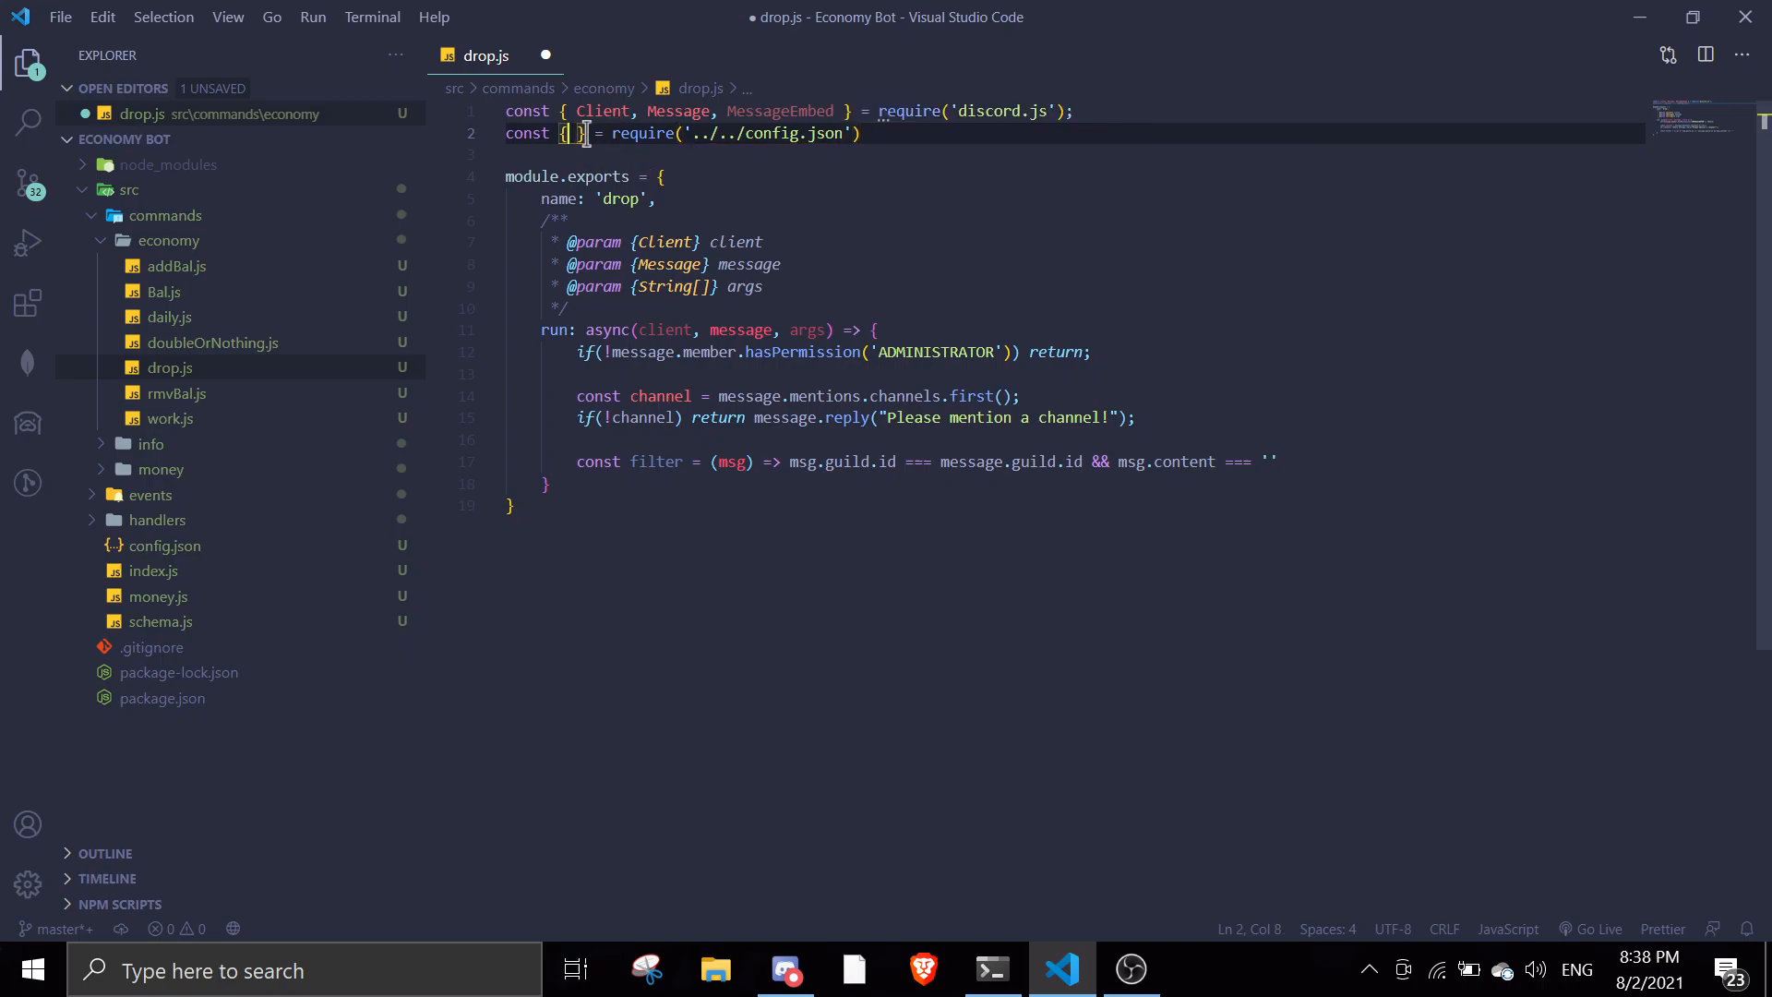
type("Pre")
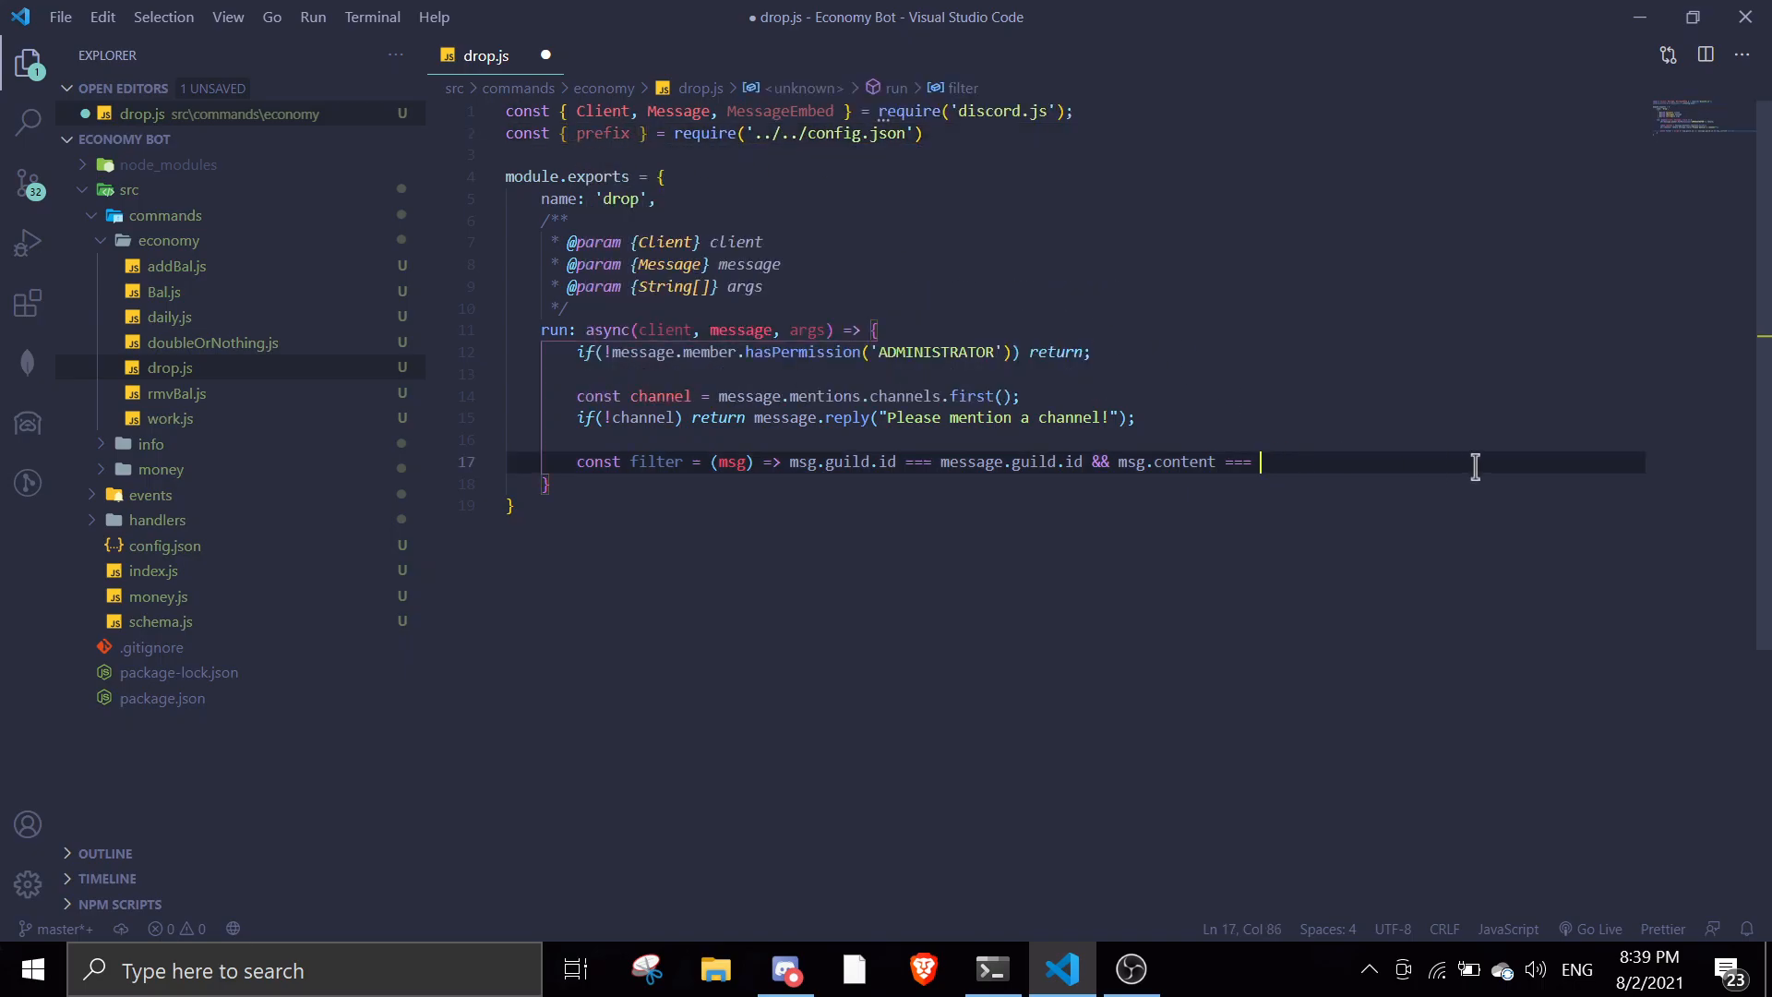
type("`${prefix}`")
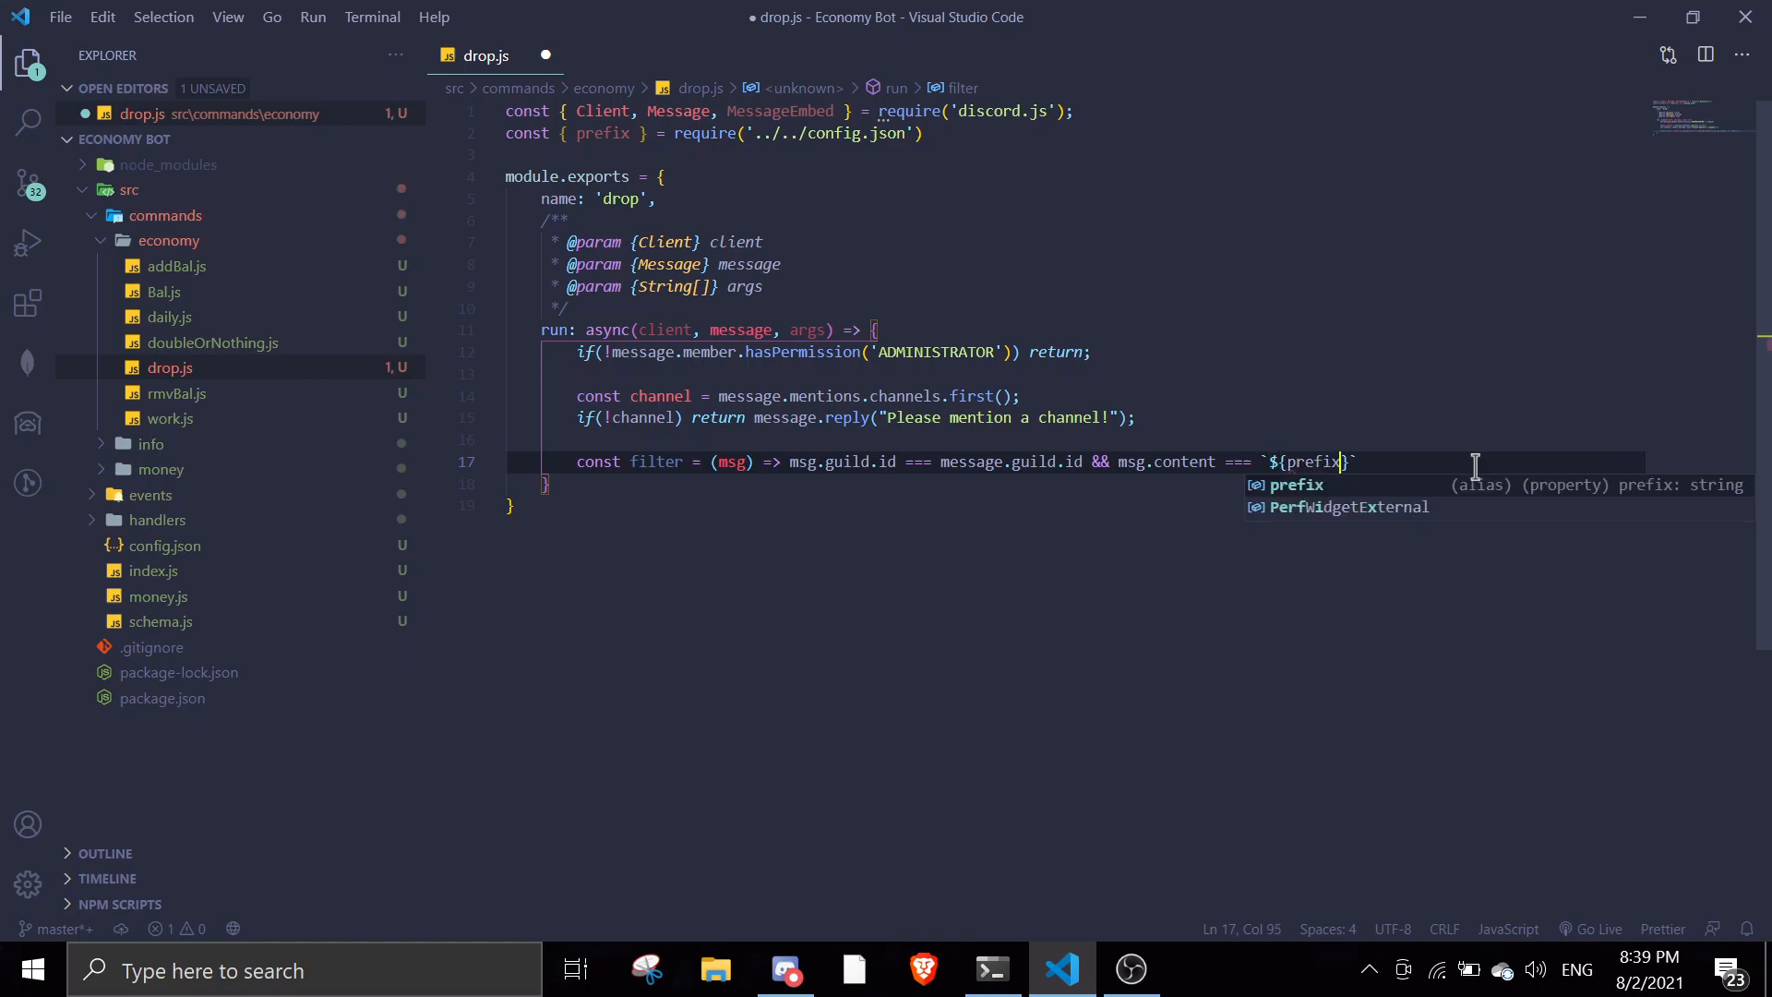
Make the filter expect `${prefix}claim` and leave a blank line after it.
type("clain`")
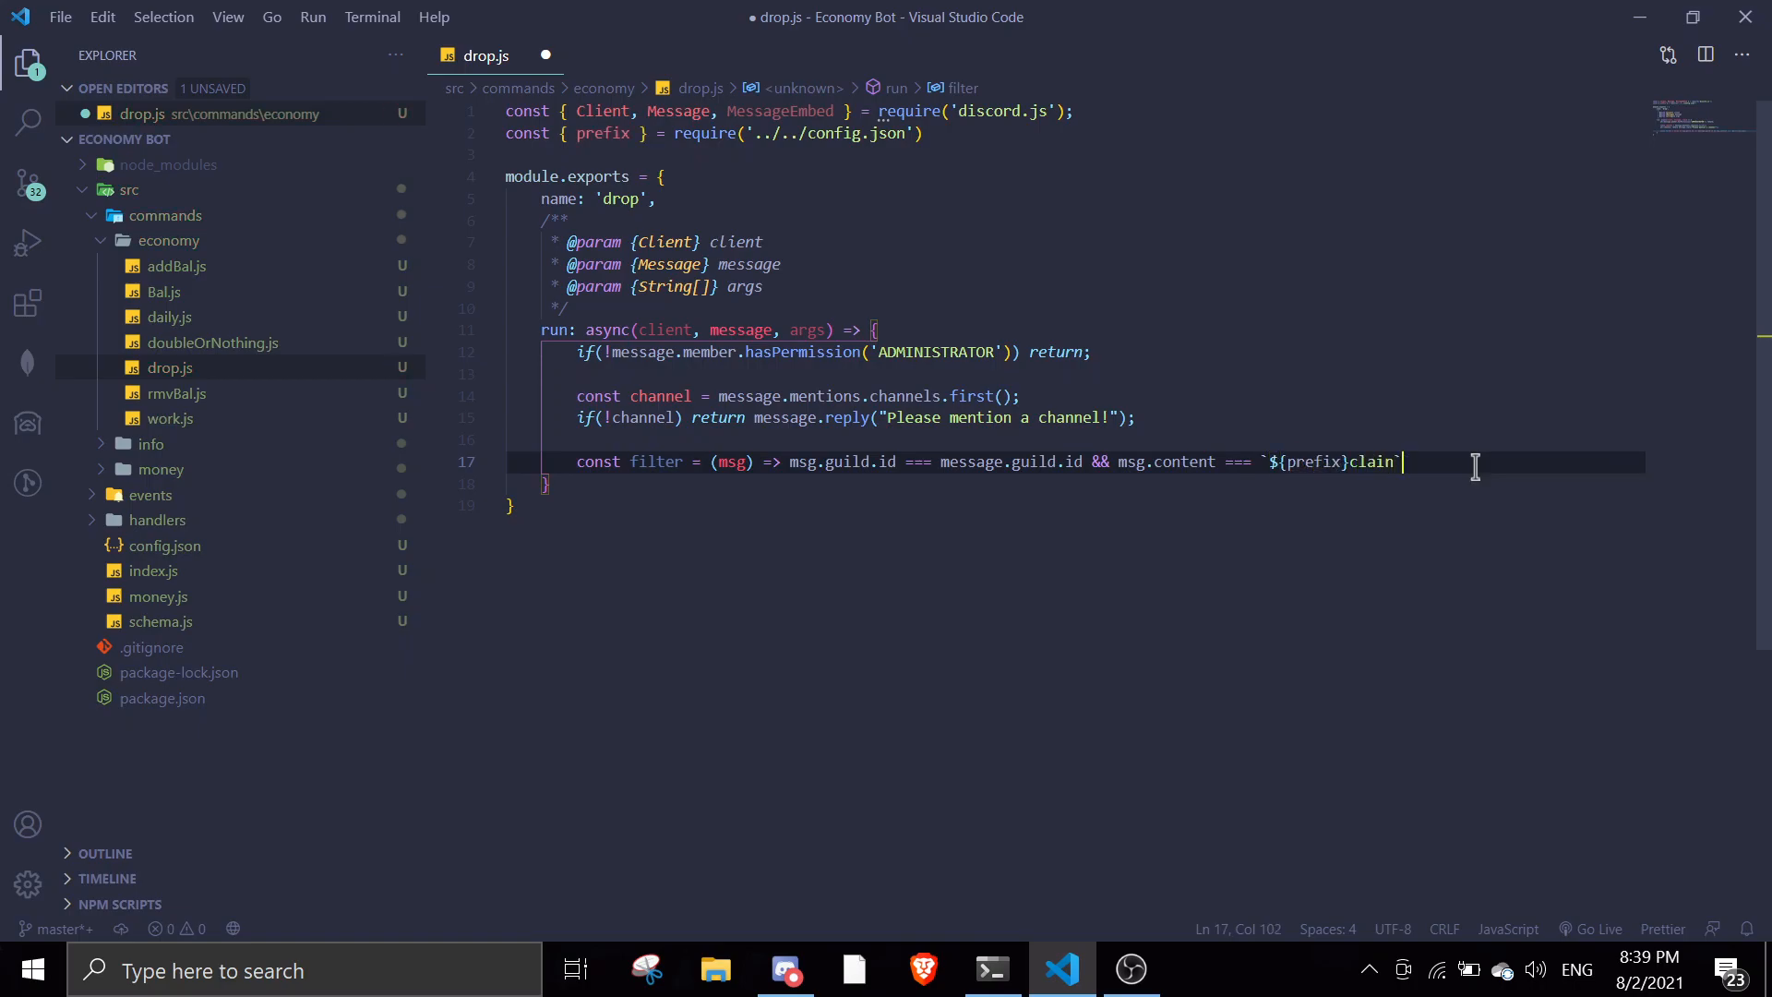
key("Enter")
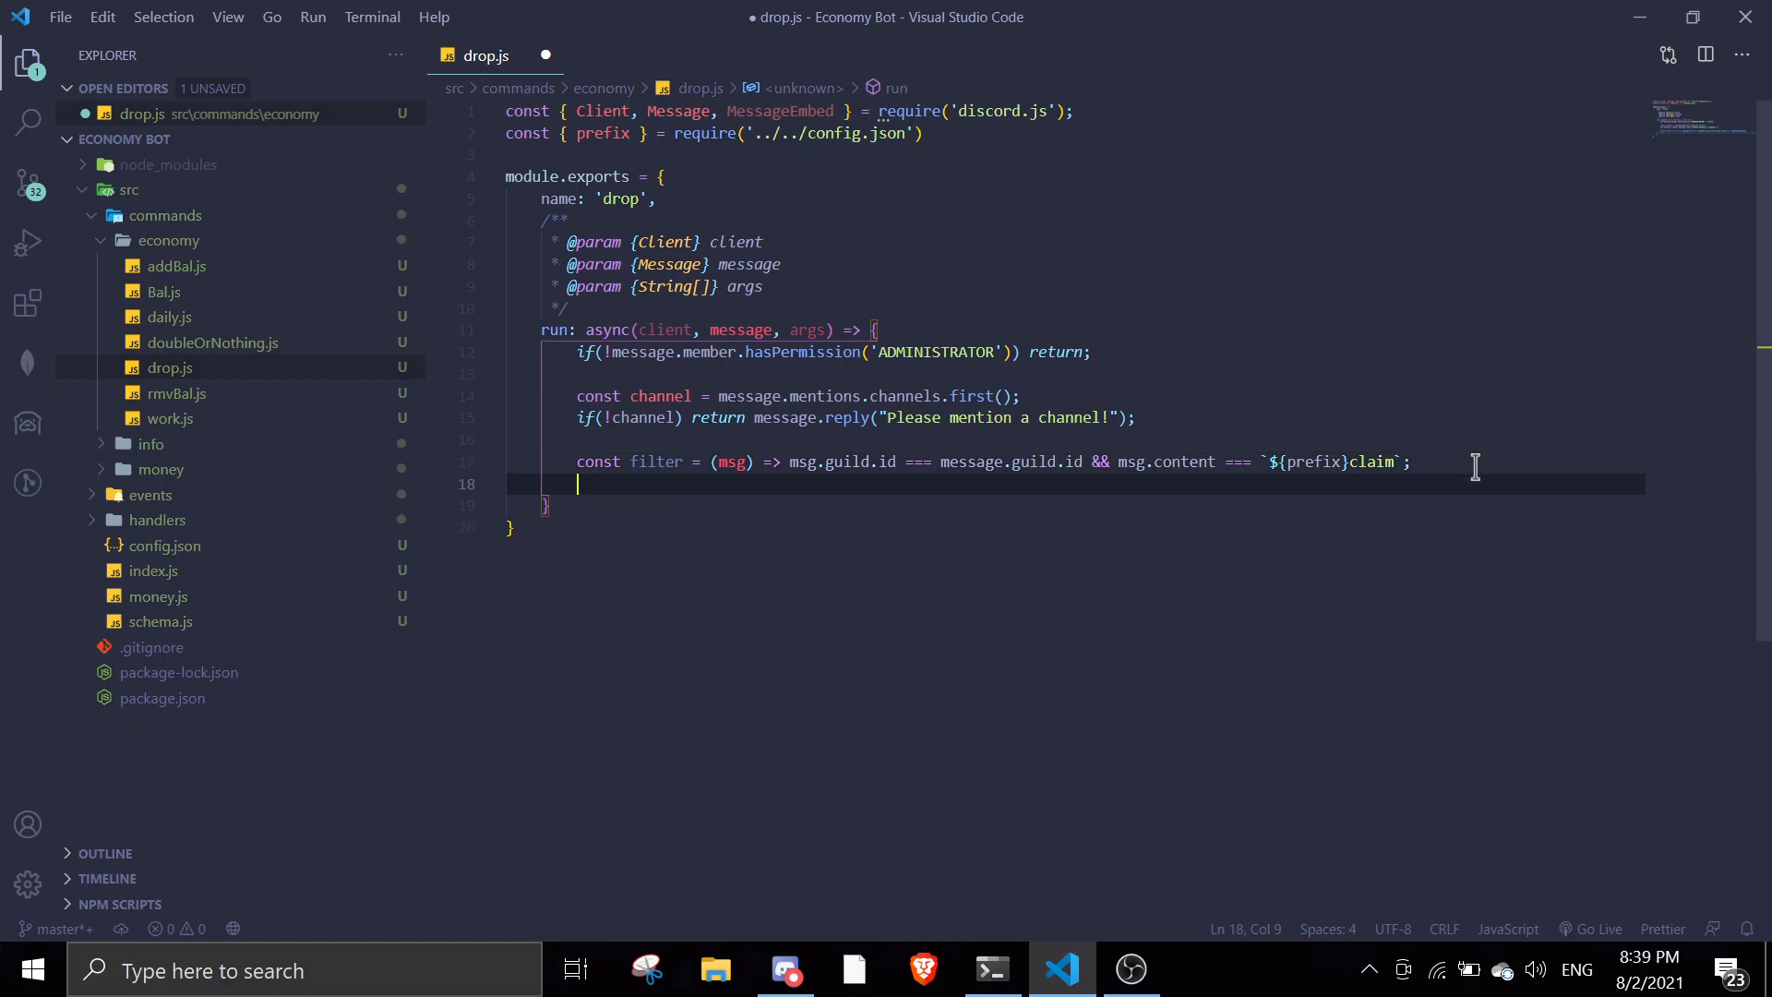
key("enter")
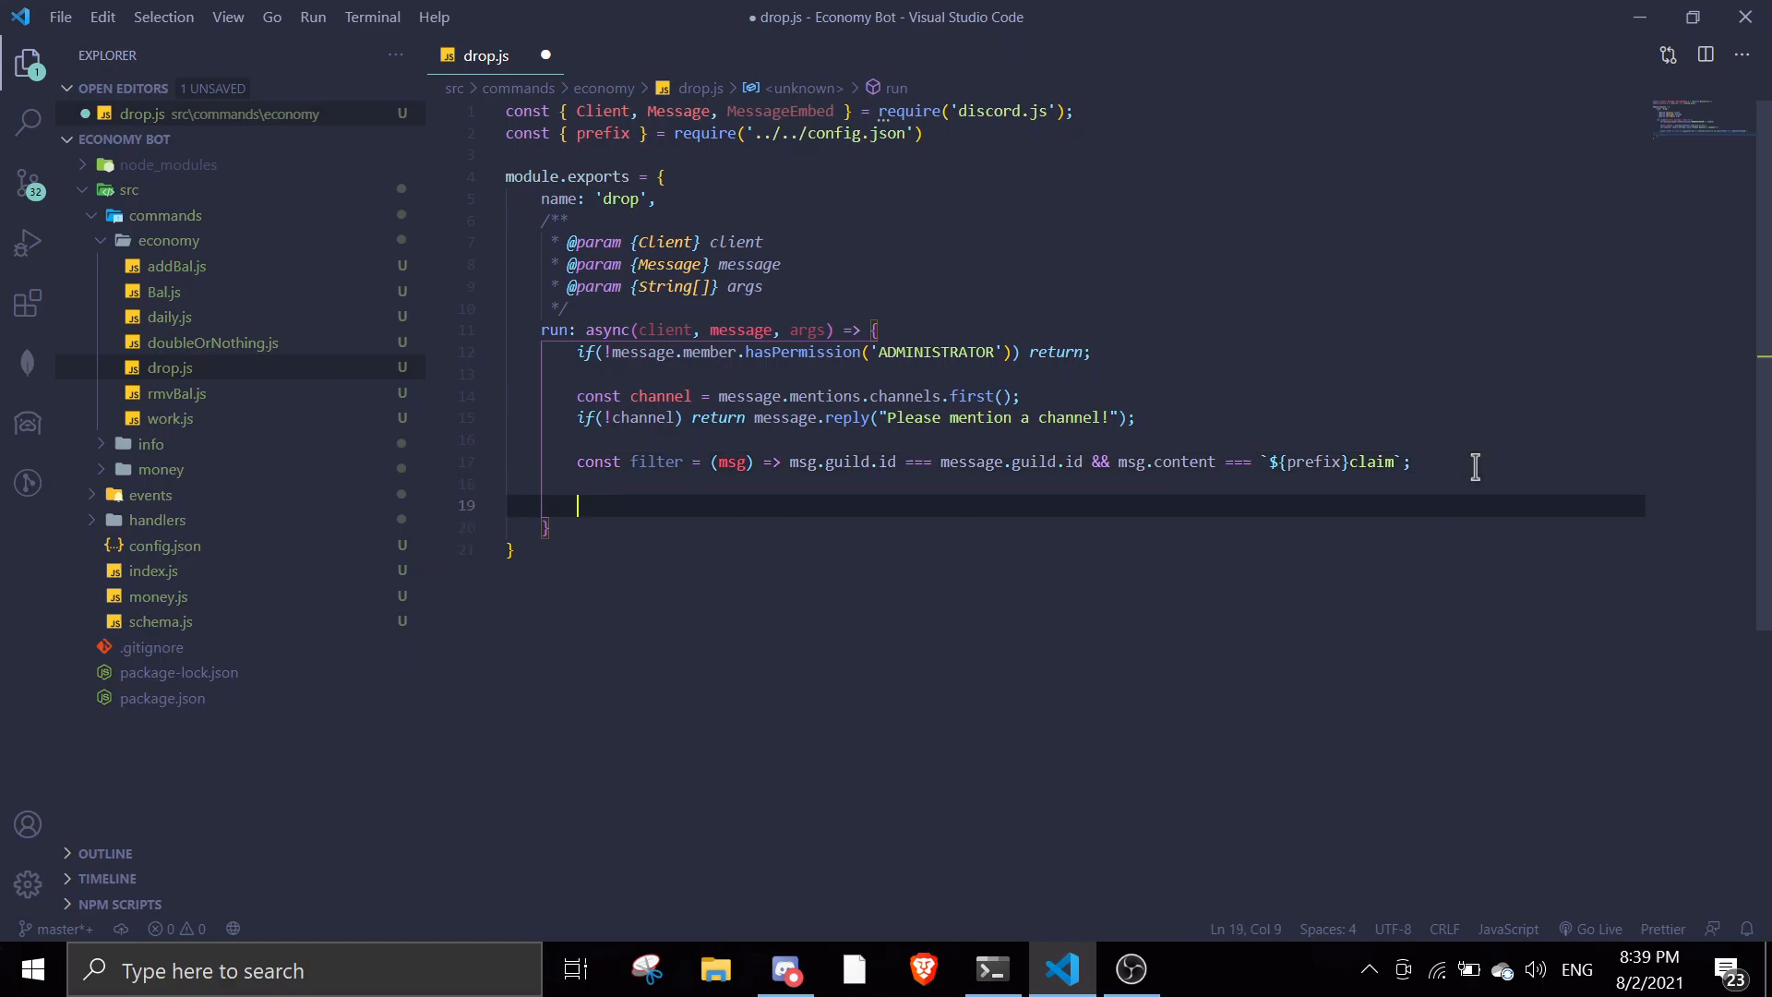
Call channel.awaitMessages(filter, { max: 1, time: 6000 }).
type("chann")
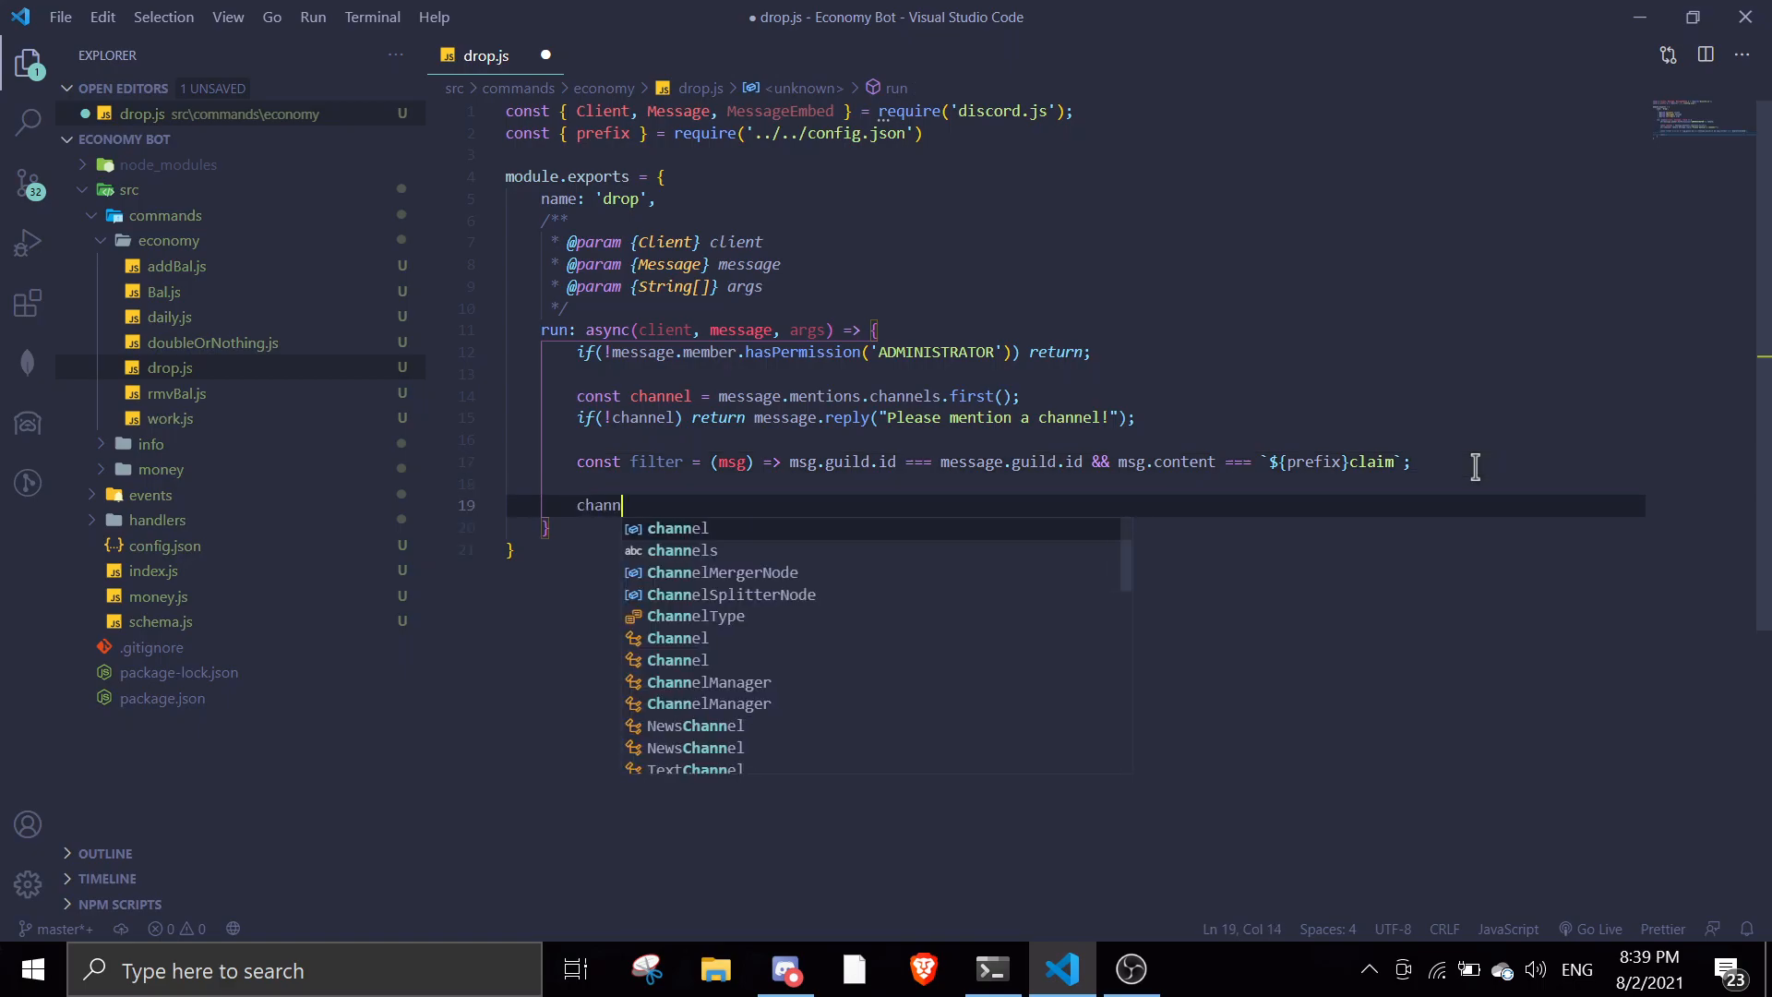
type(".awaitMessages()")
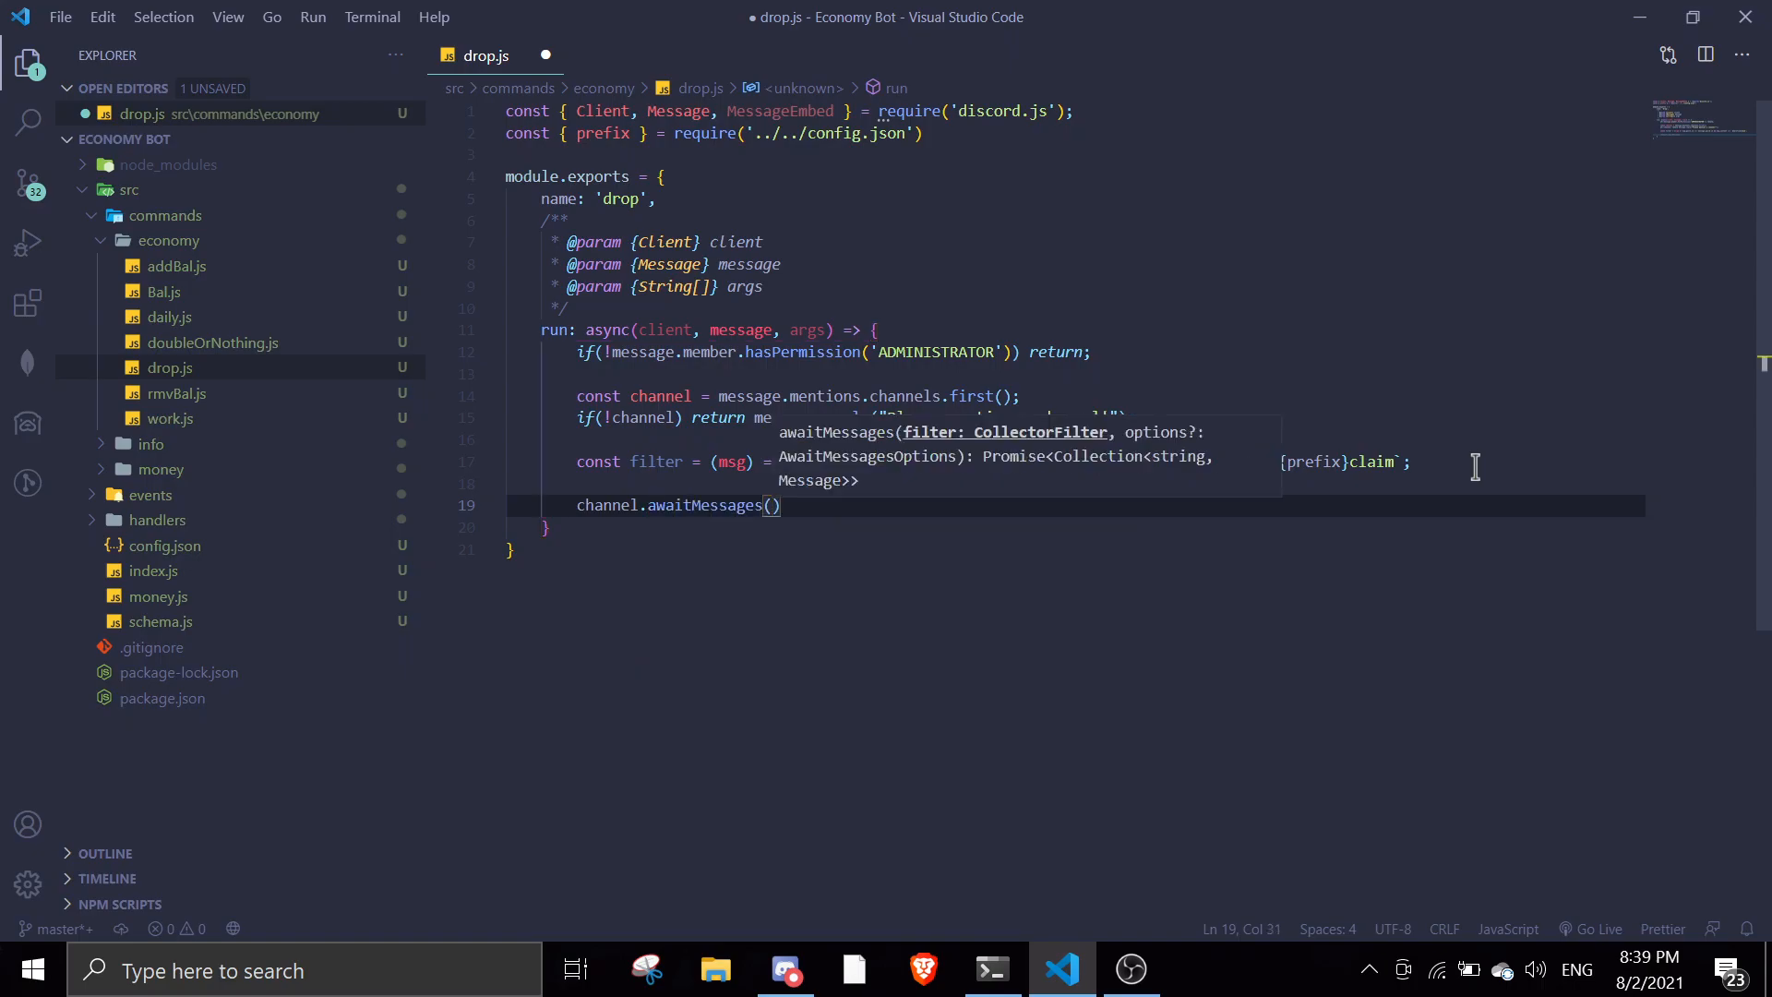
type("ifilter,")
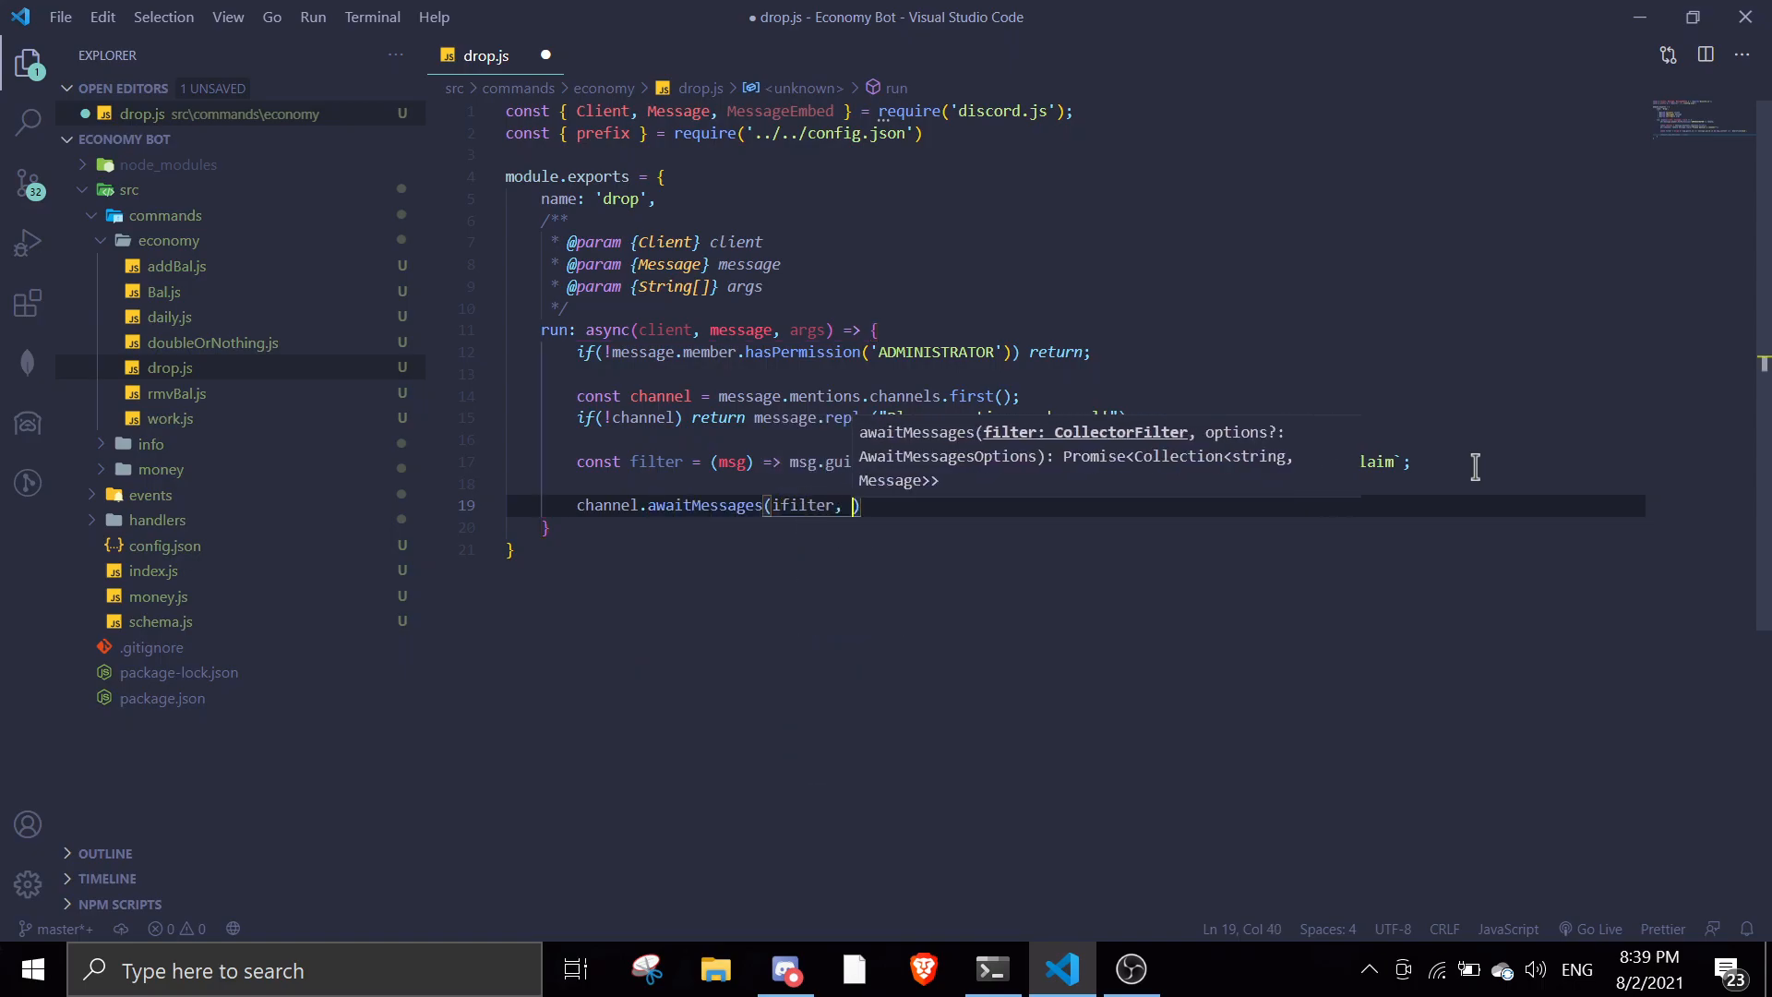
type("{ max: 1")
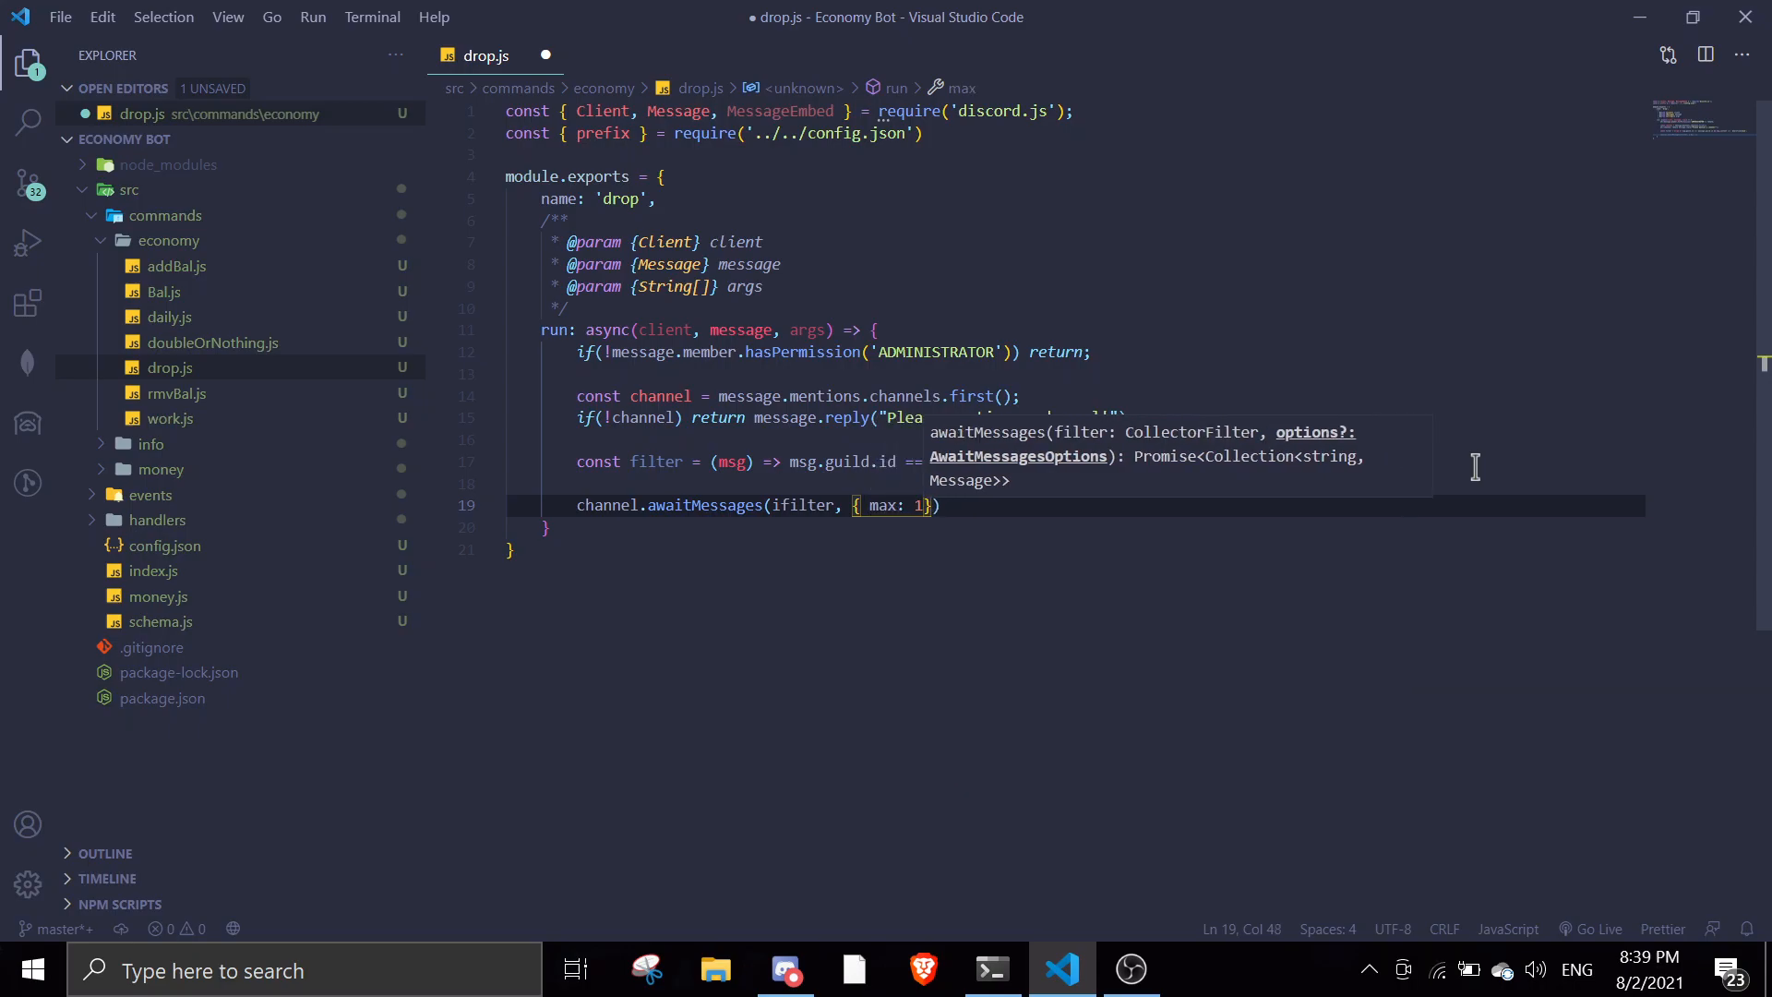
type(", time:")
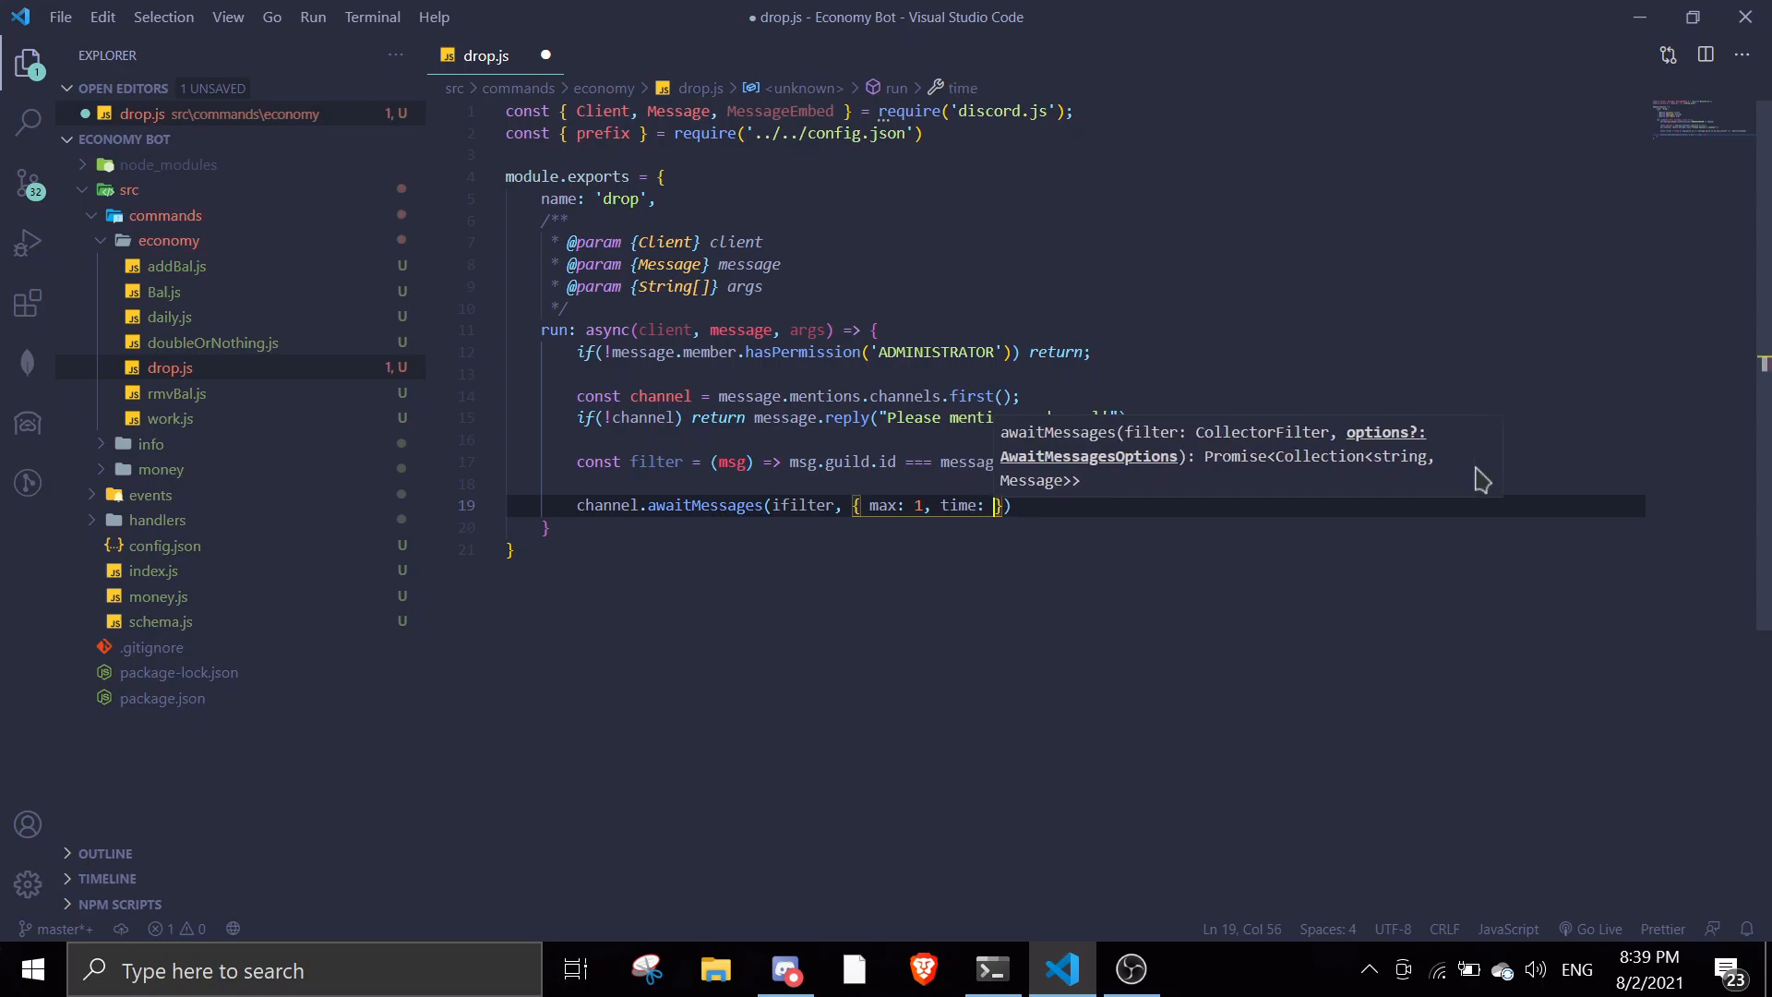
type("6000")
type(".then(* ")
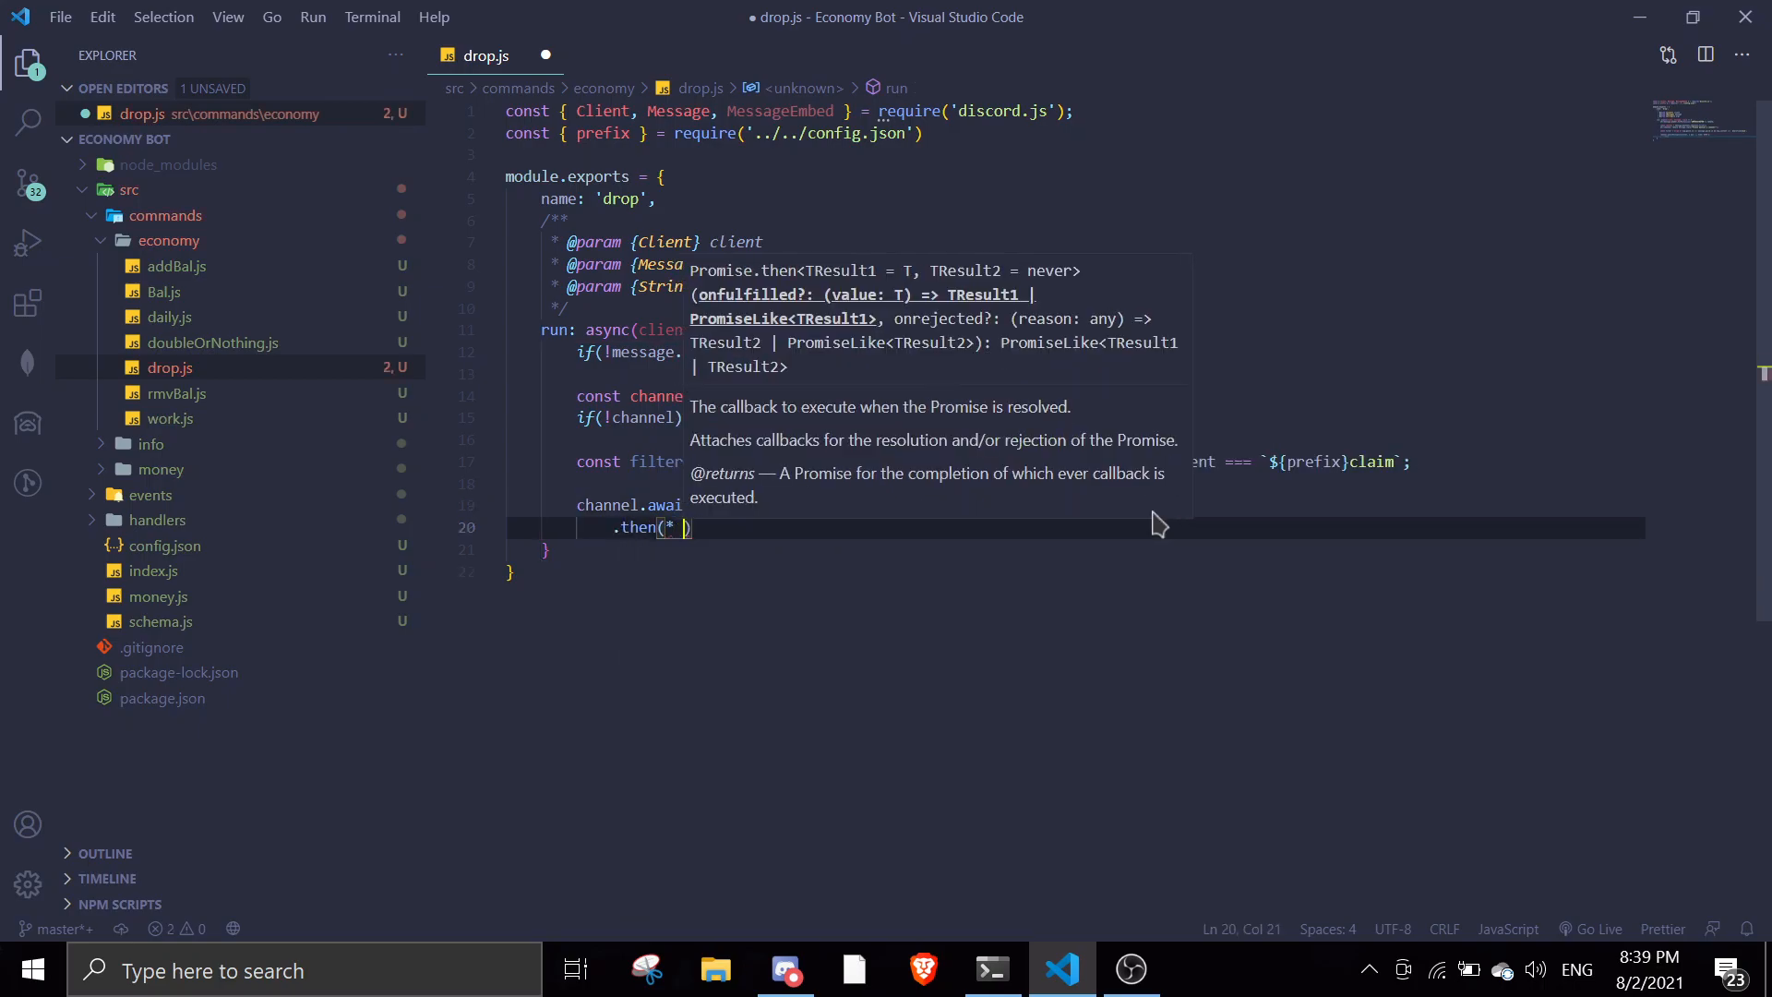
Add a .then(async (msg) => {}) callback storing msg.first().author.id and beginning const coins.
type("async(")
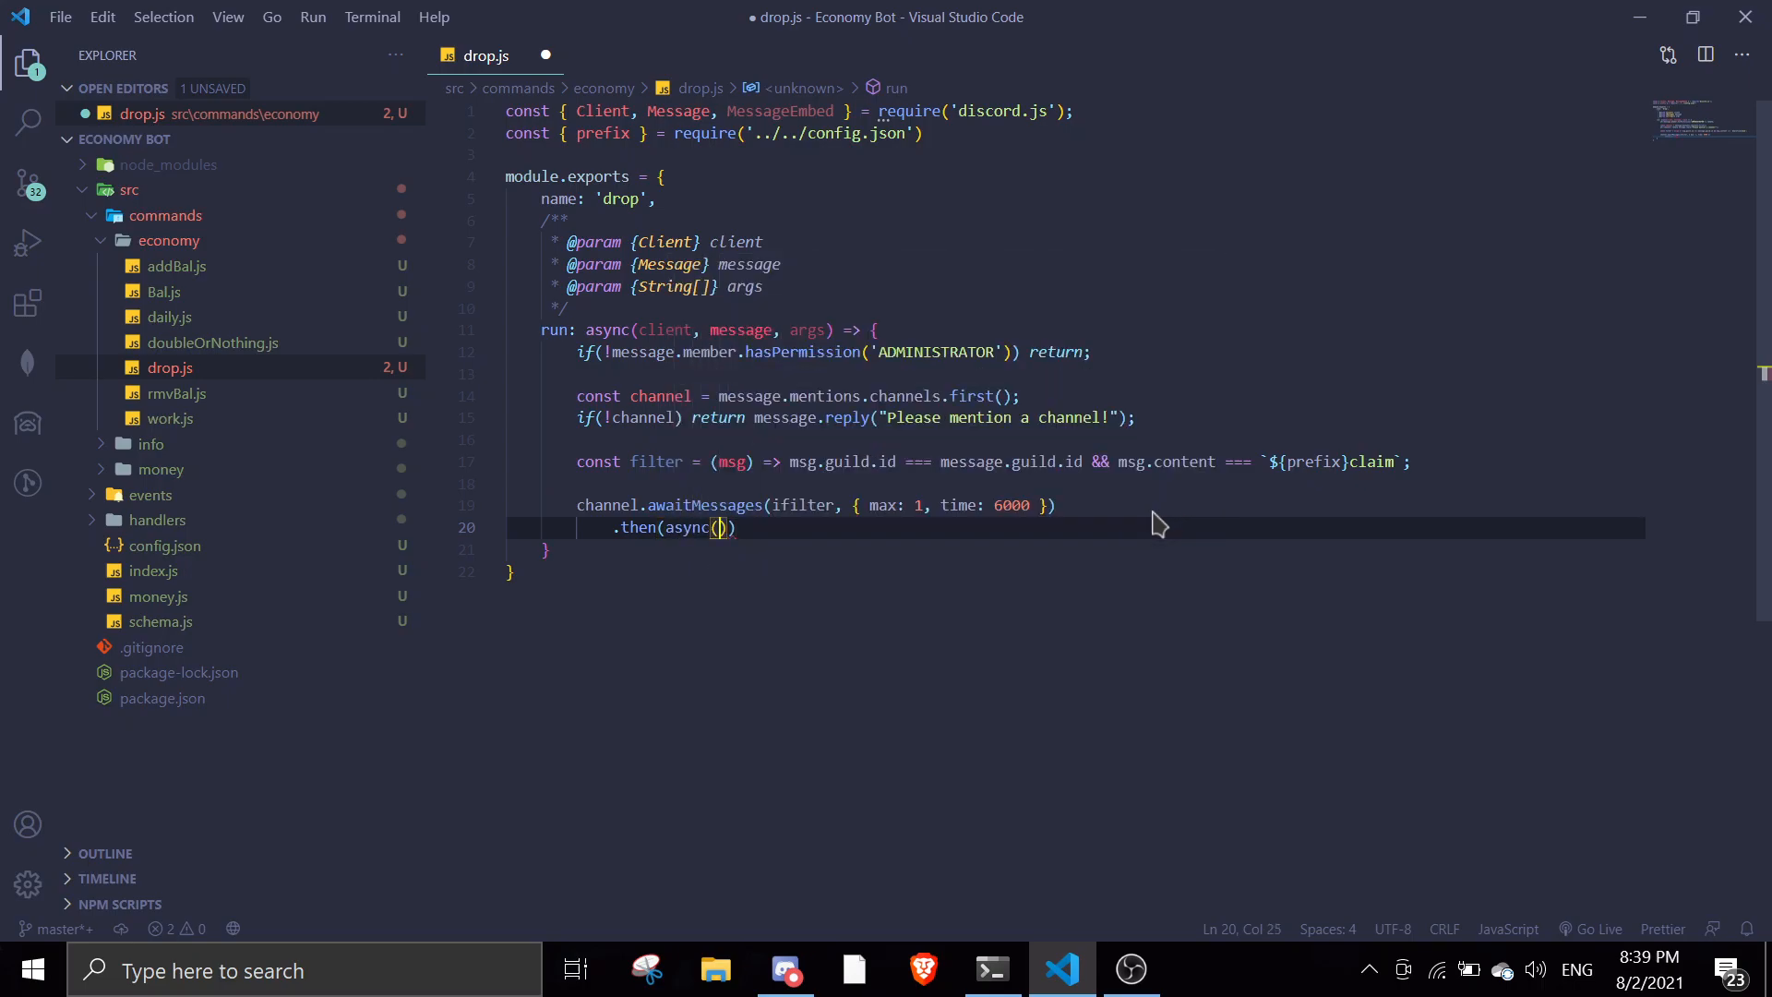
type("msg) => {")
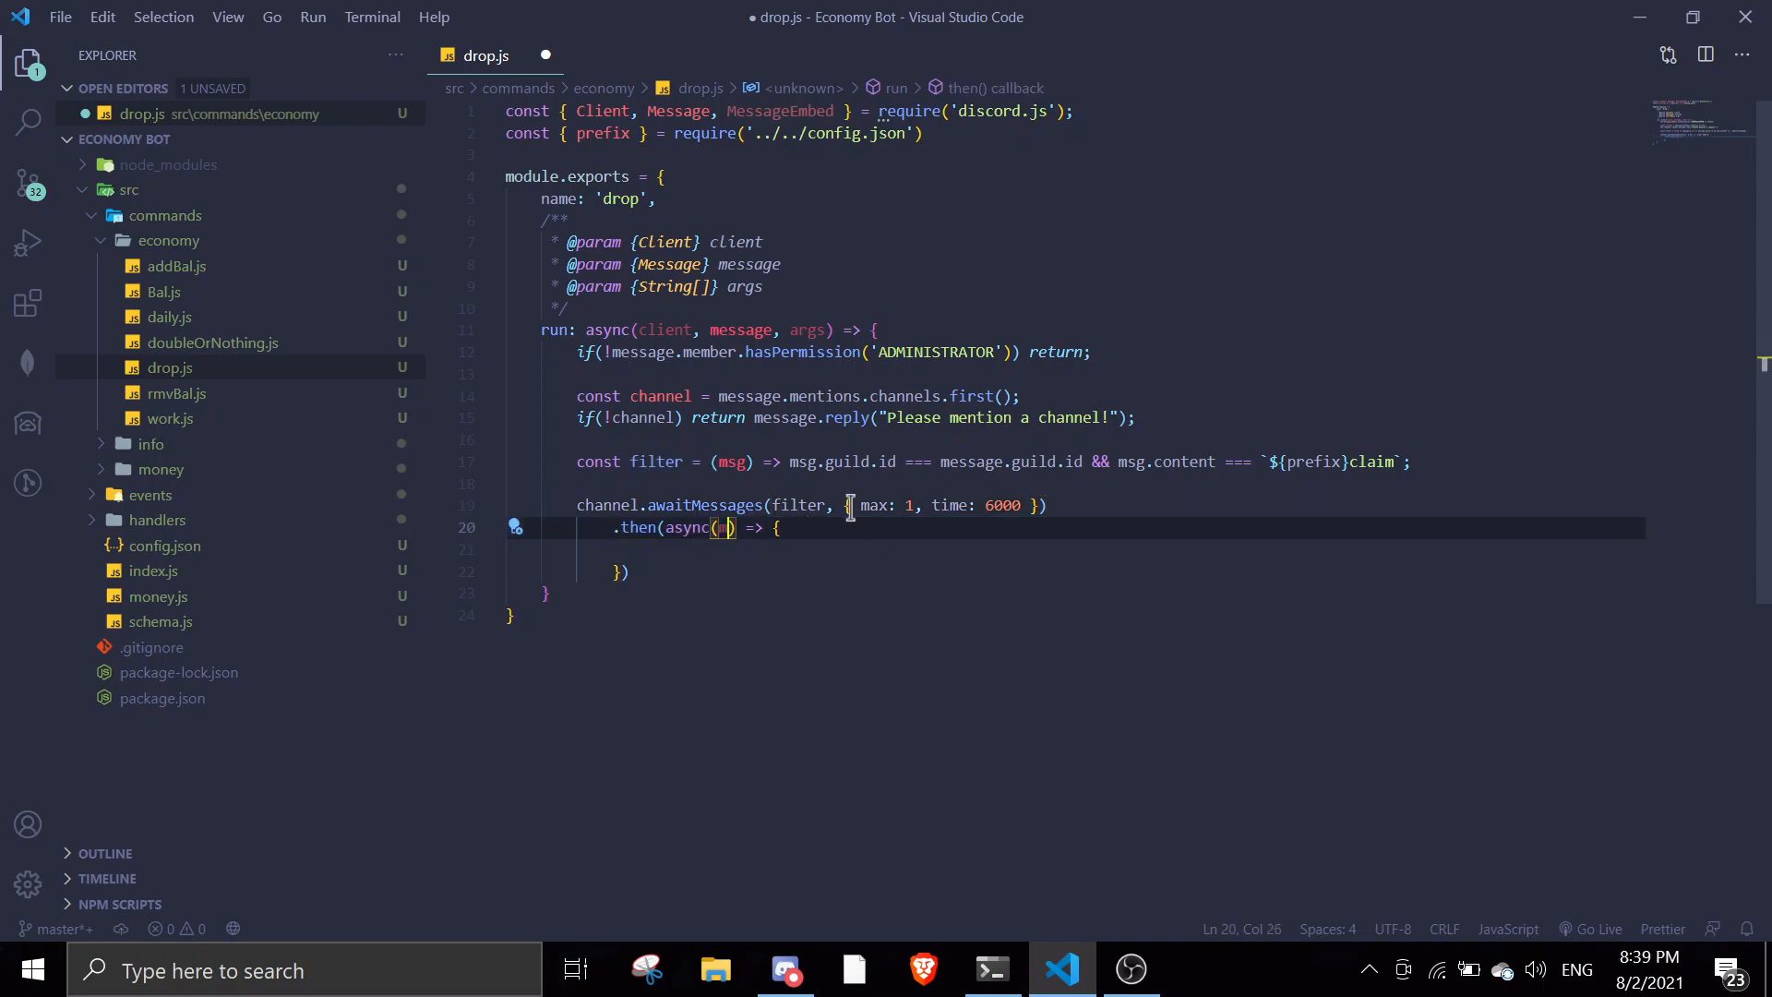
type("c")
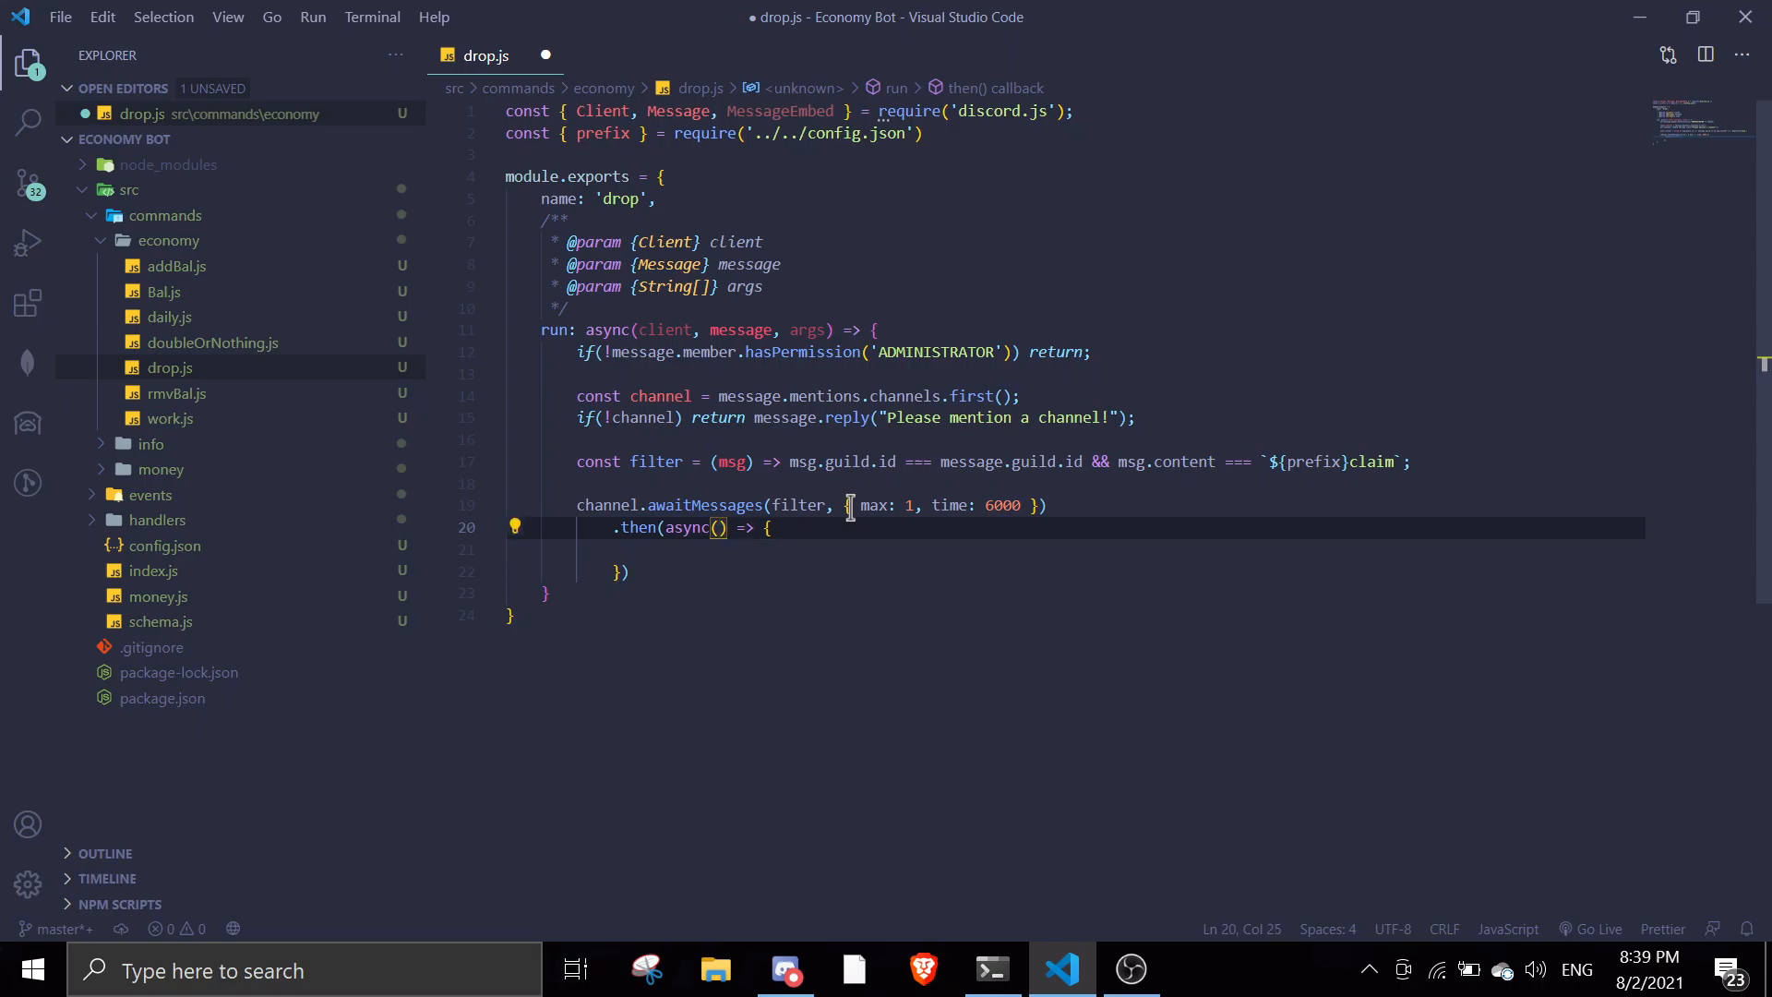
type("msg")
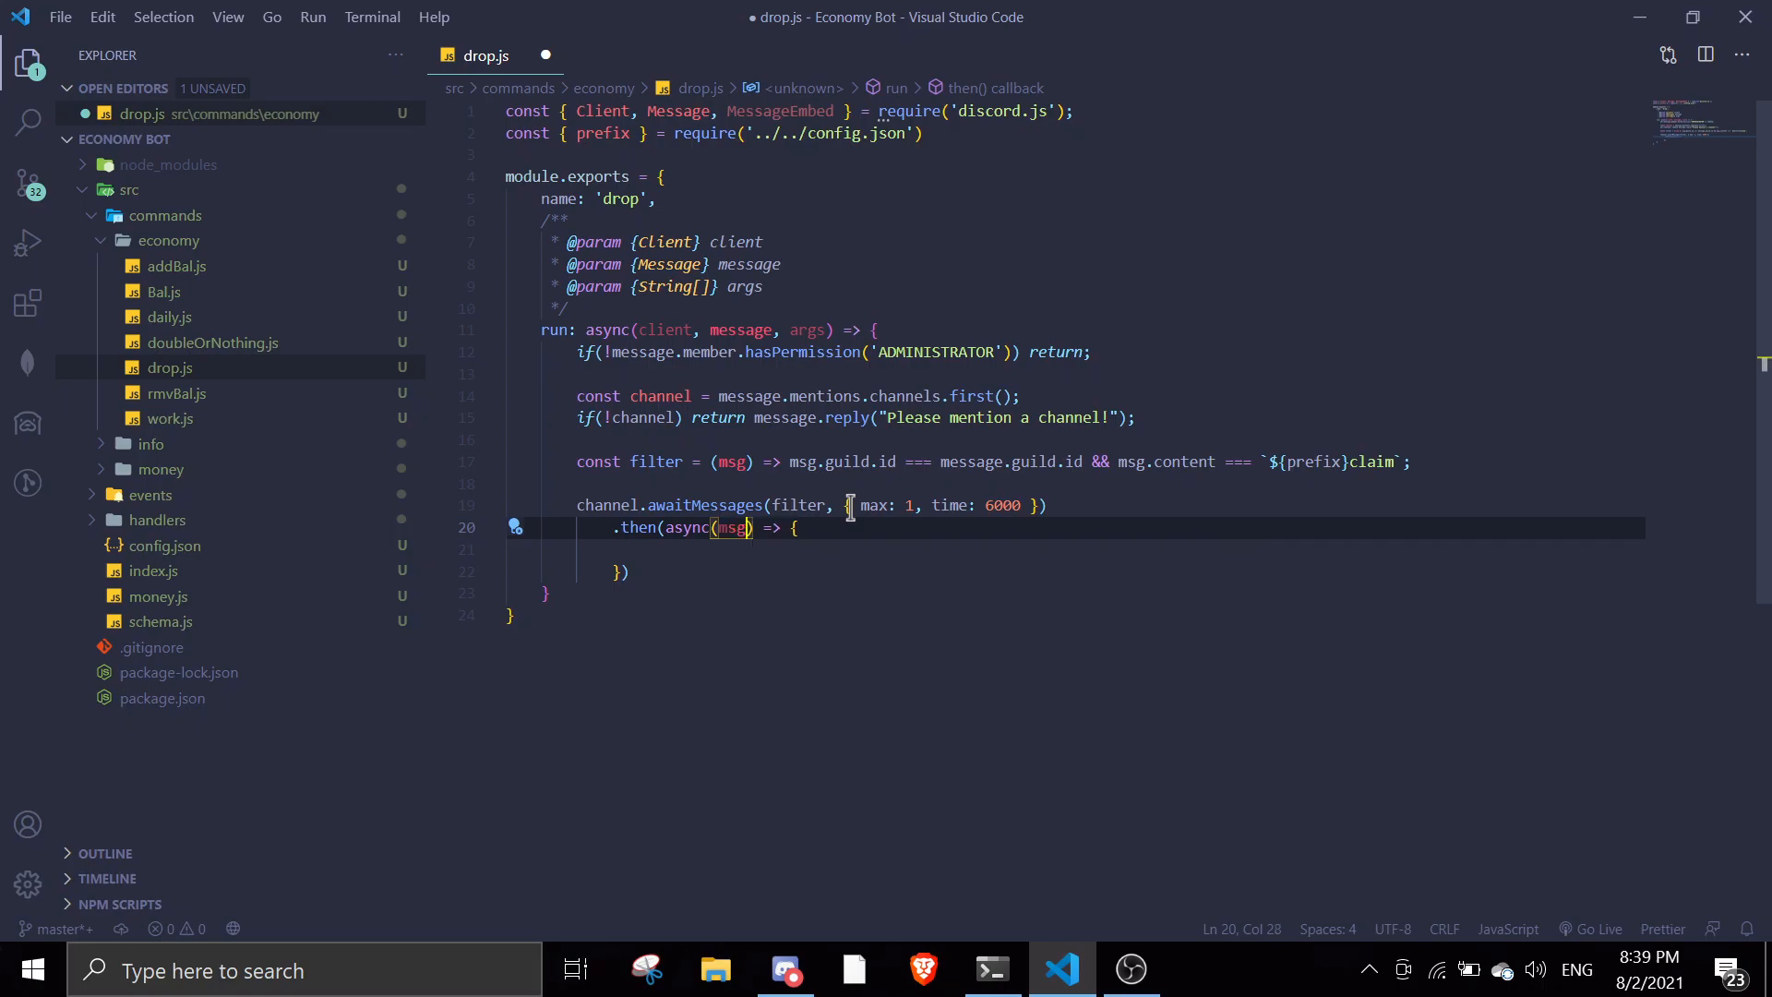
type("const id  = c.first(")
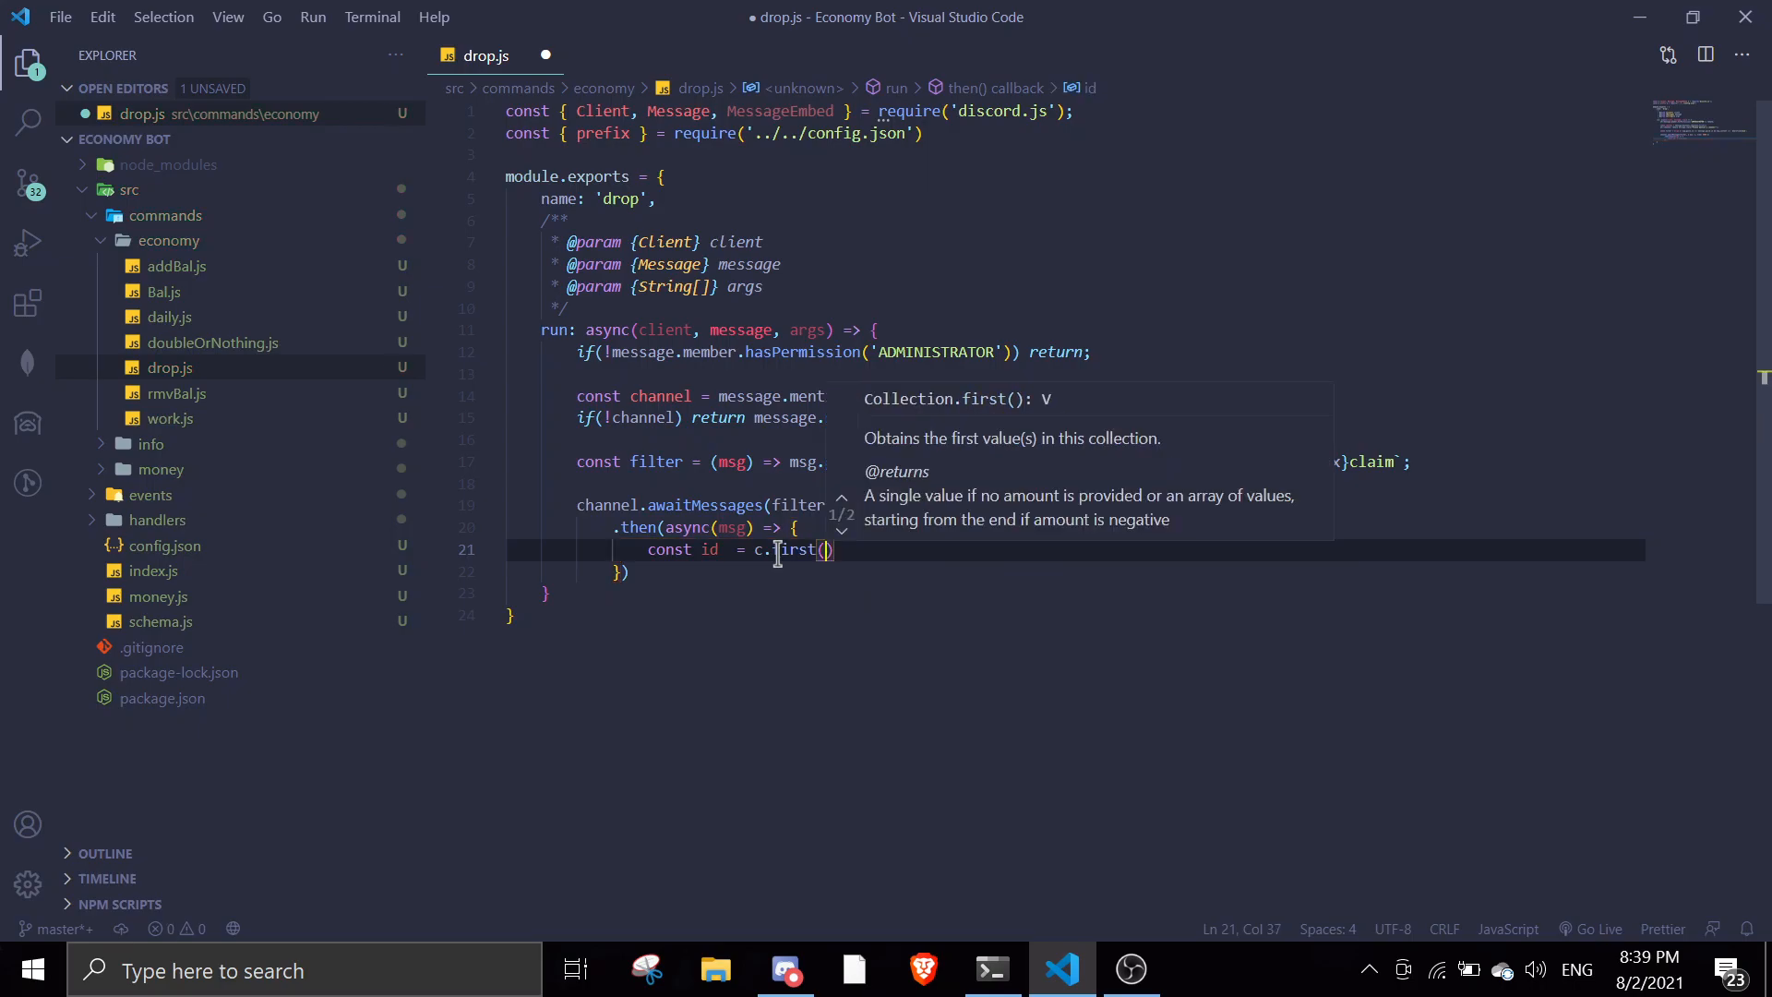
type("msg")
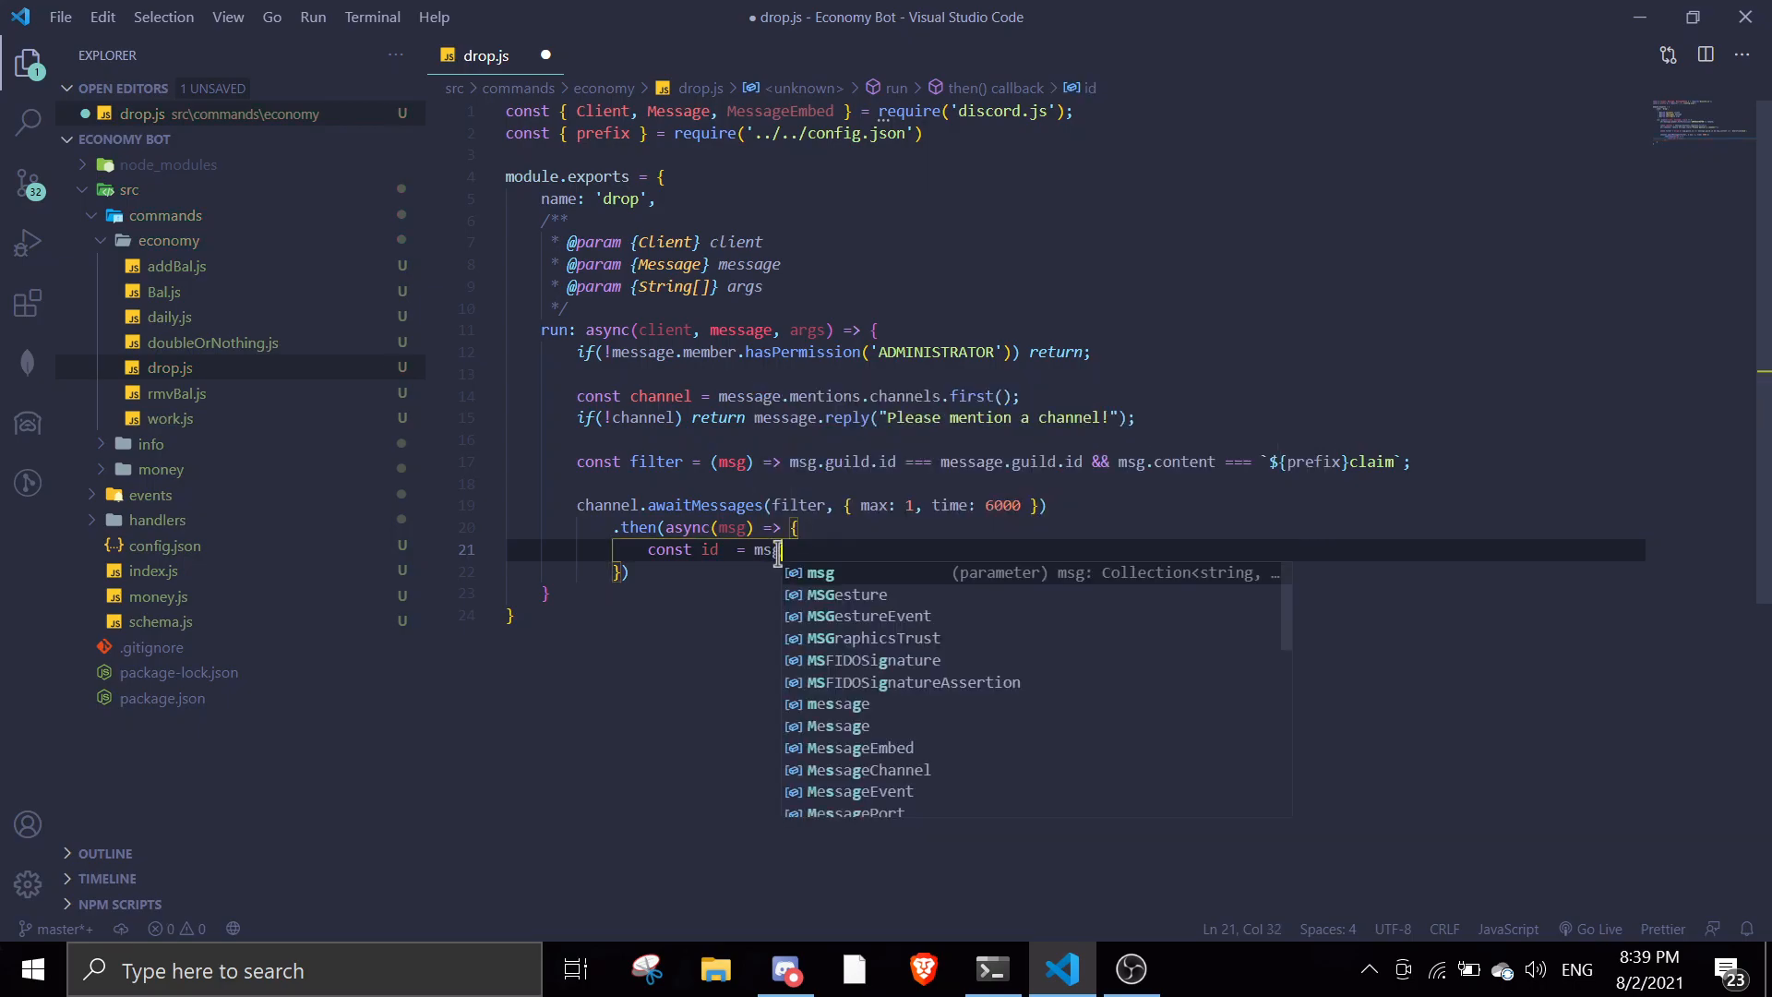
type(".first().aut")
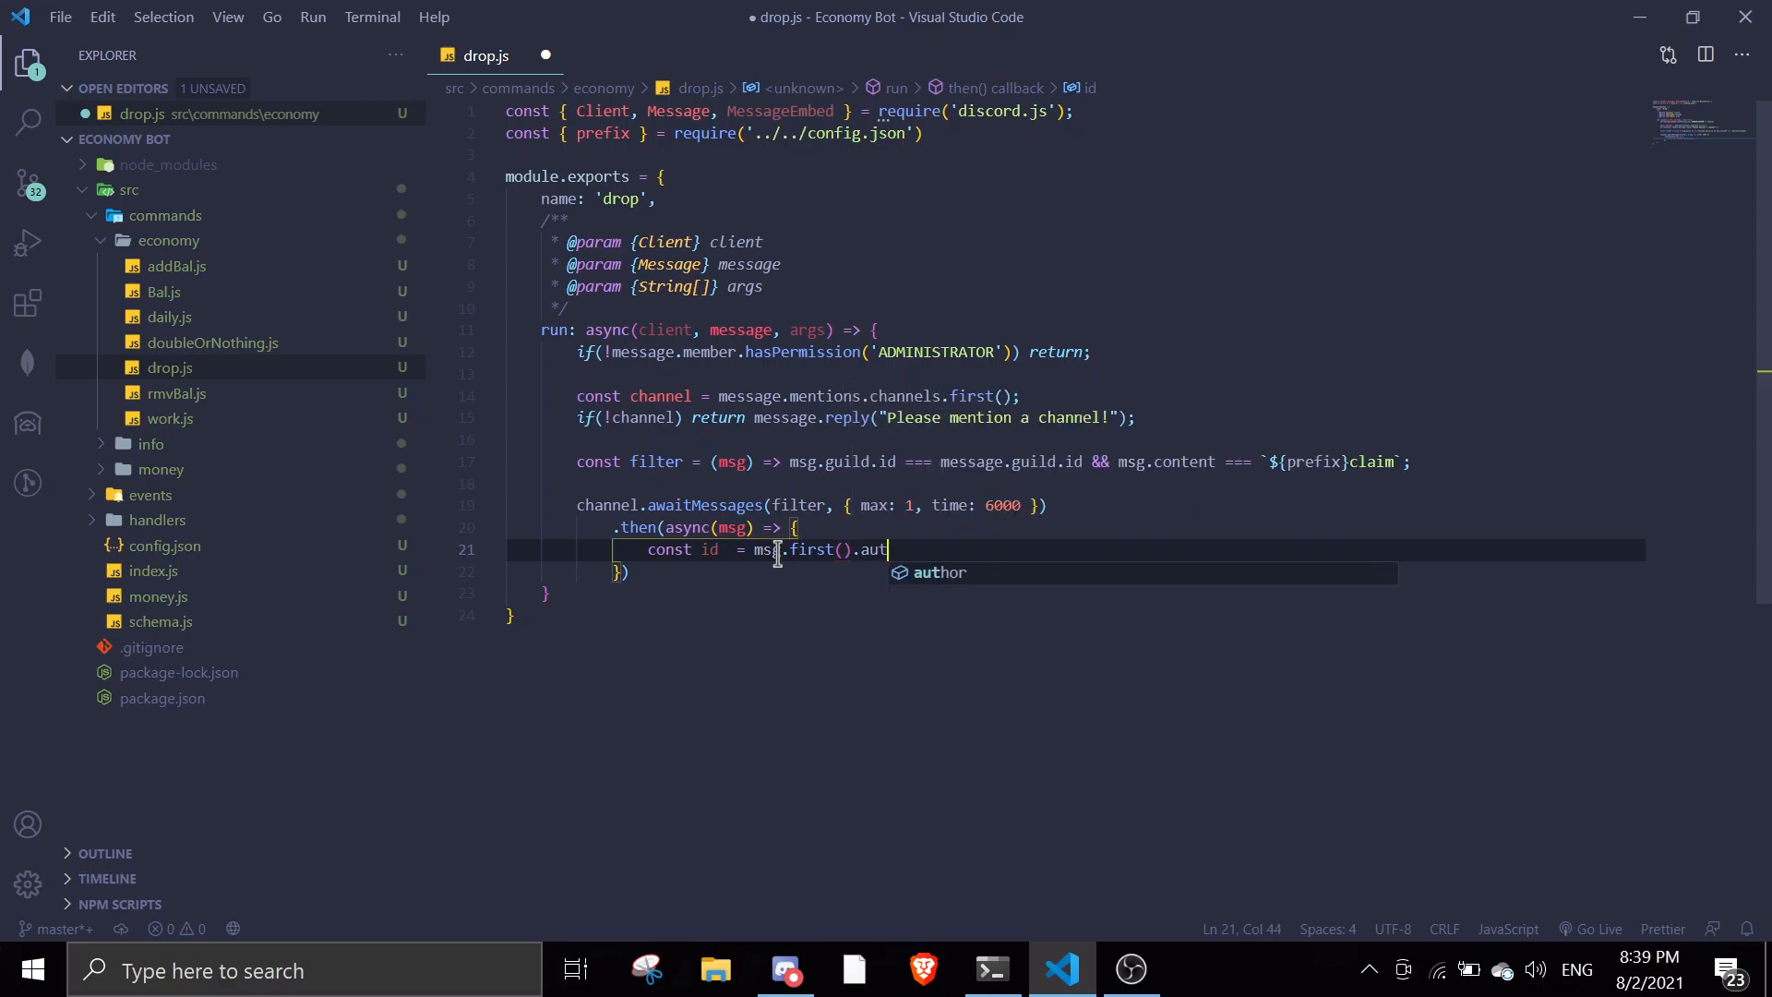
type("hor.id;")
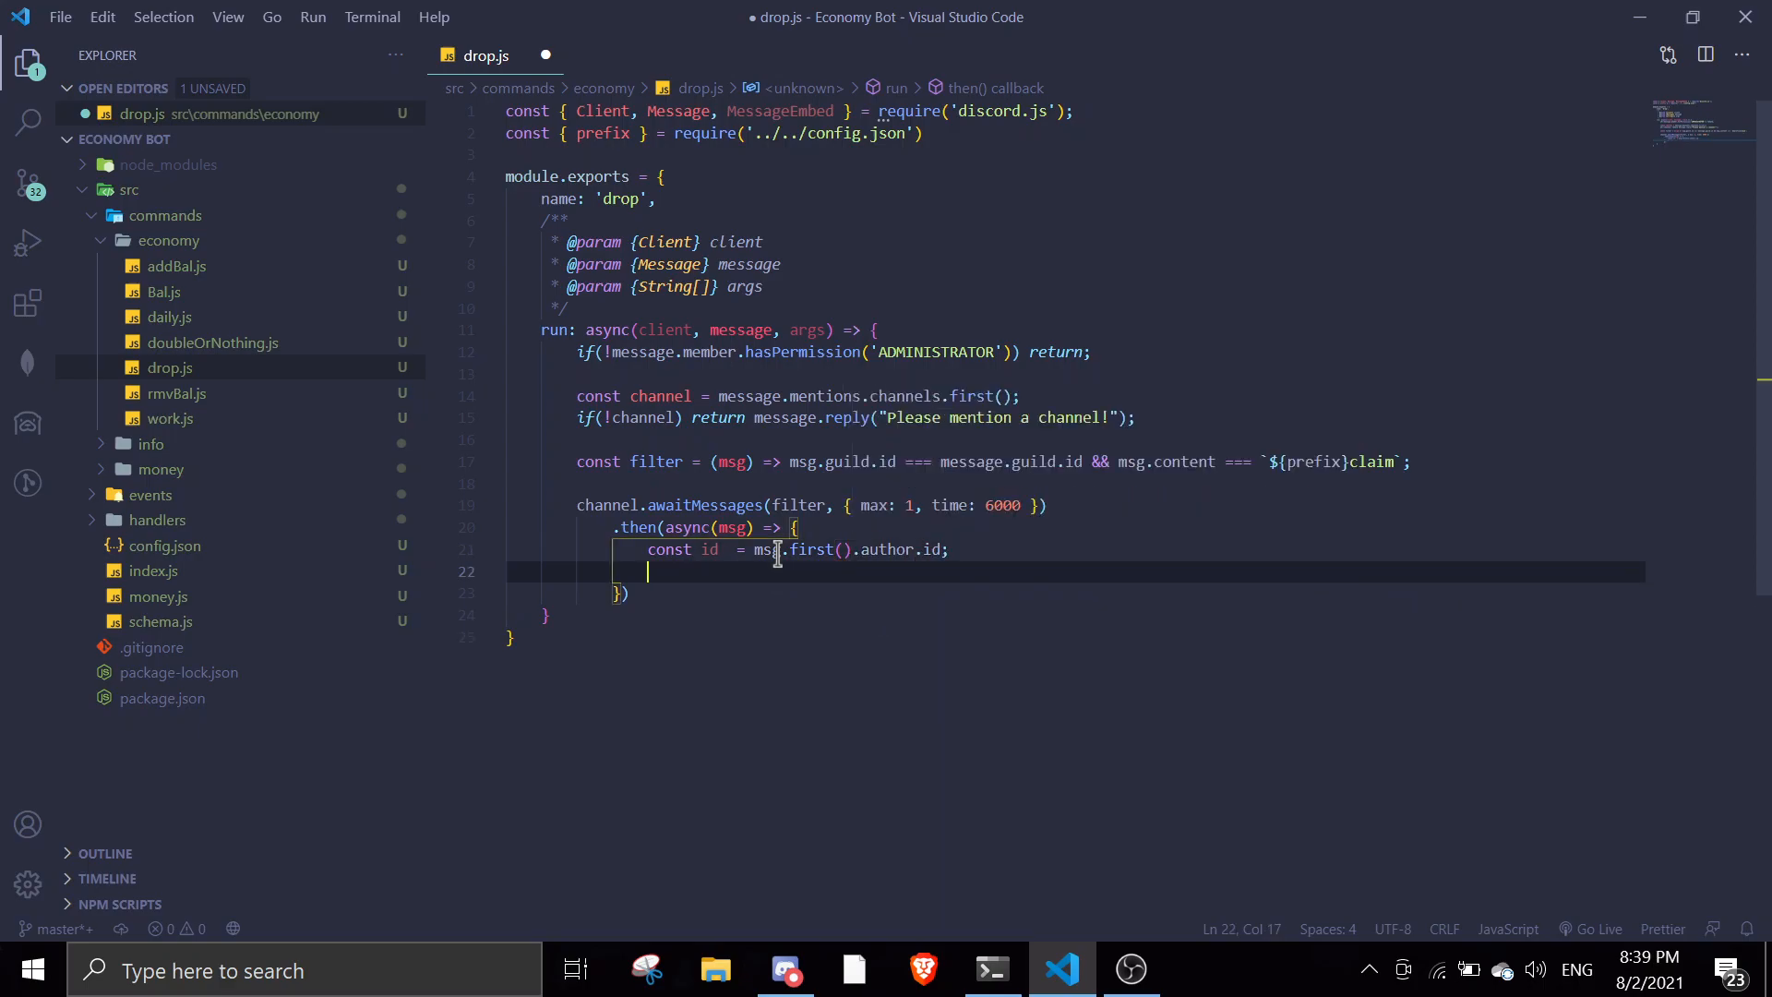
type("const")
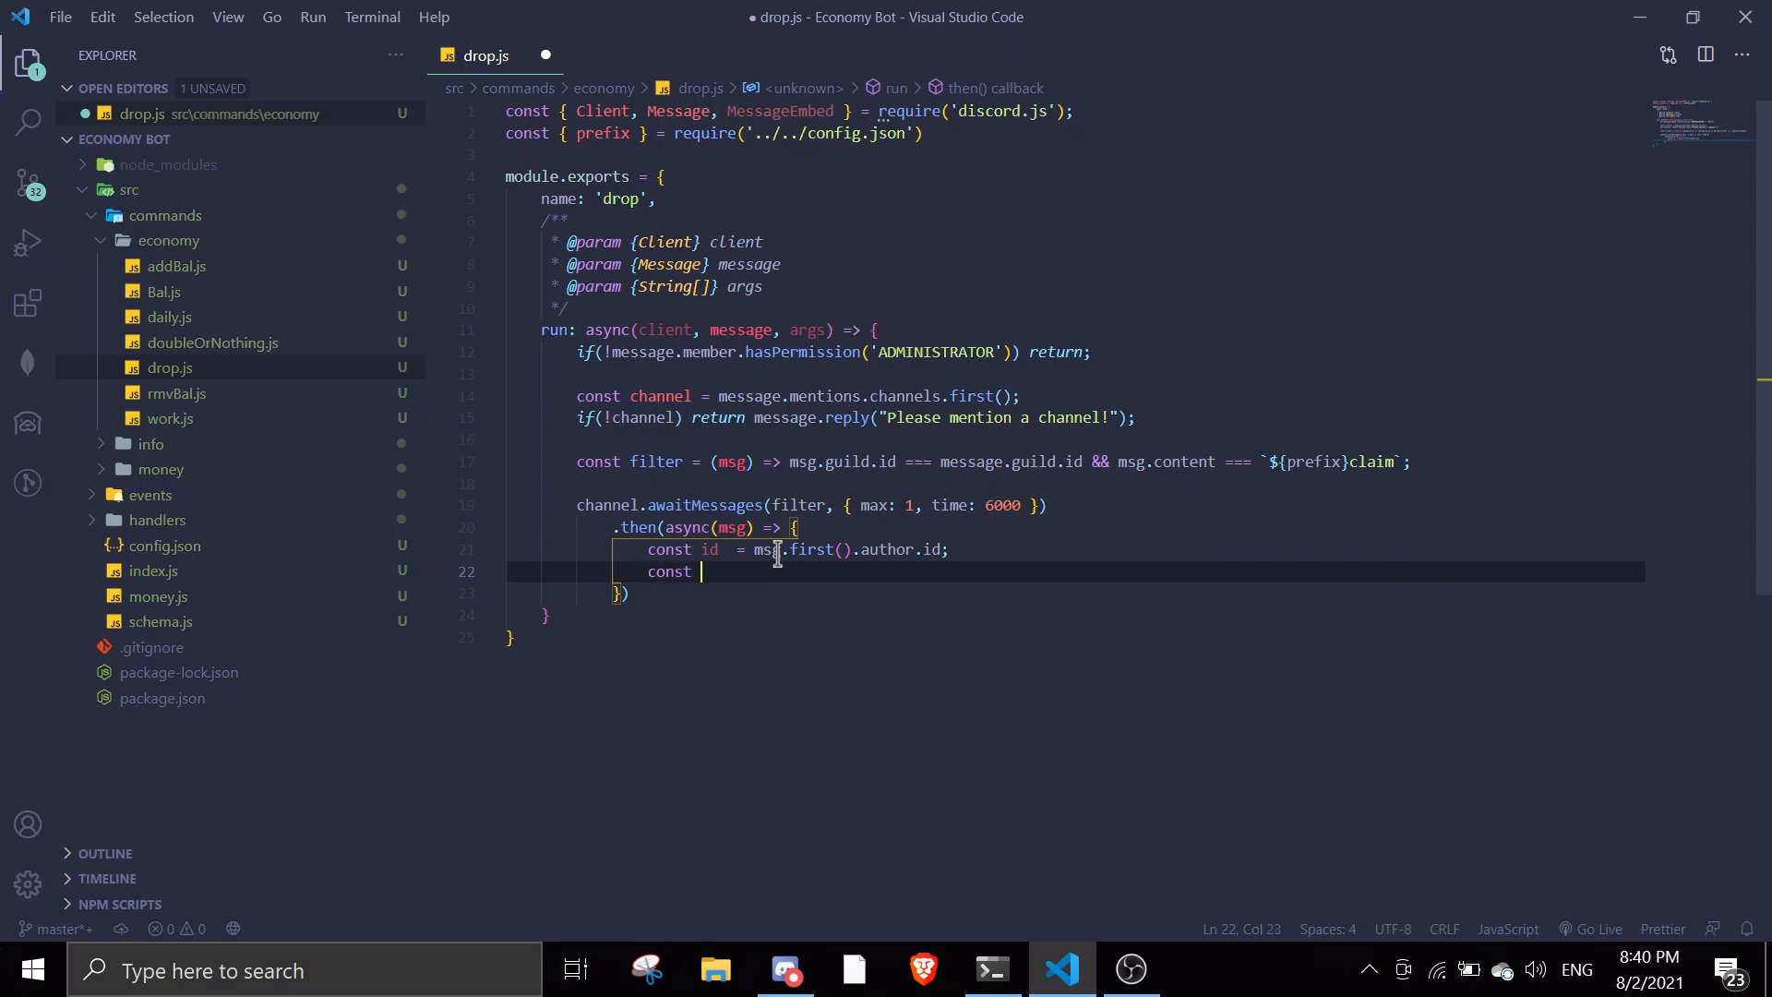
type("coins =")
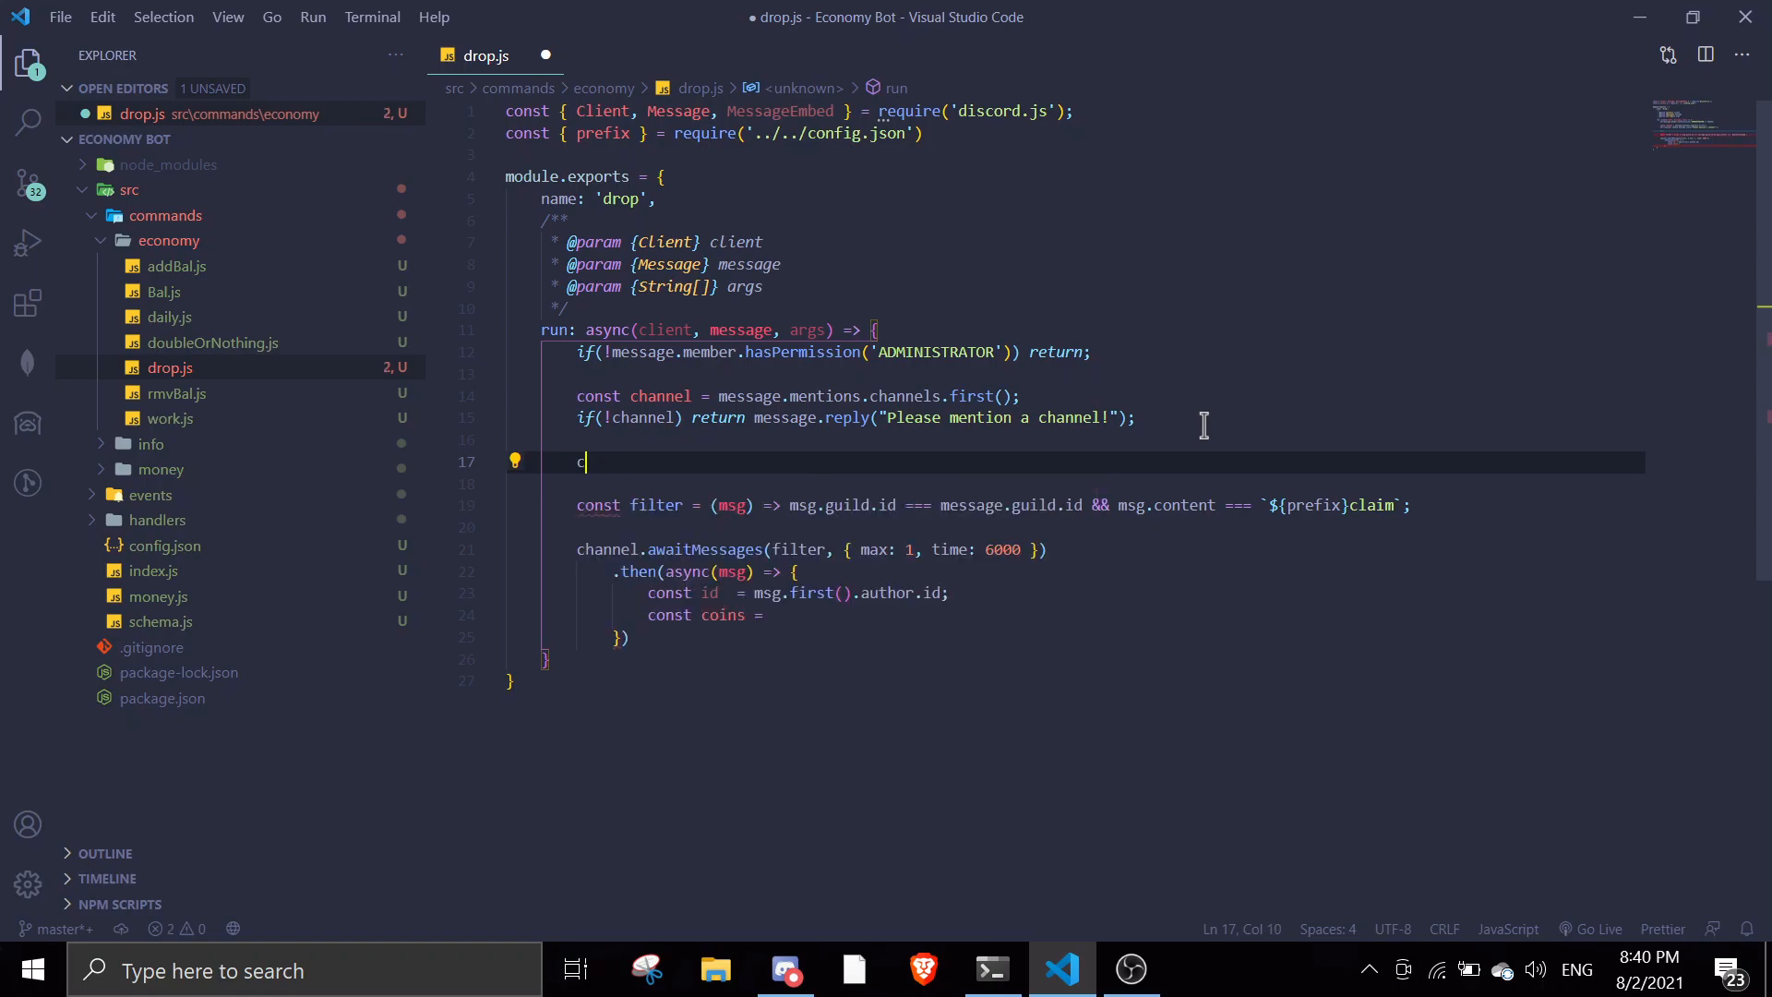
Declare const coinsAmount = args[1].
type("onst coi")
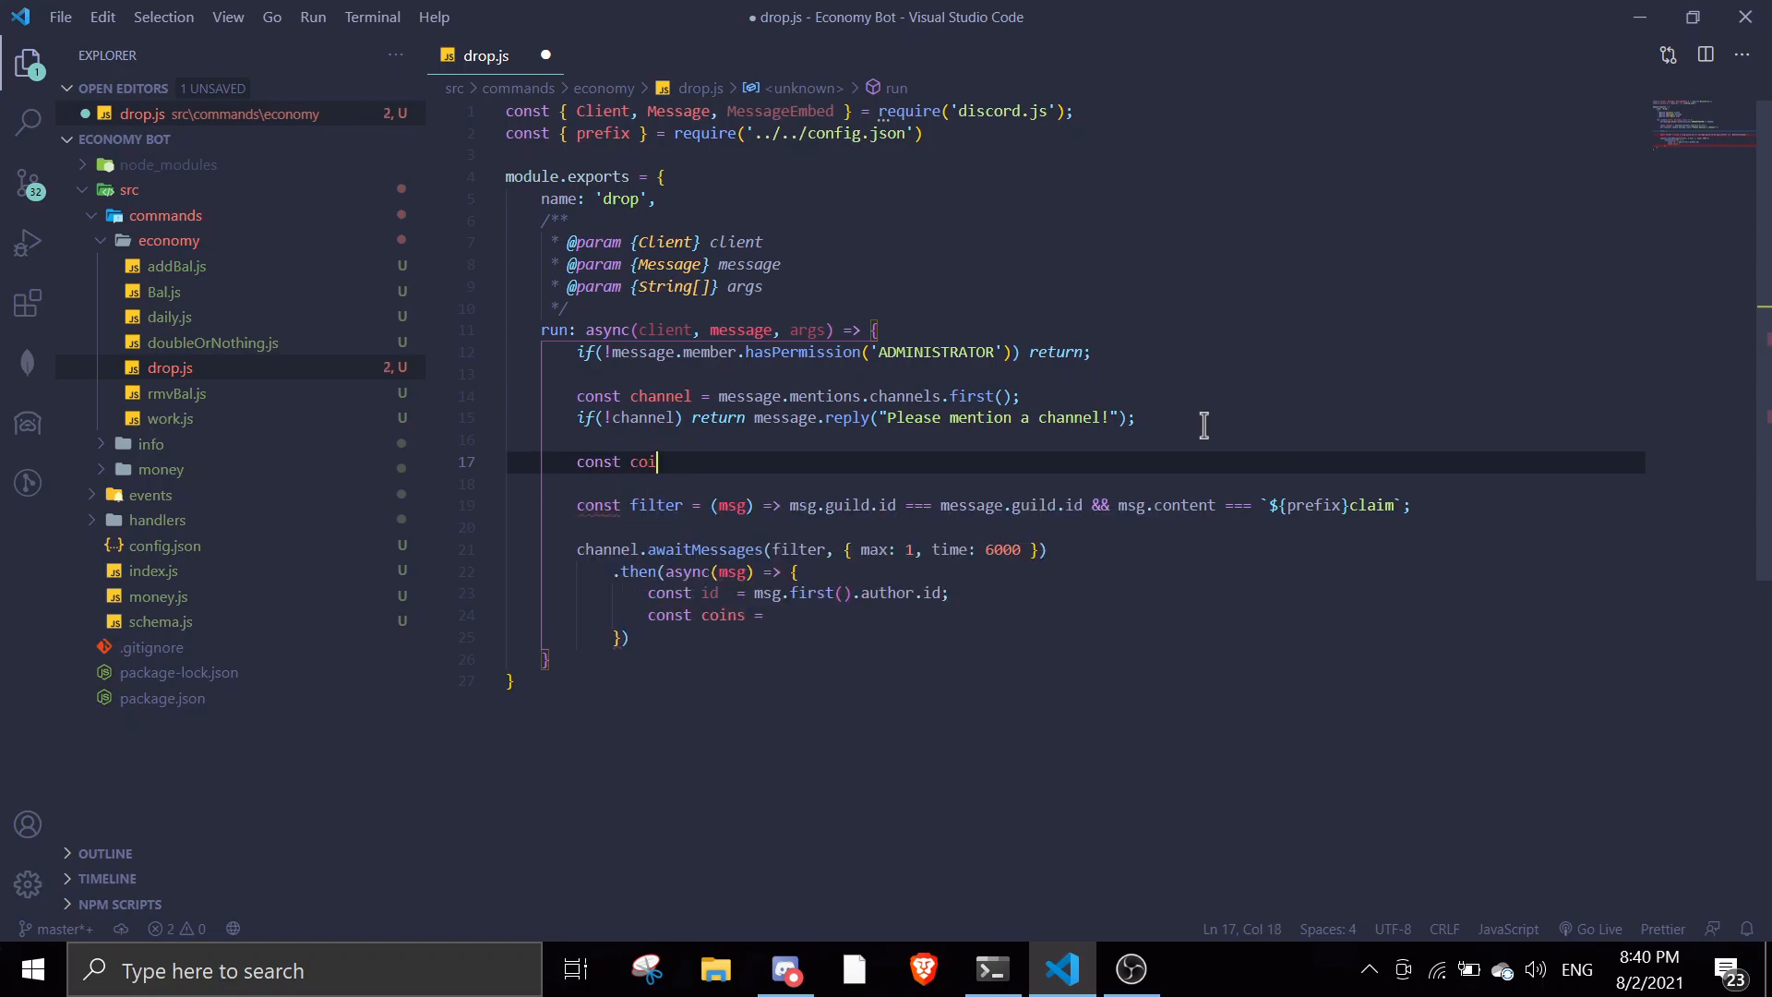
key("Backspace")
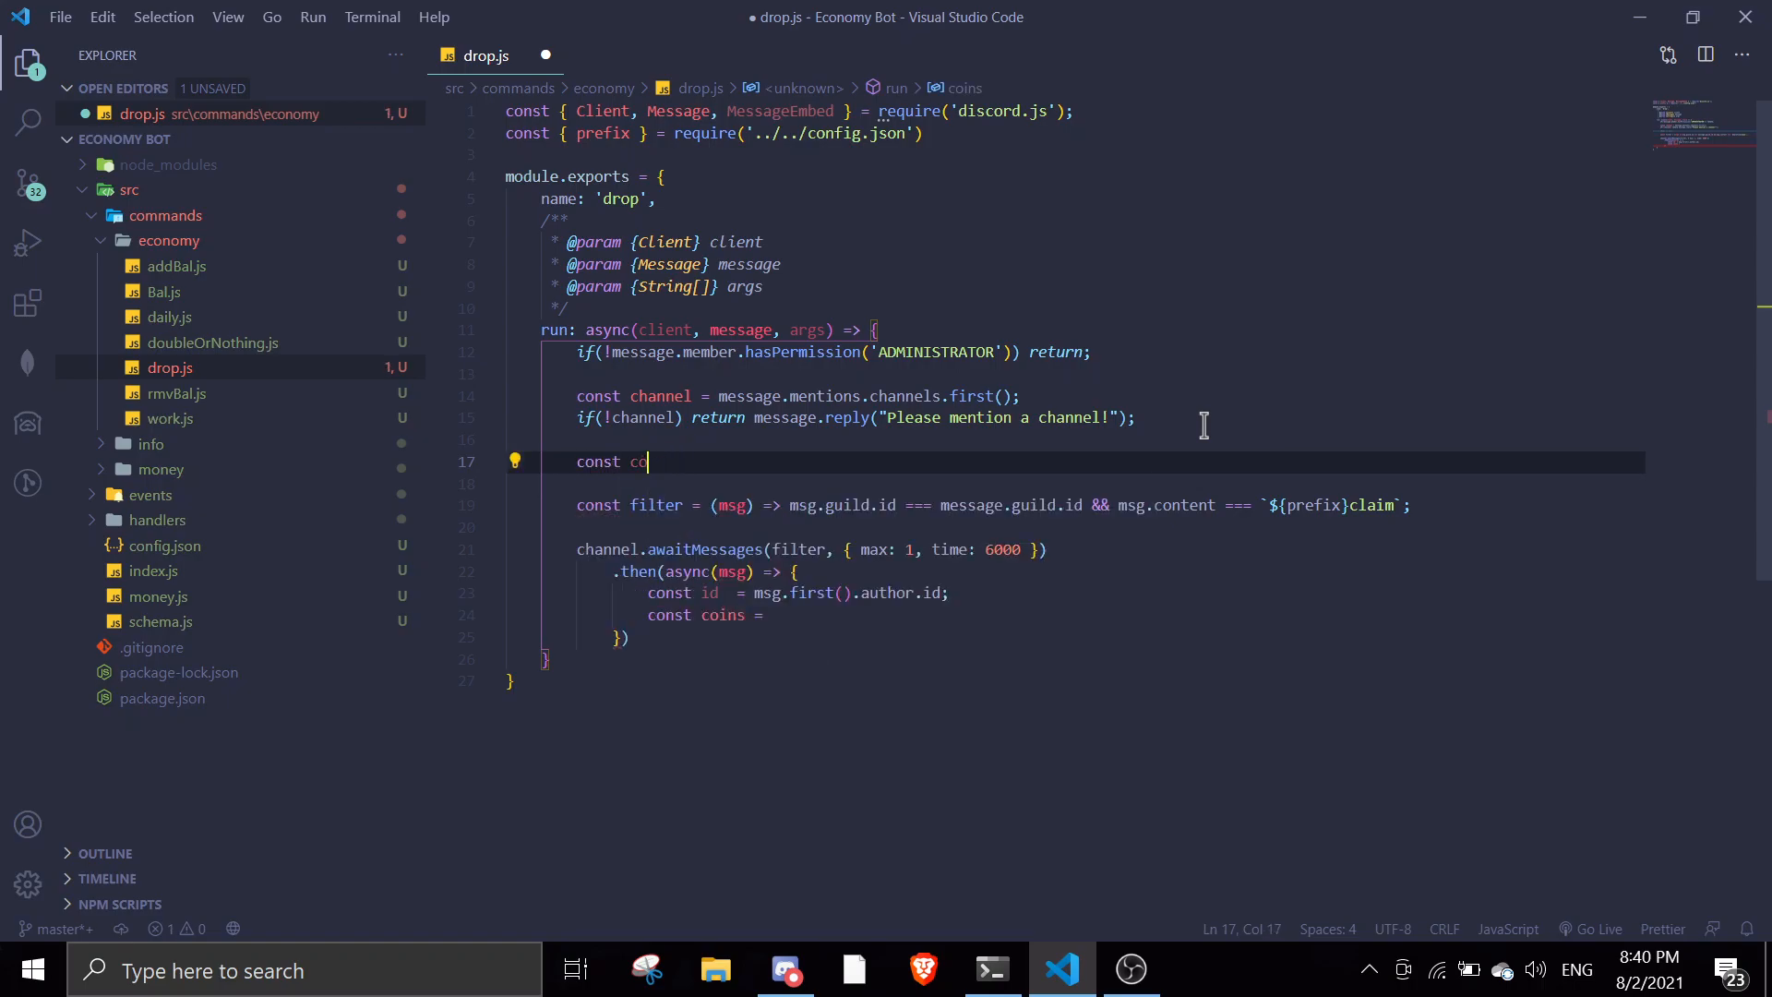
type("insAmount")
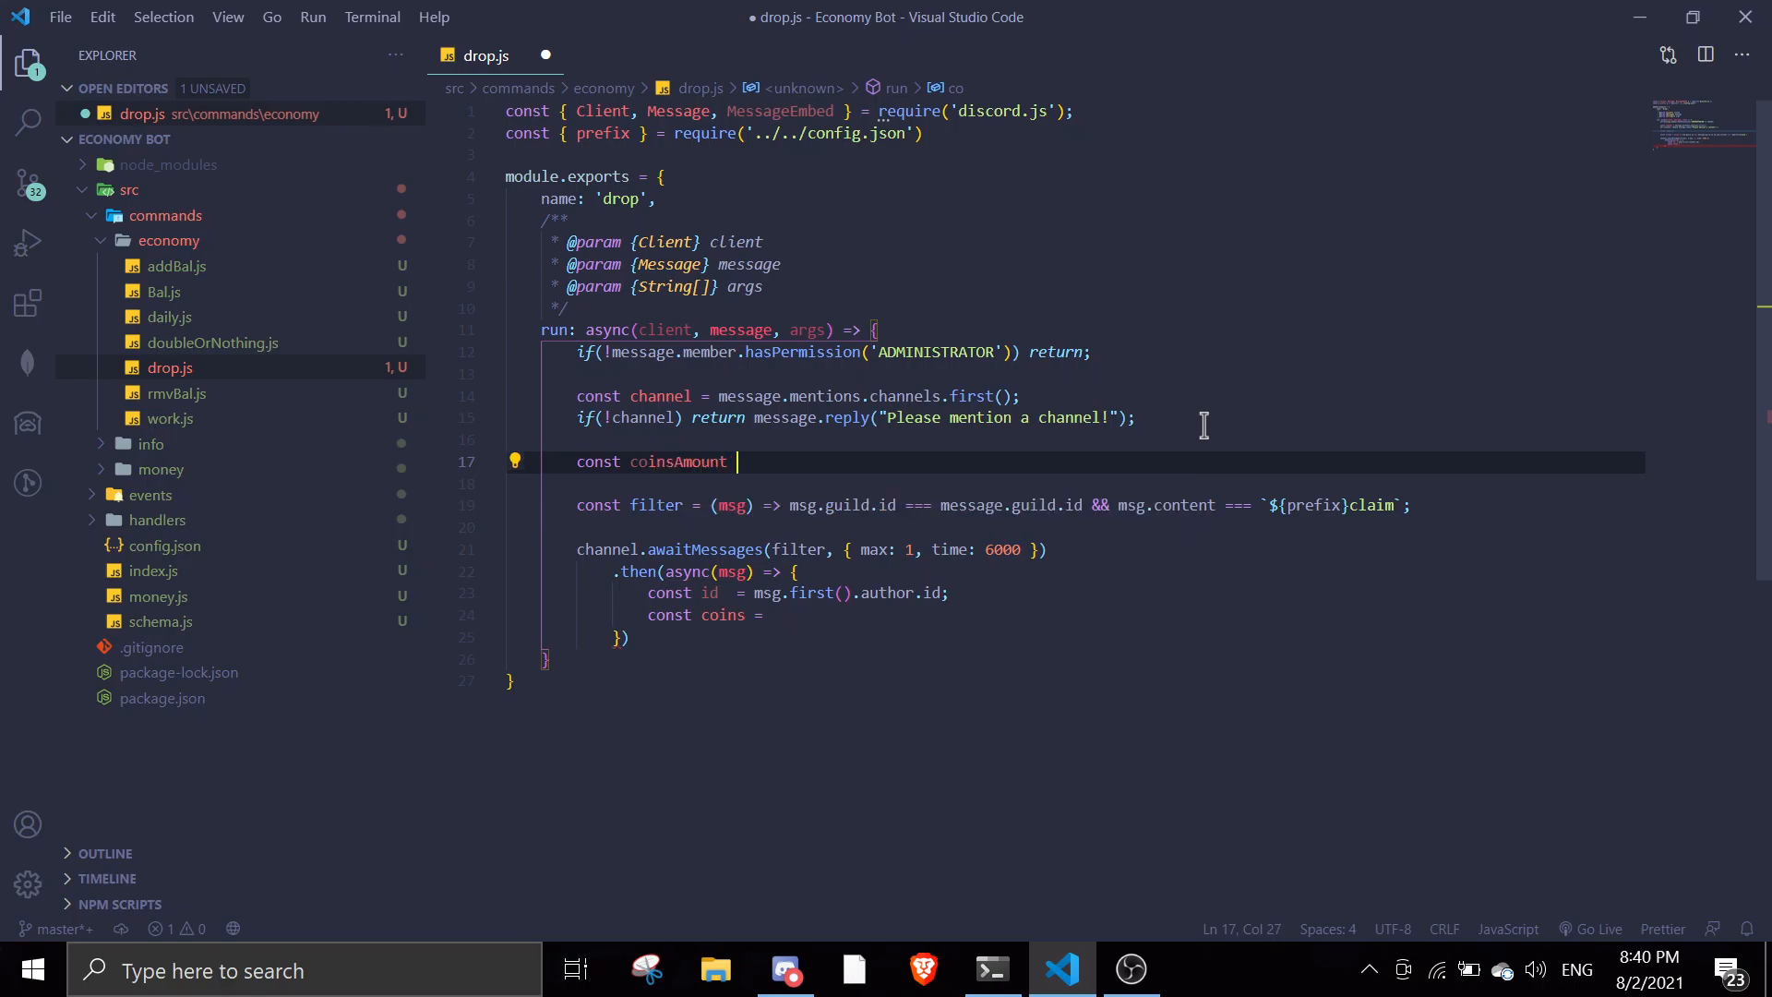
type("= args[0]")
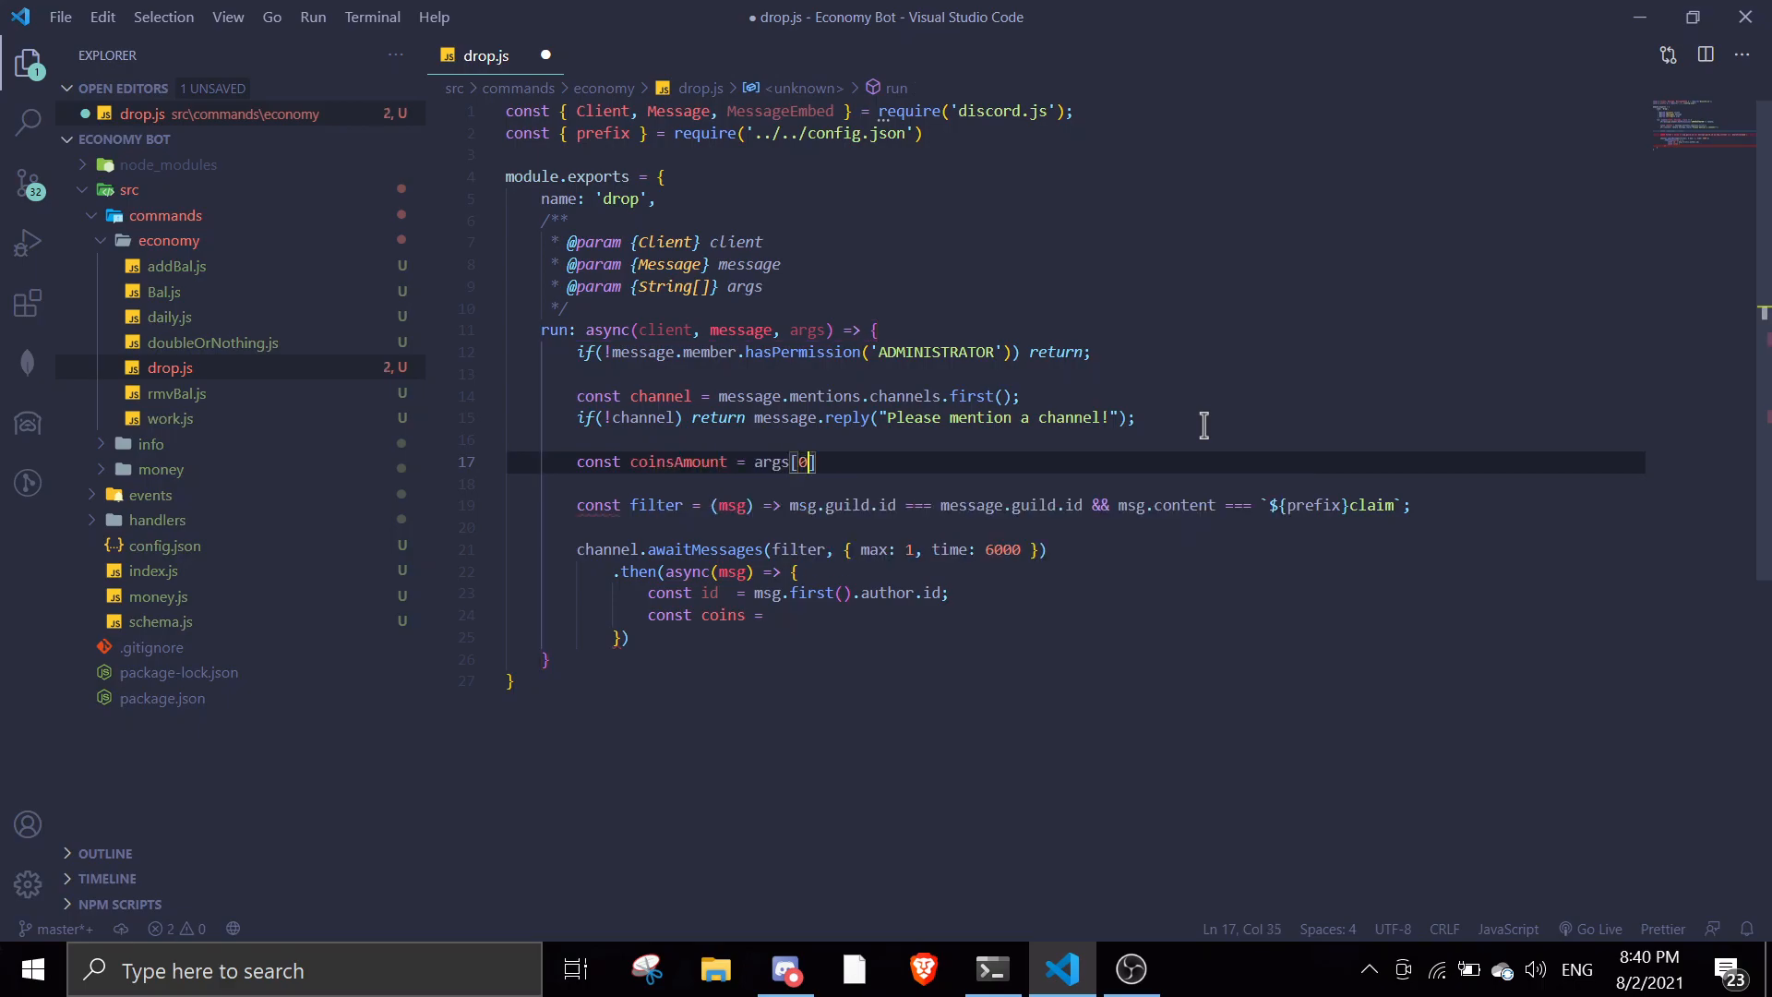
key("Backspace")
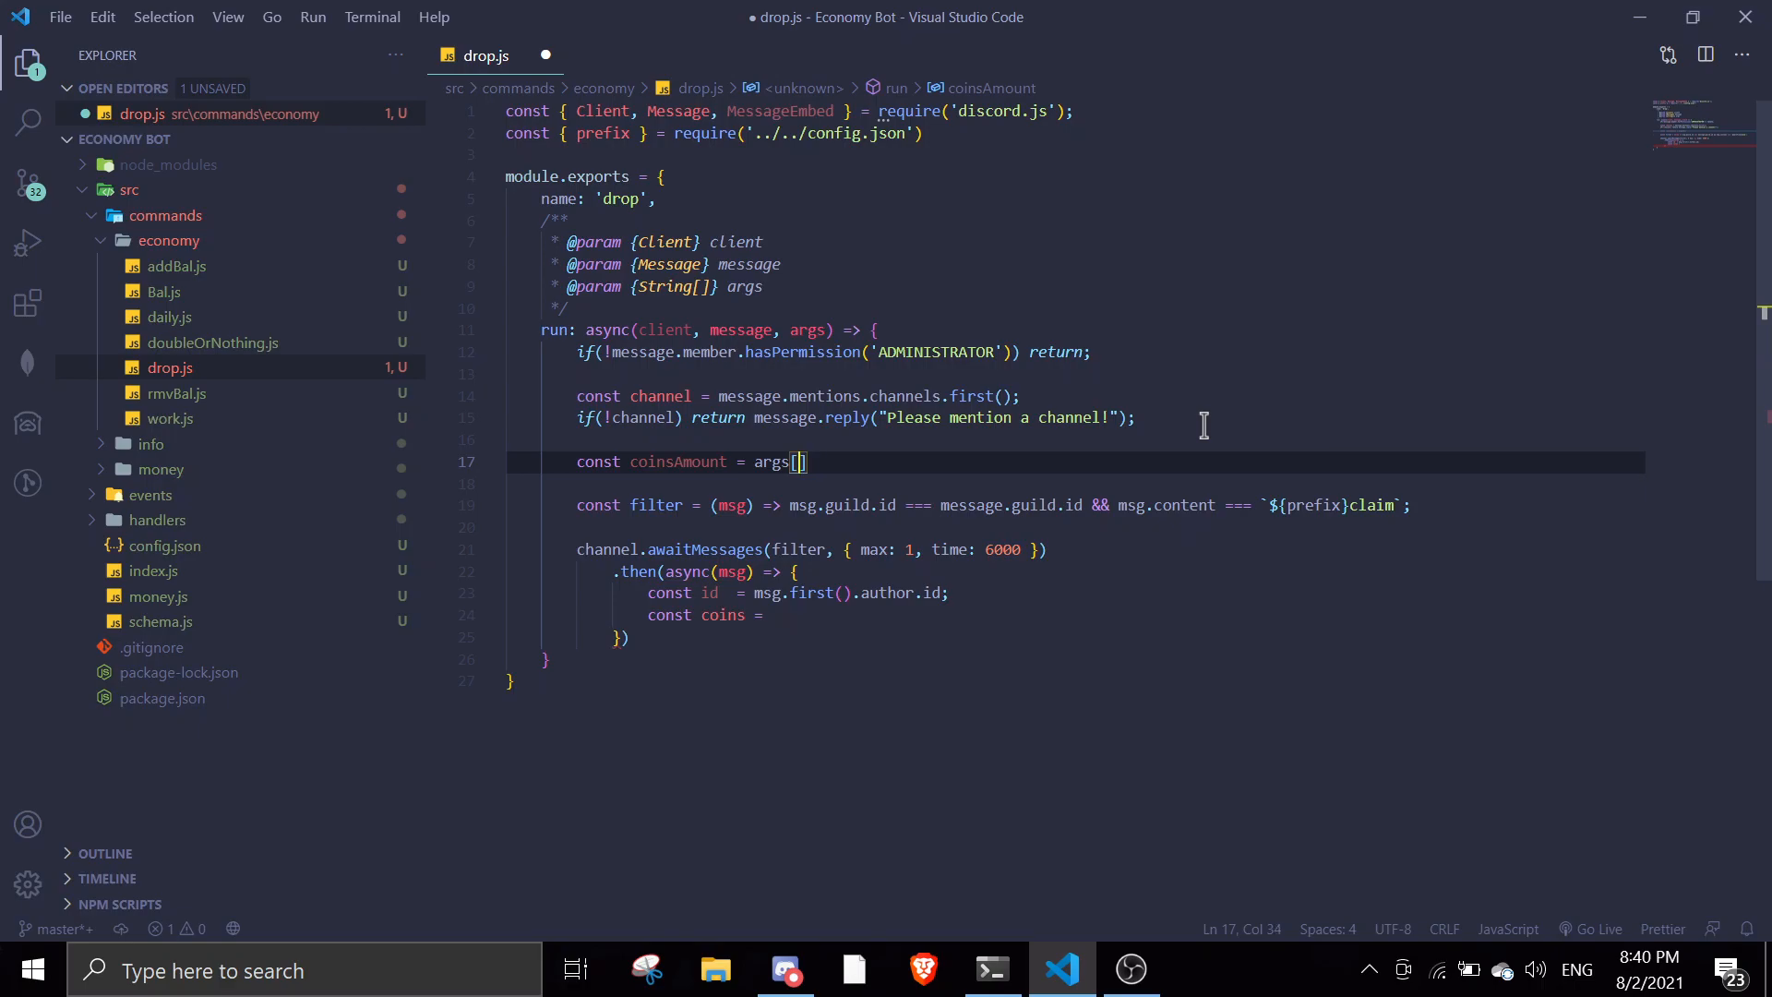
type("1")
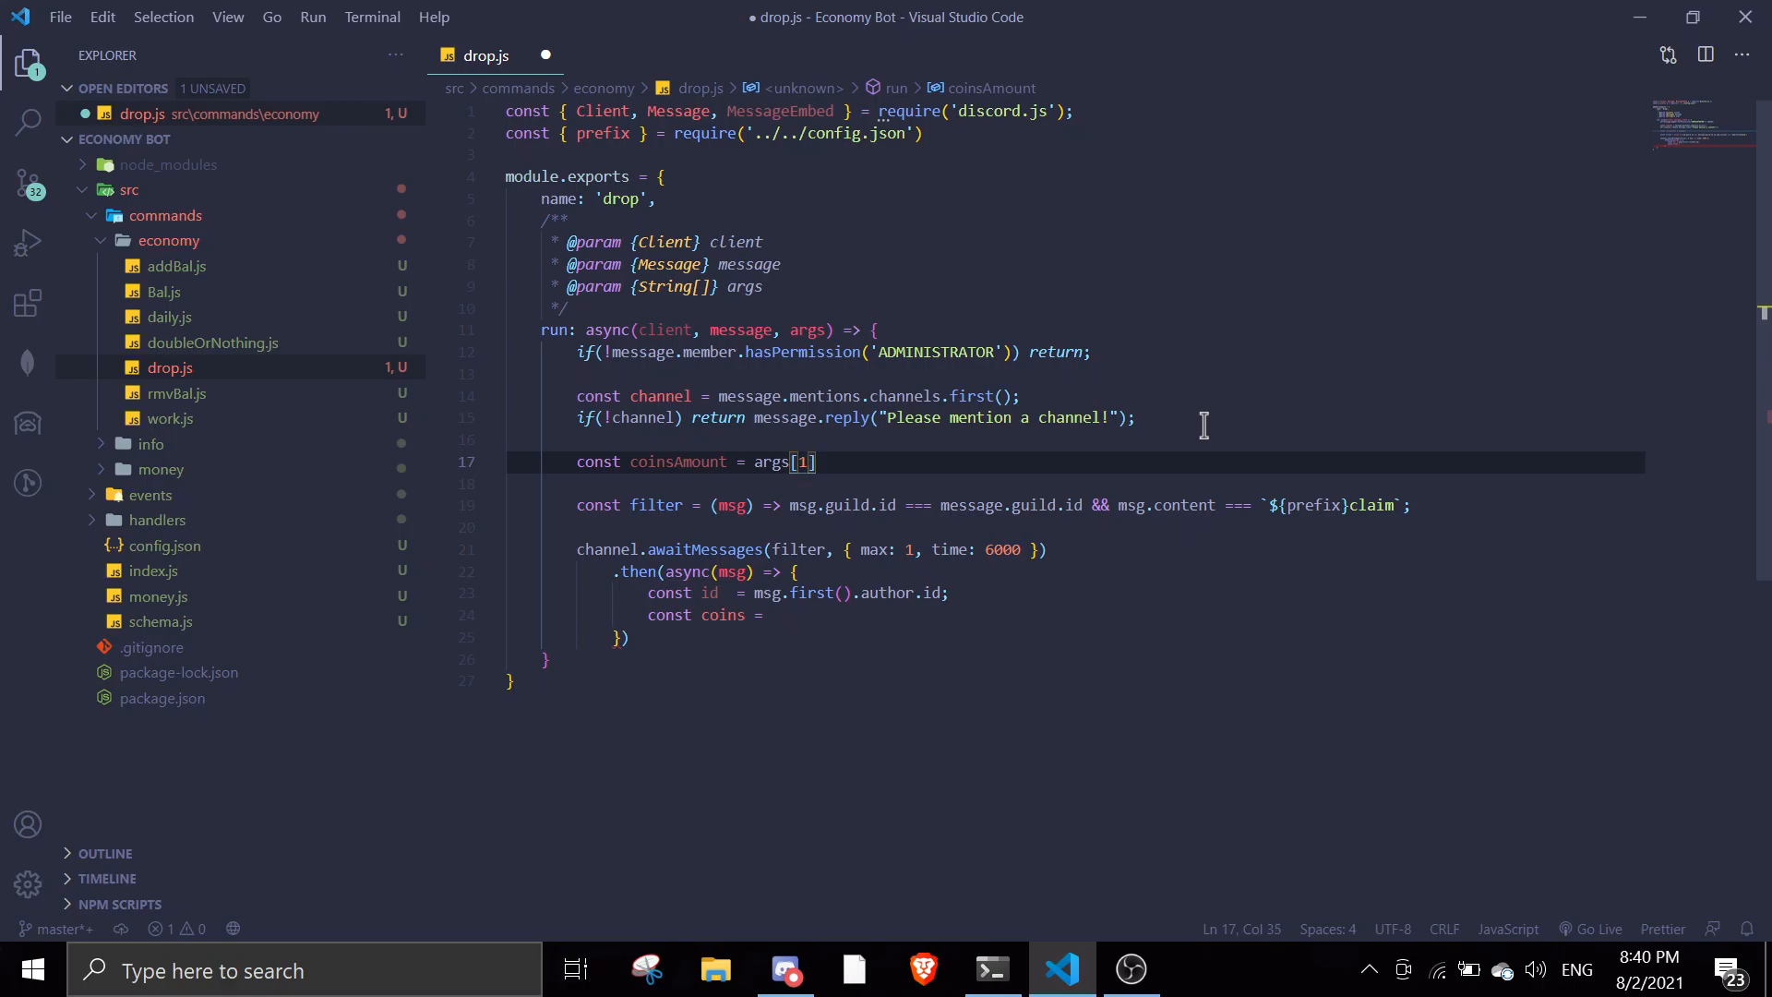
Reply 'Please specify an amount of coins!' when coinsAmount is missing.
type("if(!coinsAmount) retur")
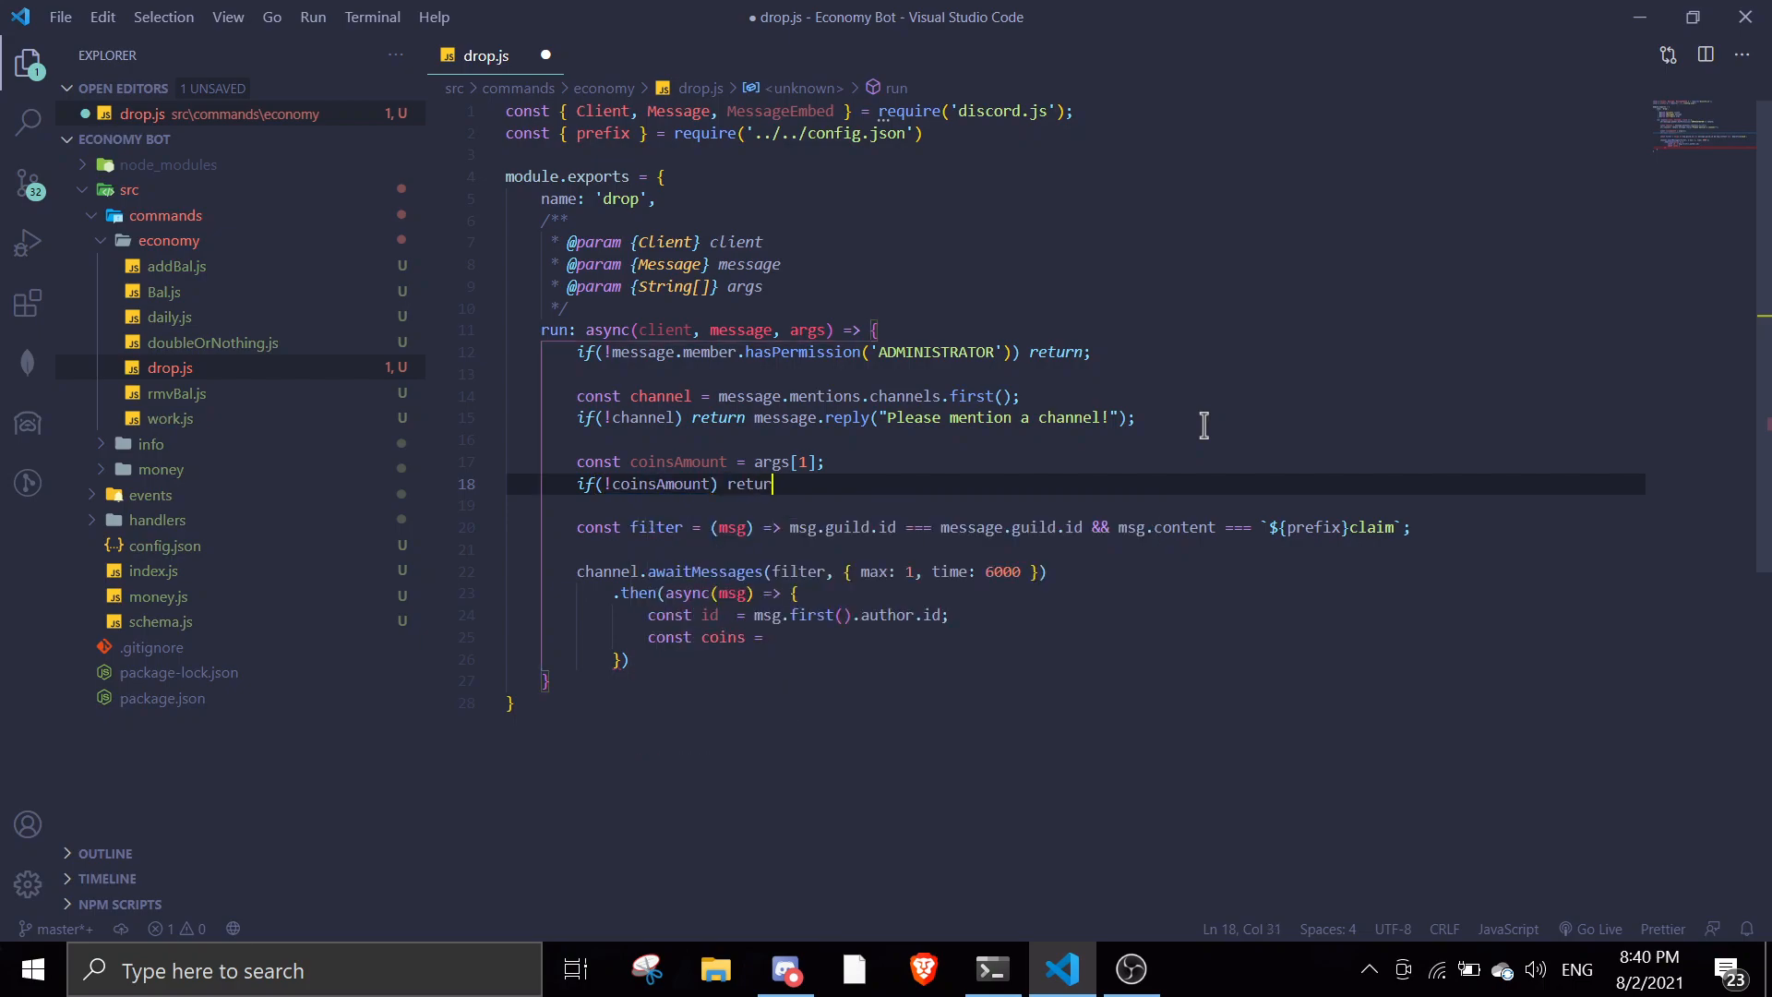
type("message.reply('')")
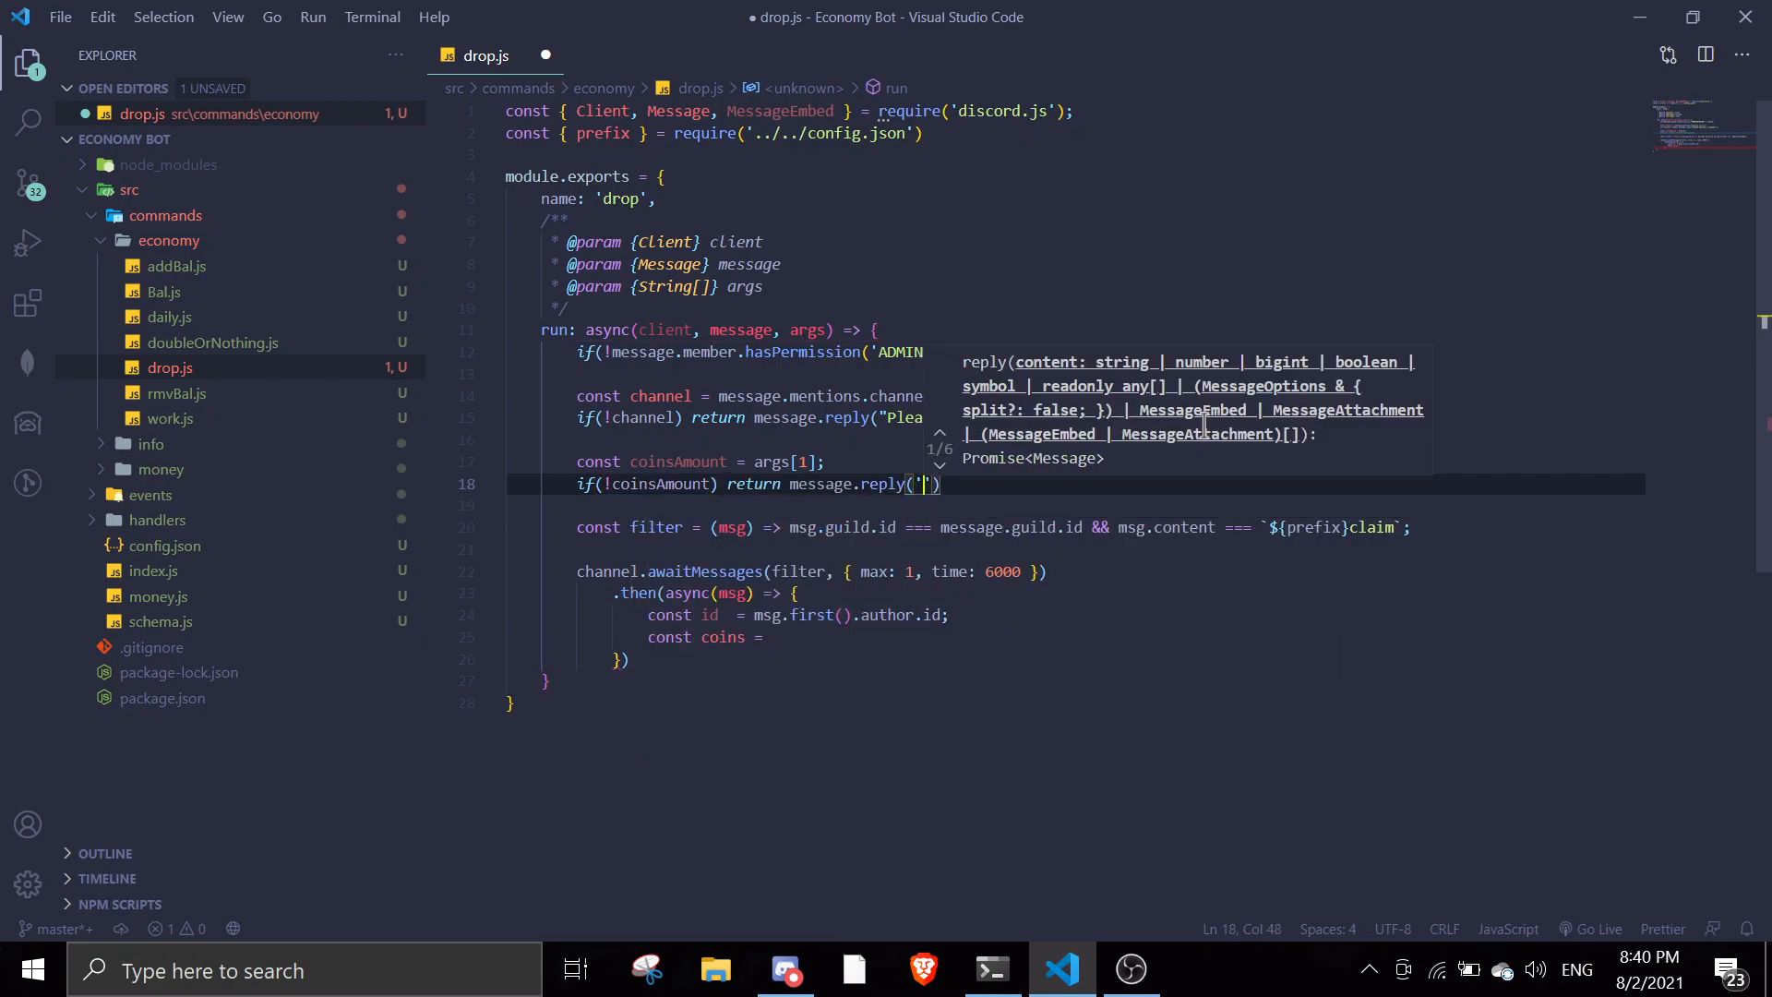
type("Please specify an amount of coins!")
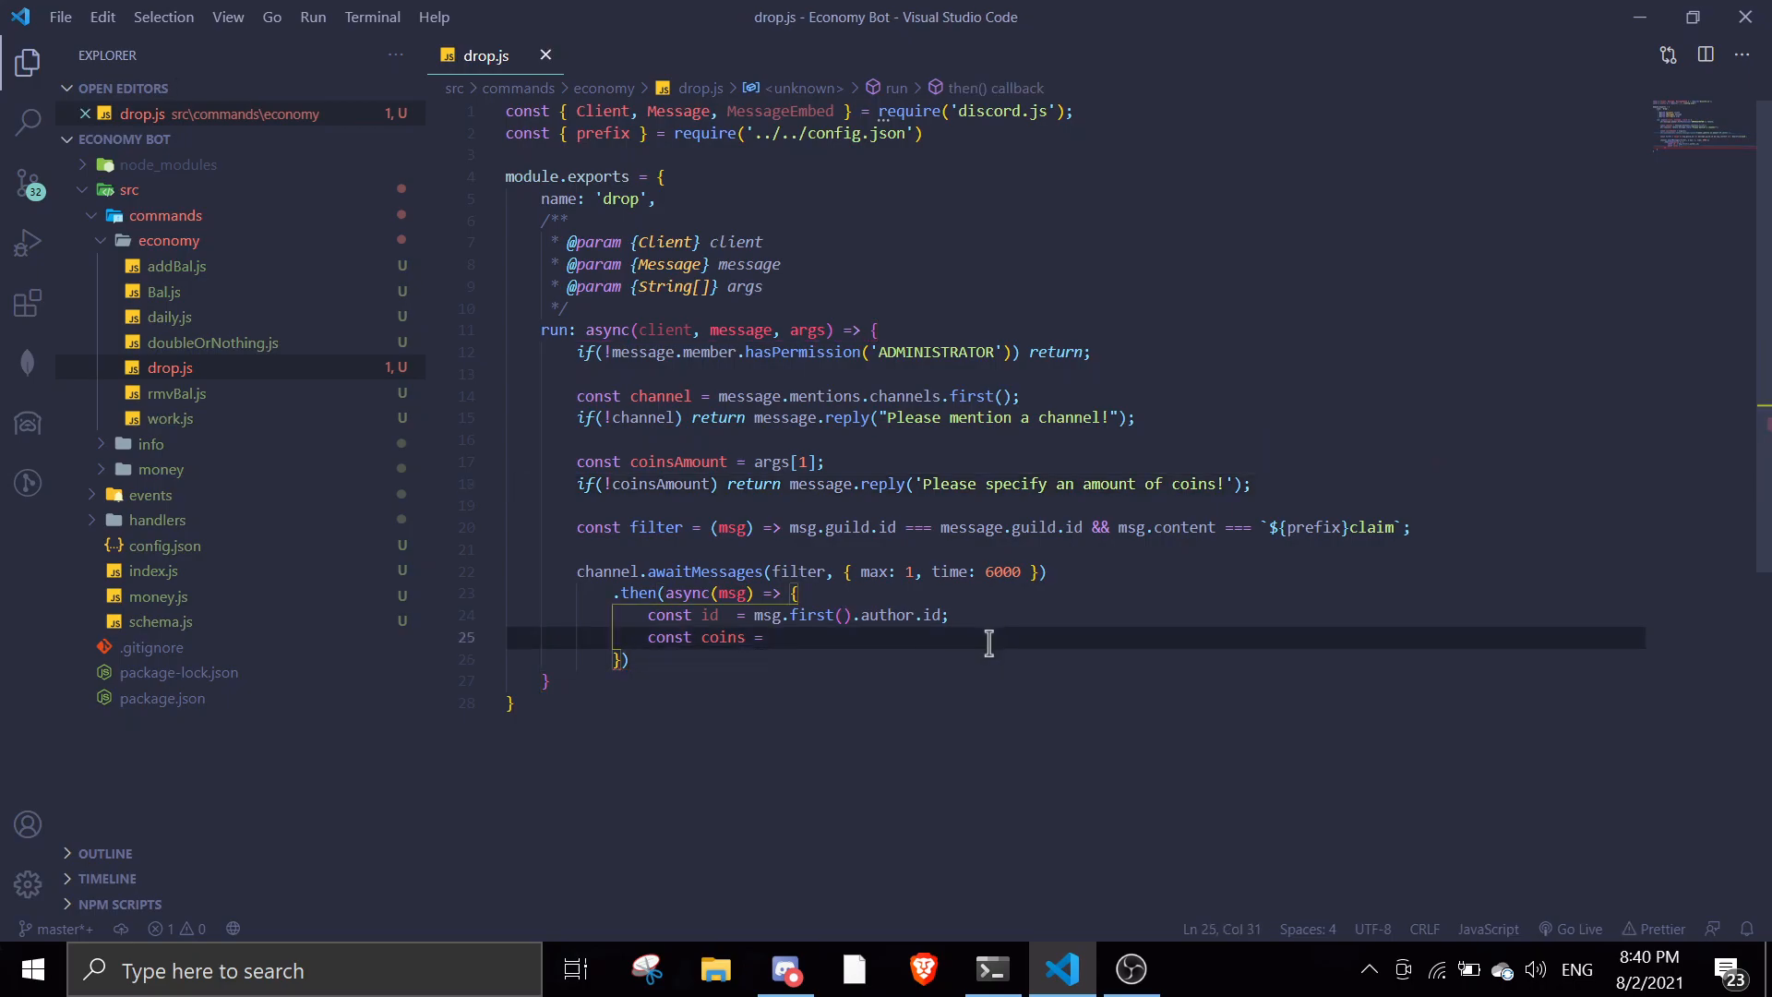
Turn the coins constant into coinsToClaim = parseInt(coinsAmount) and open a new line below.
key("BackSpace")
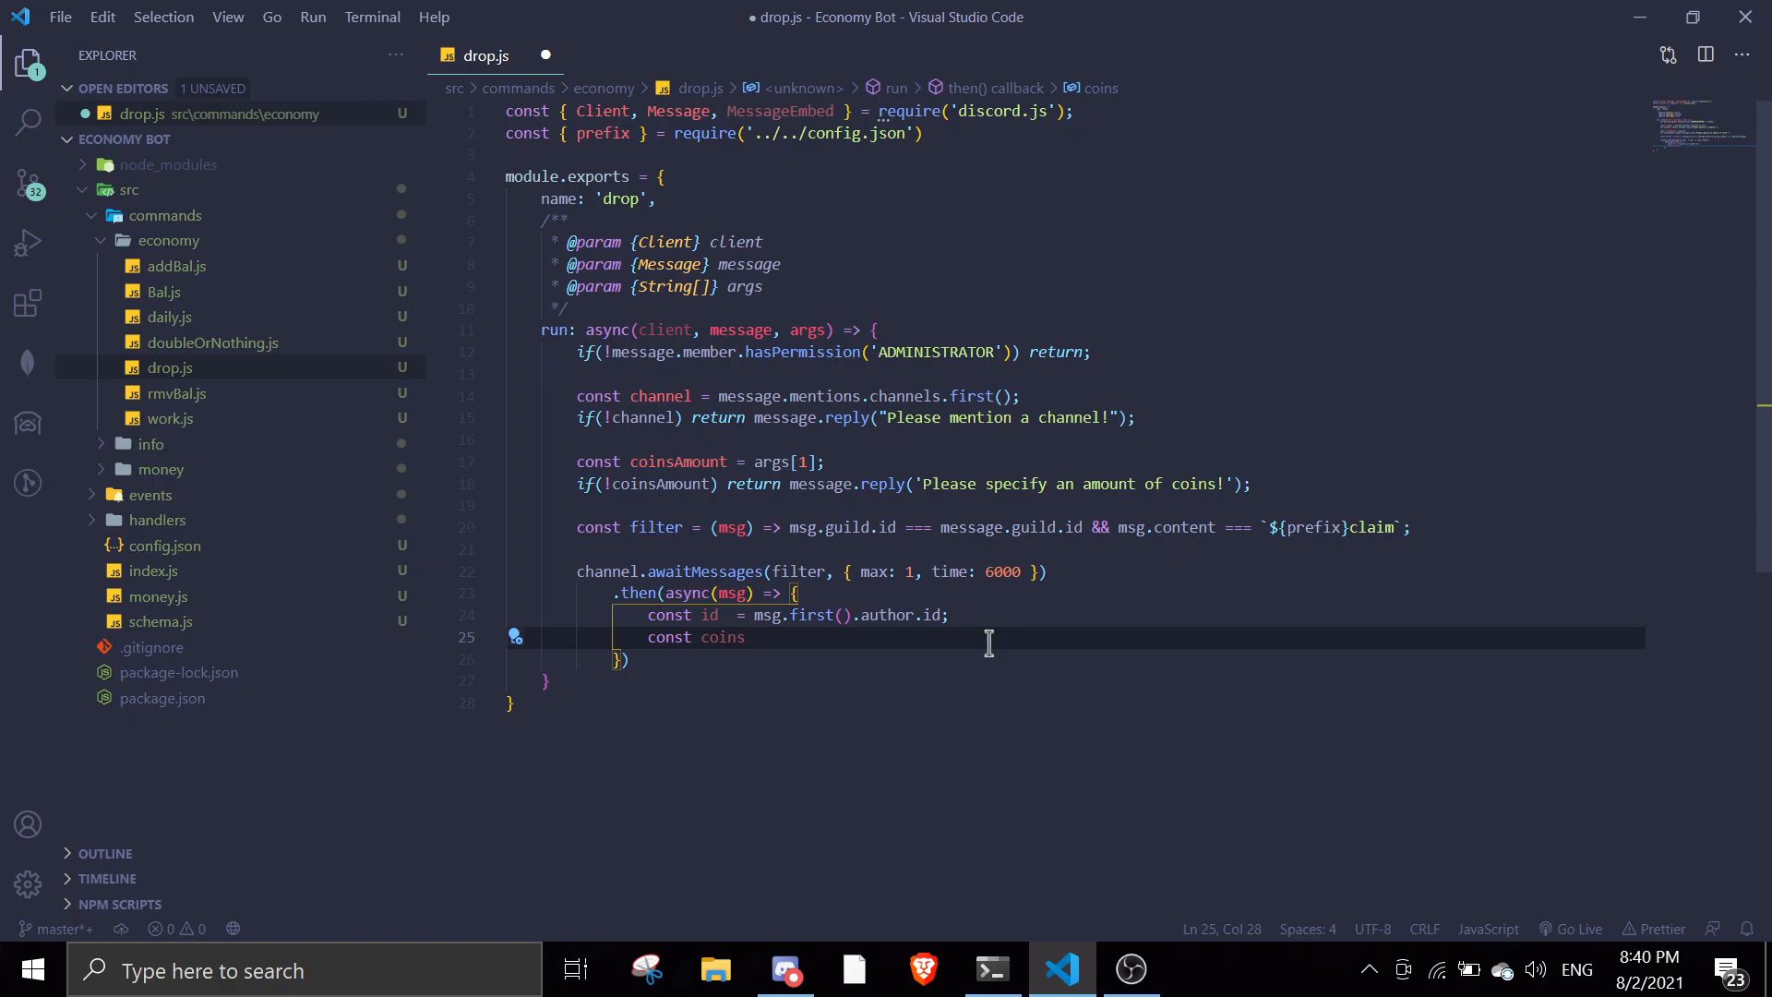
type("To")
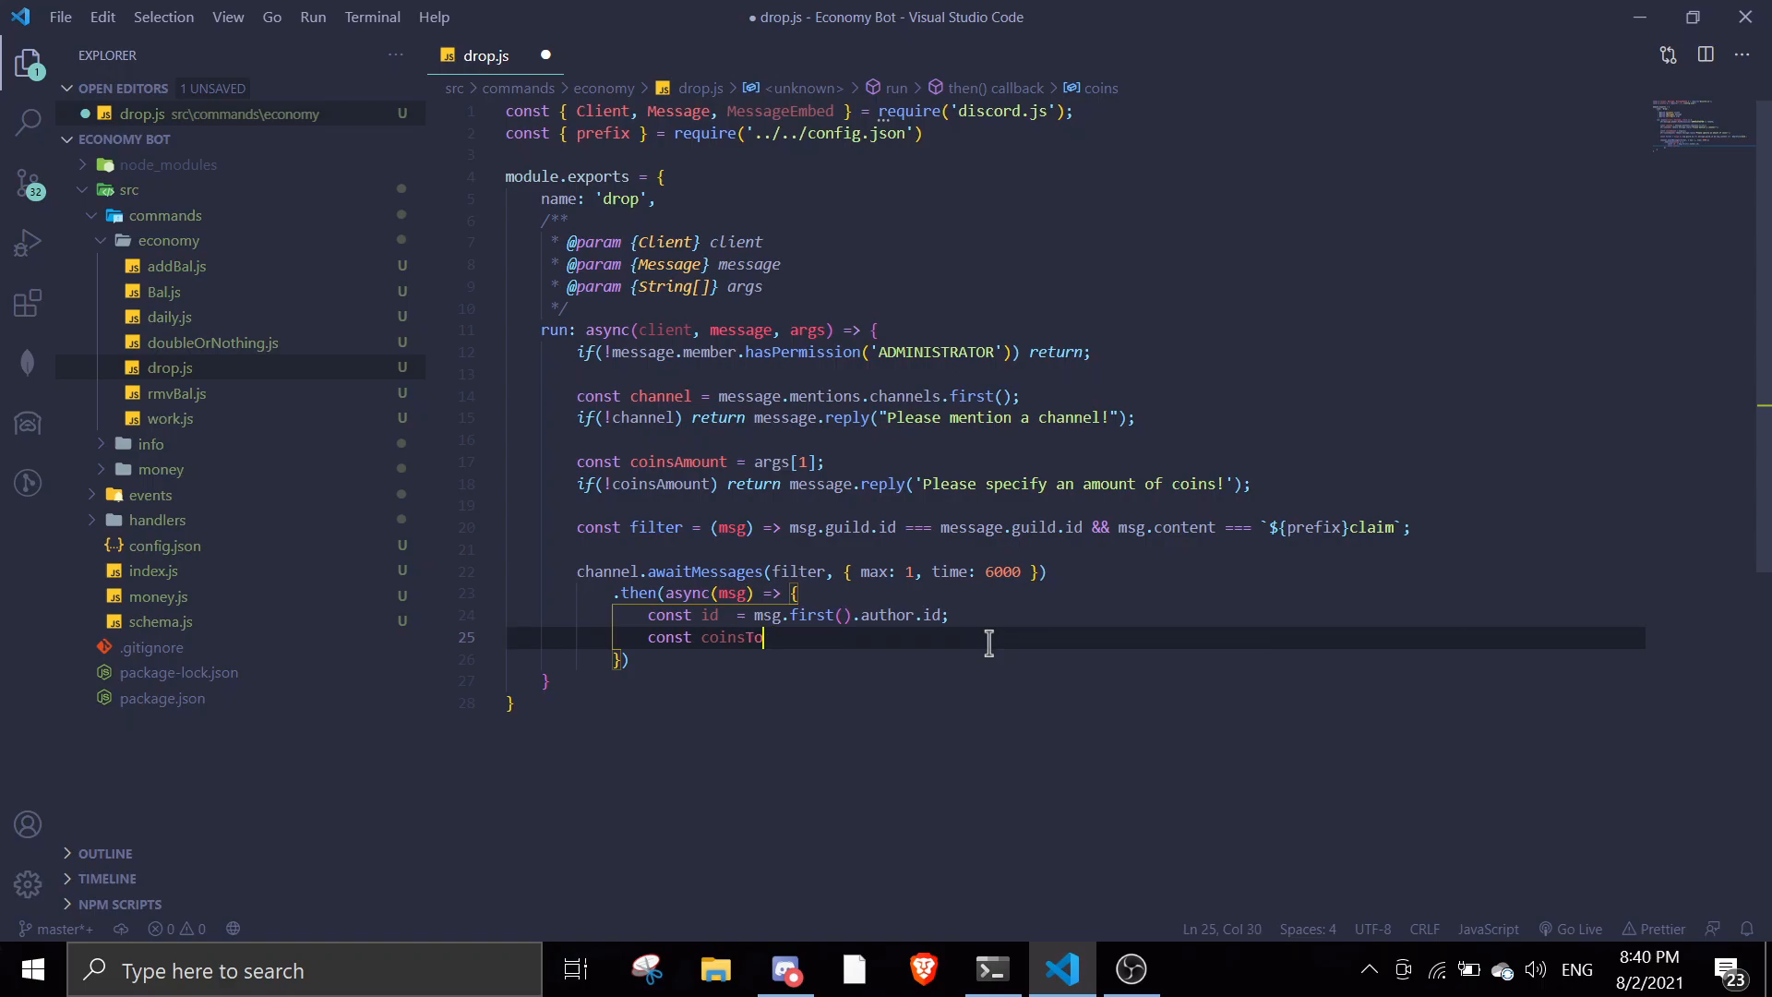
type("Claim =")
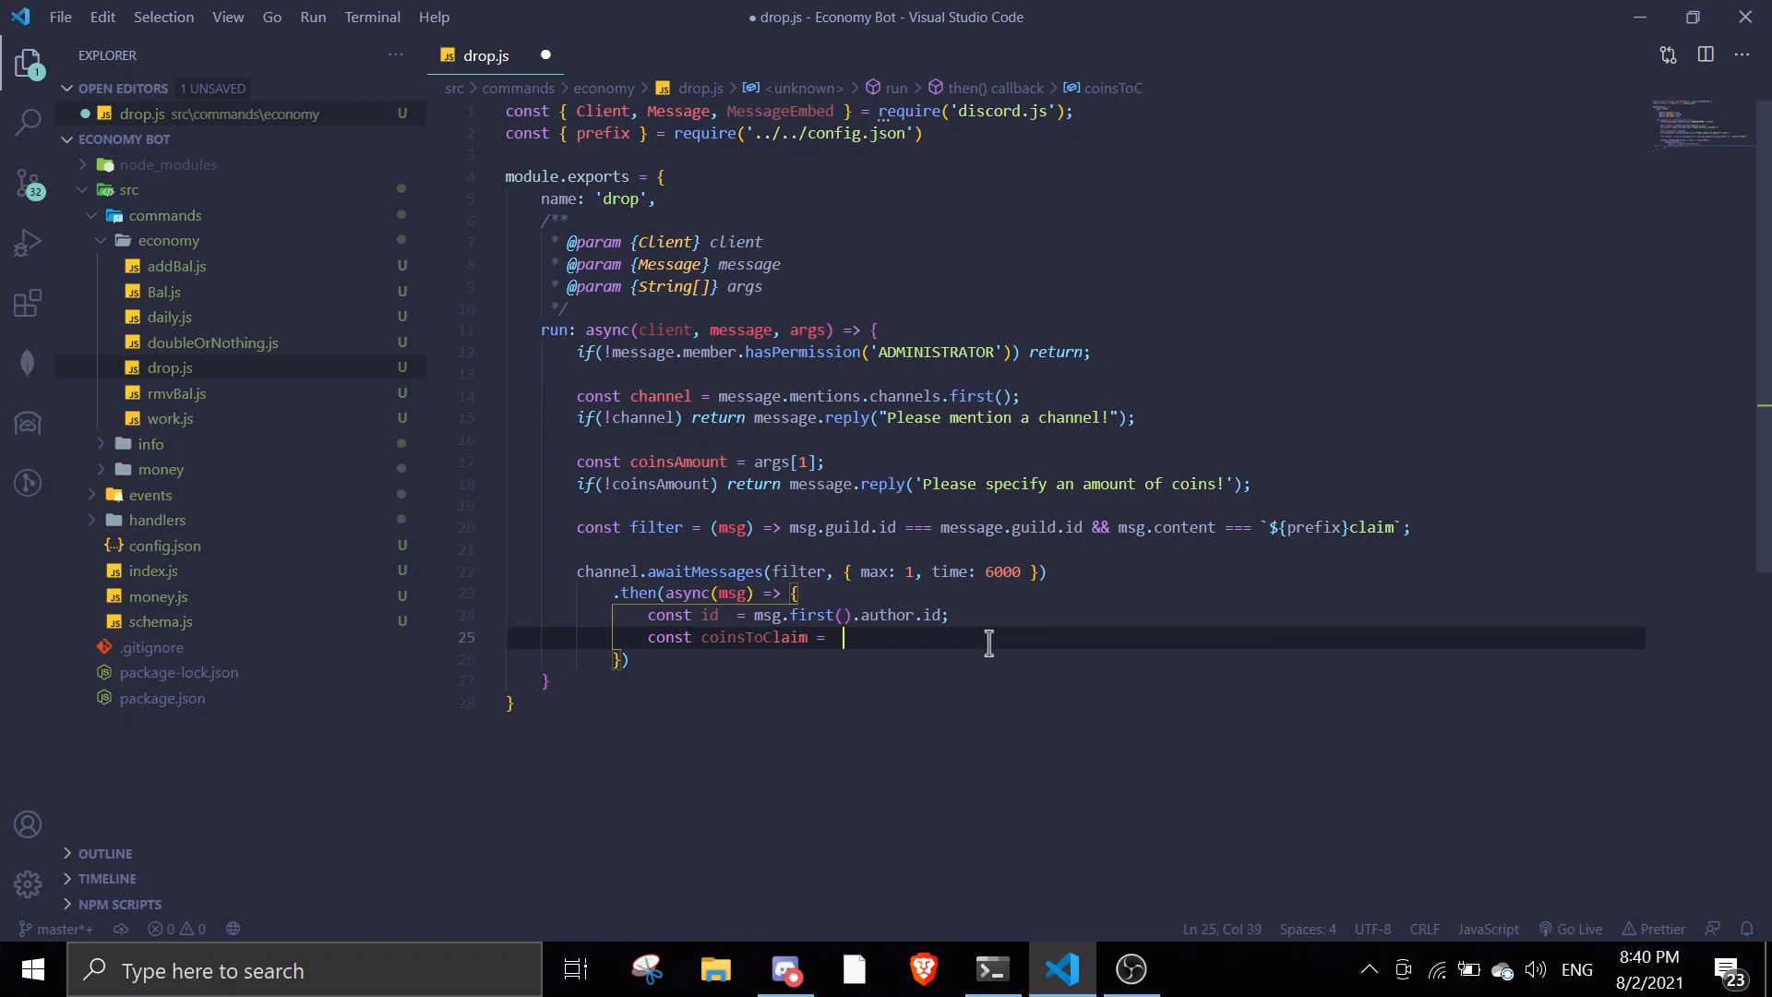
type("parseInt(")
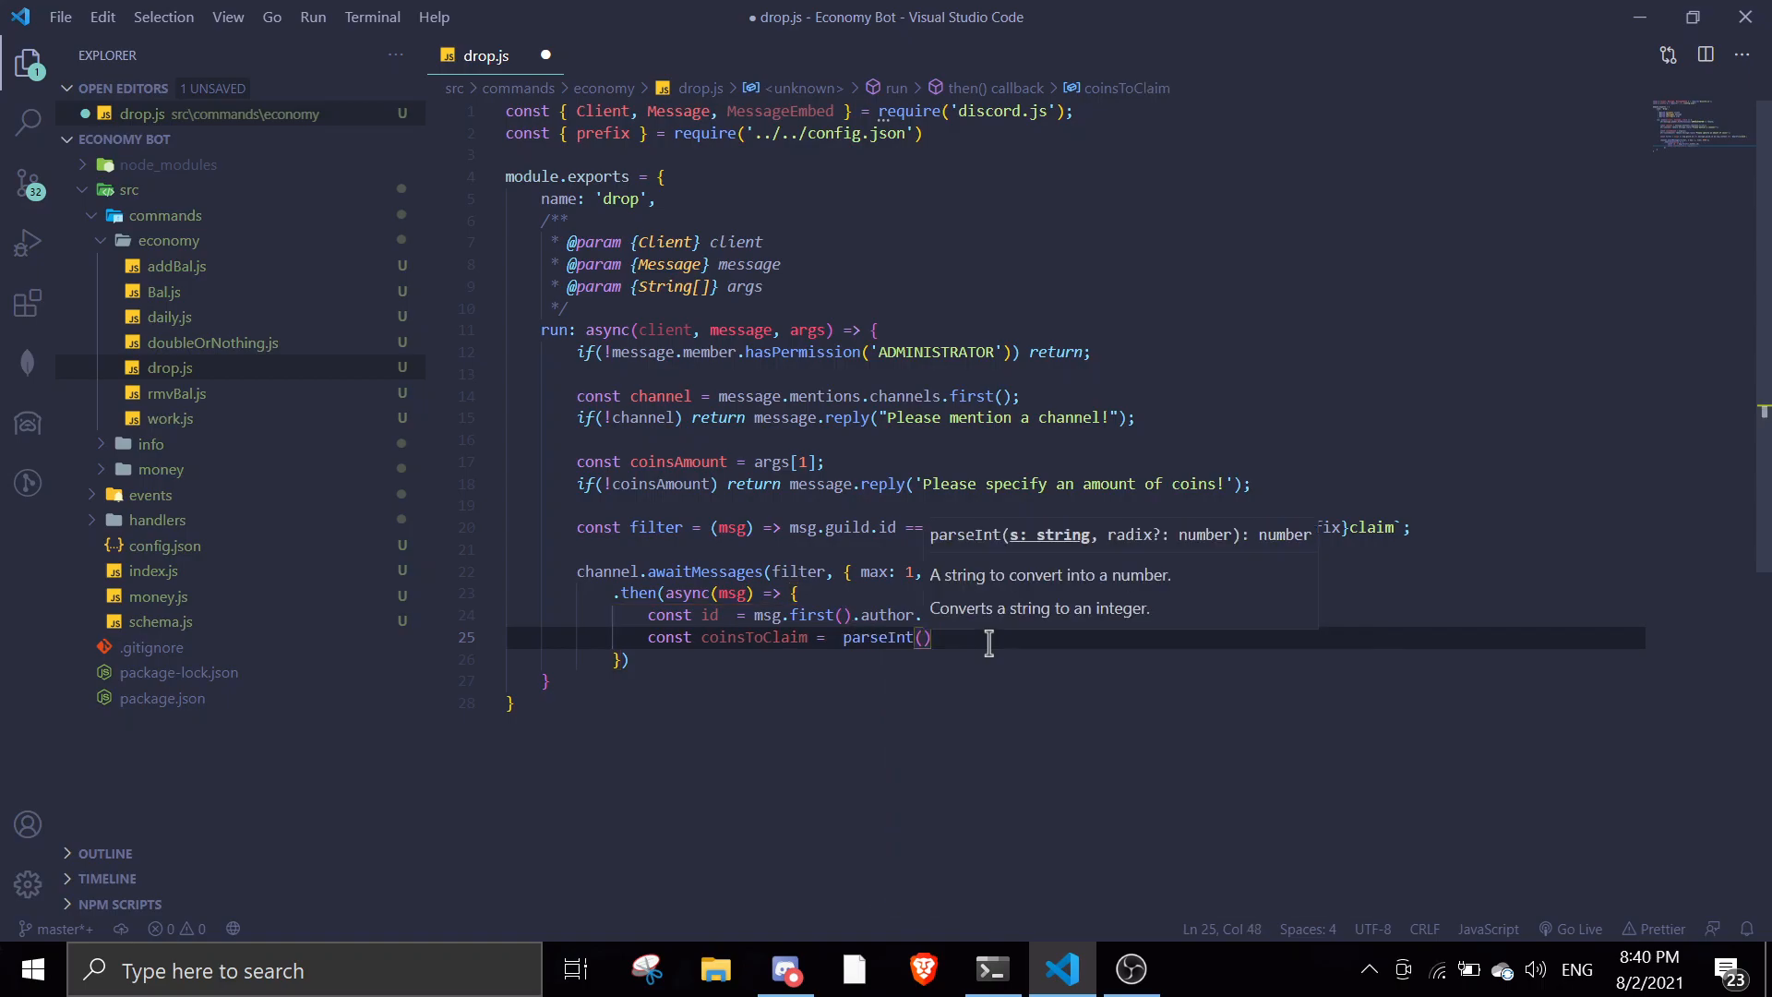
type("coinsAmount")
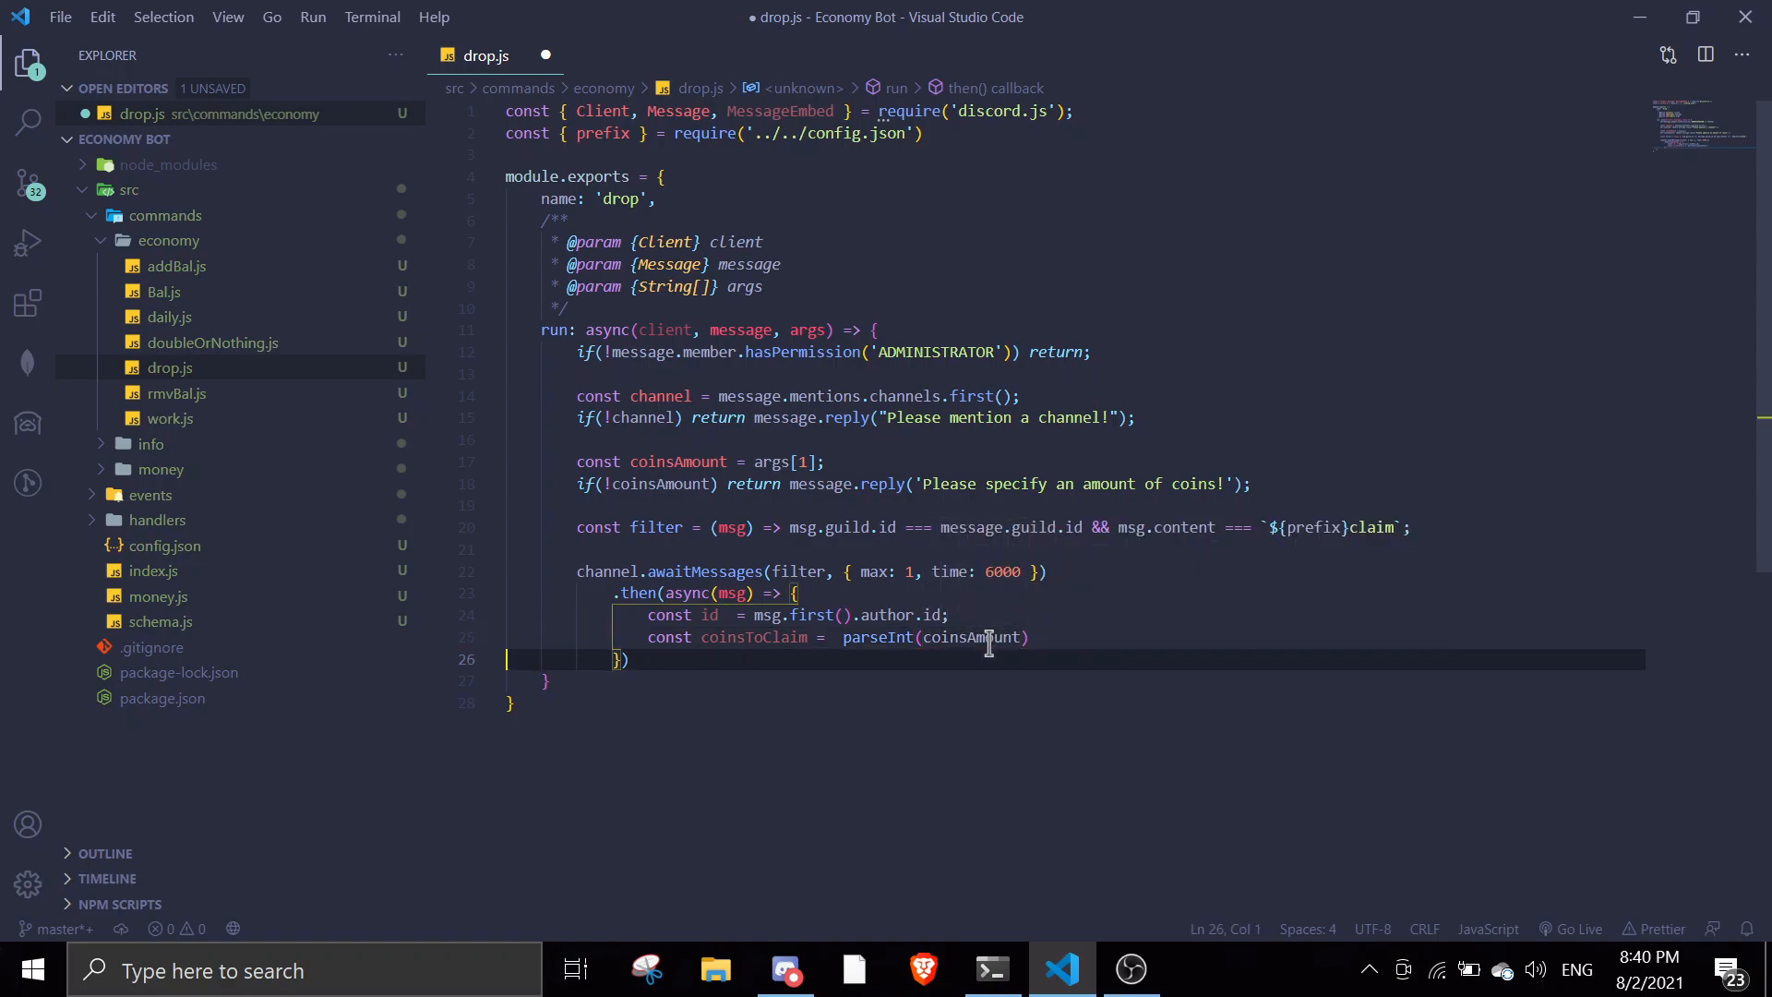
type(";")
key("Enter")
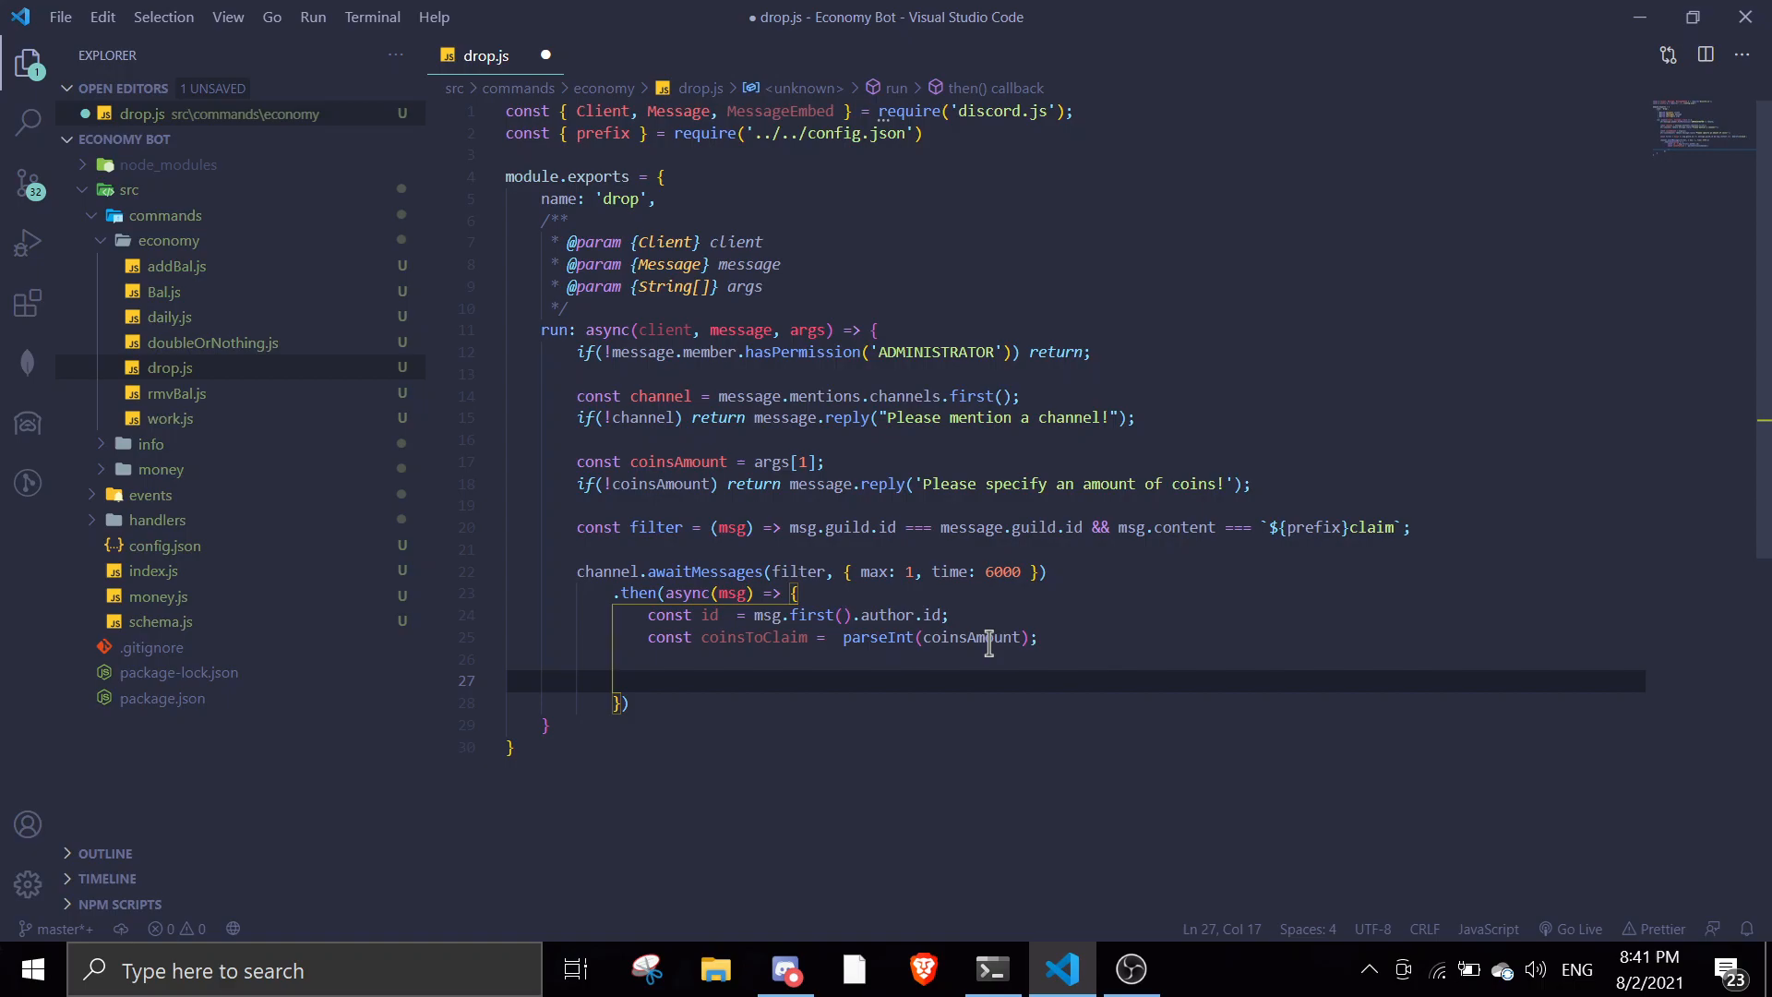
mouse_move(169, 305)
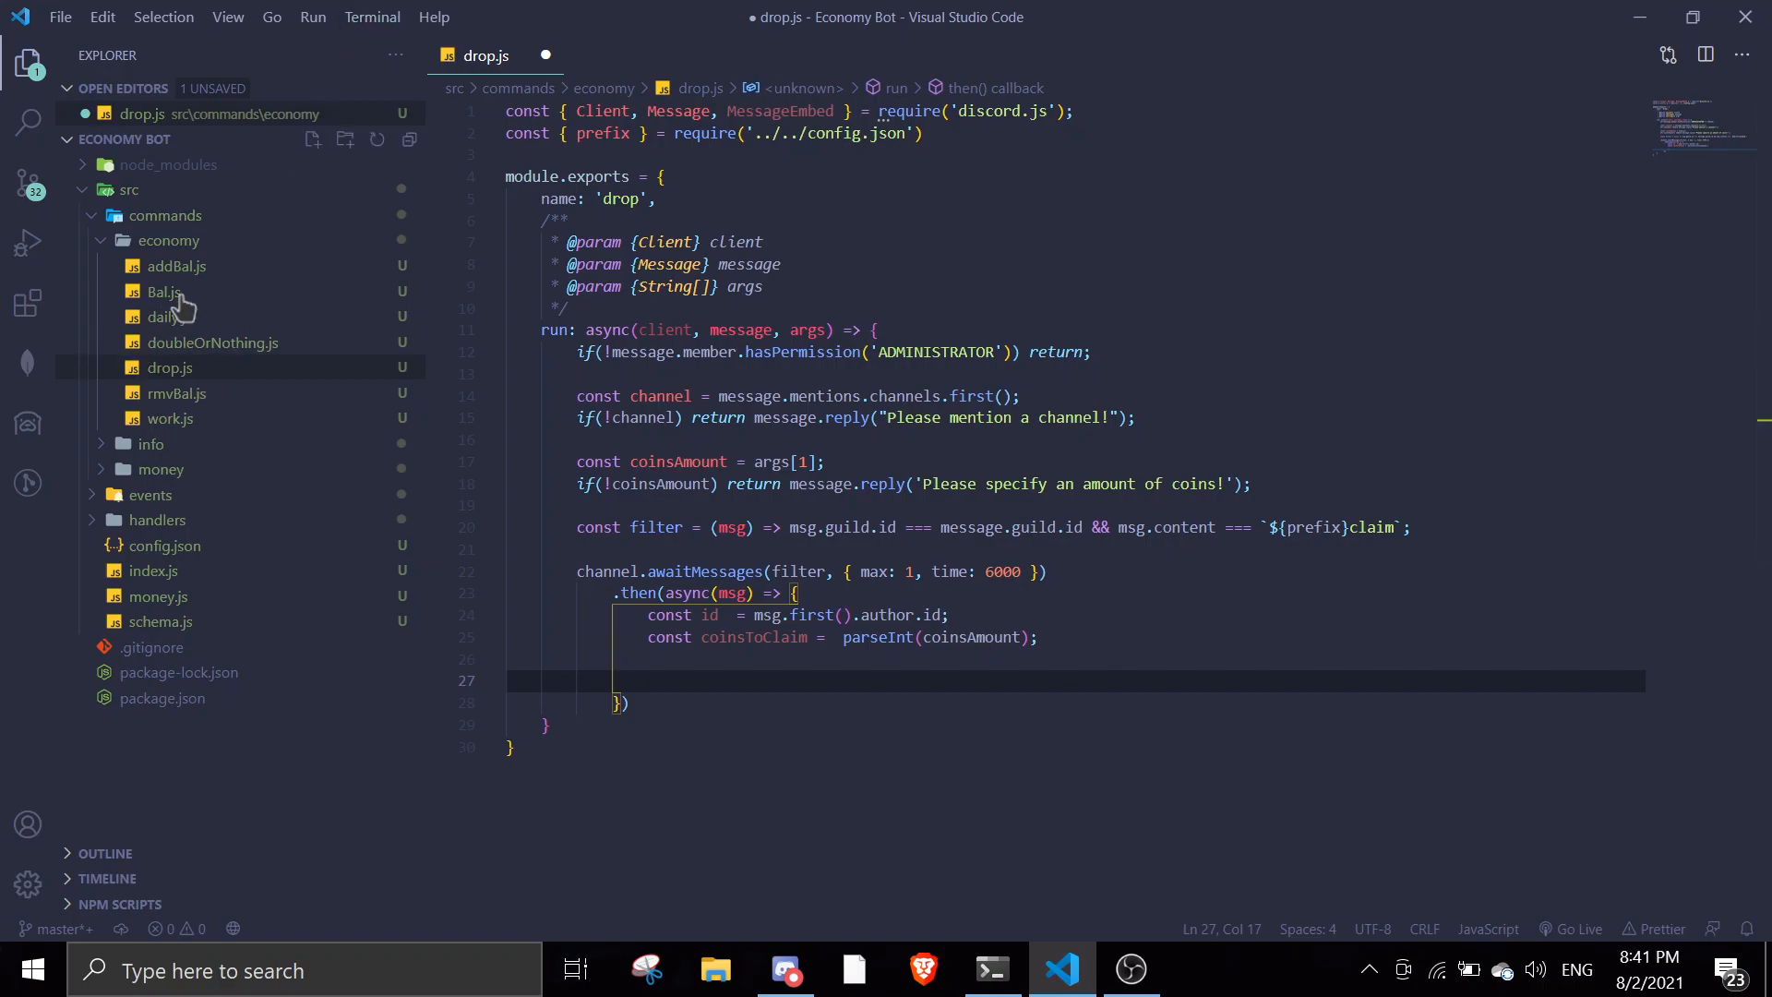
left_click(166, 290)
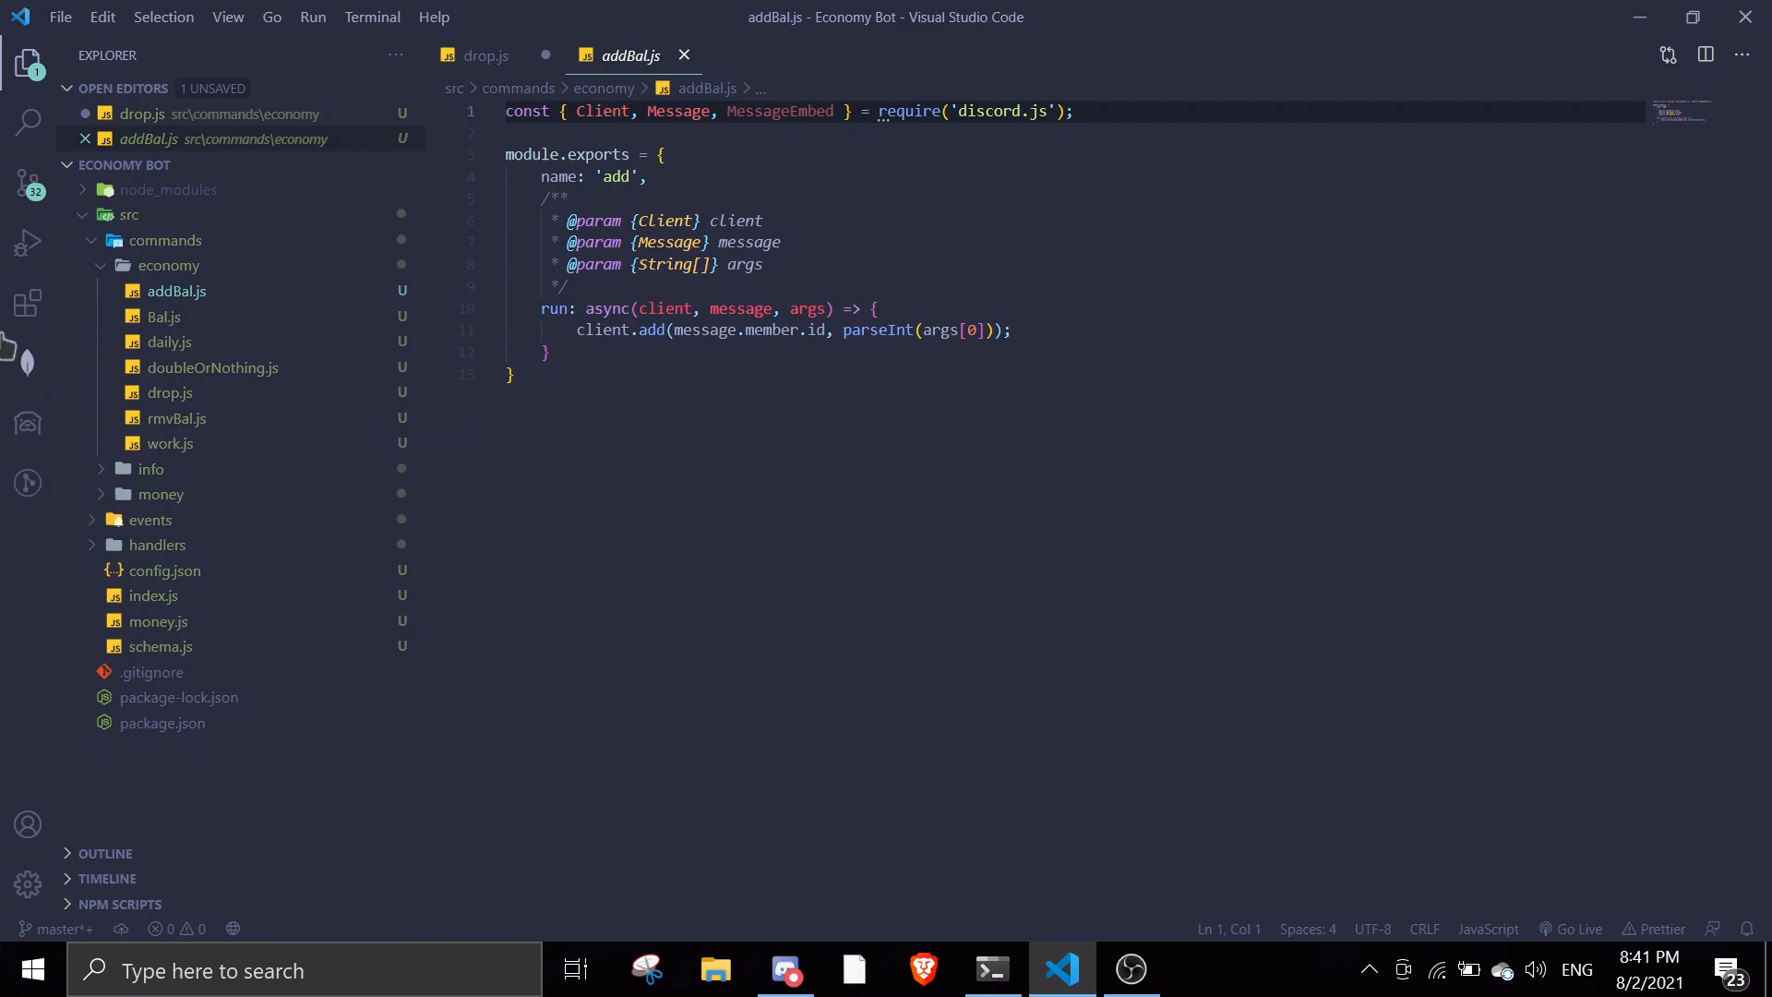
mouse_move(221, 390)
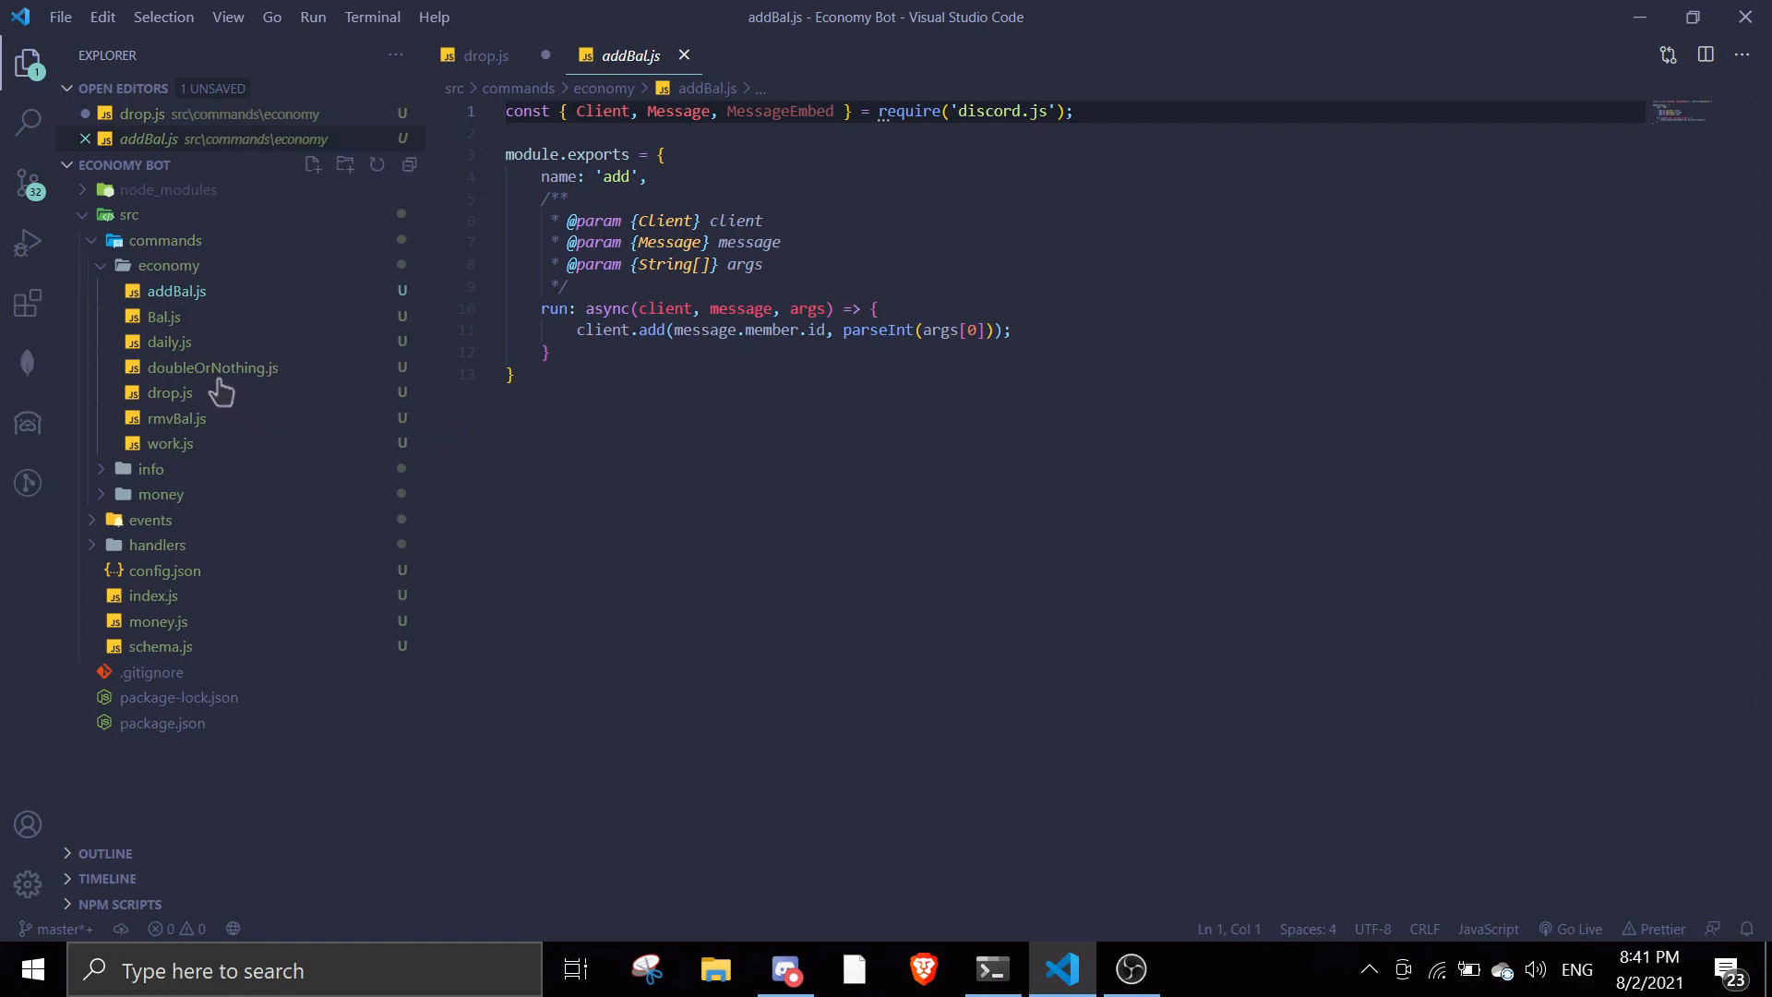
left_click(483, 56)
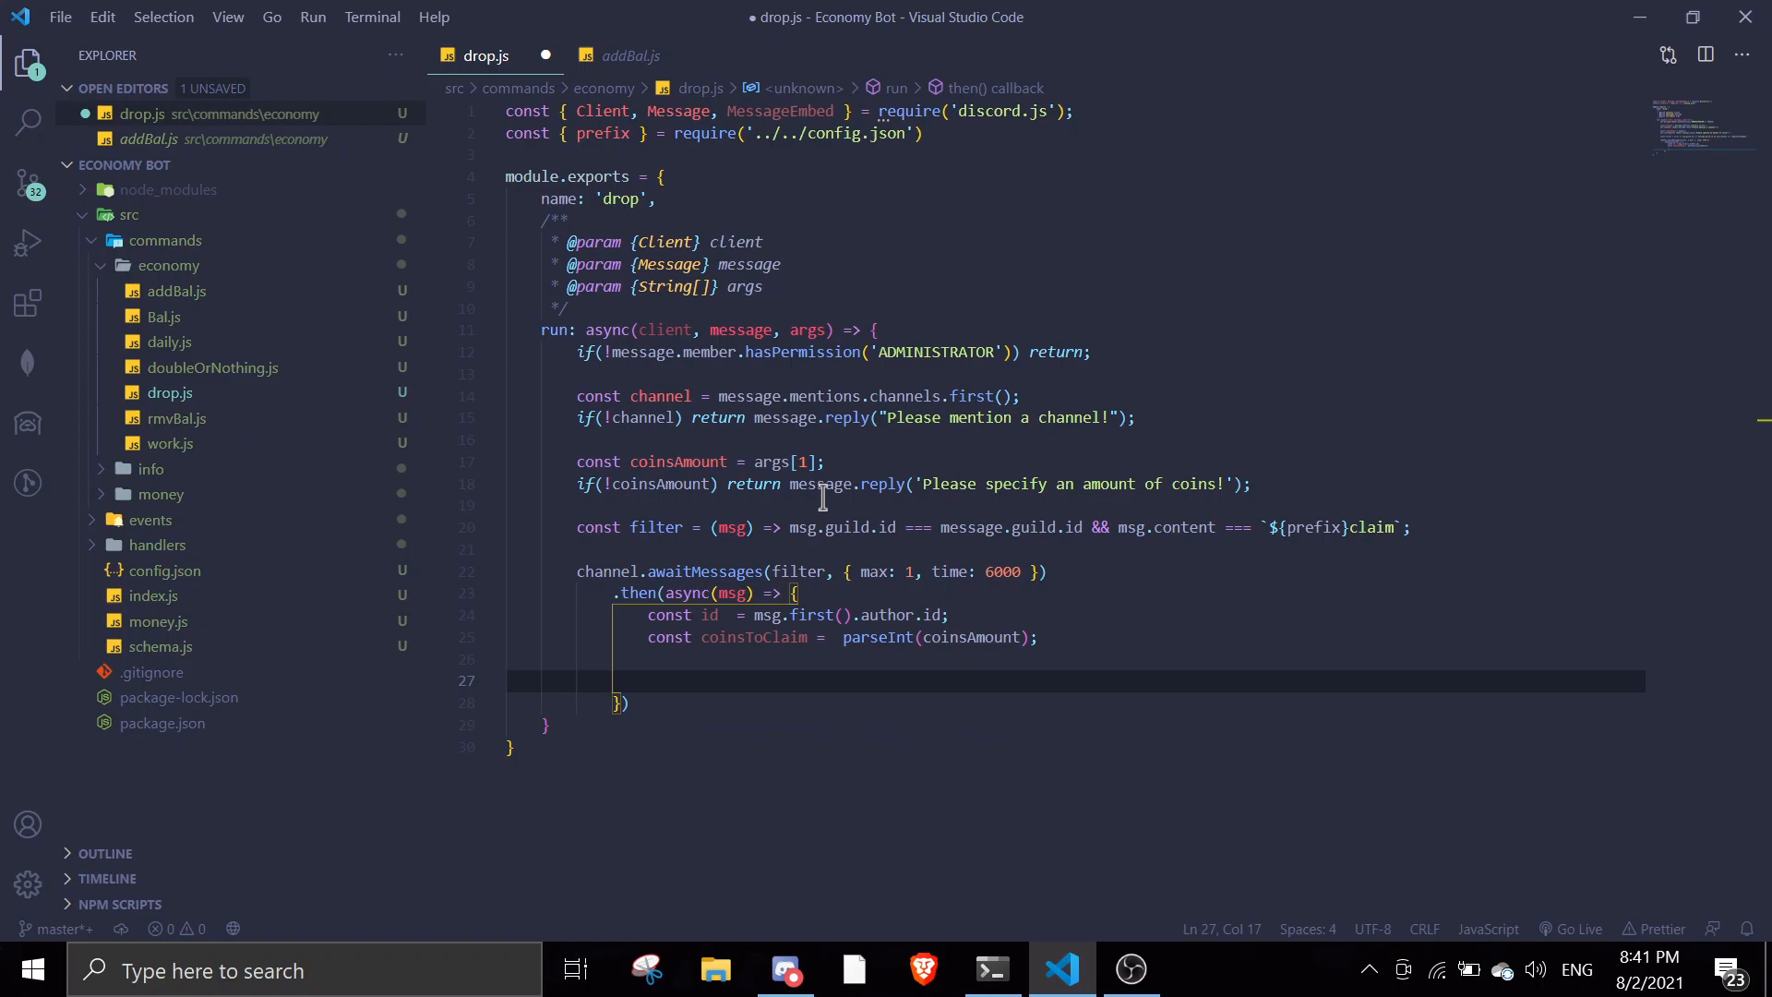
Award the claimer the coins with client.add(id, coinsToClaim).
type("client.add(id")
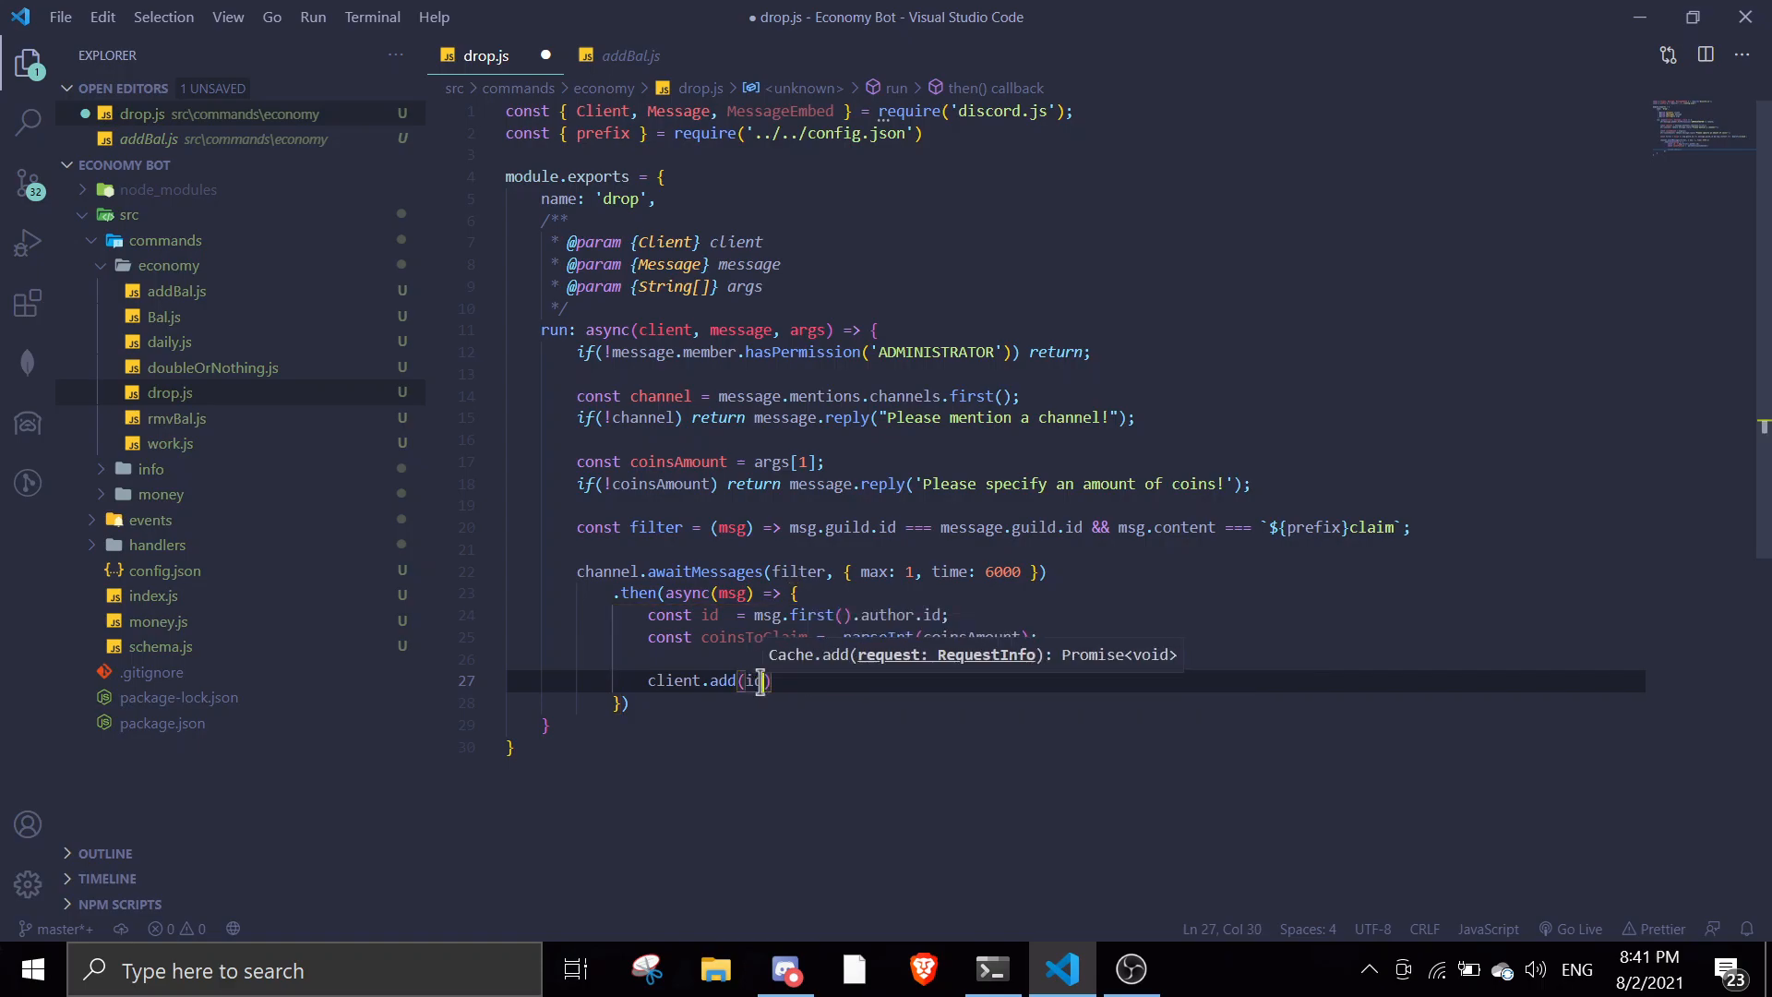
type(",")
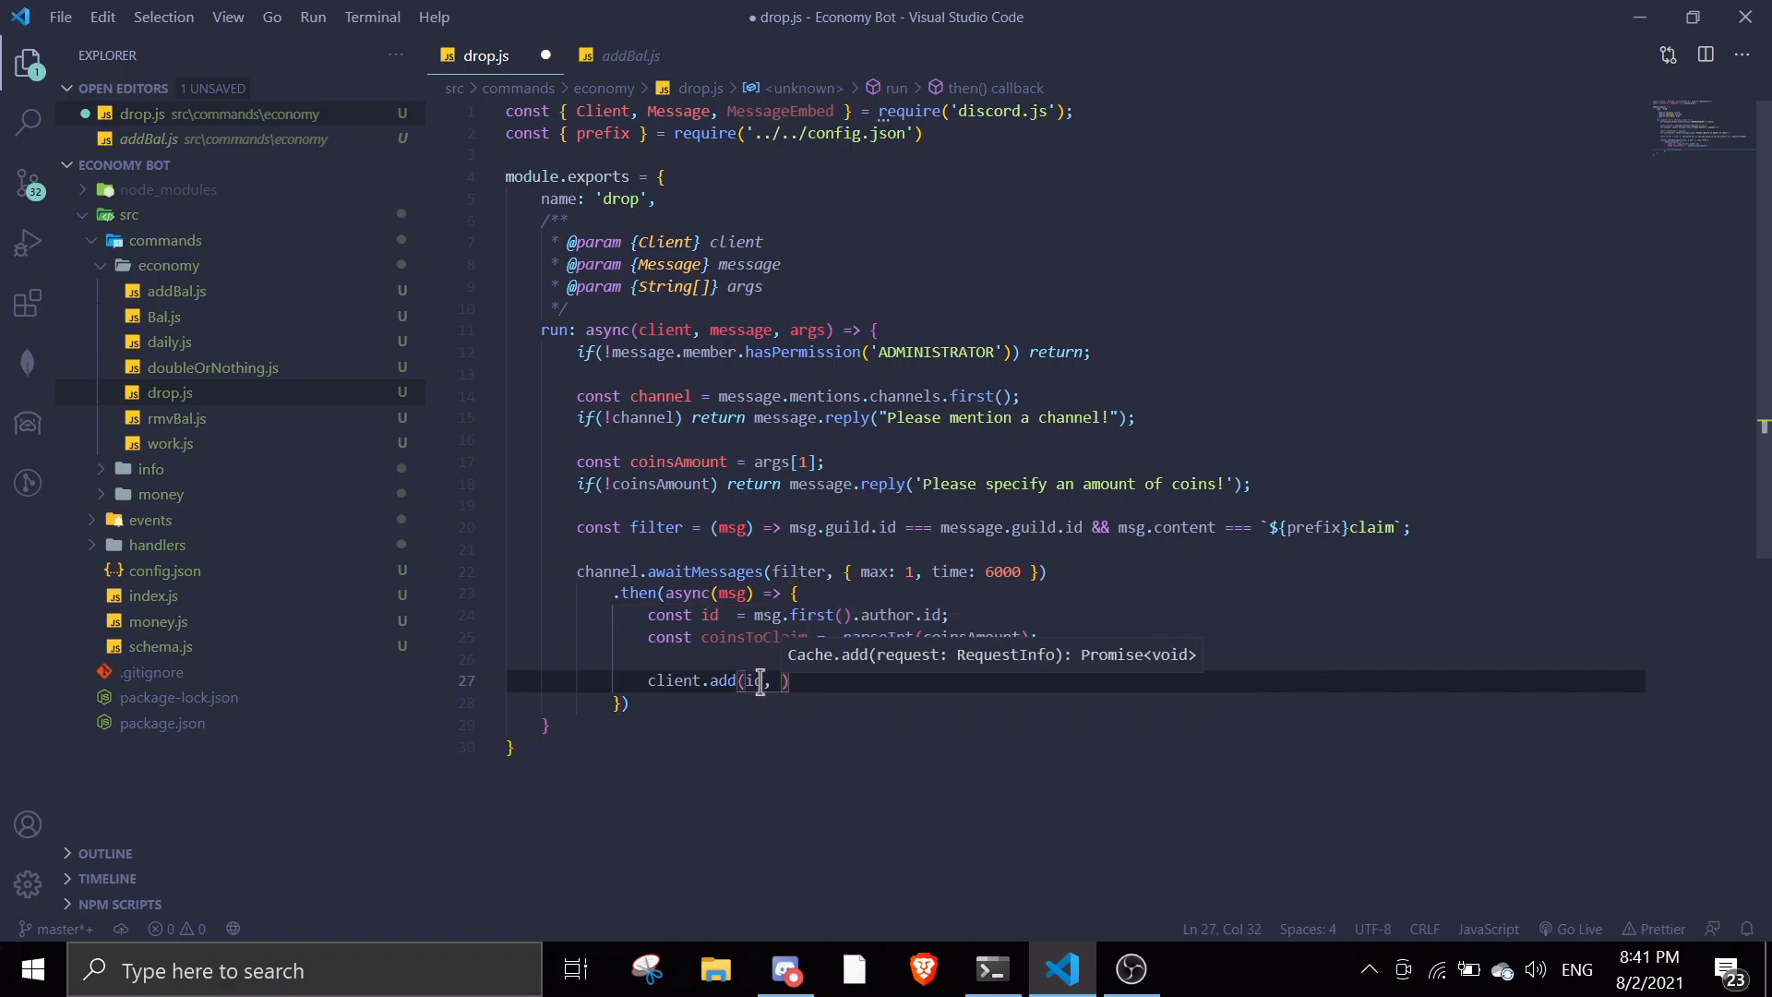
type("coi")
type("msg.reply(")
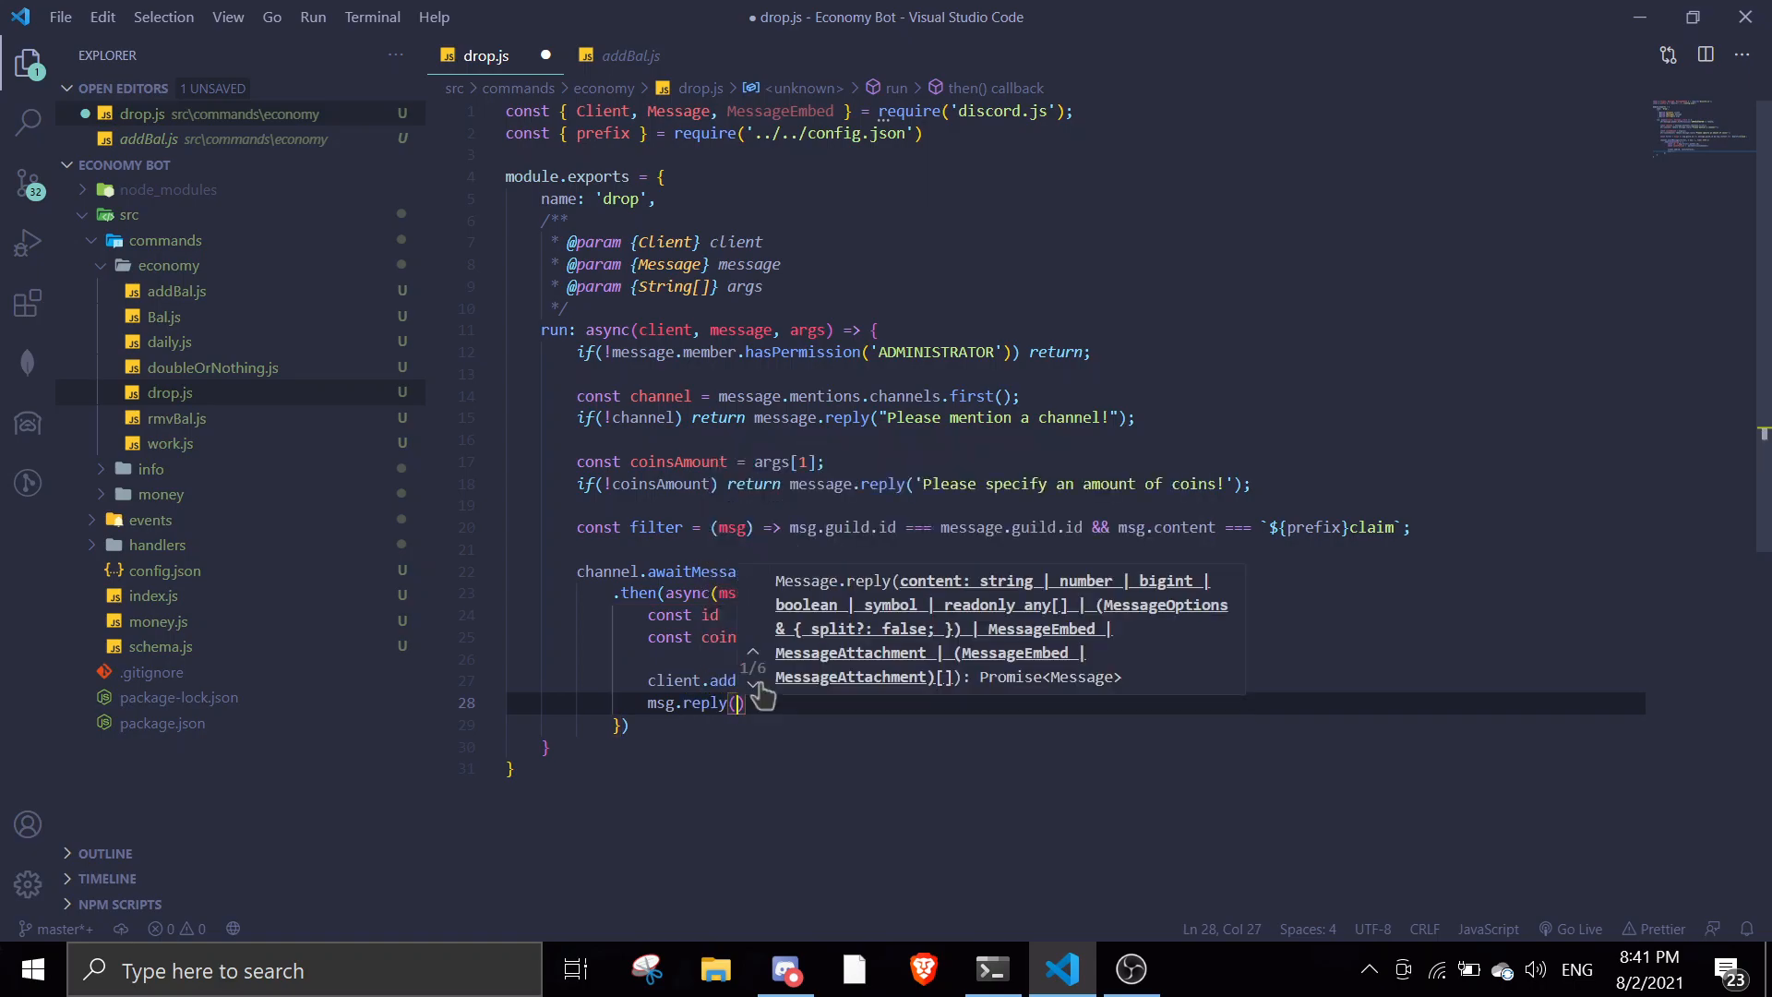
type("'")
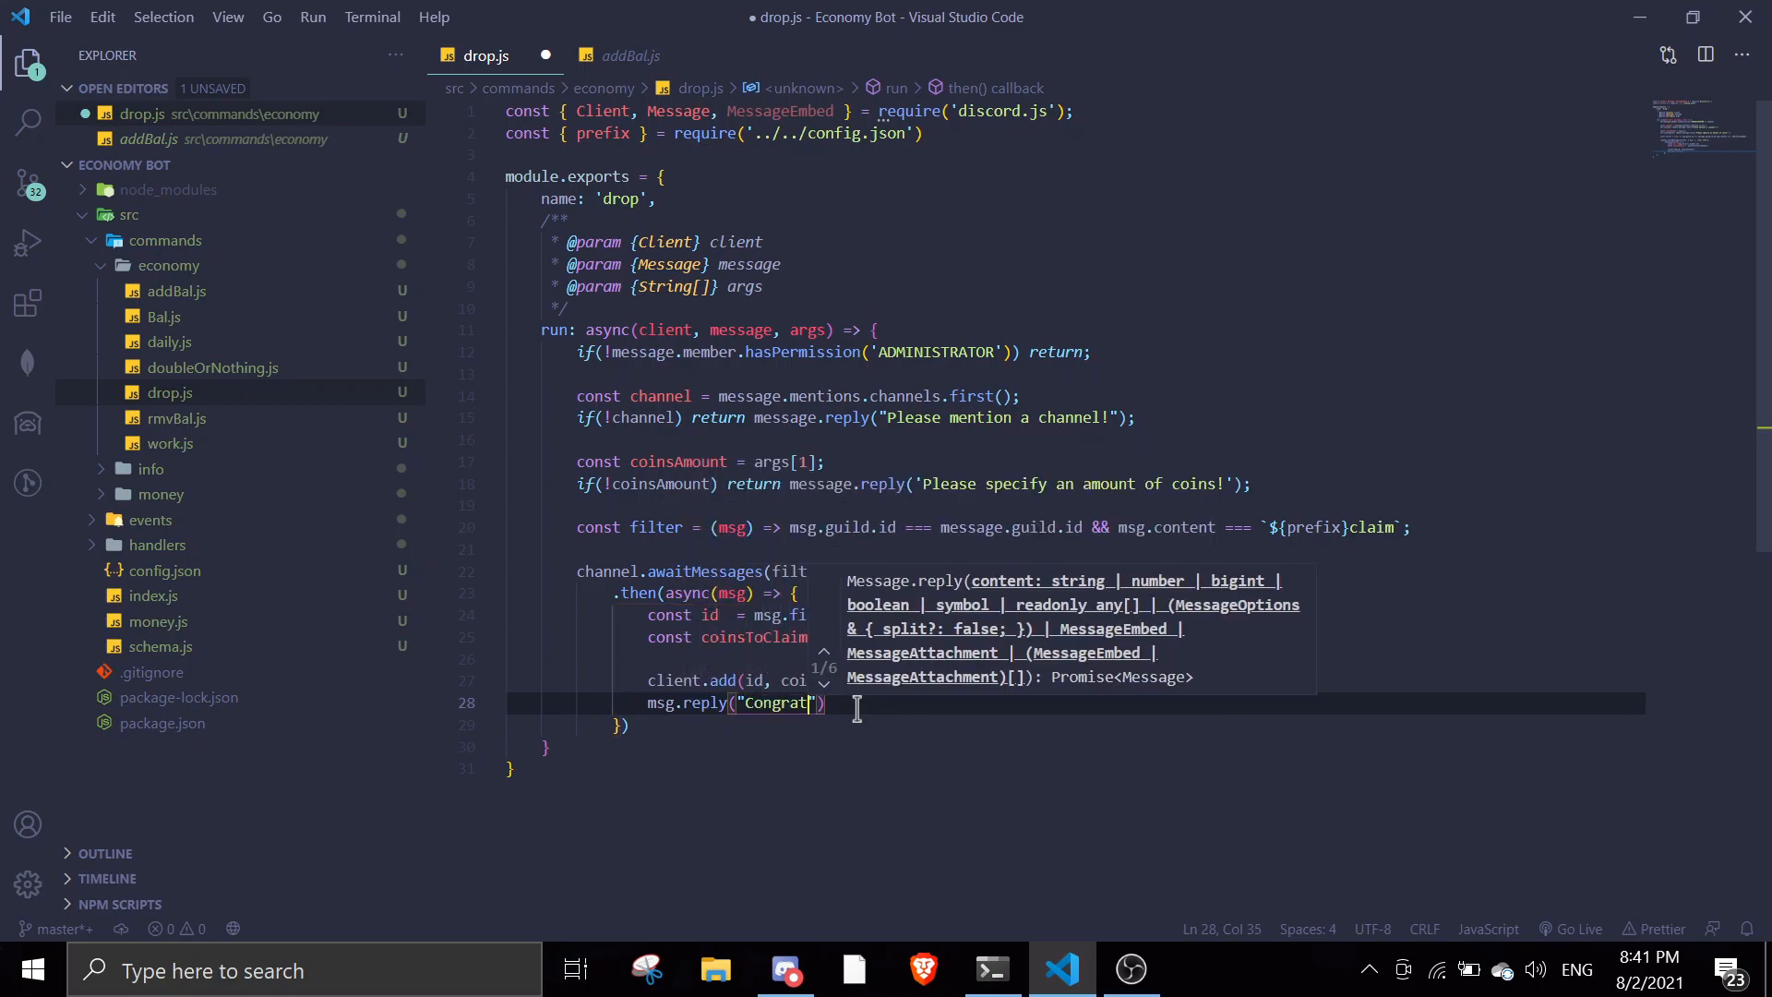
Reply to the claimer with "Congrats! You have claimed " + coinsToClaim + " coins!".
key("Backspace")
type("msg.first(")
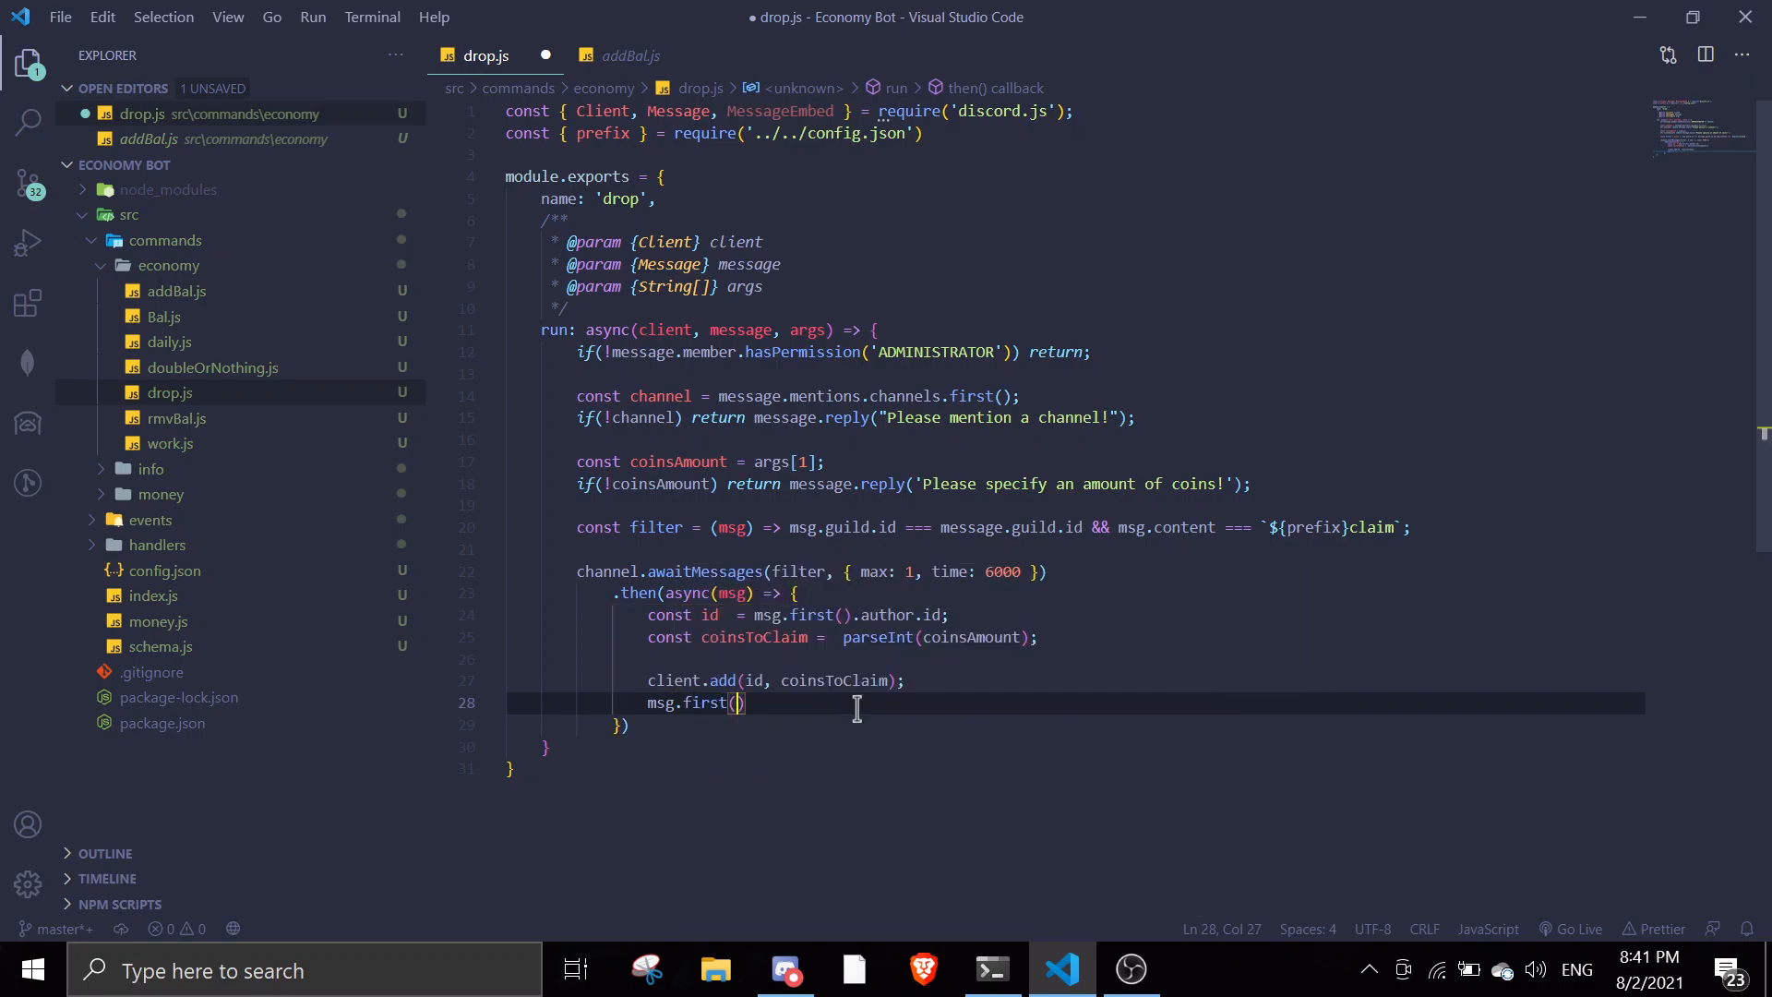
type(".rep")
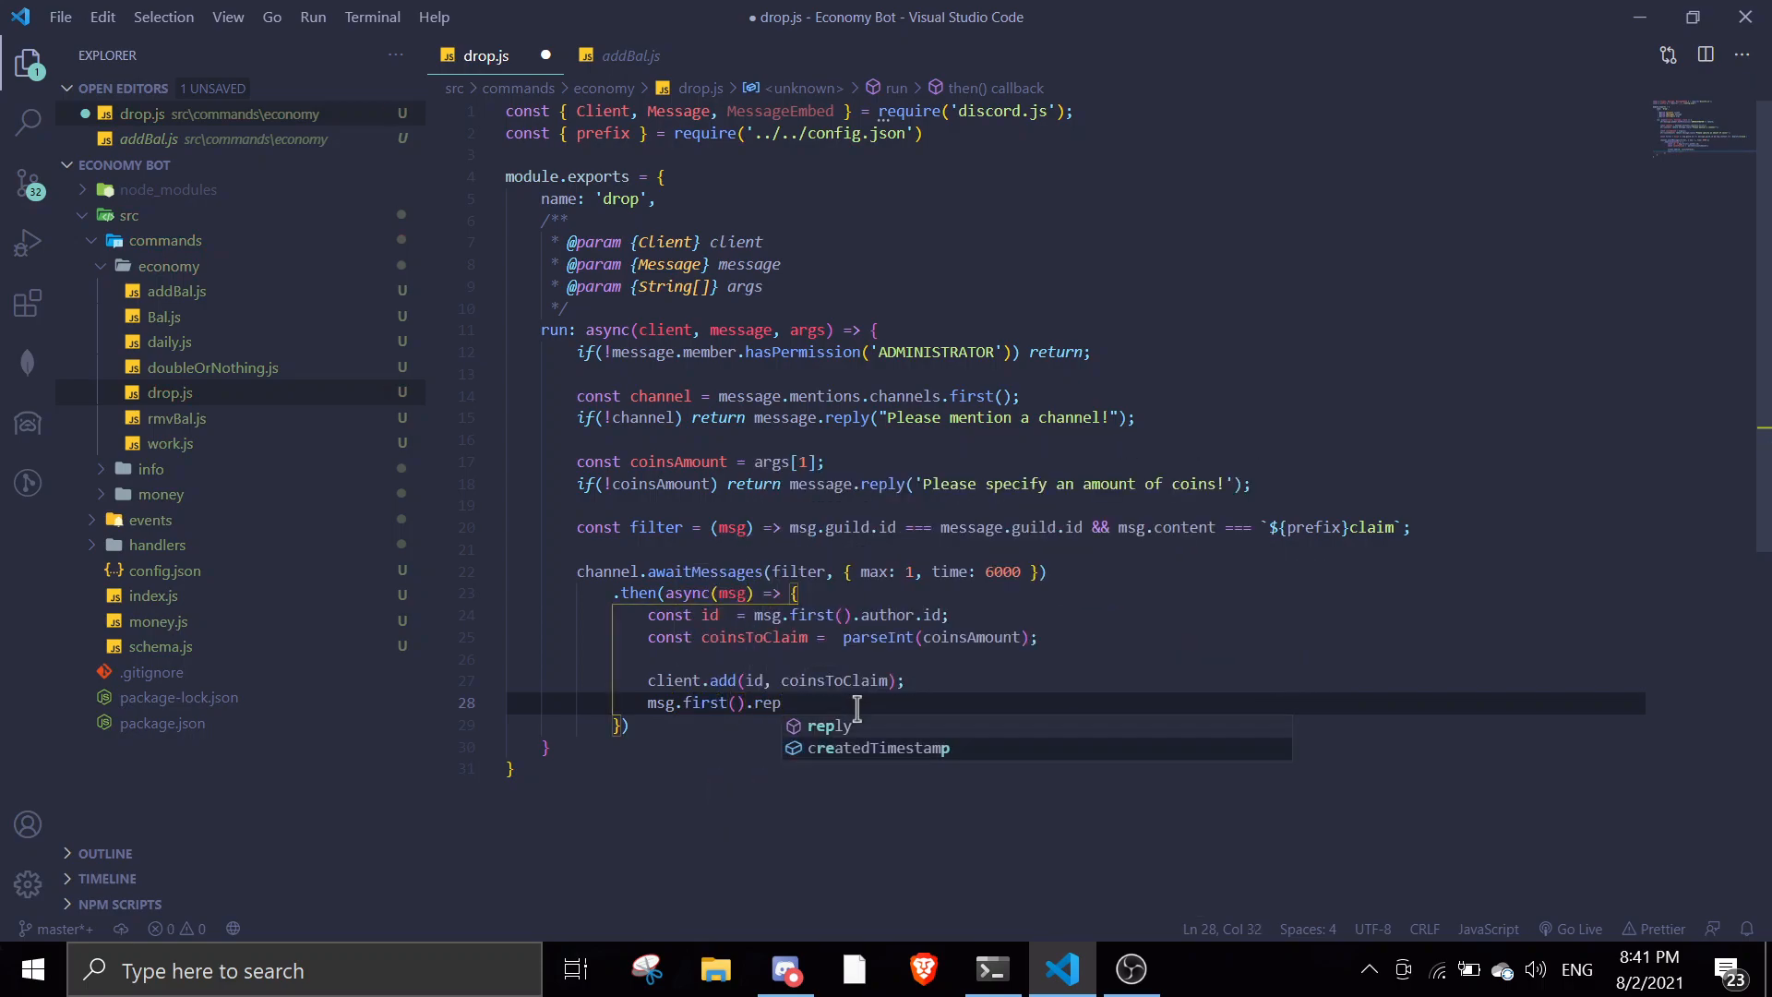
type("ly")
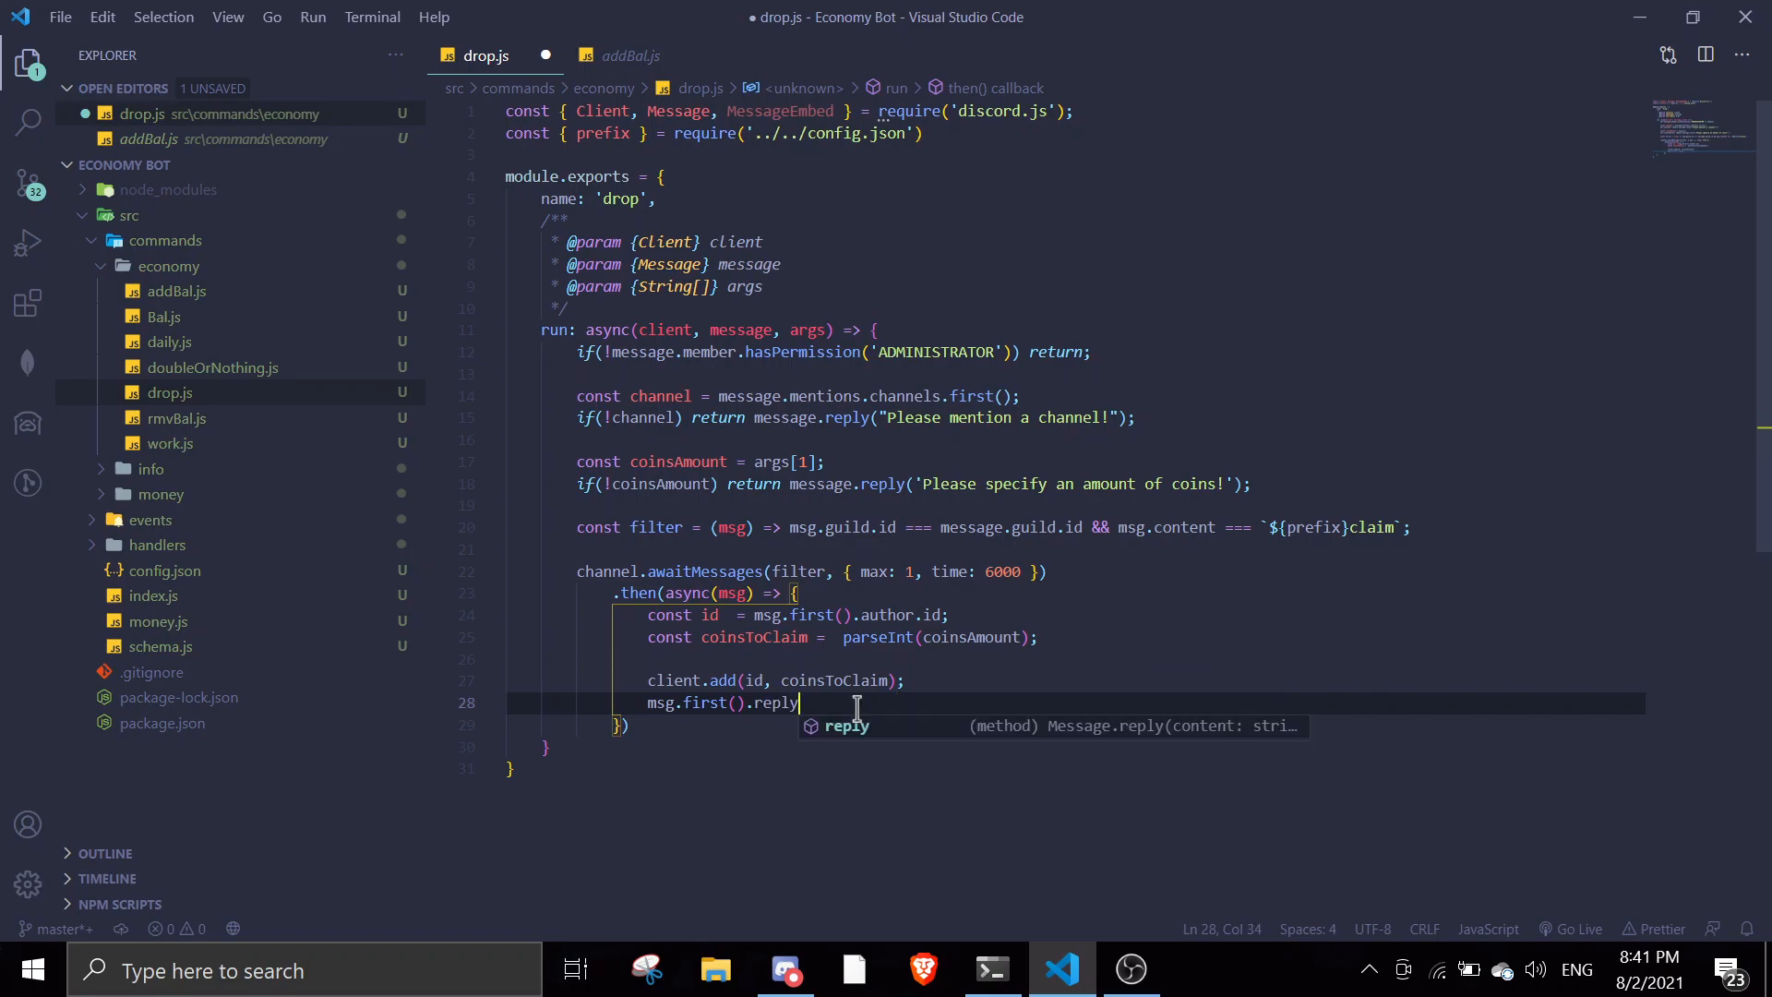
key("Backspace")
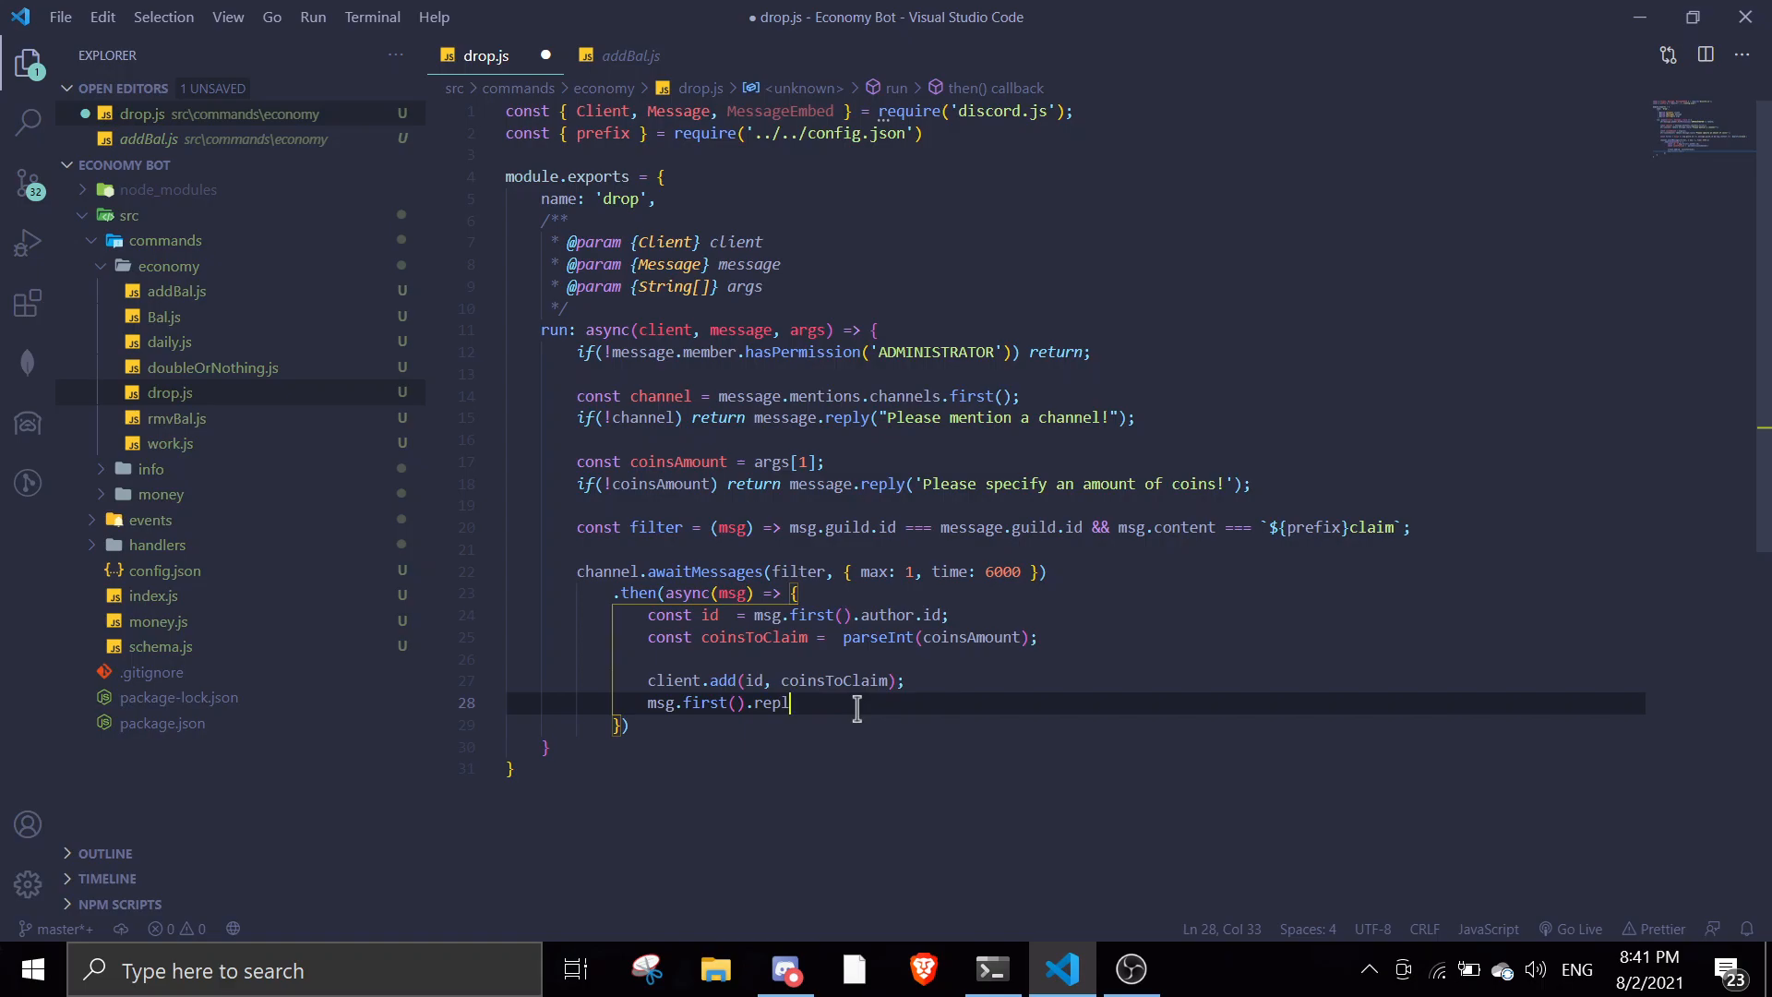
type("y(\"")
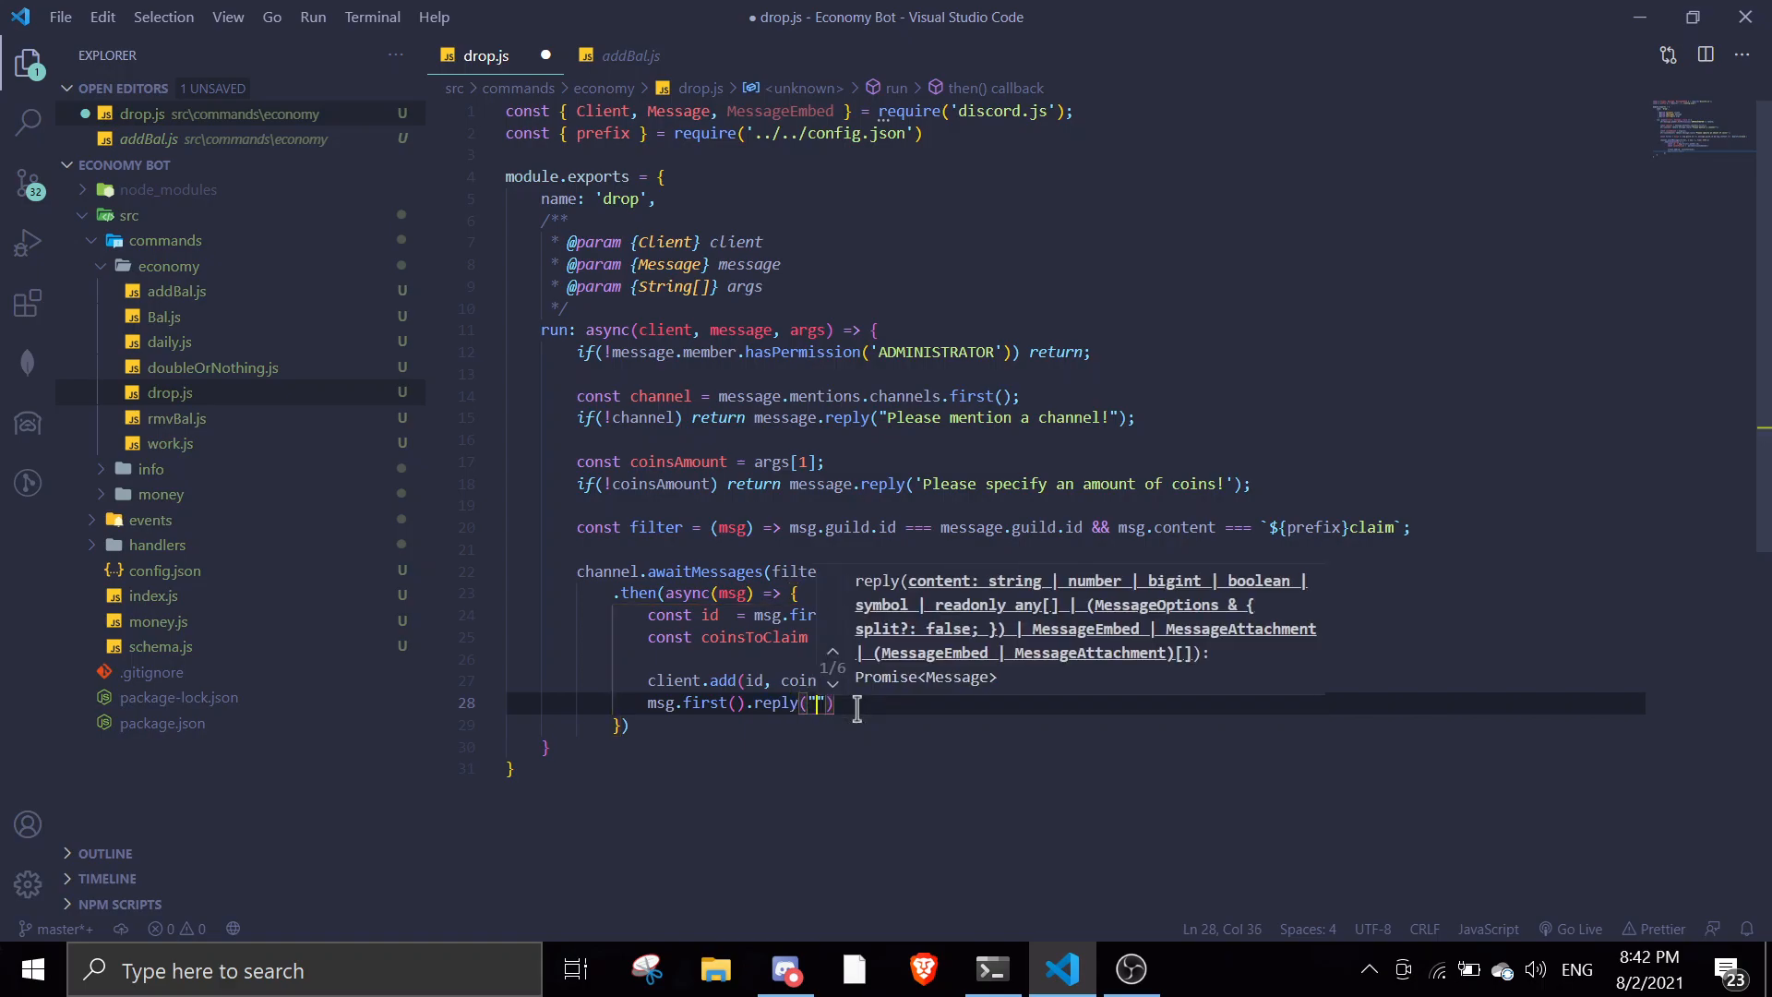
type("Congrats! You have")
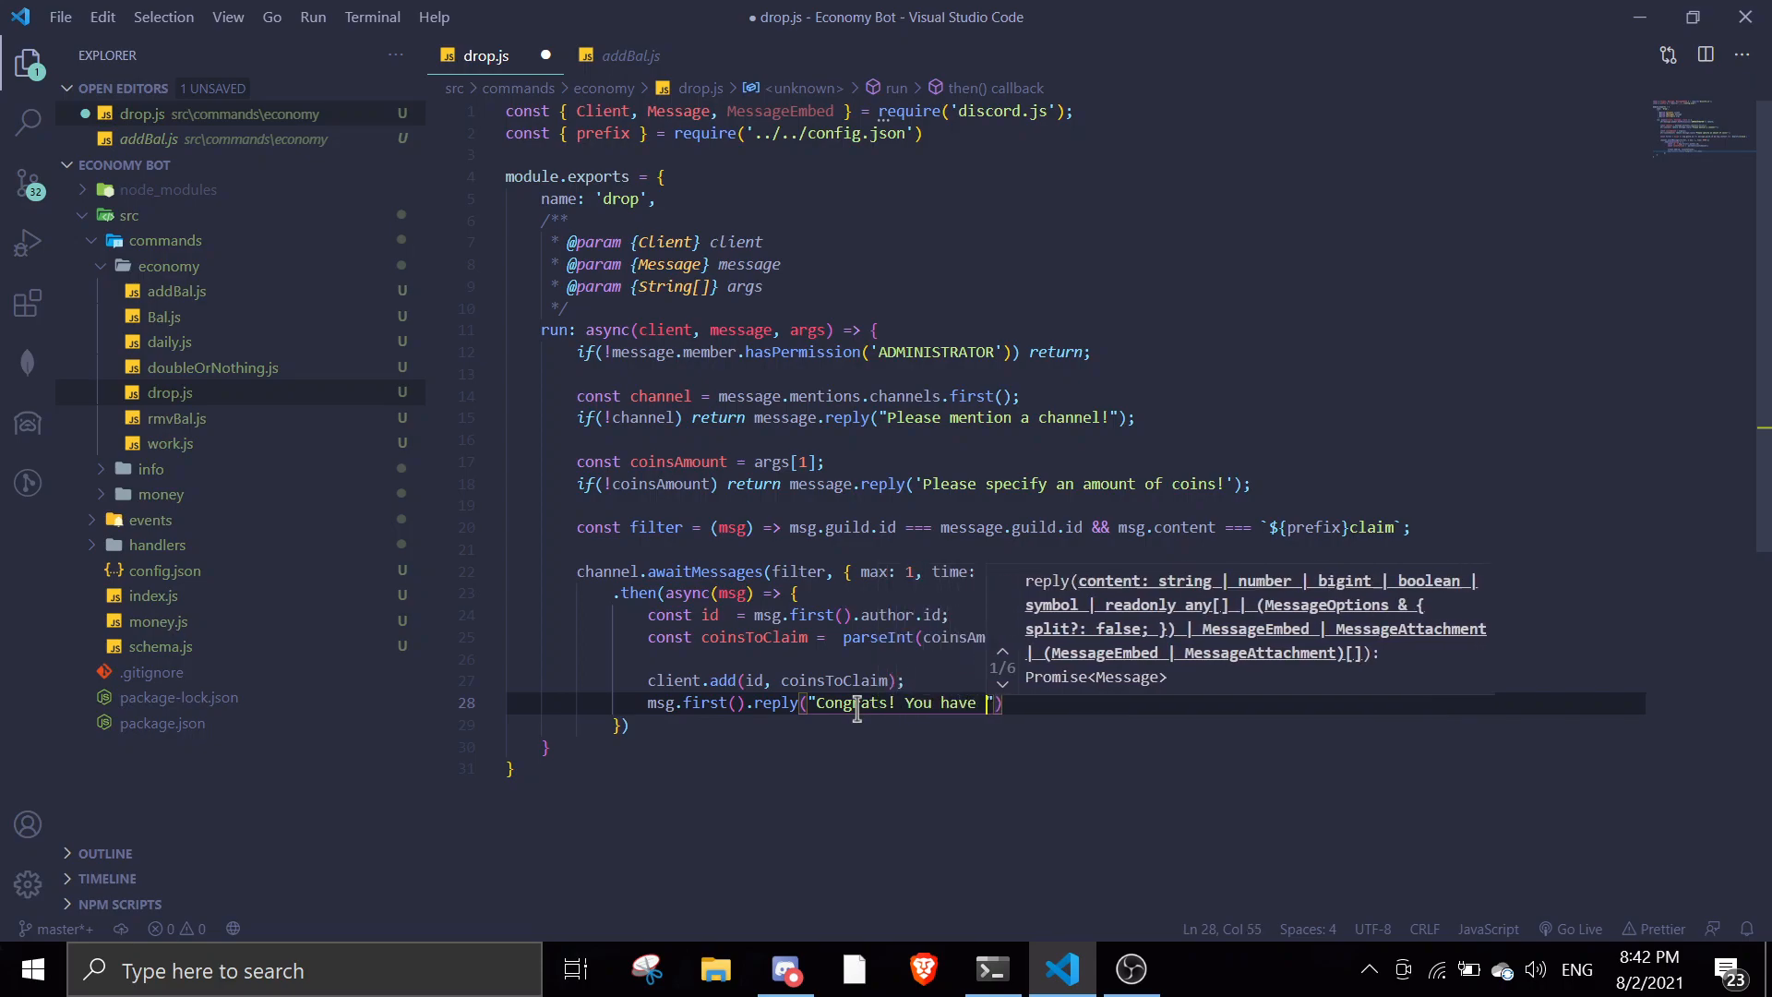
type("claimed \" +")
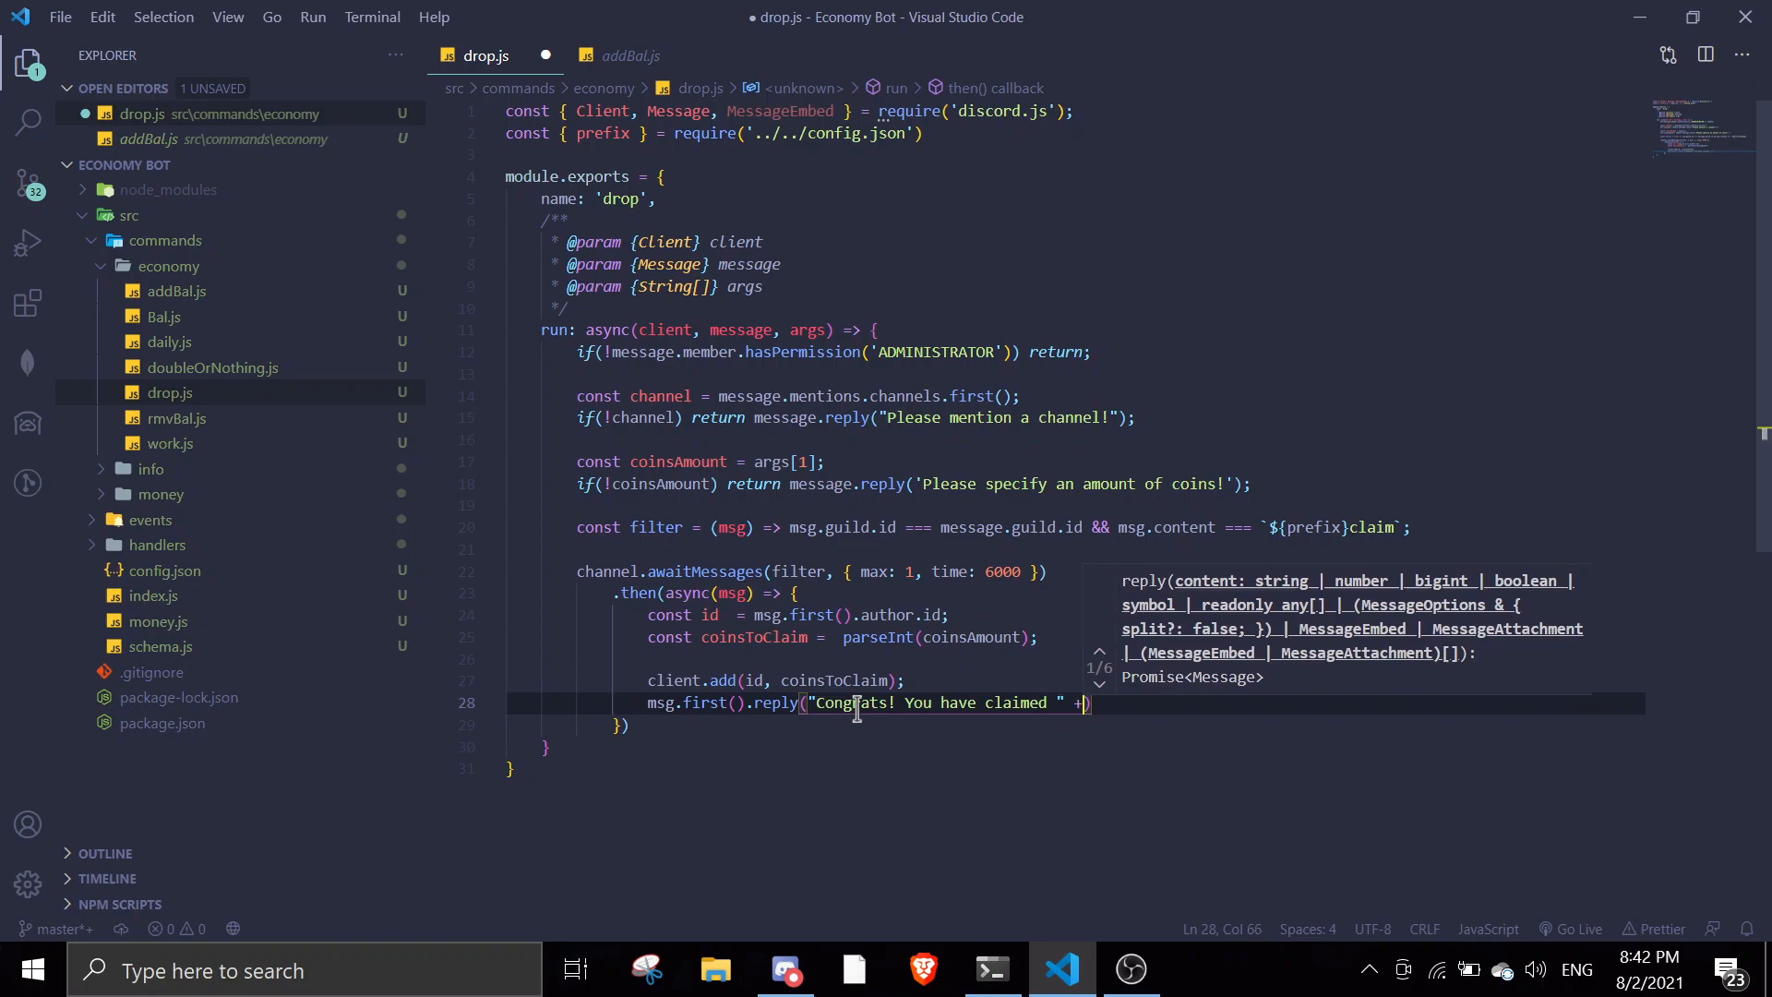
type("coinsToClaim + \"")
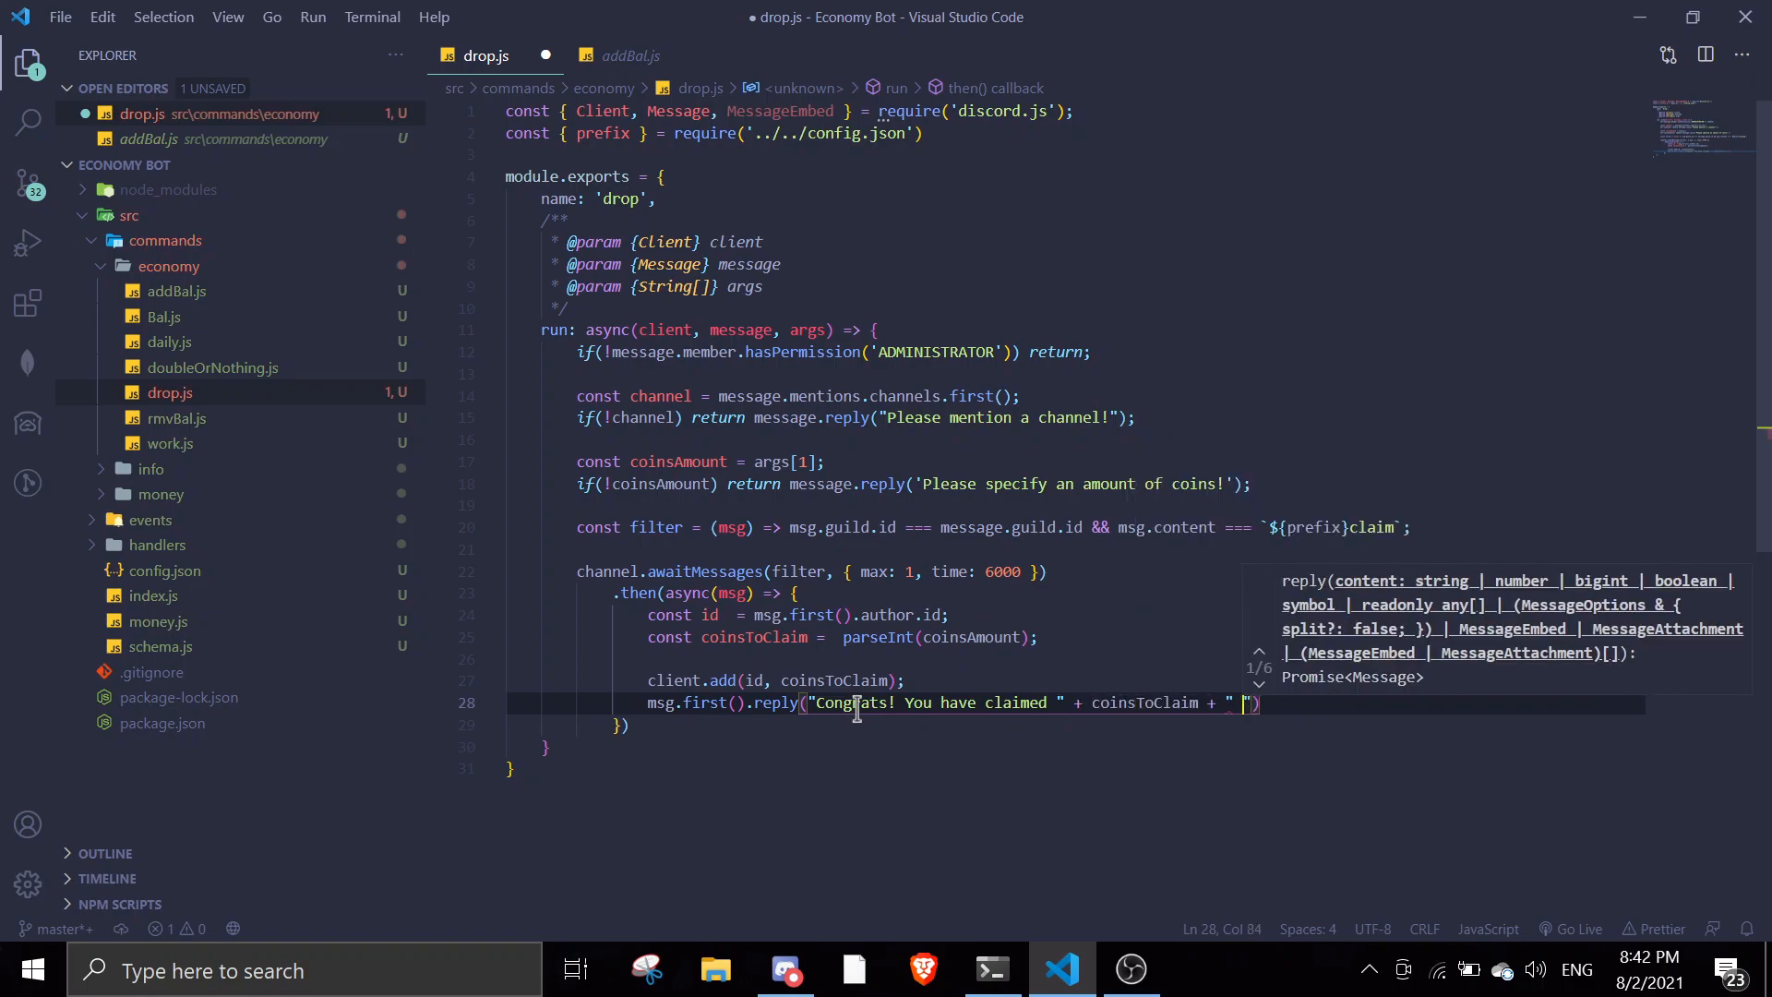
type("coins!")
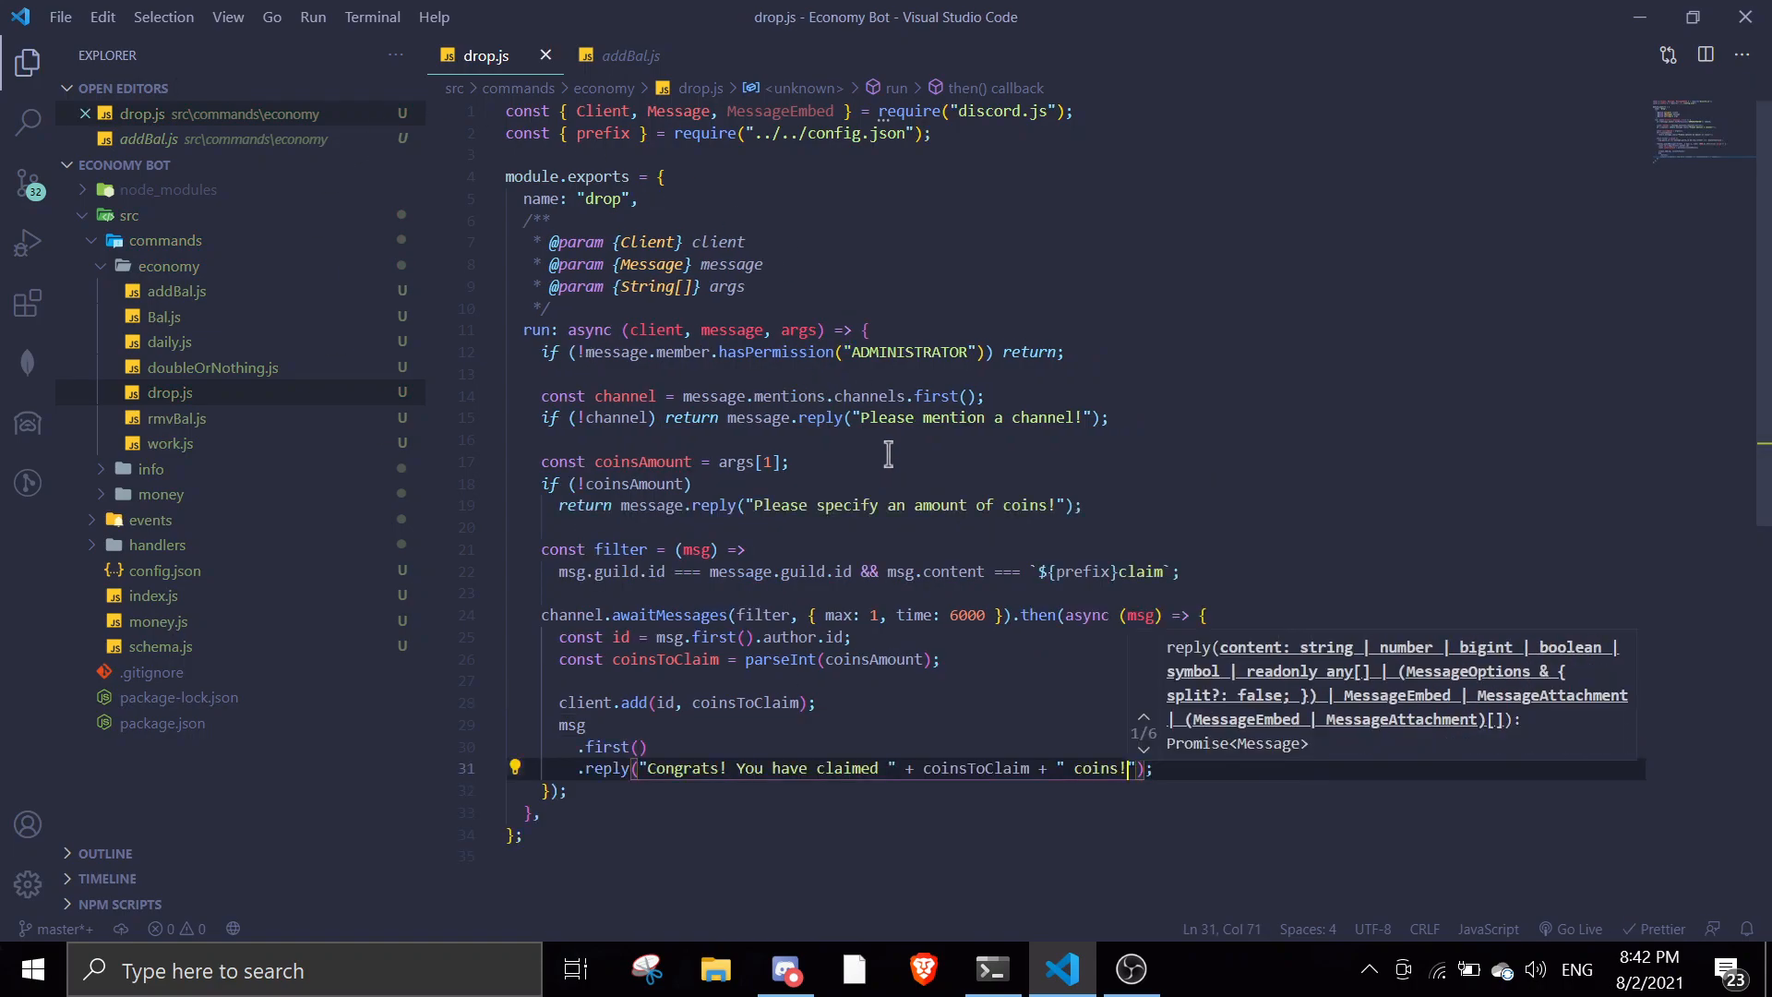
Start the bot with node . and open #suggestion-channel in Discord.
left_click(991, 970)
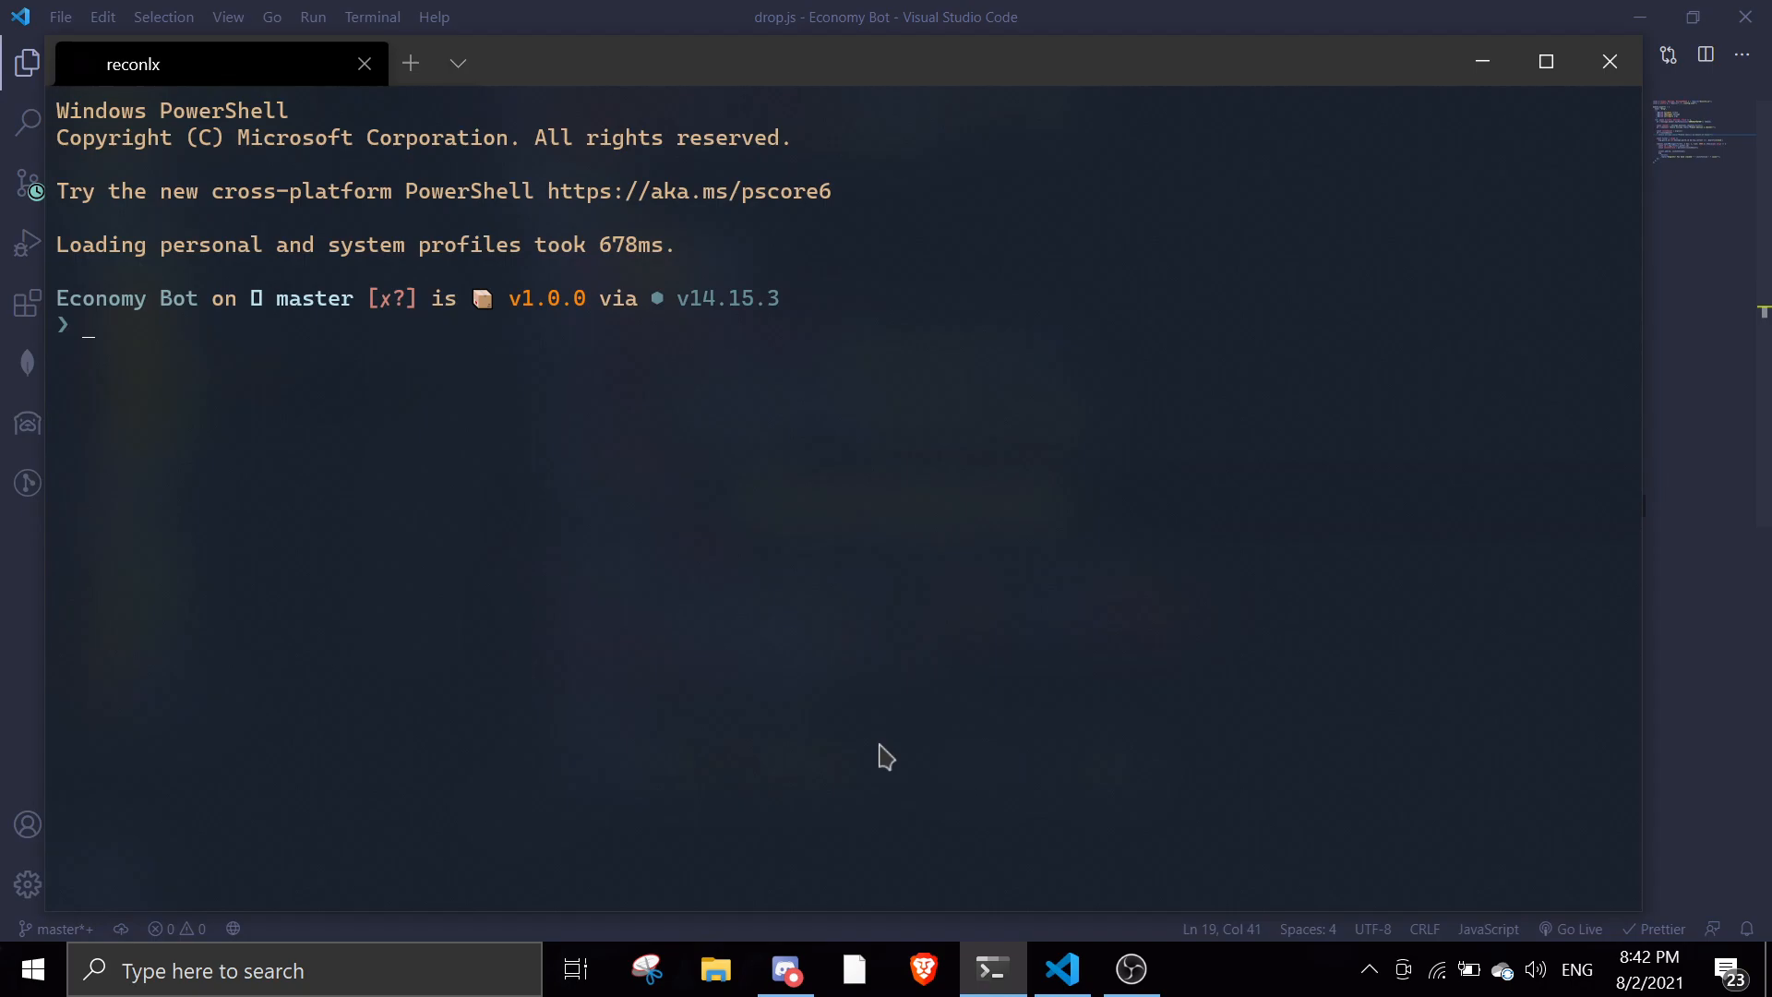
type("node .")
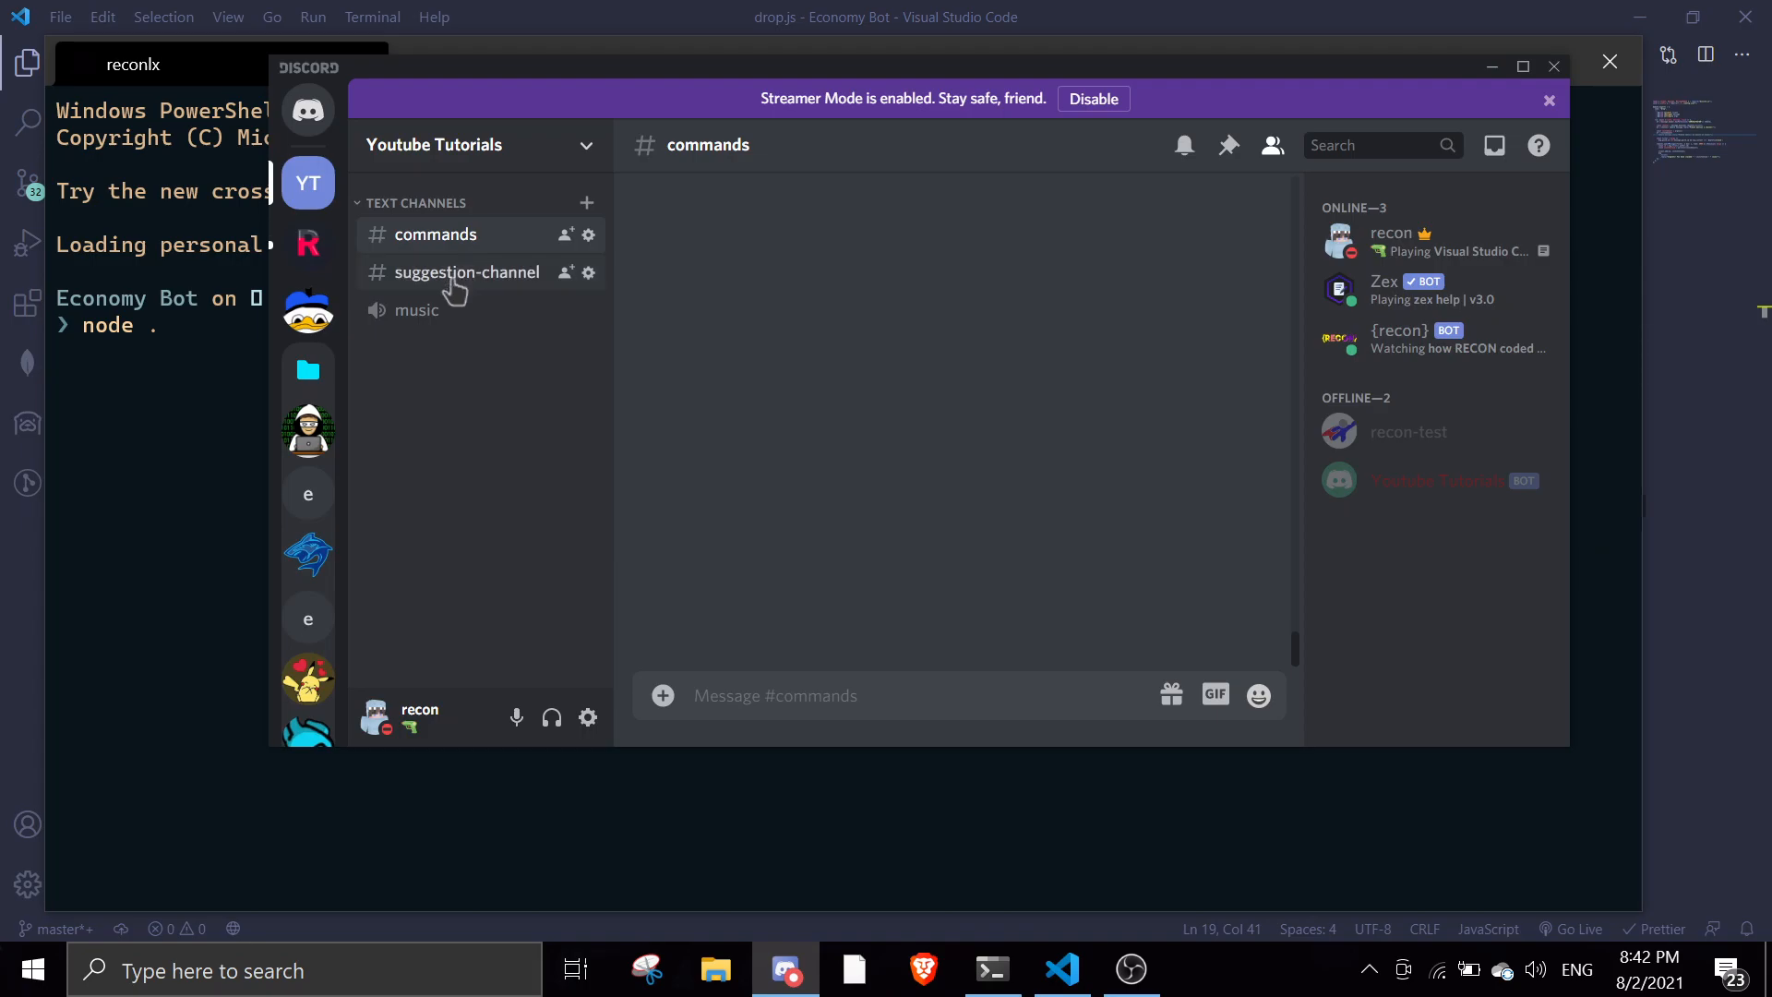
left_click(467, 272)
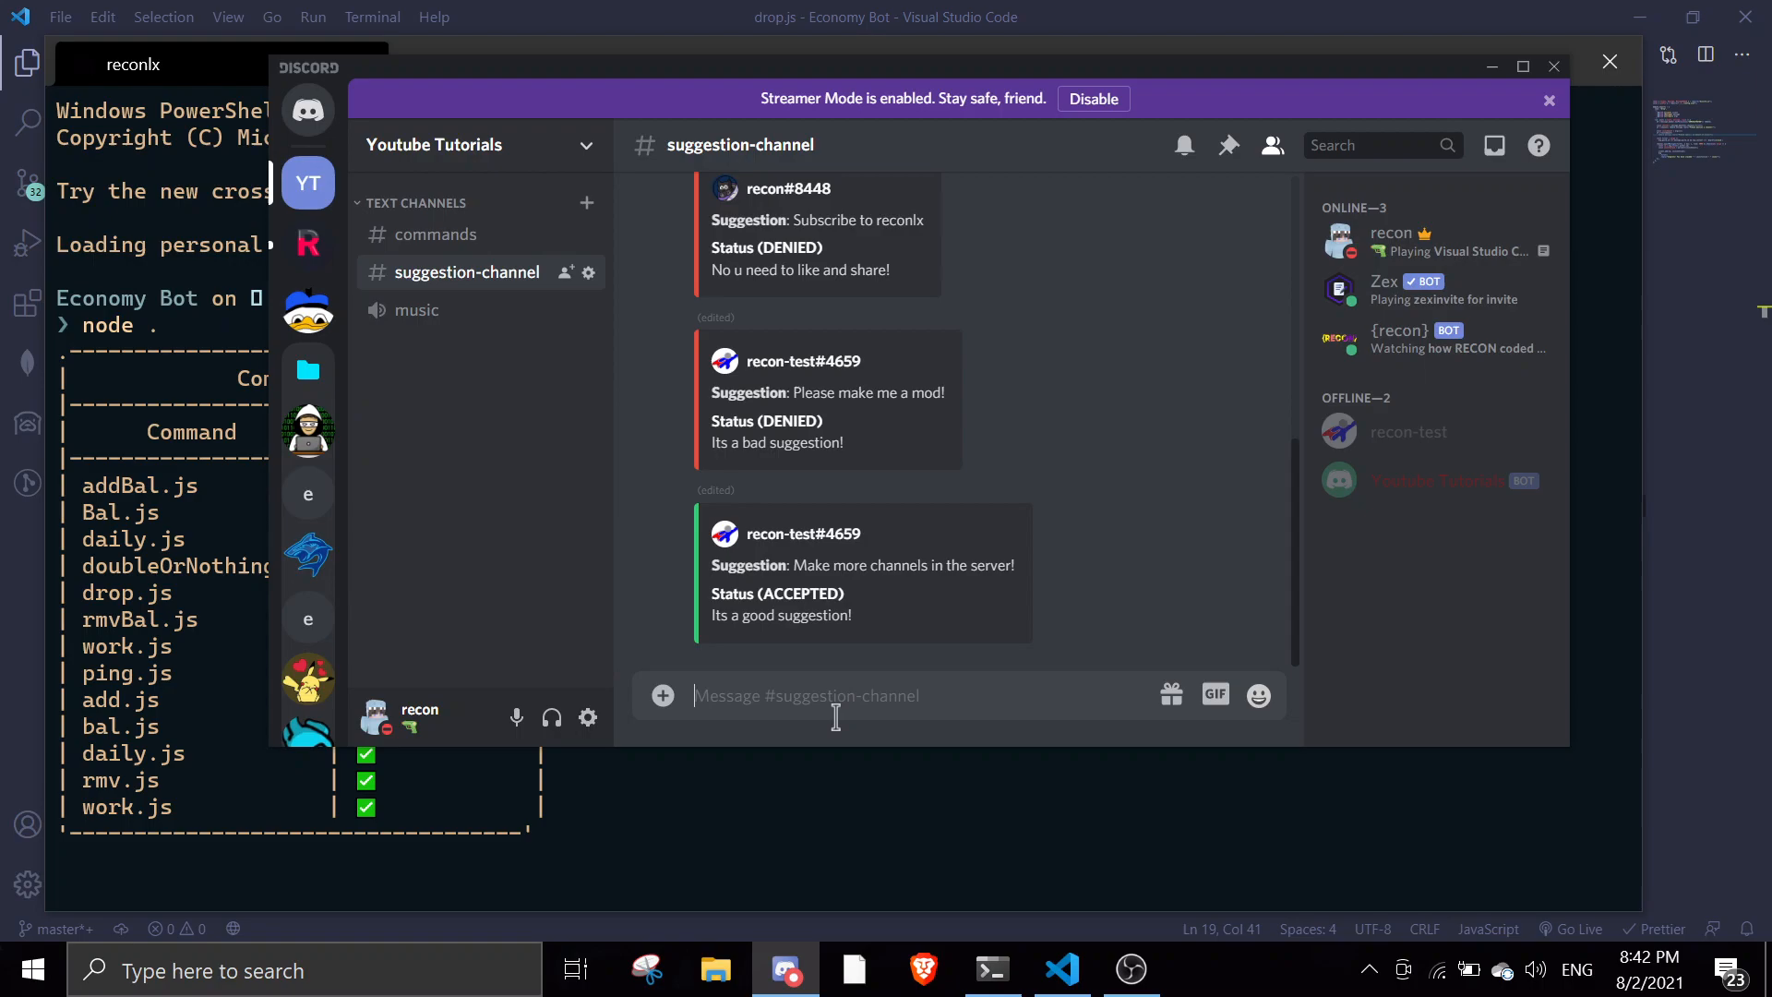
Confirm the bot's prefix in config.json and send e!drop.
type("y")
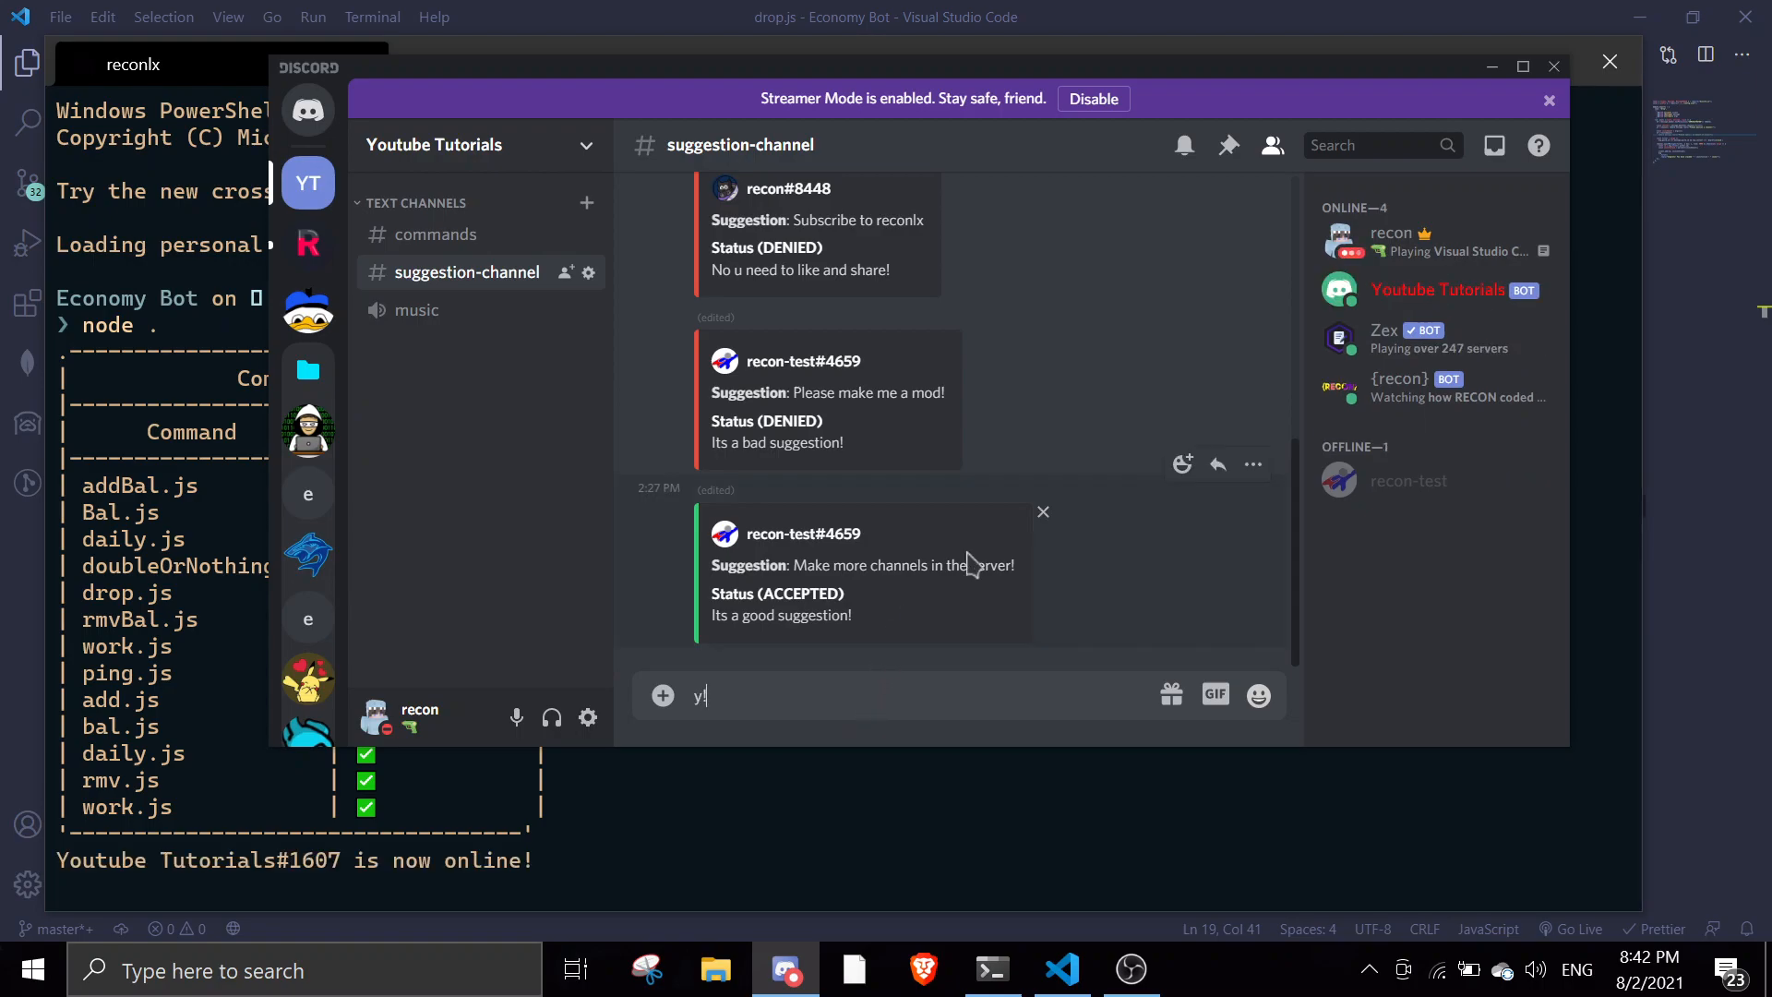
type("!drop")
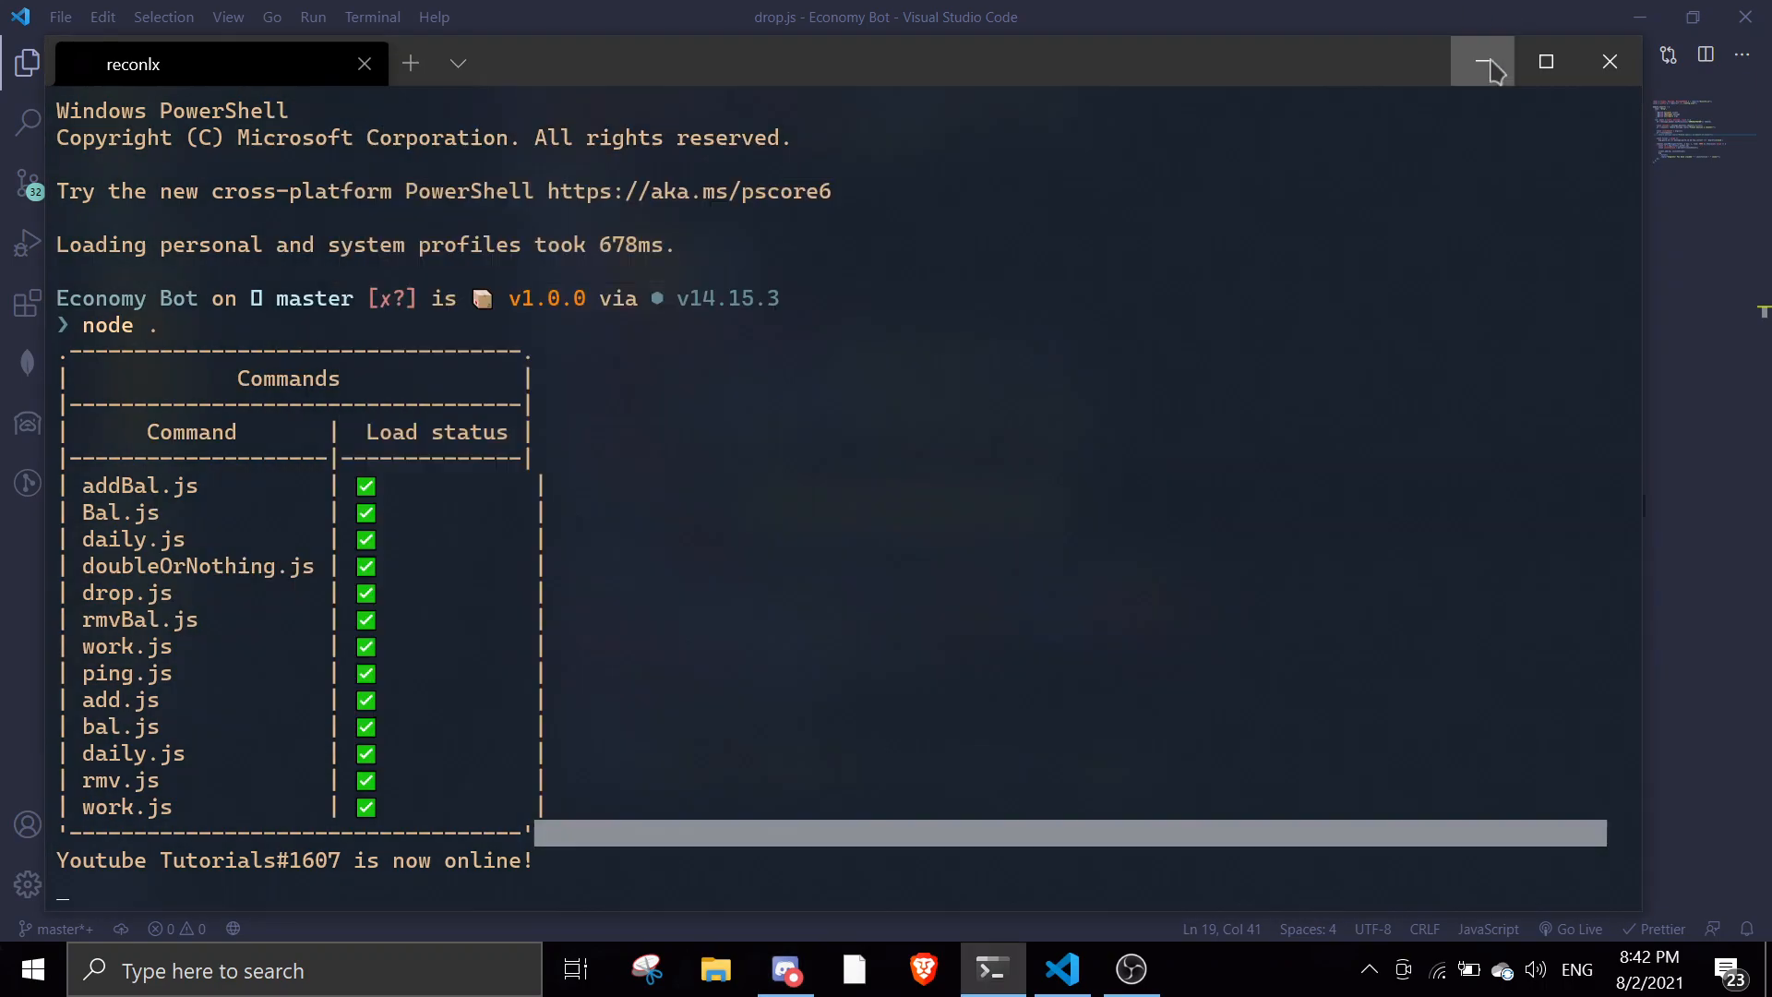
left_click(1485, 61)
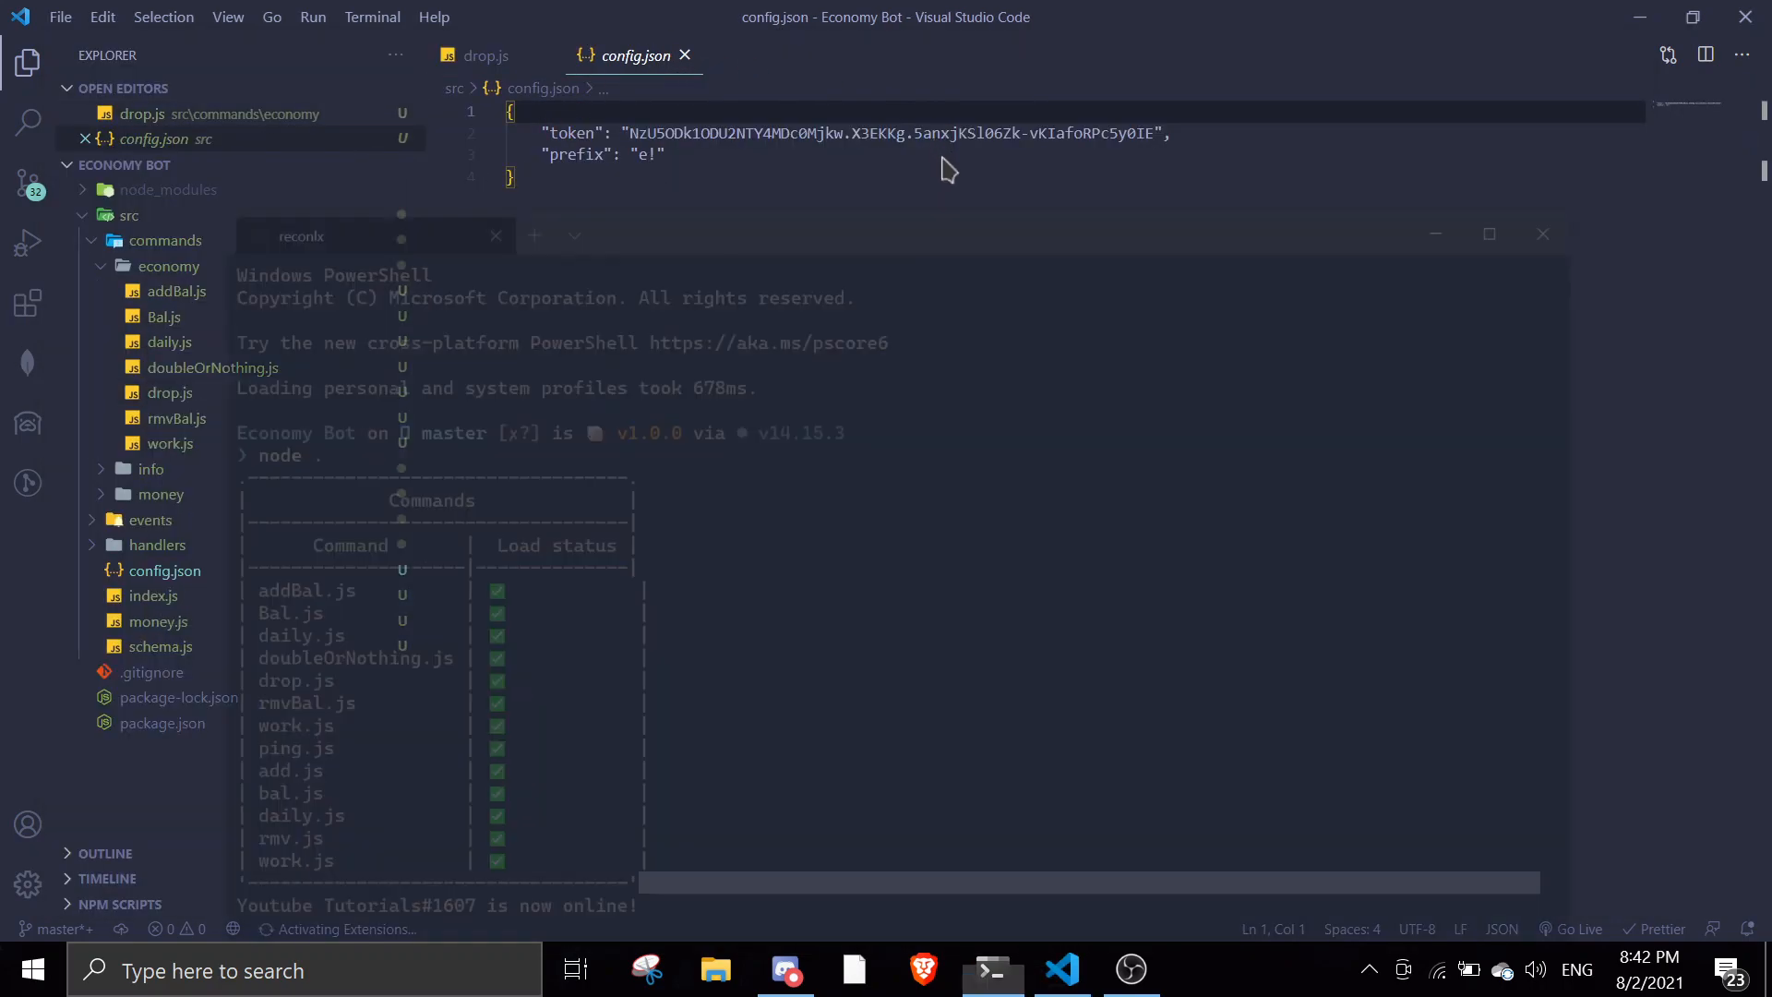
key("alt+tab")
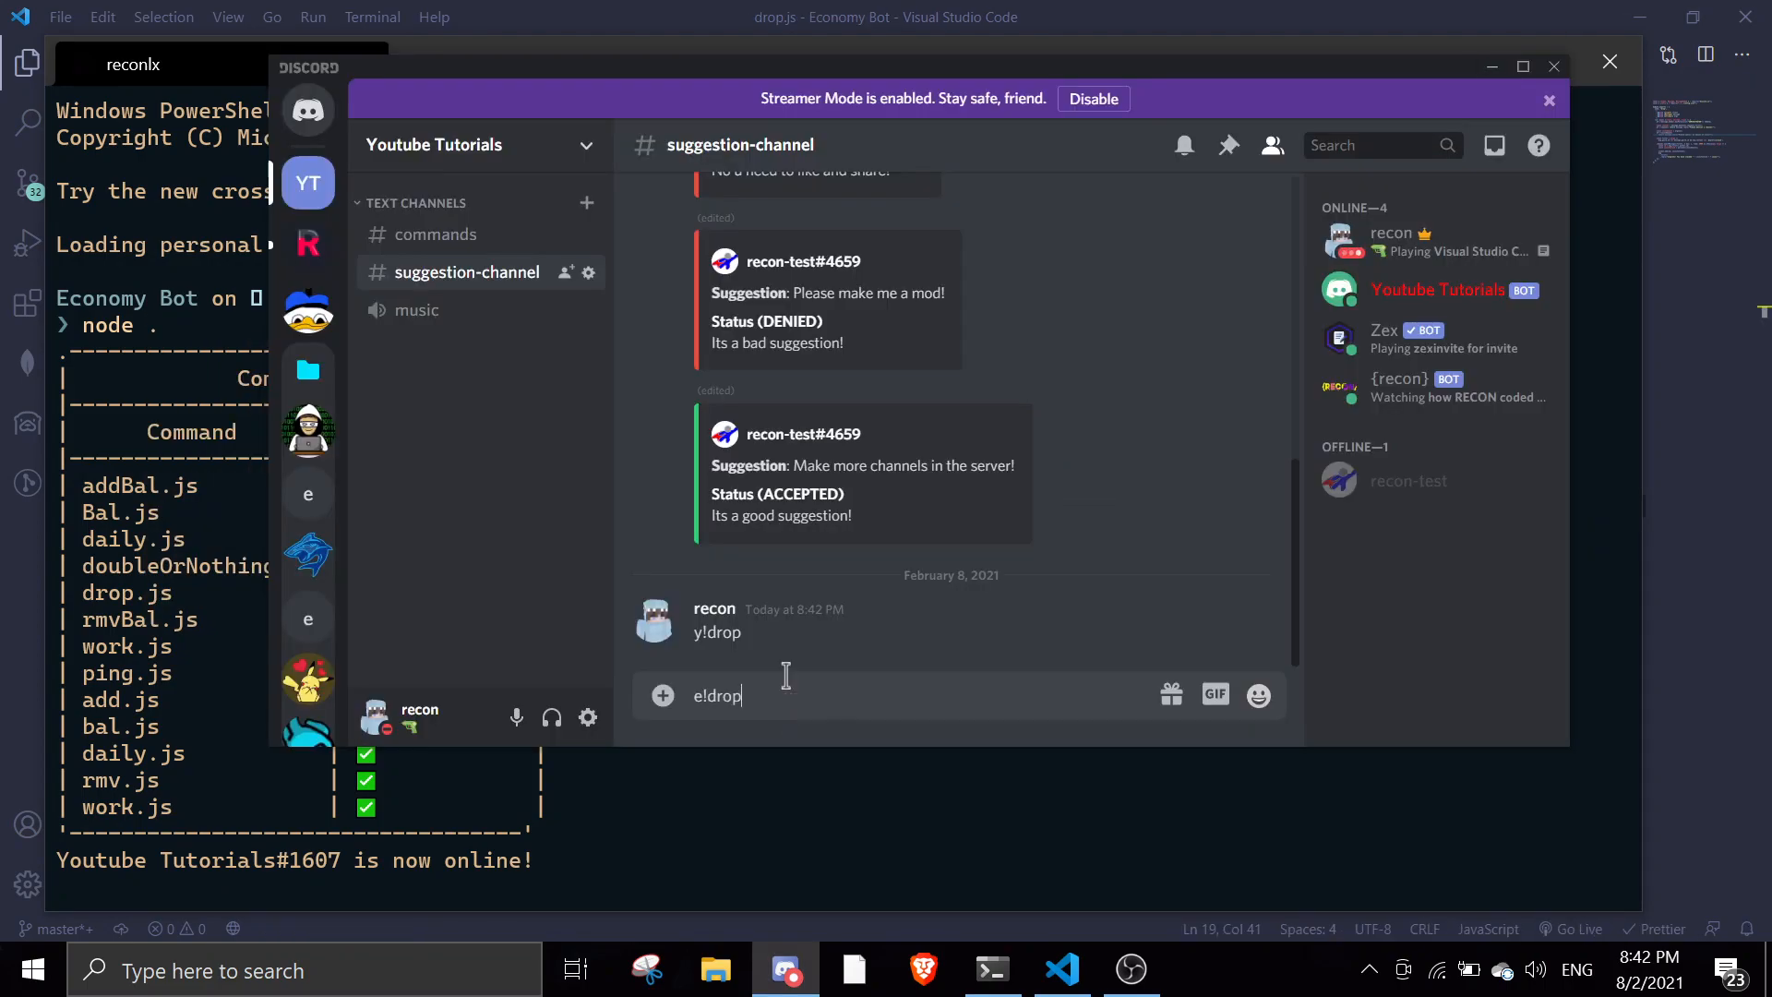
key("enter")
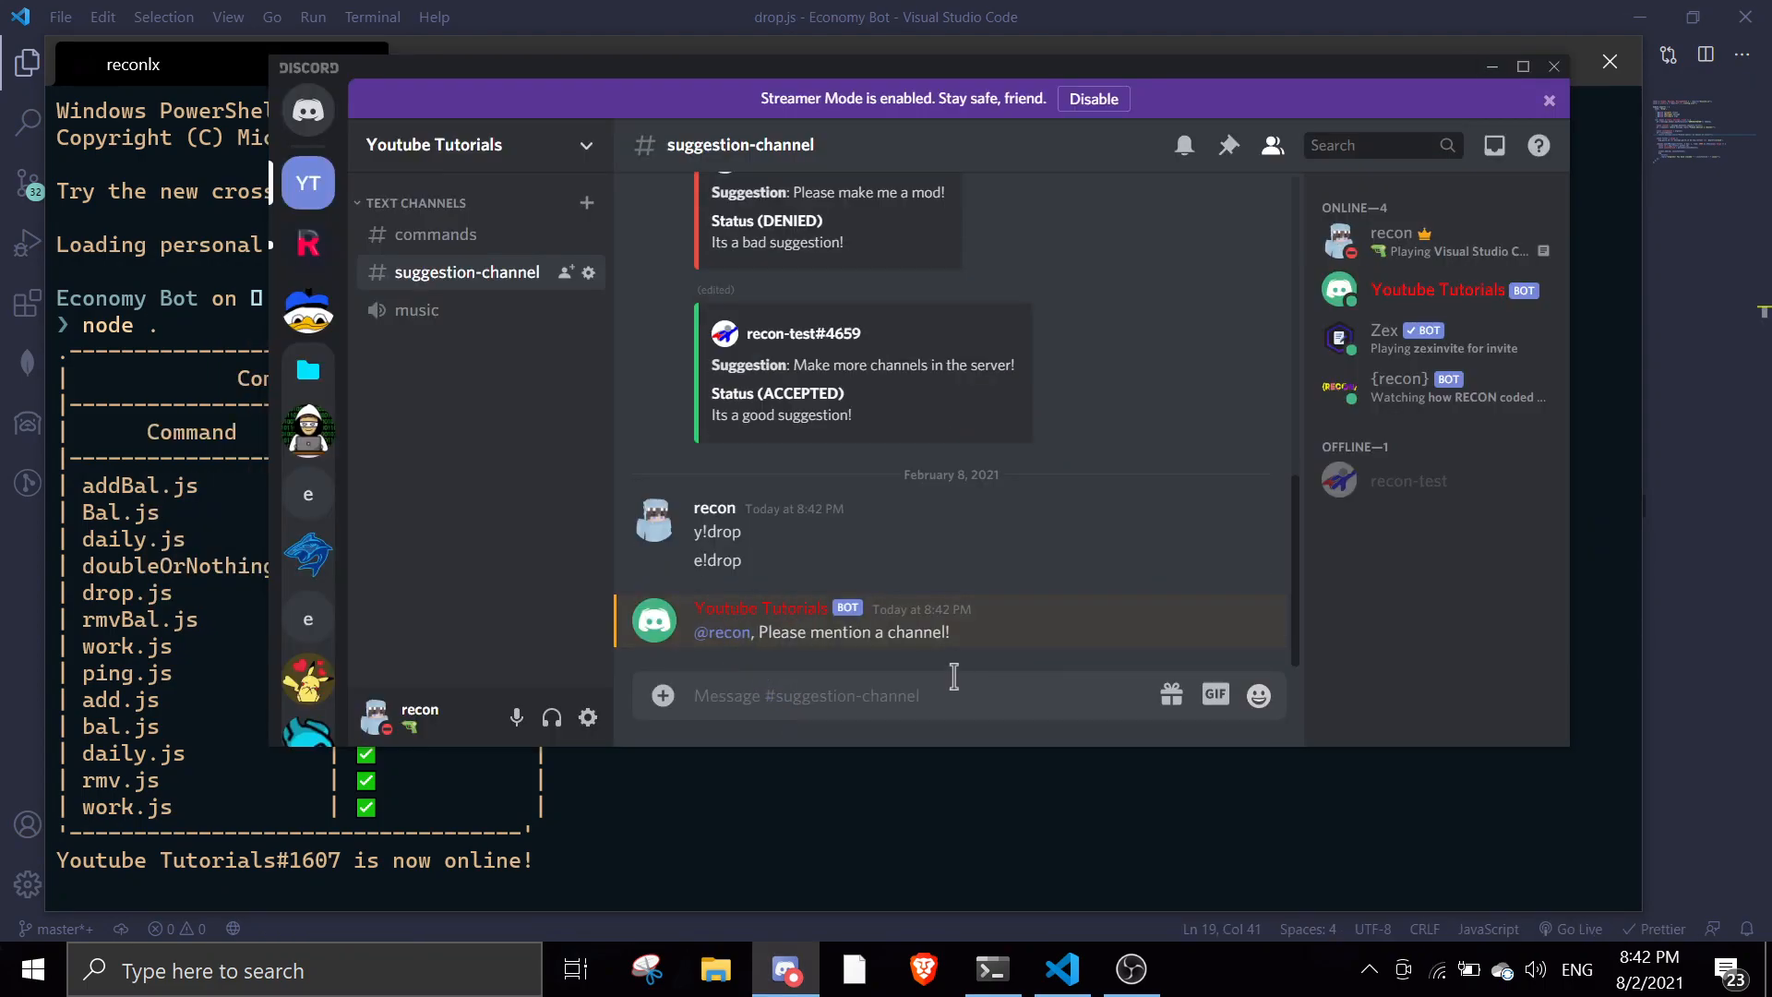
Send 'e!drop #commands 1000' from #suggestion-channel and check #commands for an announcement.
type("e!drop #commands")
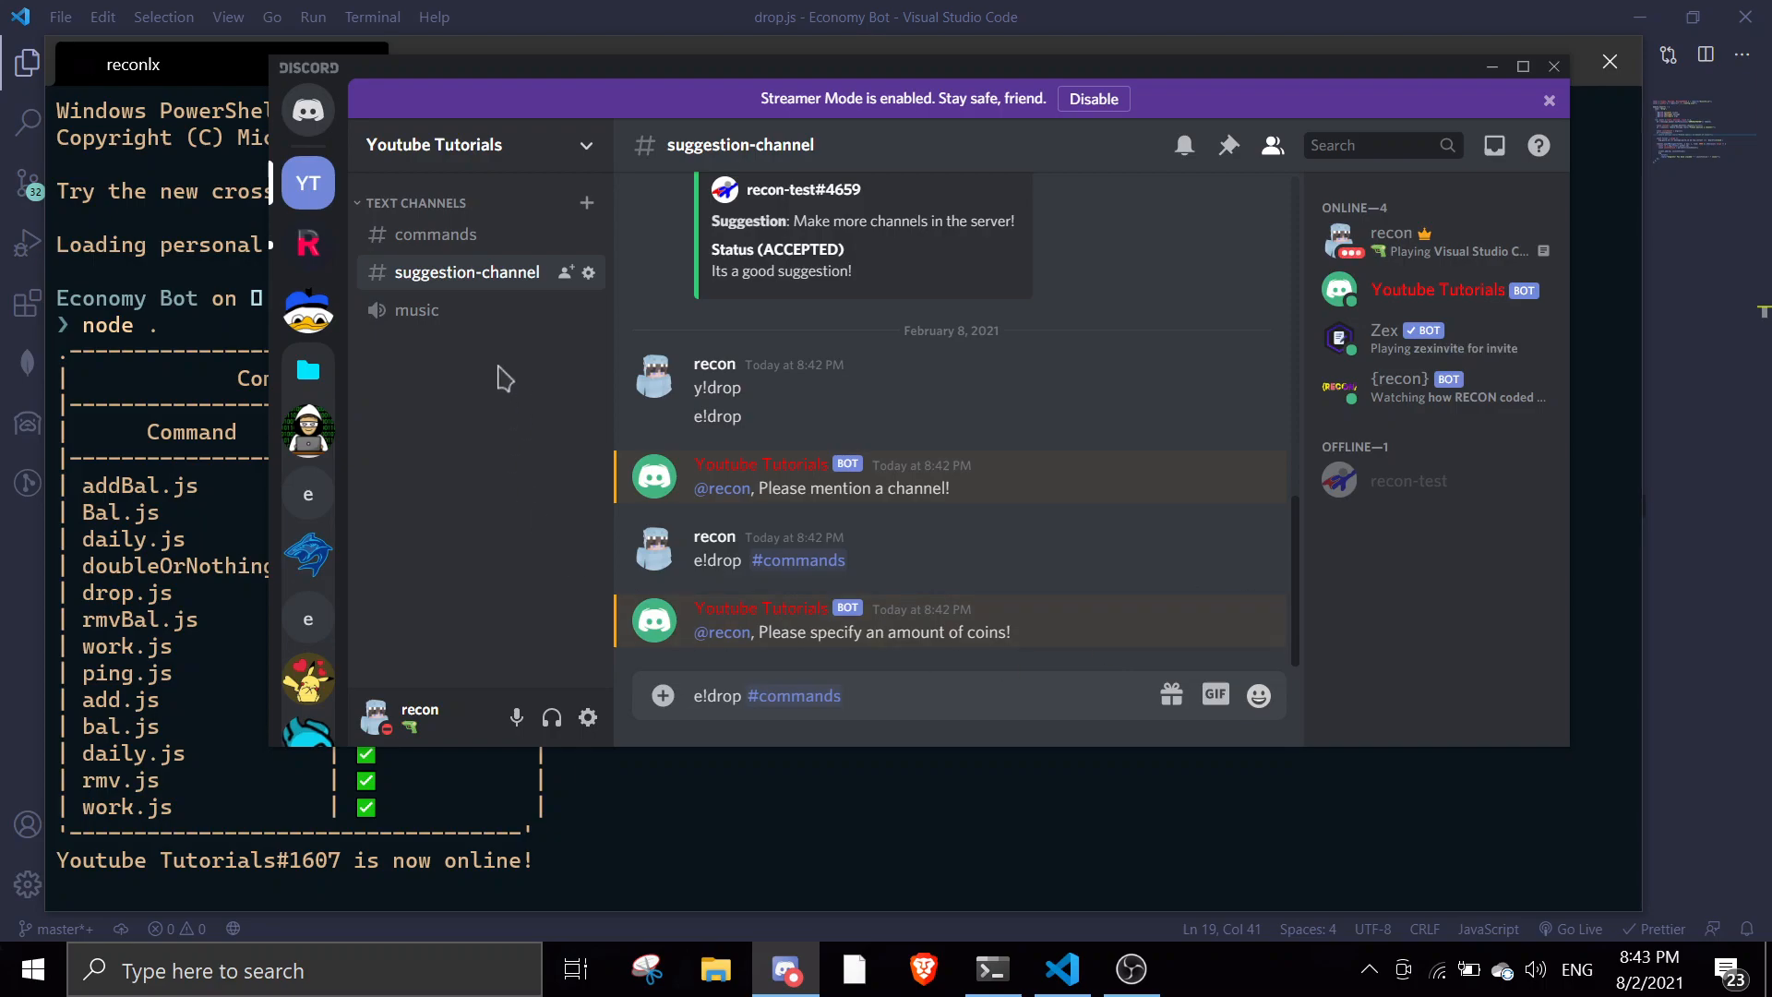
left_click(434, 234)
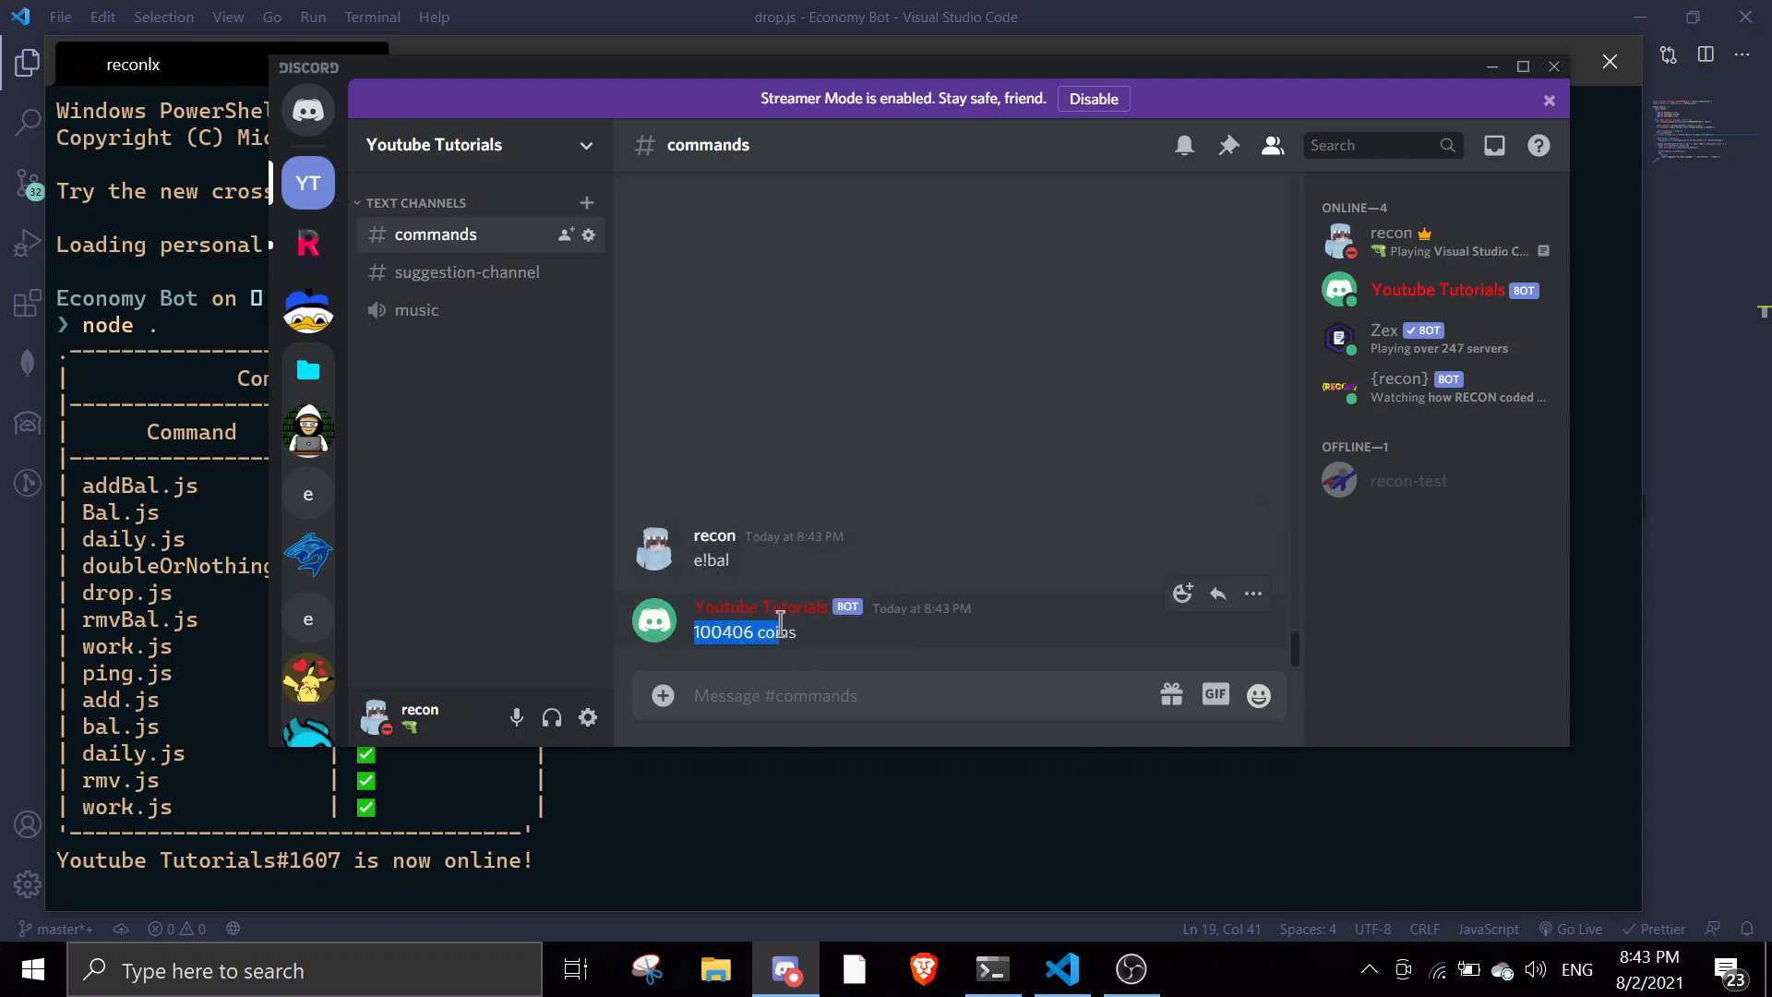
left_click(465, 271)
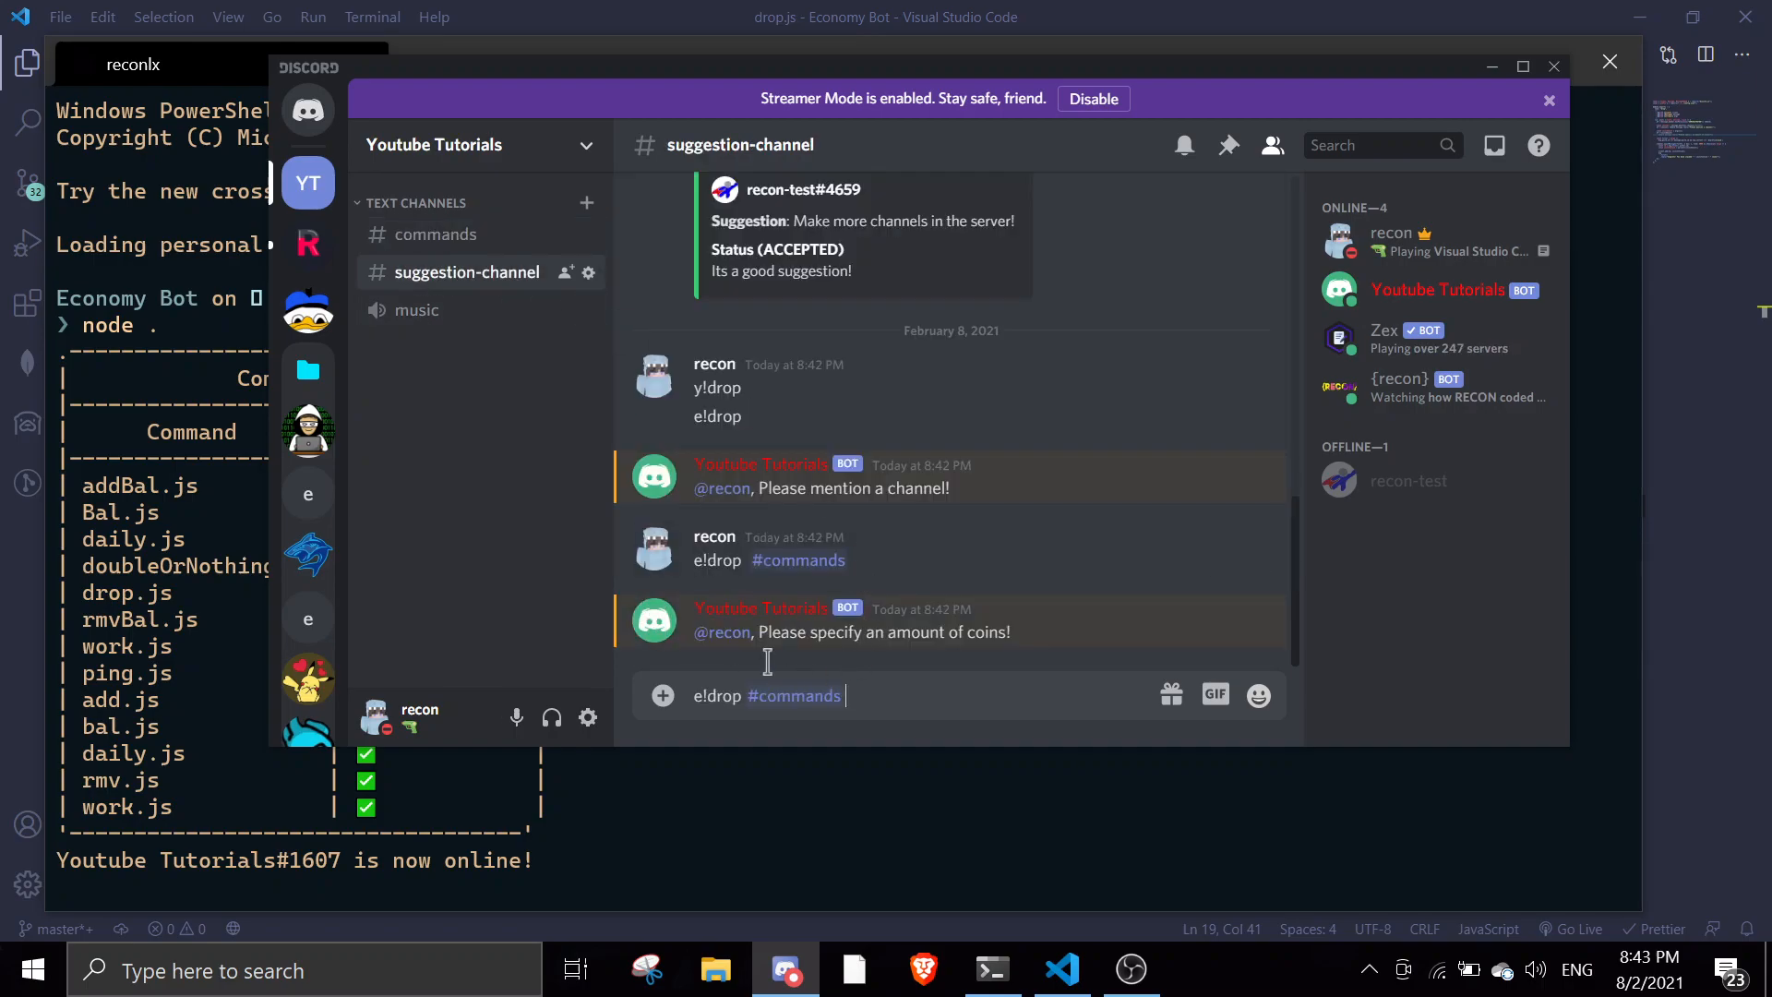
type("100")
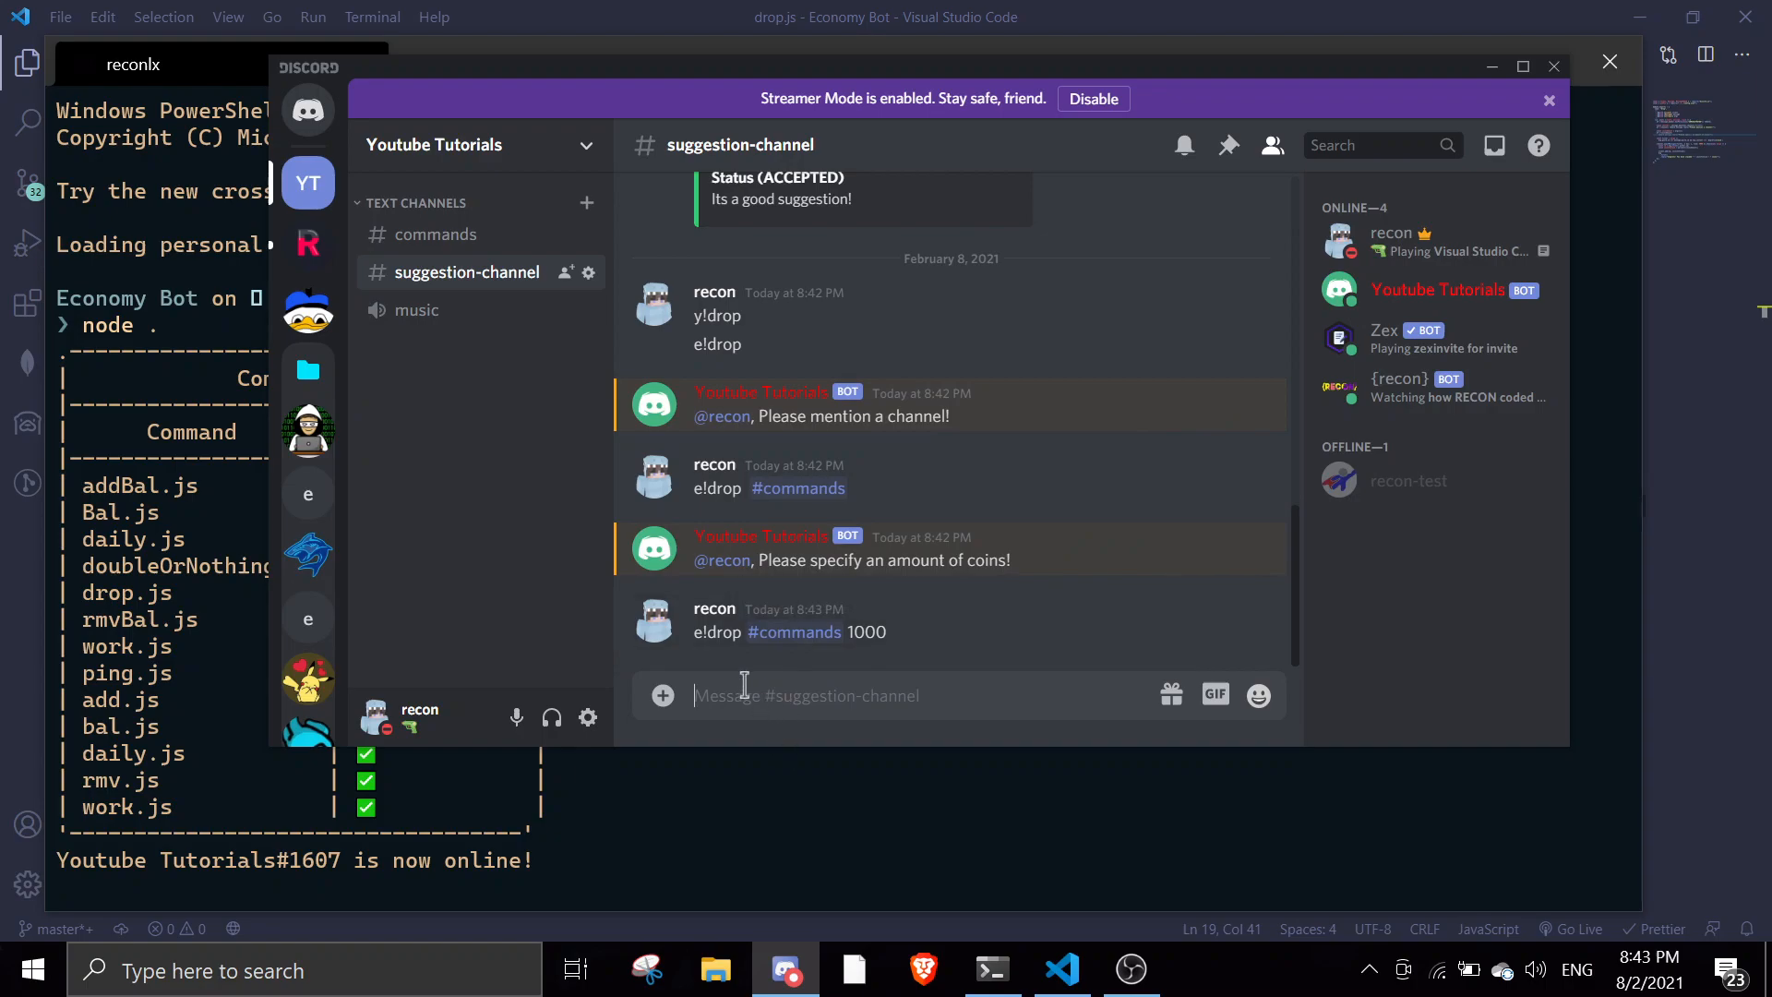
mouse_move(478, 246)
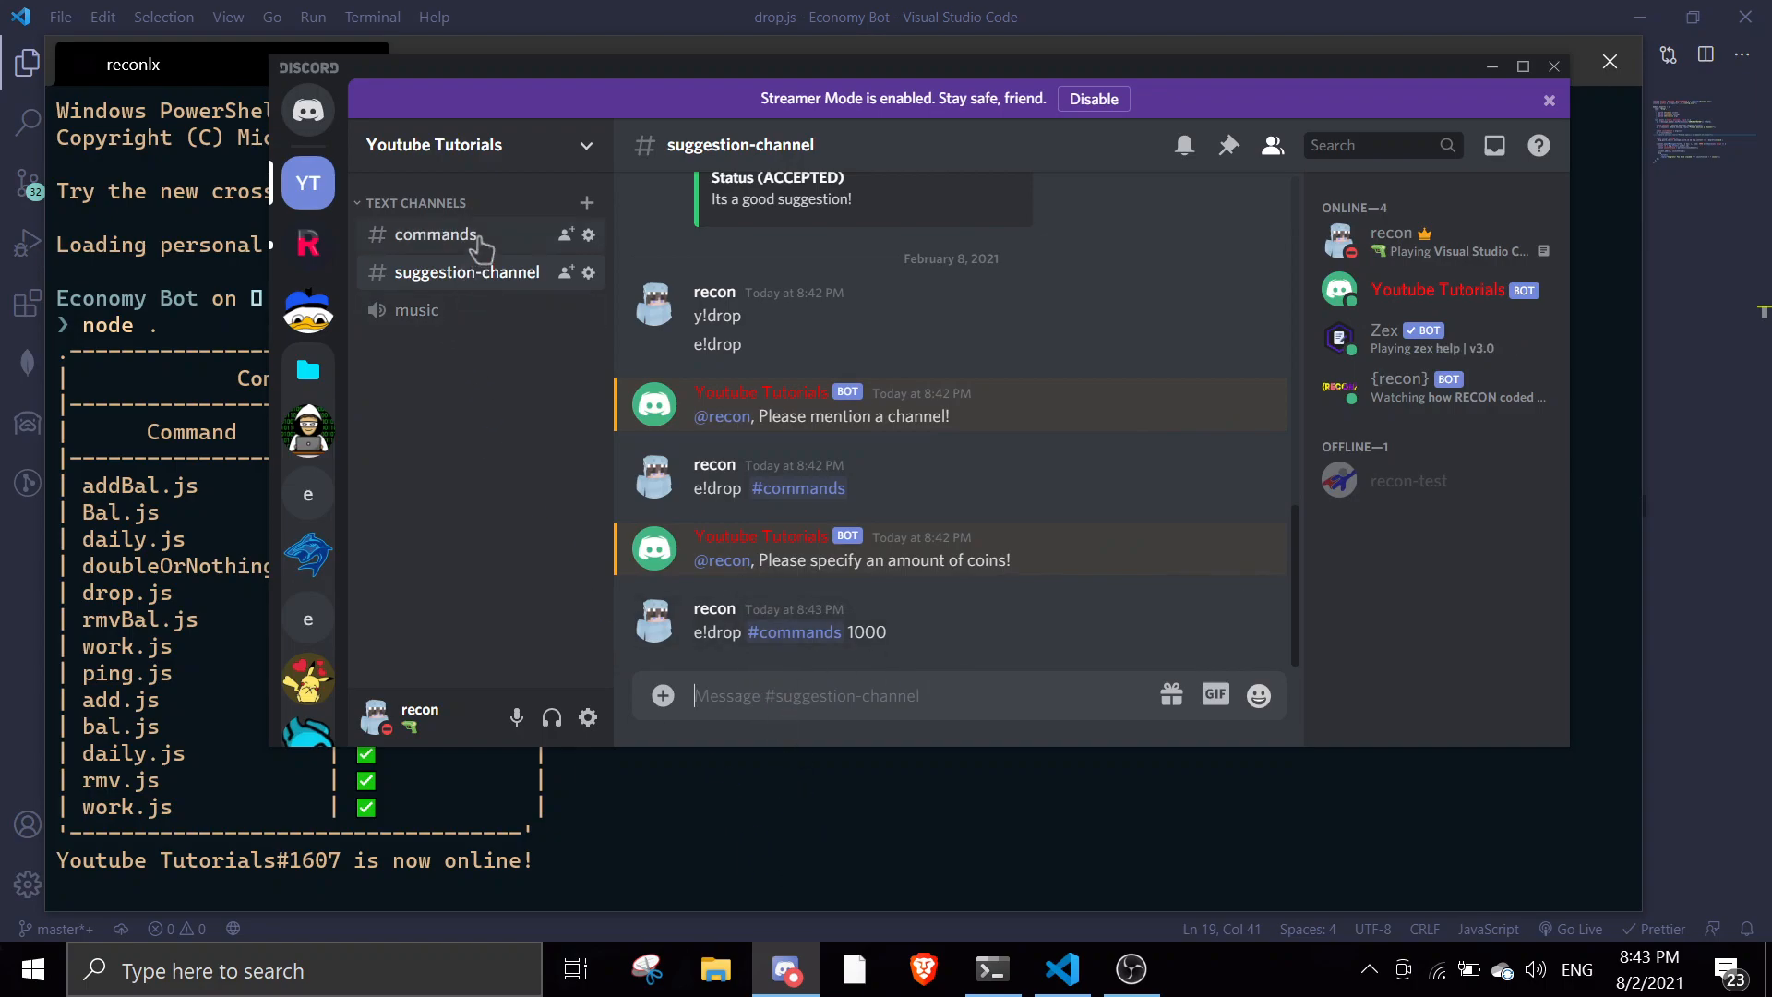
left_click(435, 233)
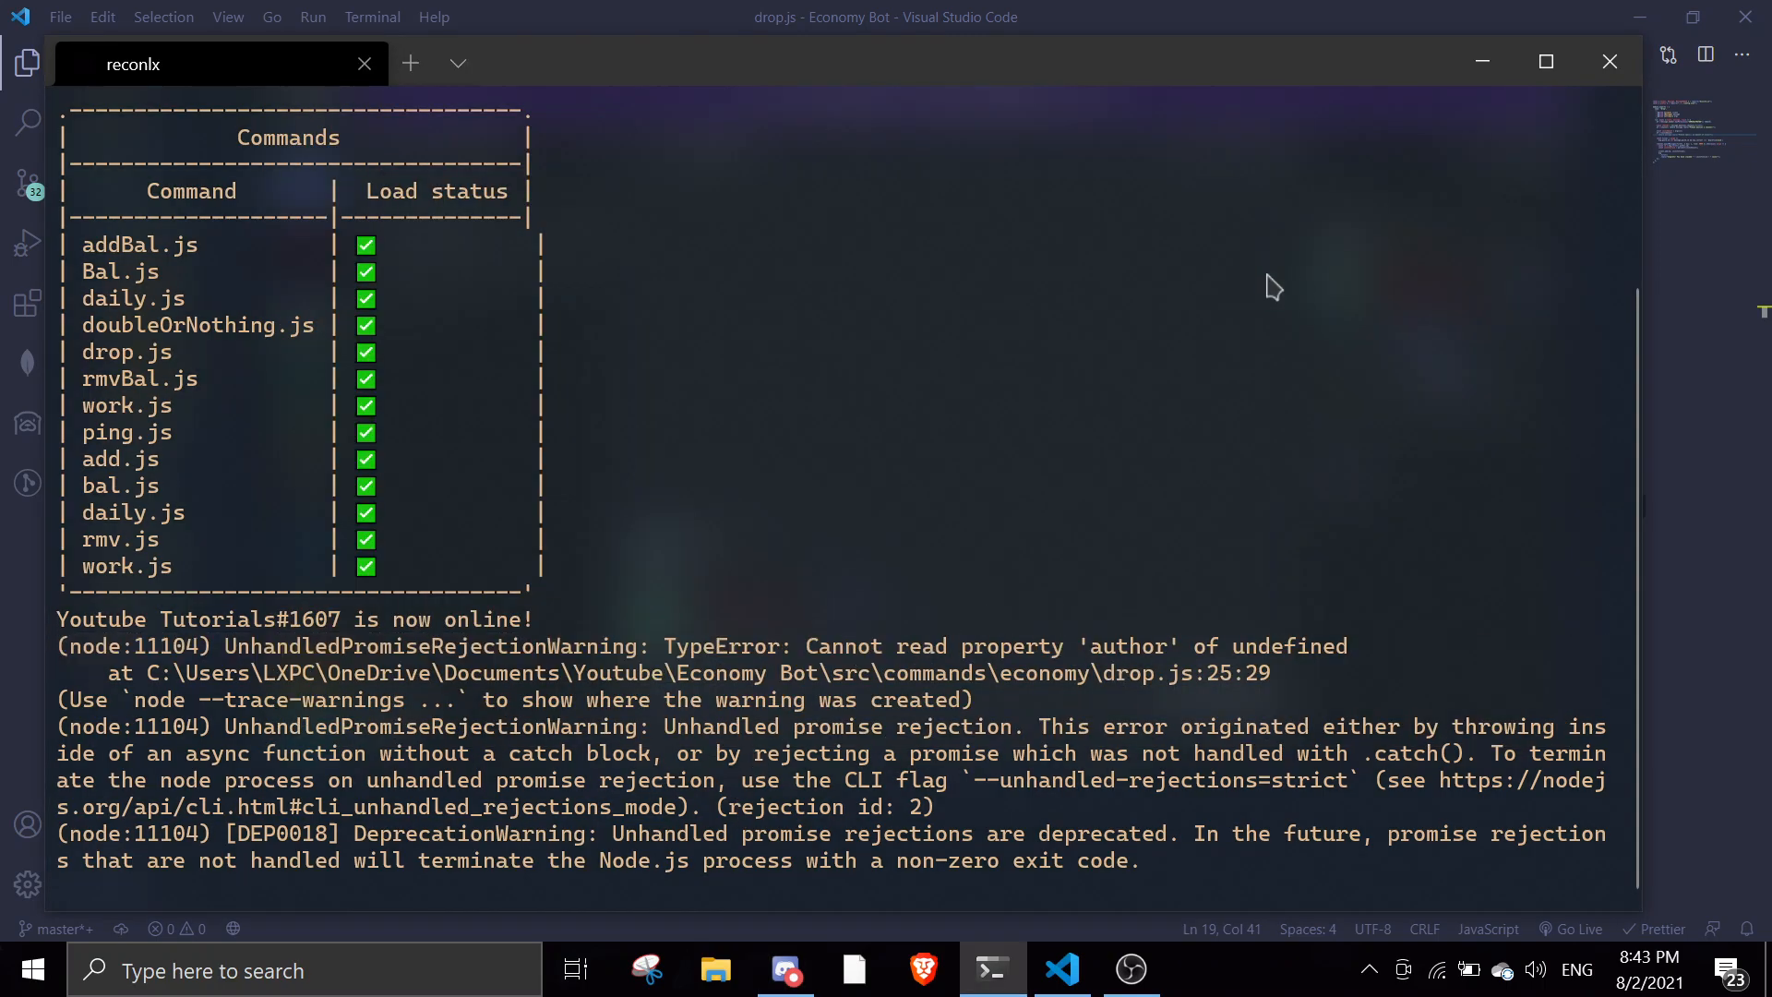
Leave the 'author of undefined' error at drop.js:25 and return to the code editor.
left_click(784, 970)
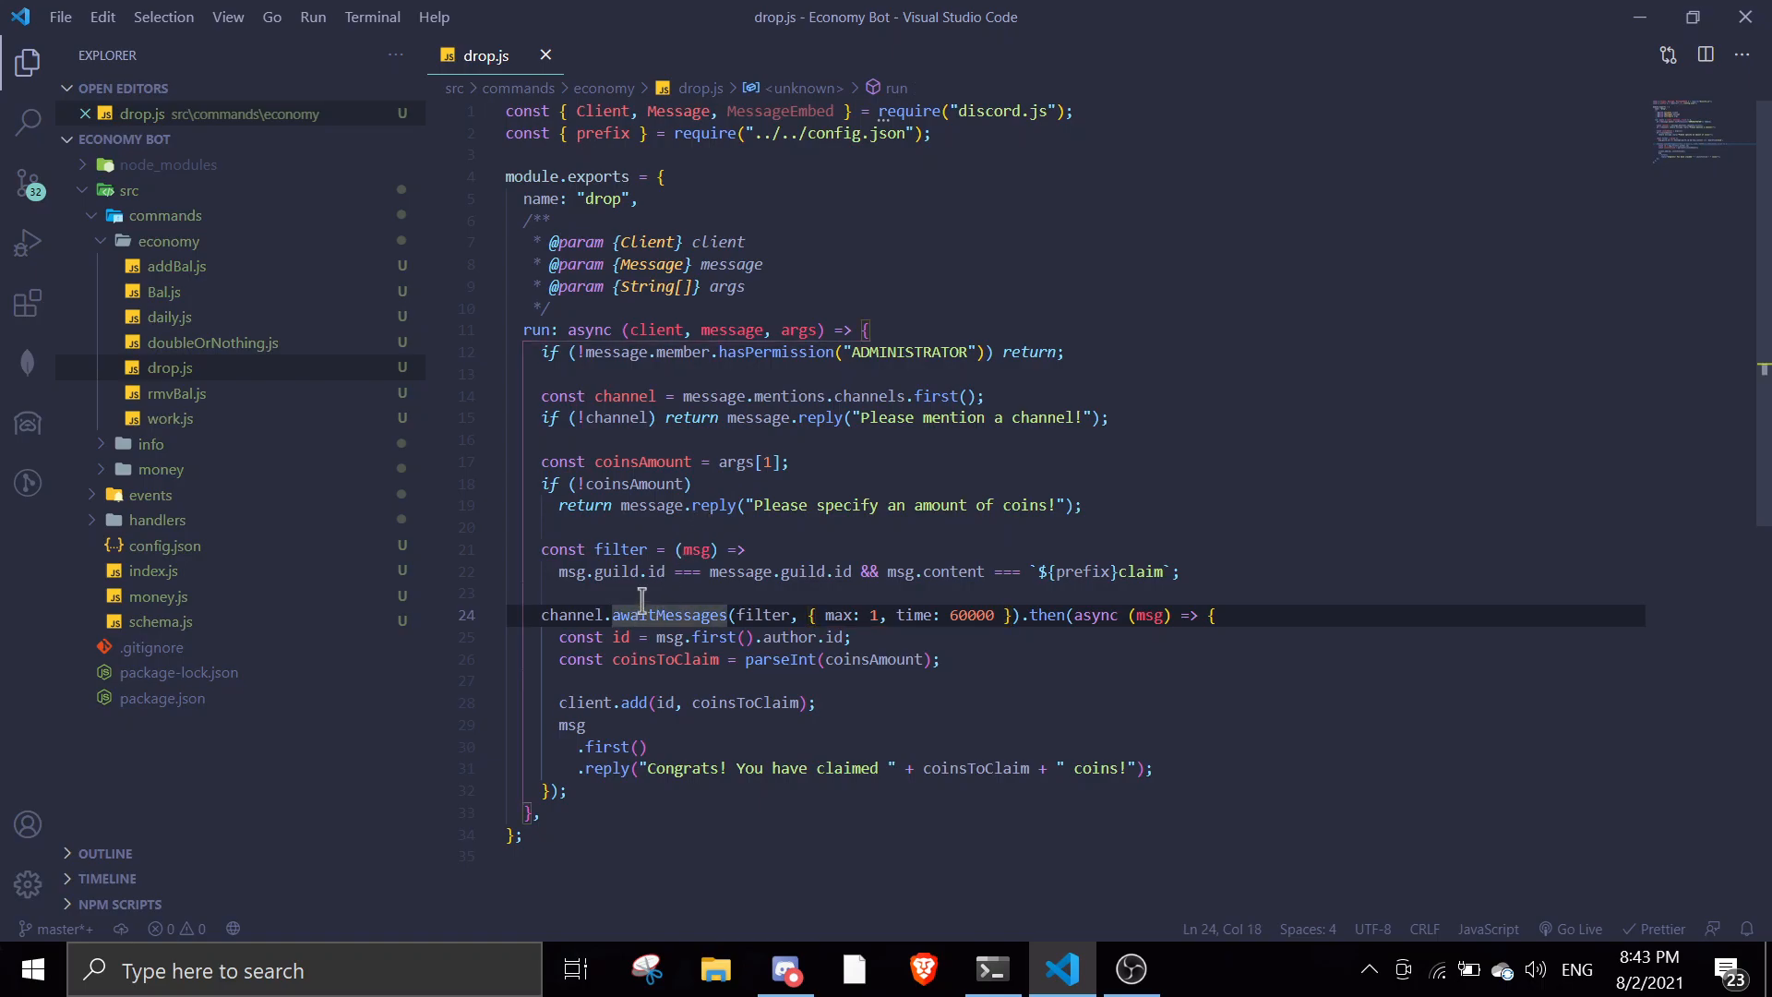
Add channel.send() announcing the random drop and explaining how to claim it.
type("channel.send('")
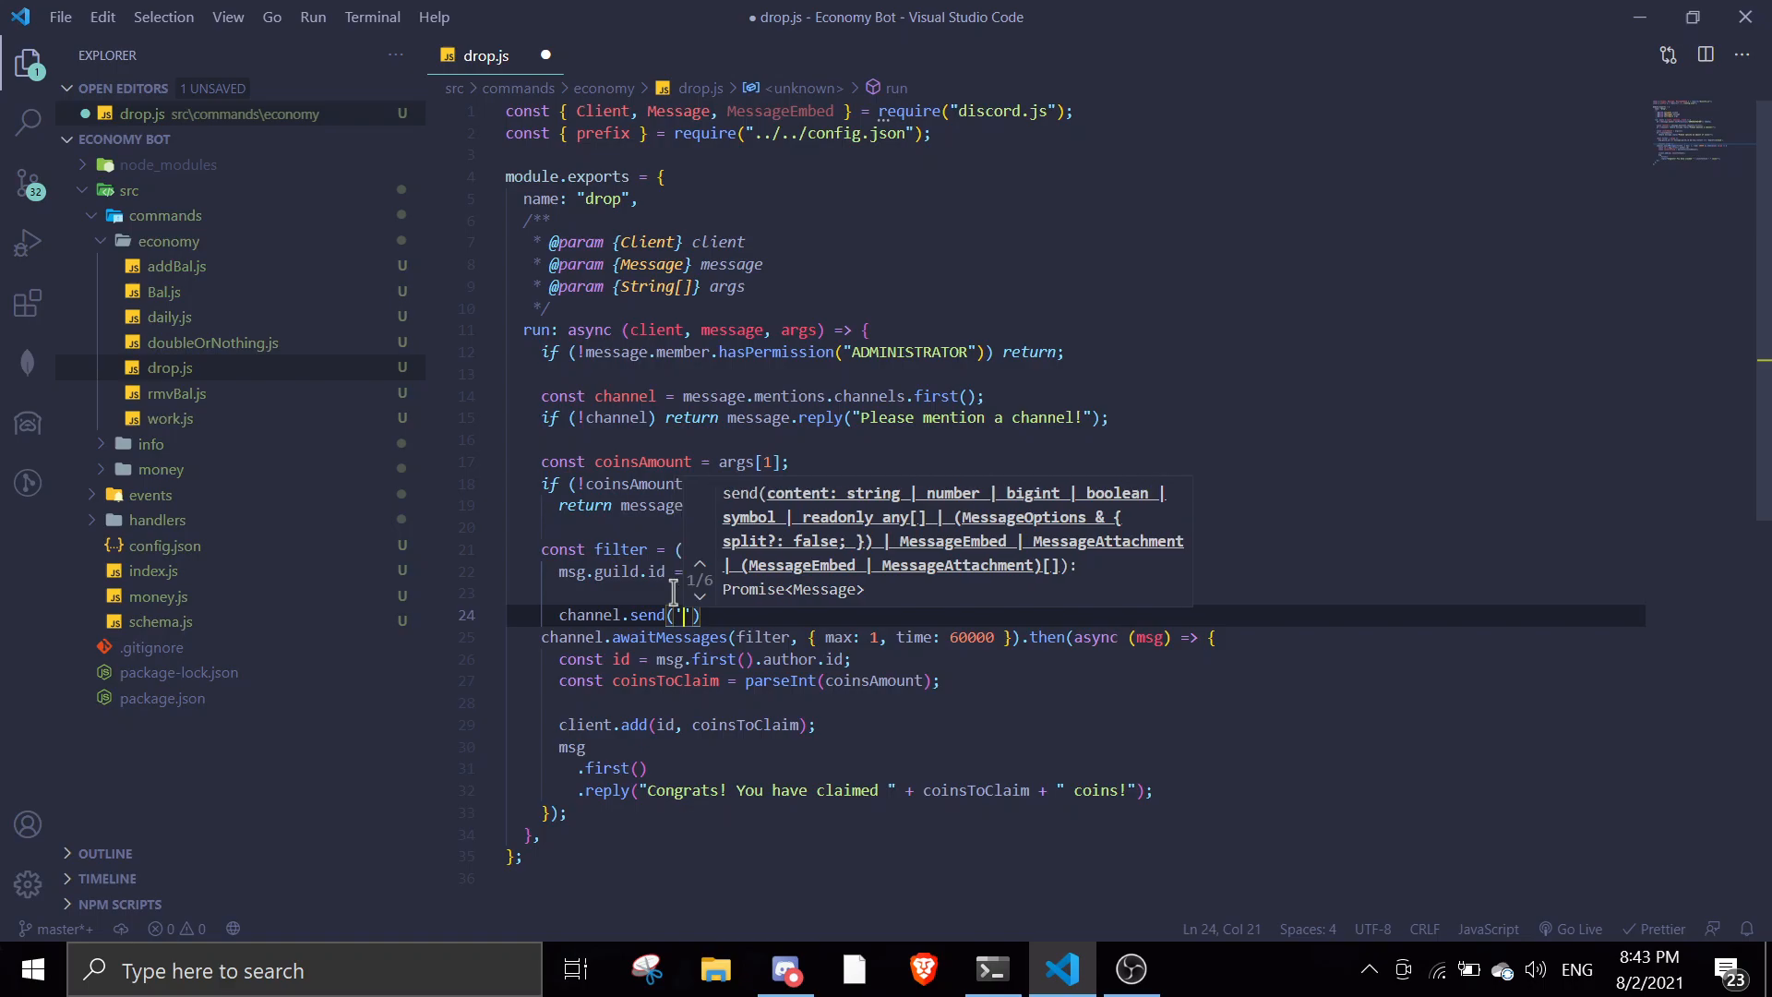
type("Hj")
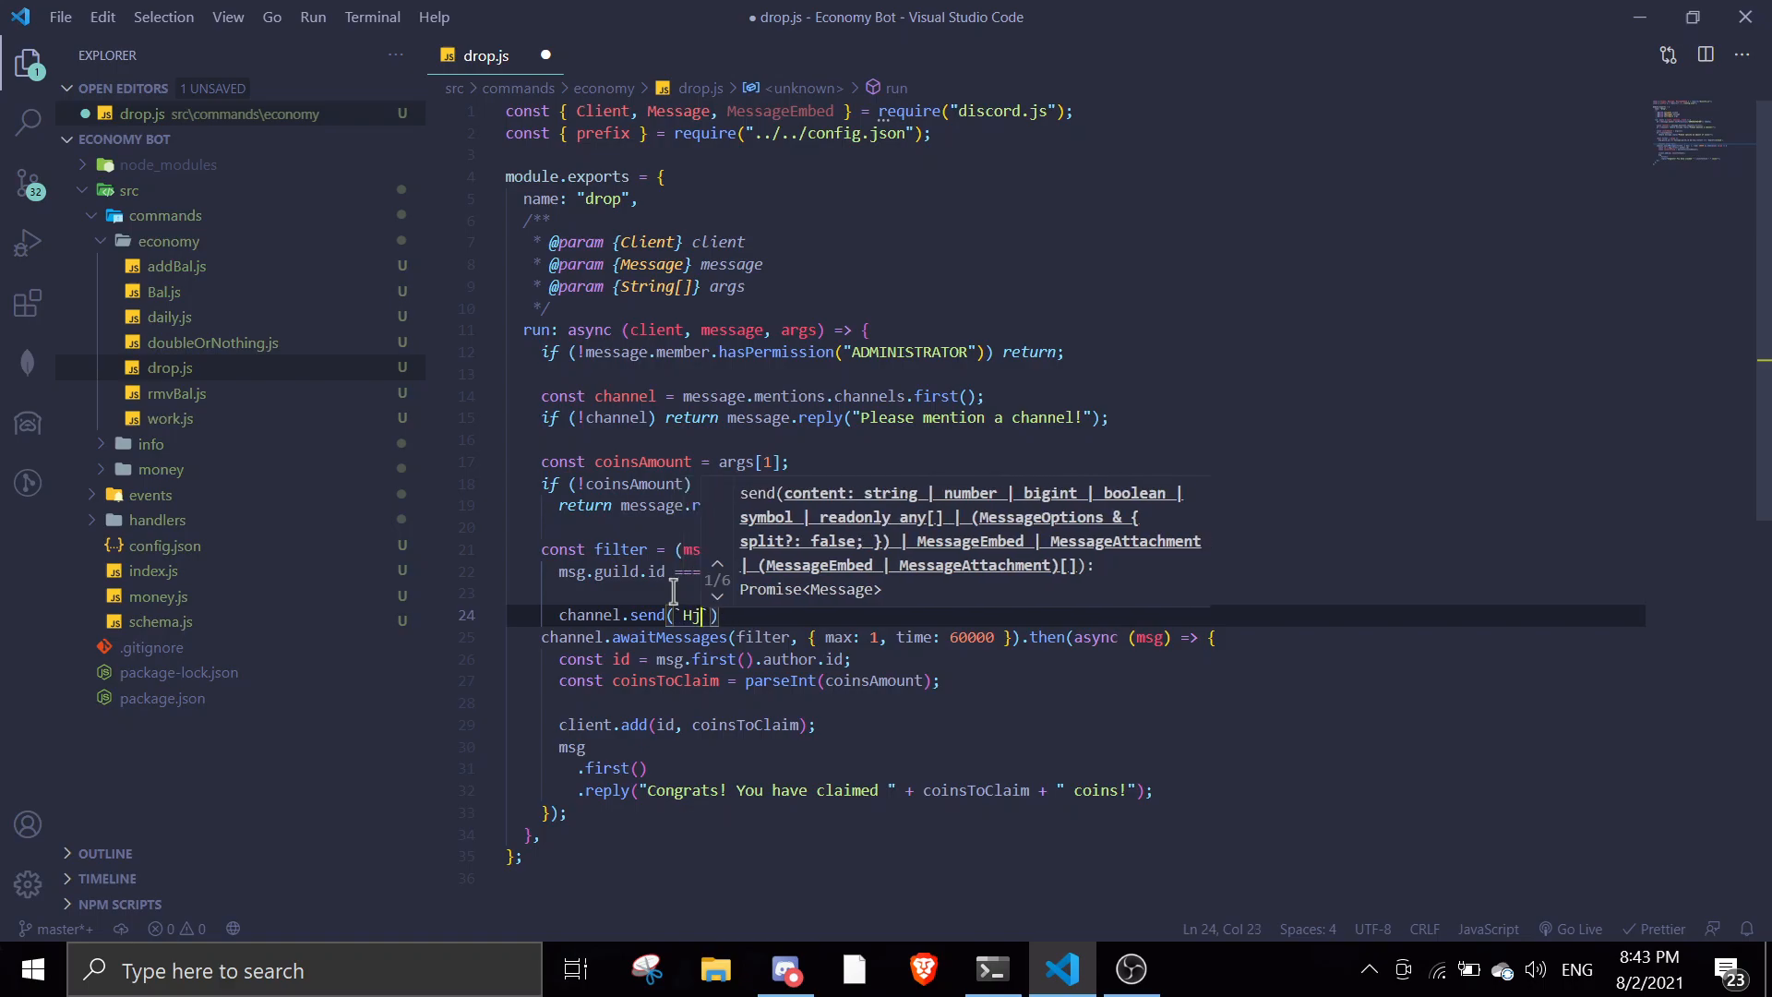
type("Here comes a random drop!")
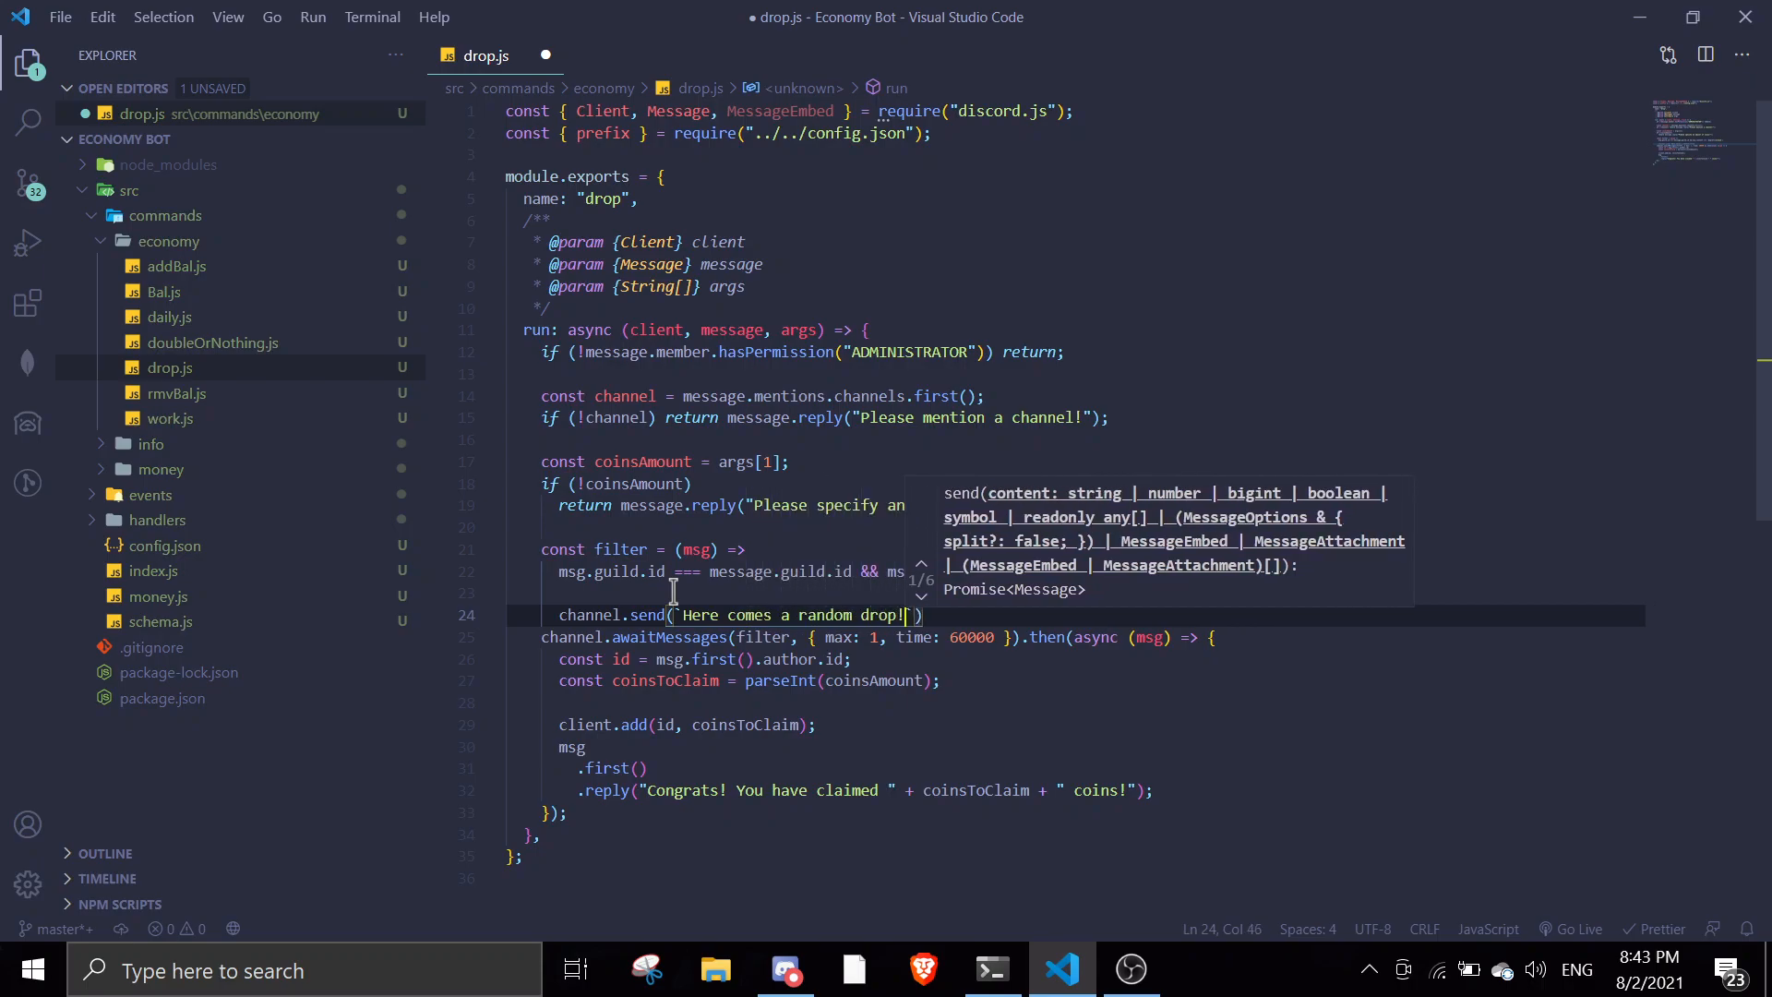
type("Use ${prefi")
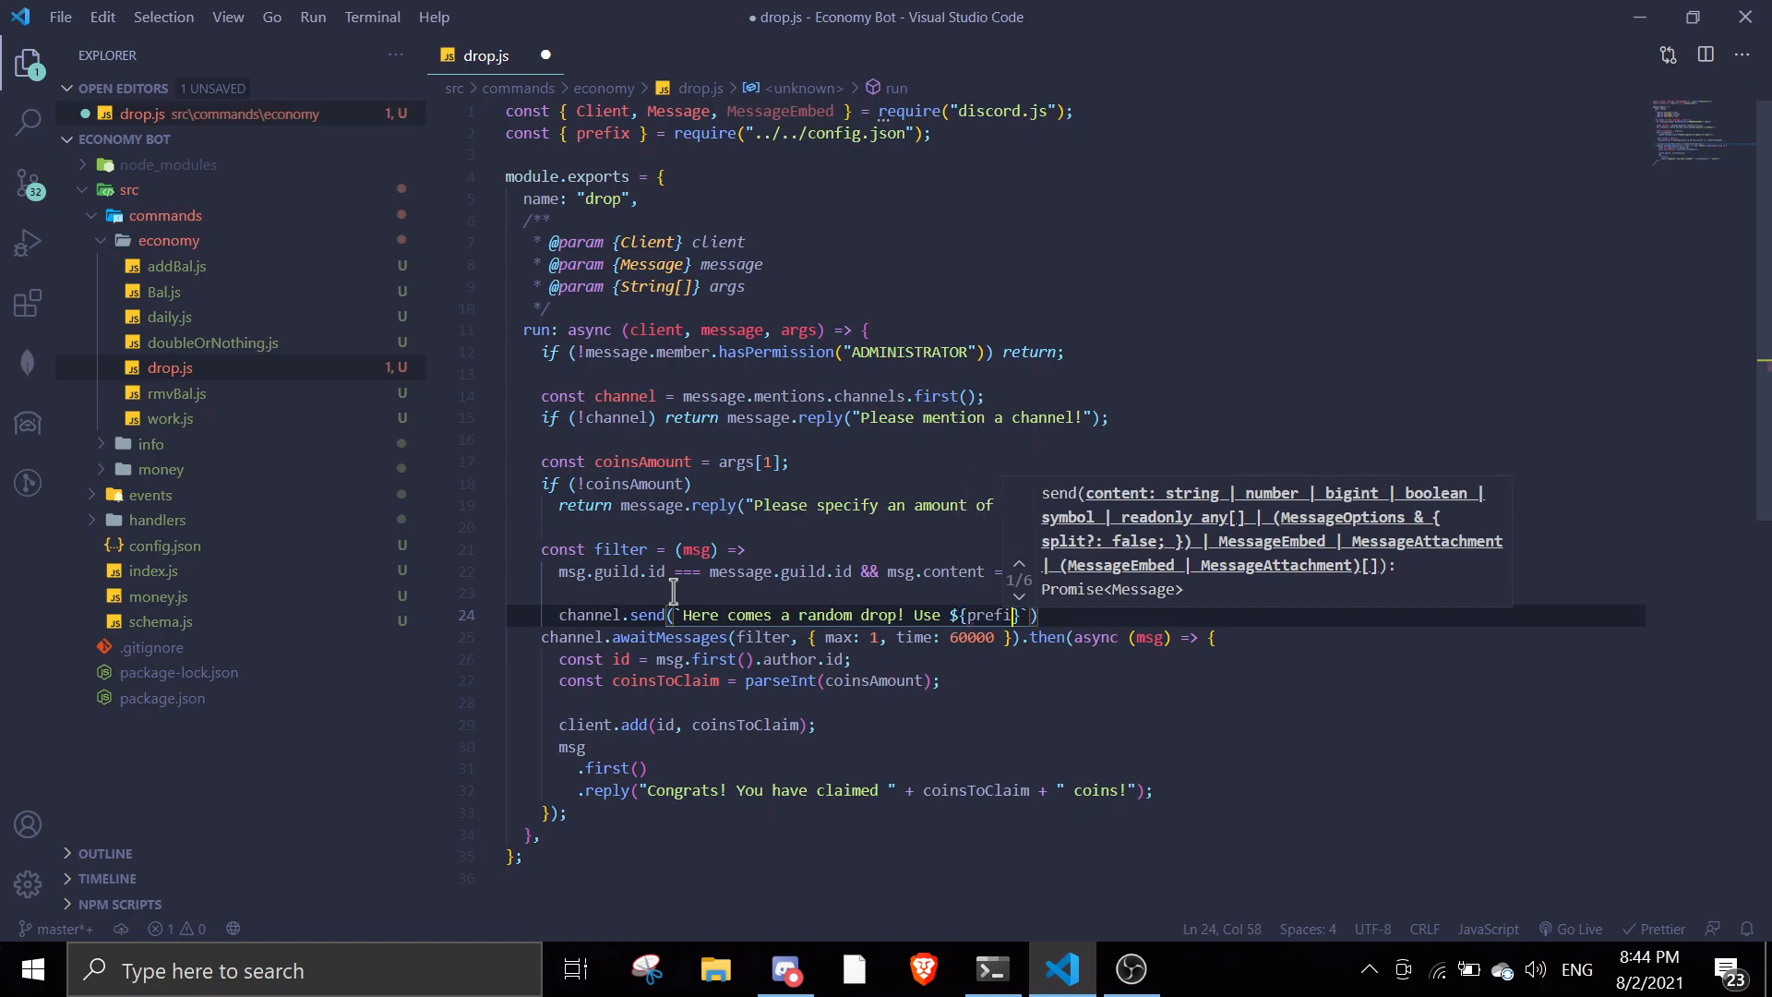
type("claim to")
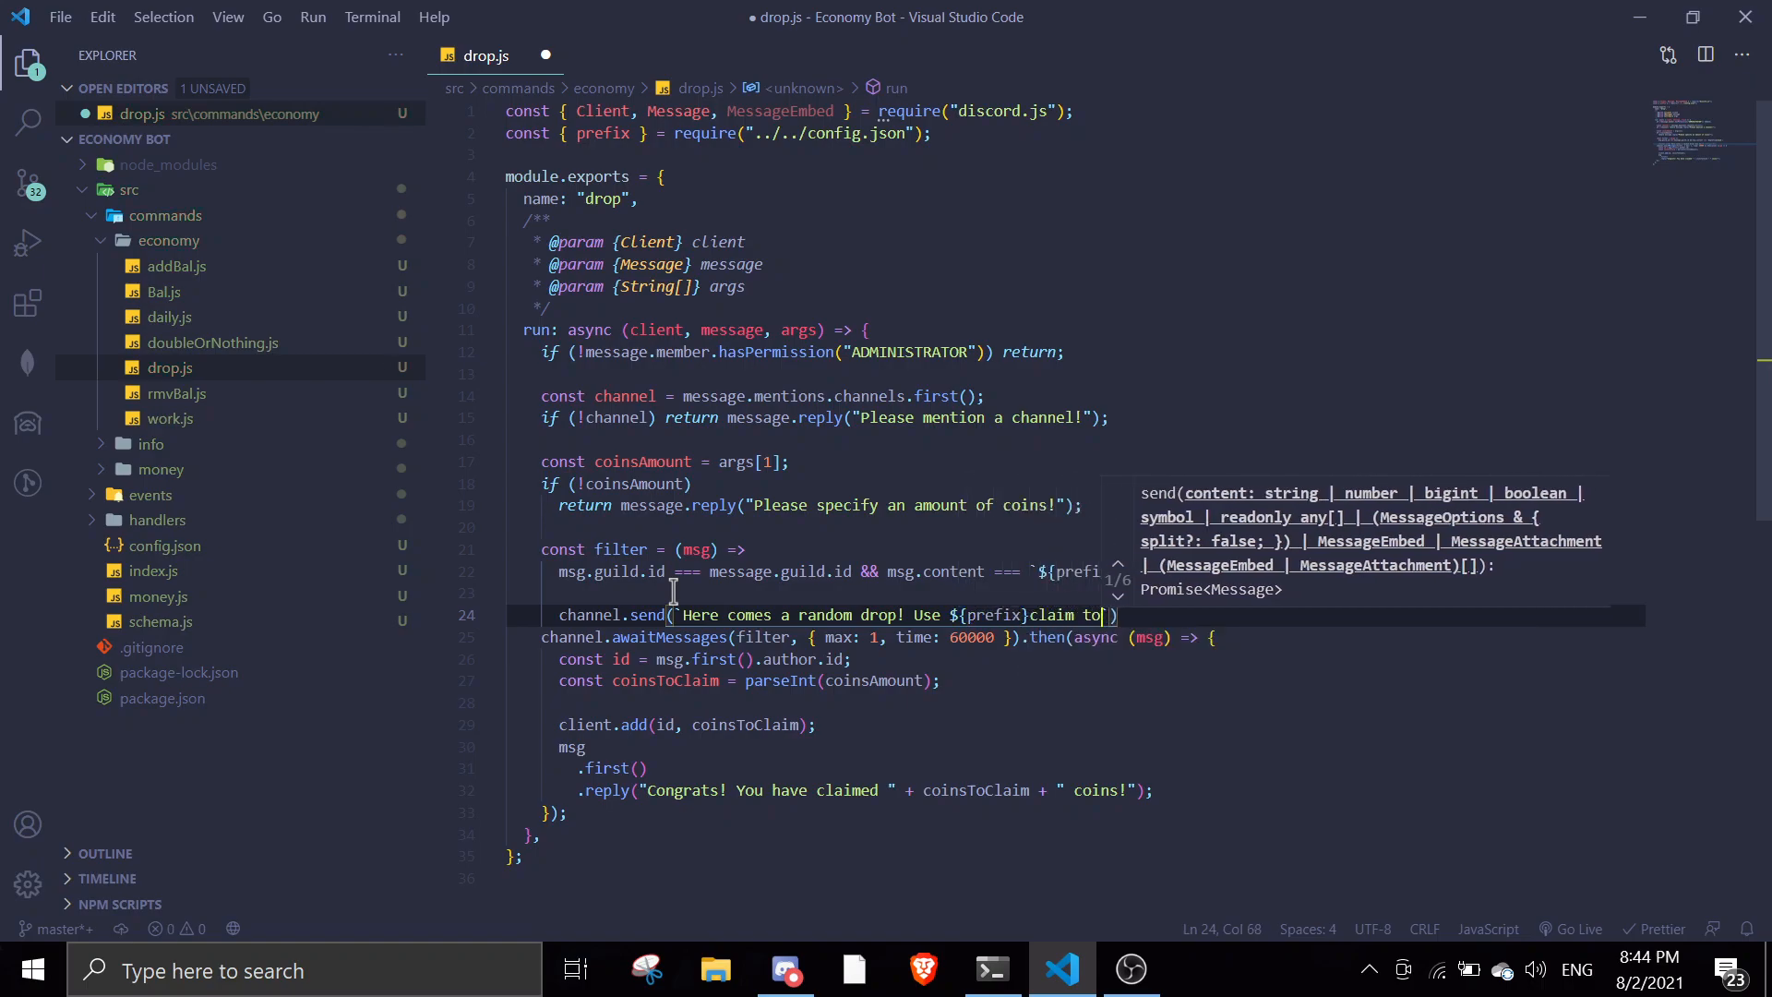
type("claim this amount of coins!")
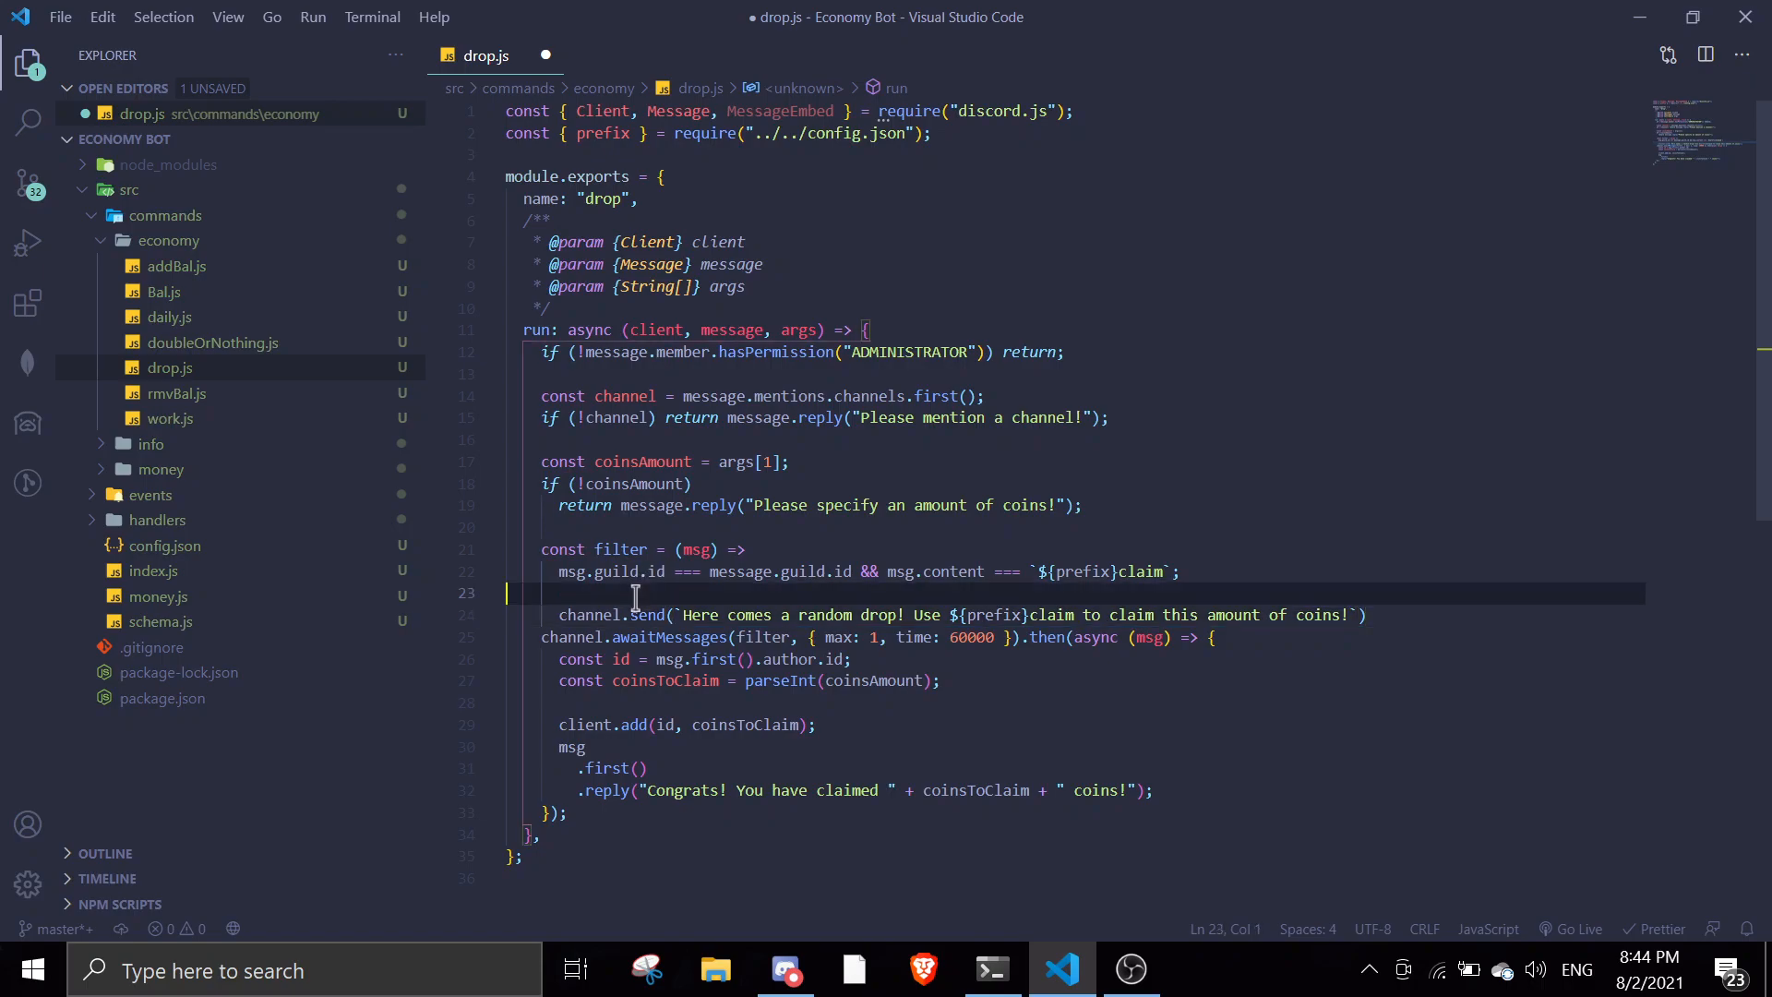
Add message.channel.send('The drop has started in ' + channel.toString()) and save.
type("message.channel.send('")
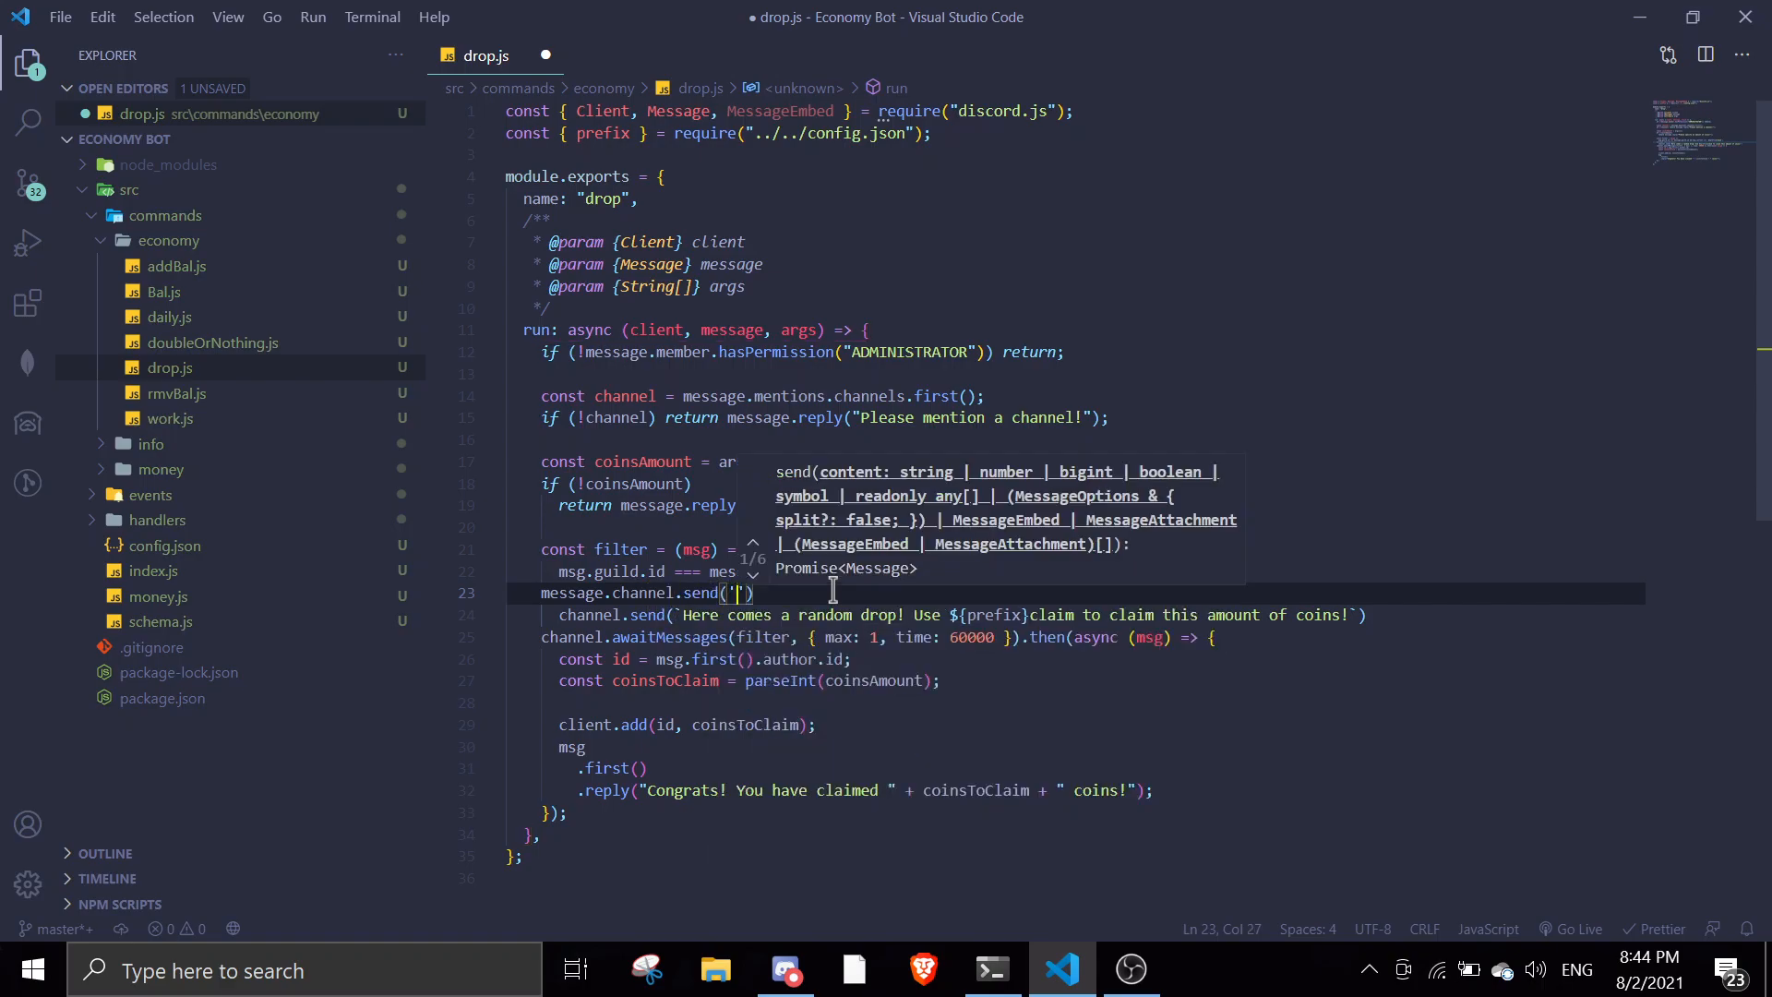
type("The")
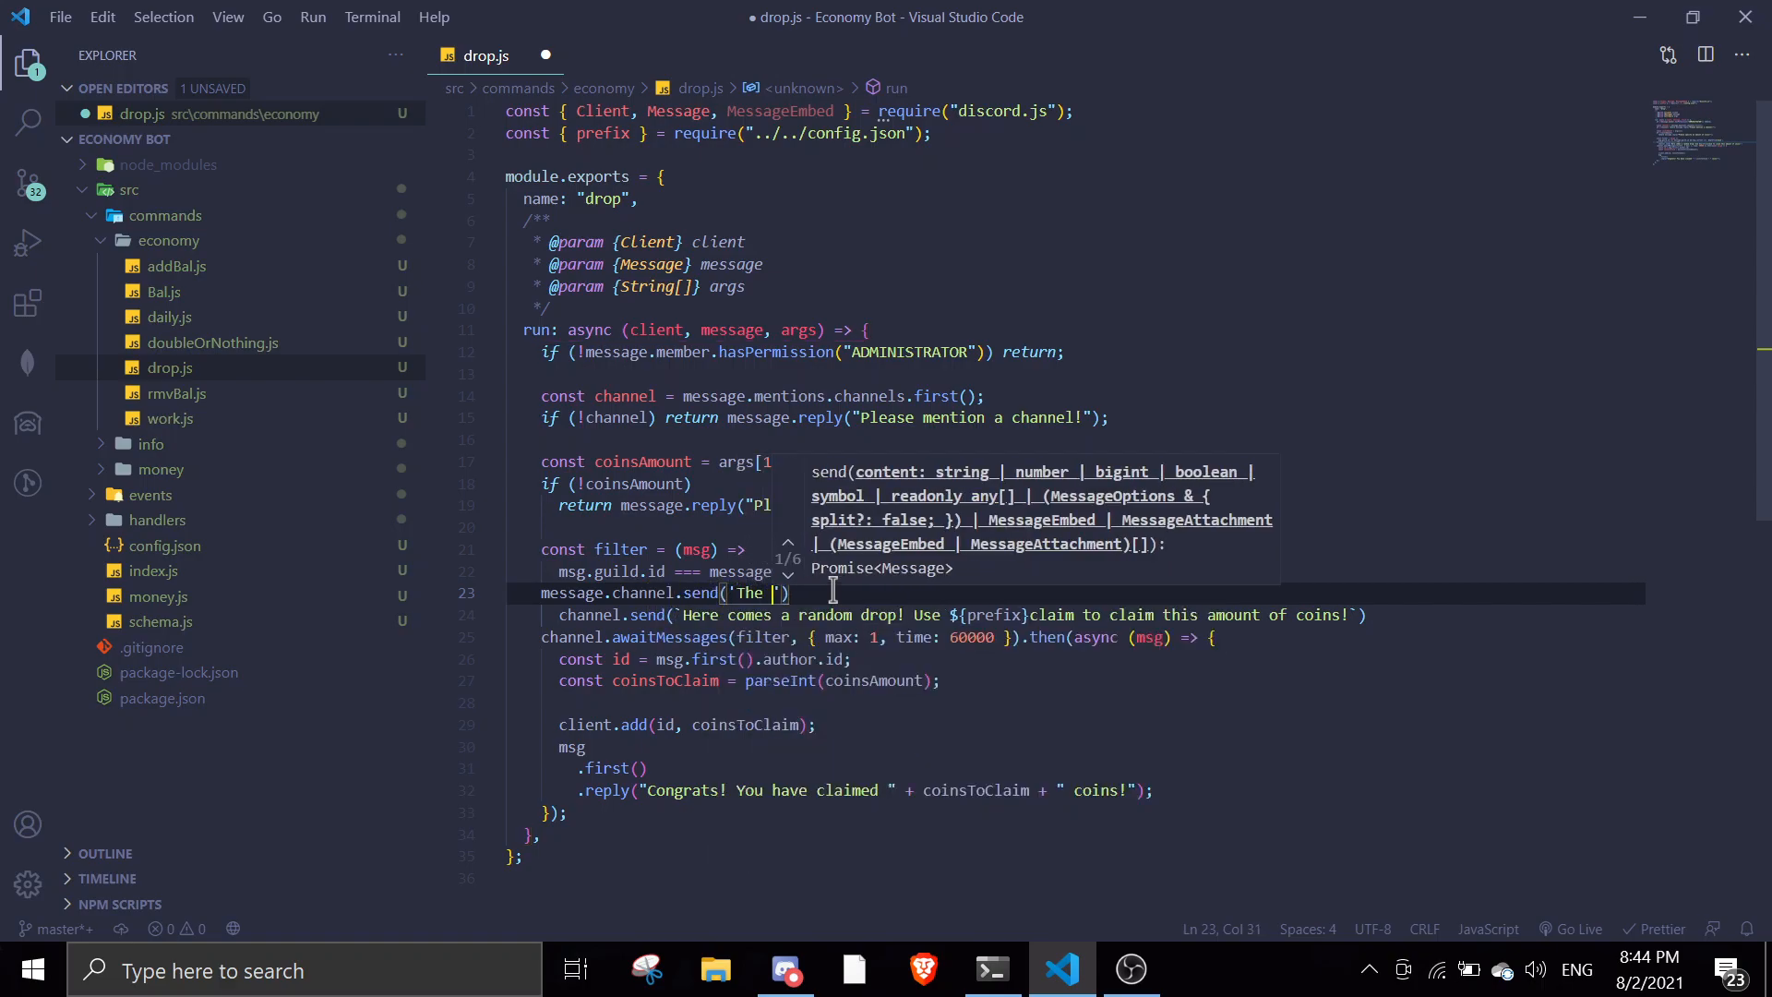
type("drop has starte")
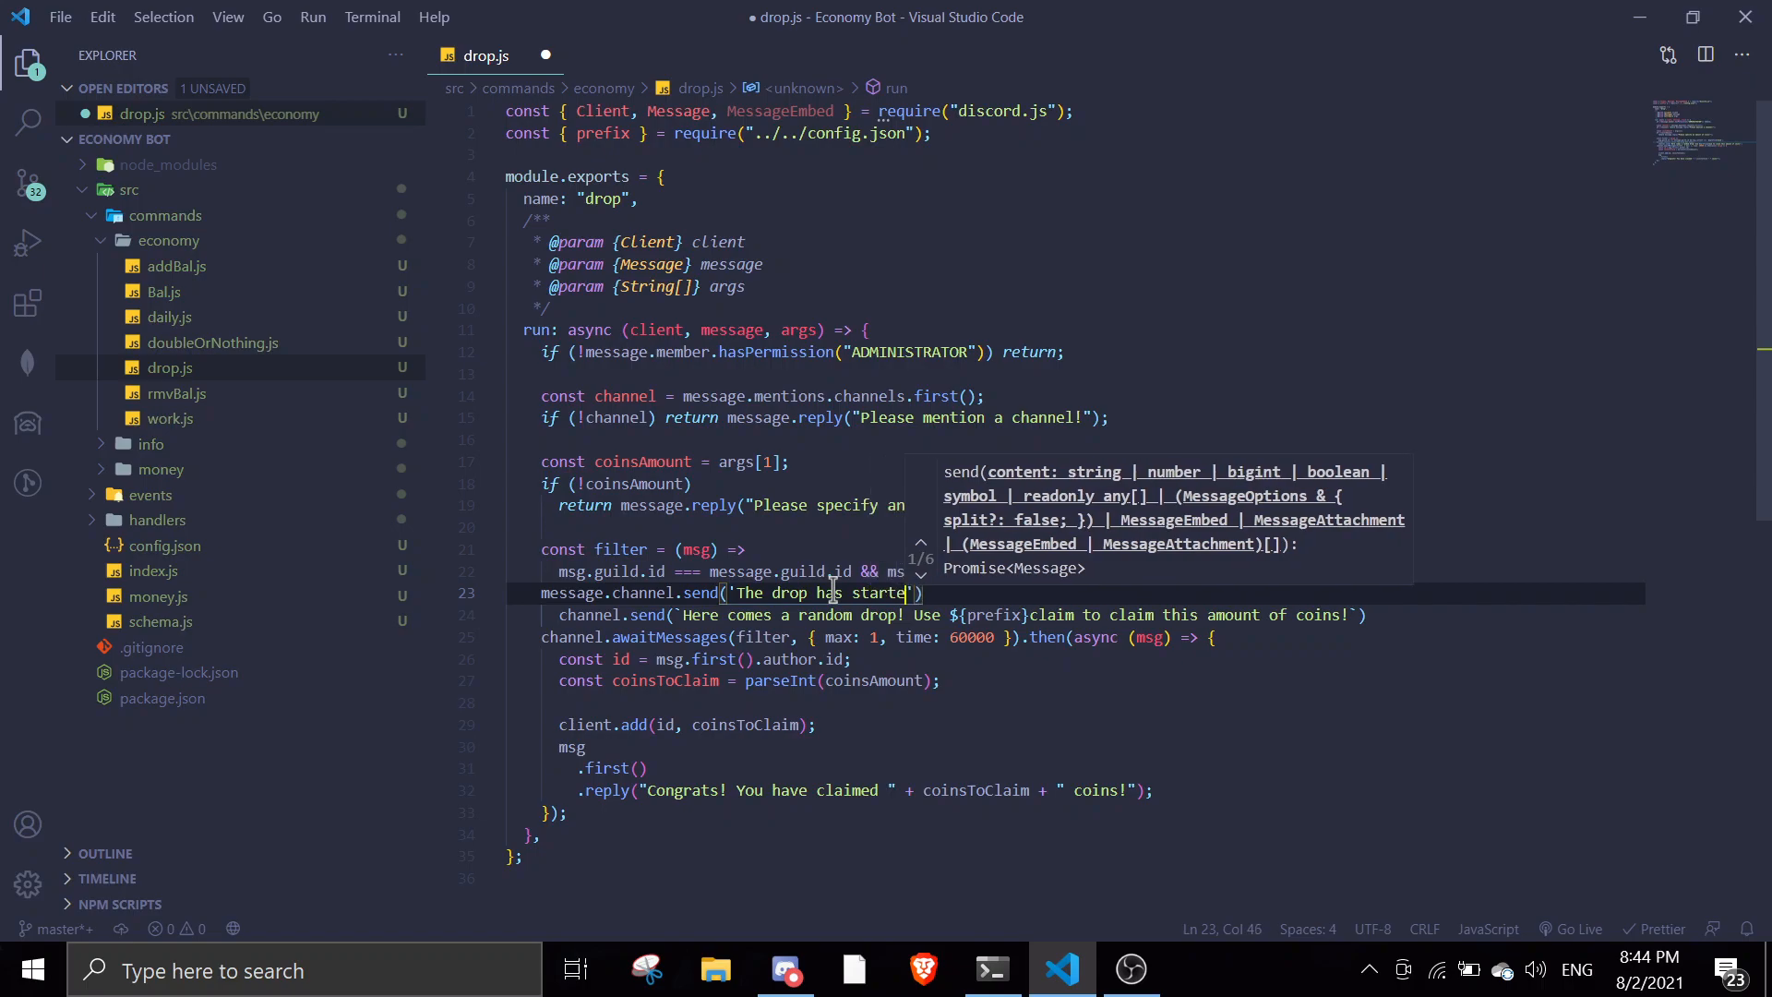
type("in ' + channel.toString(")
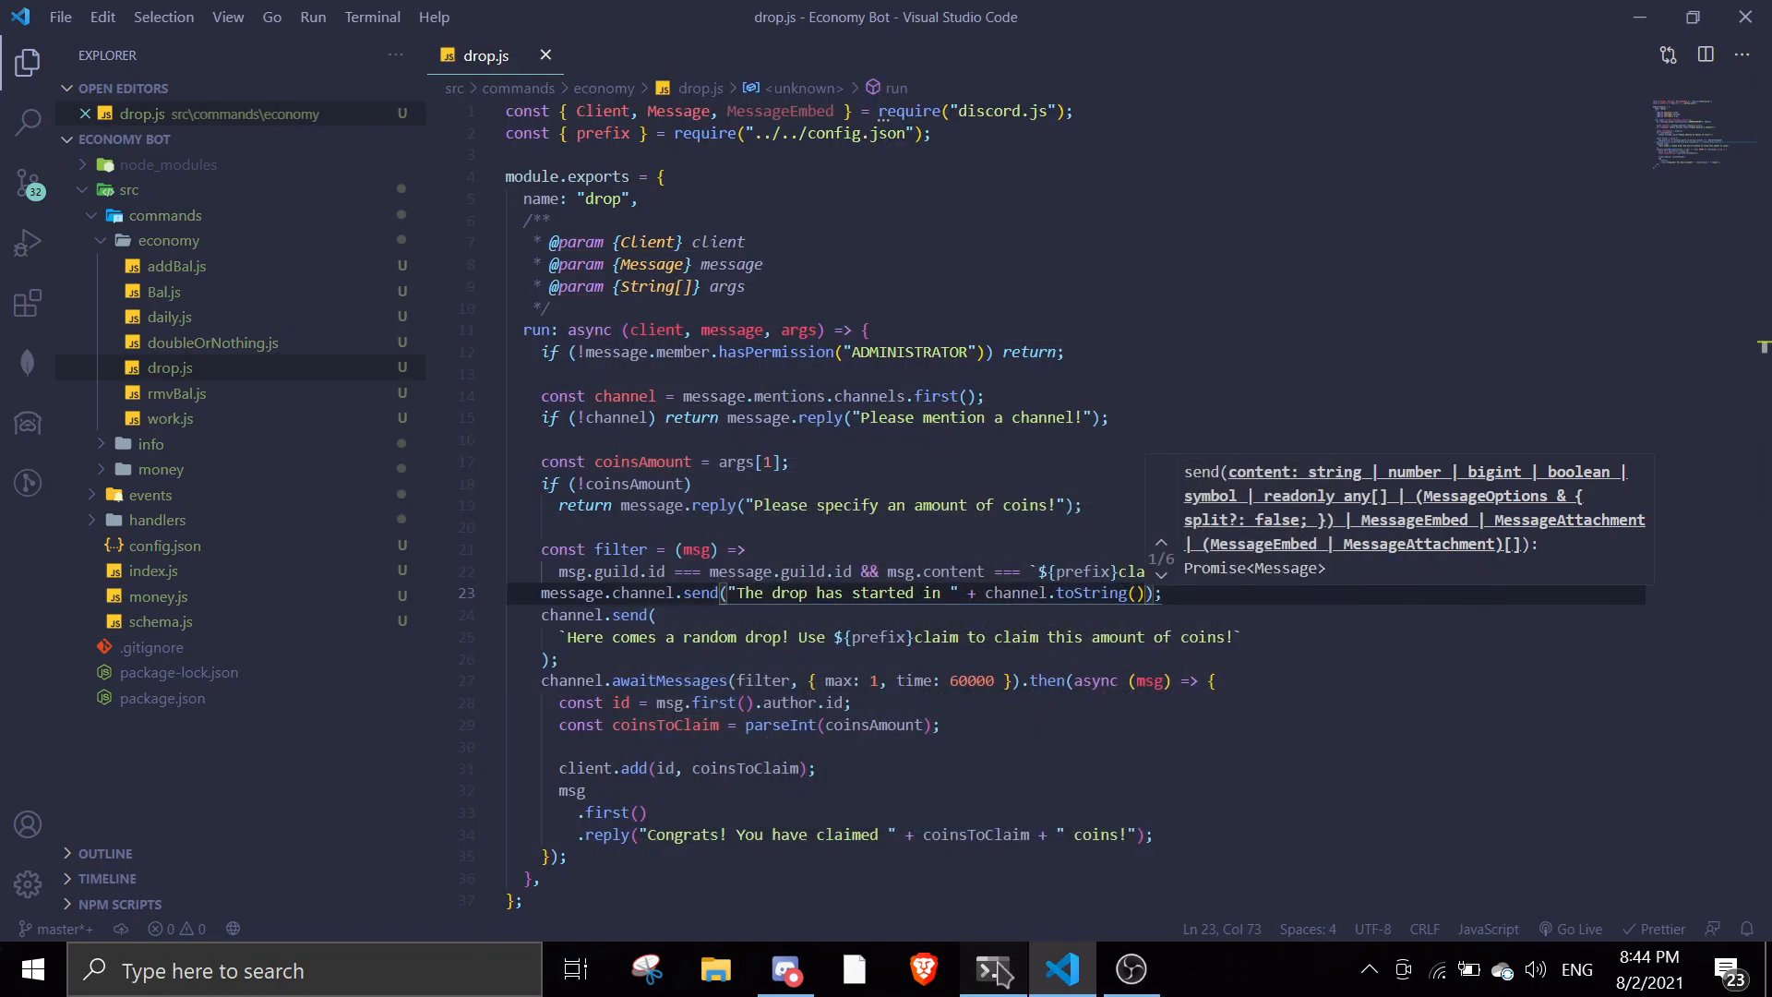
Restart the bot in the terminal, then bring Discord back.
left_click(992, 968)
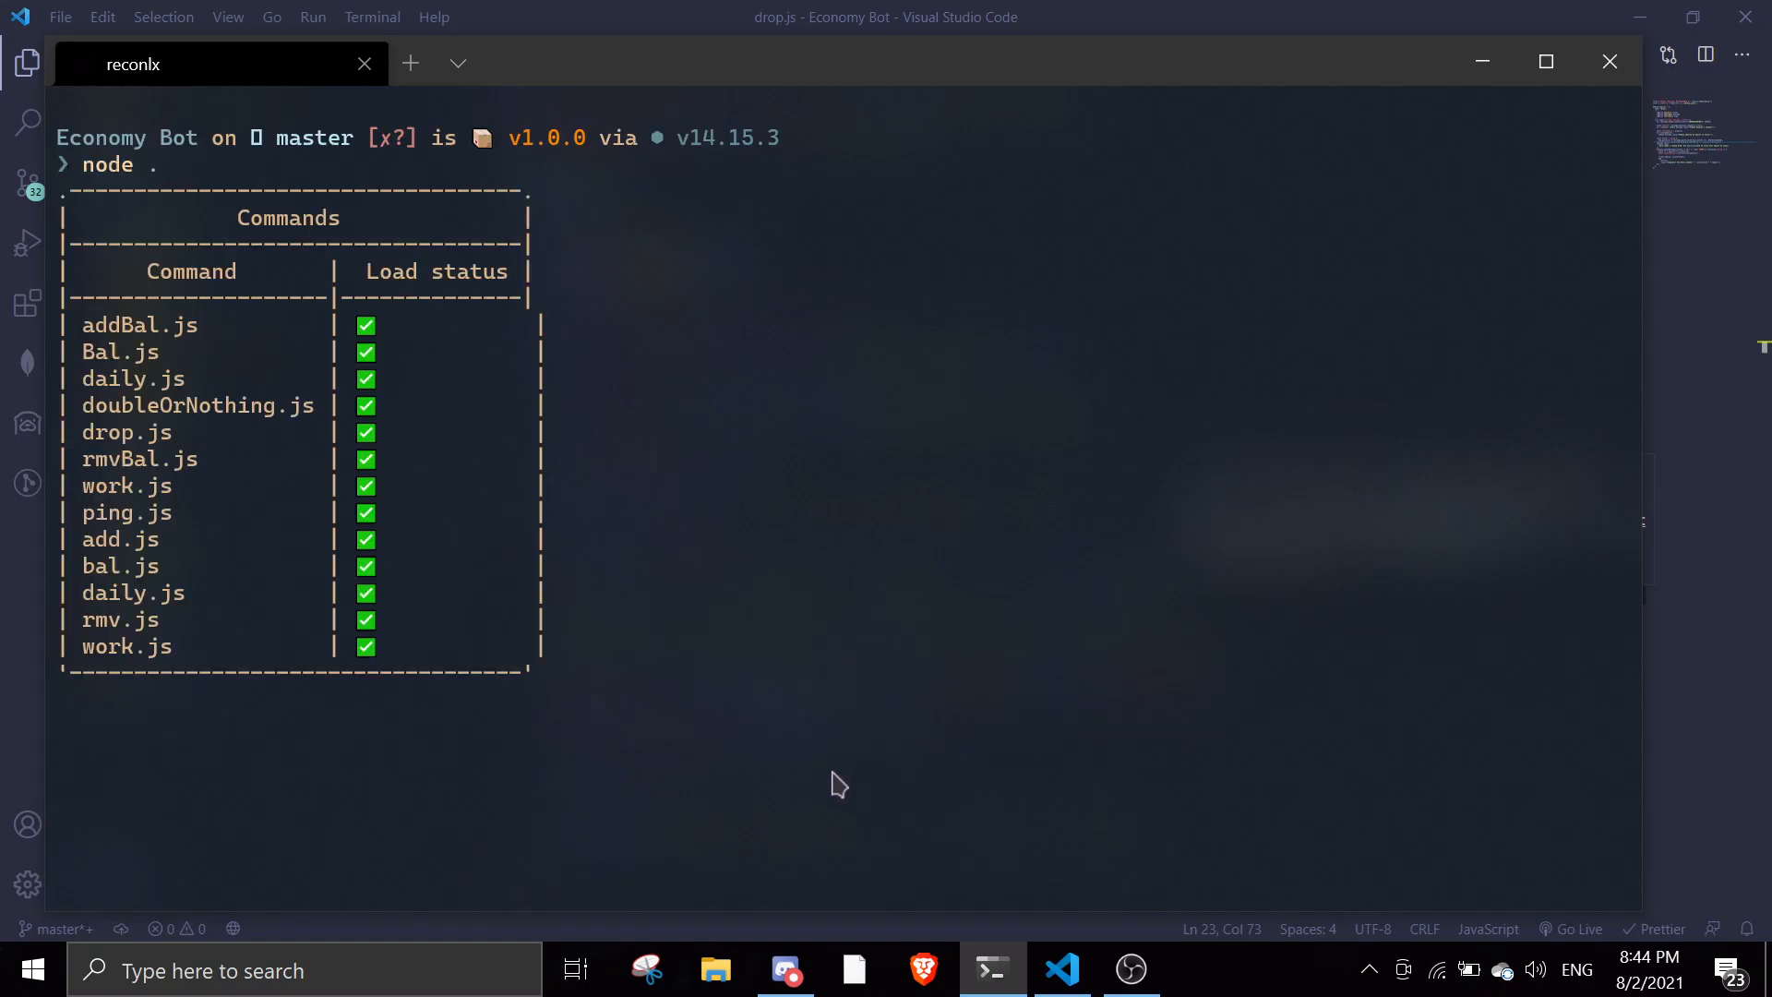
left_click(784, 969)
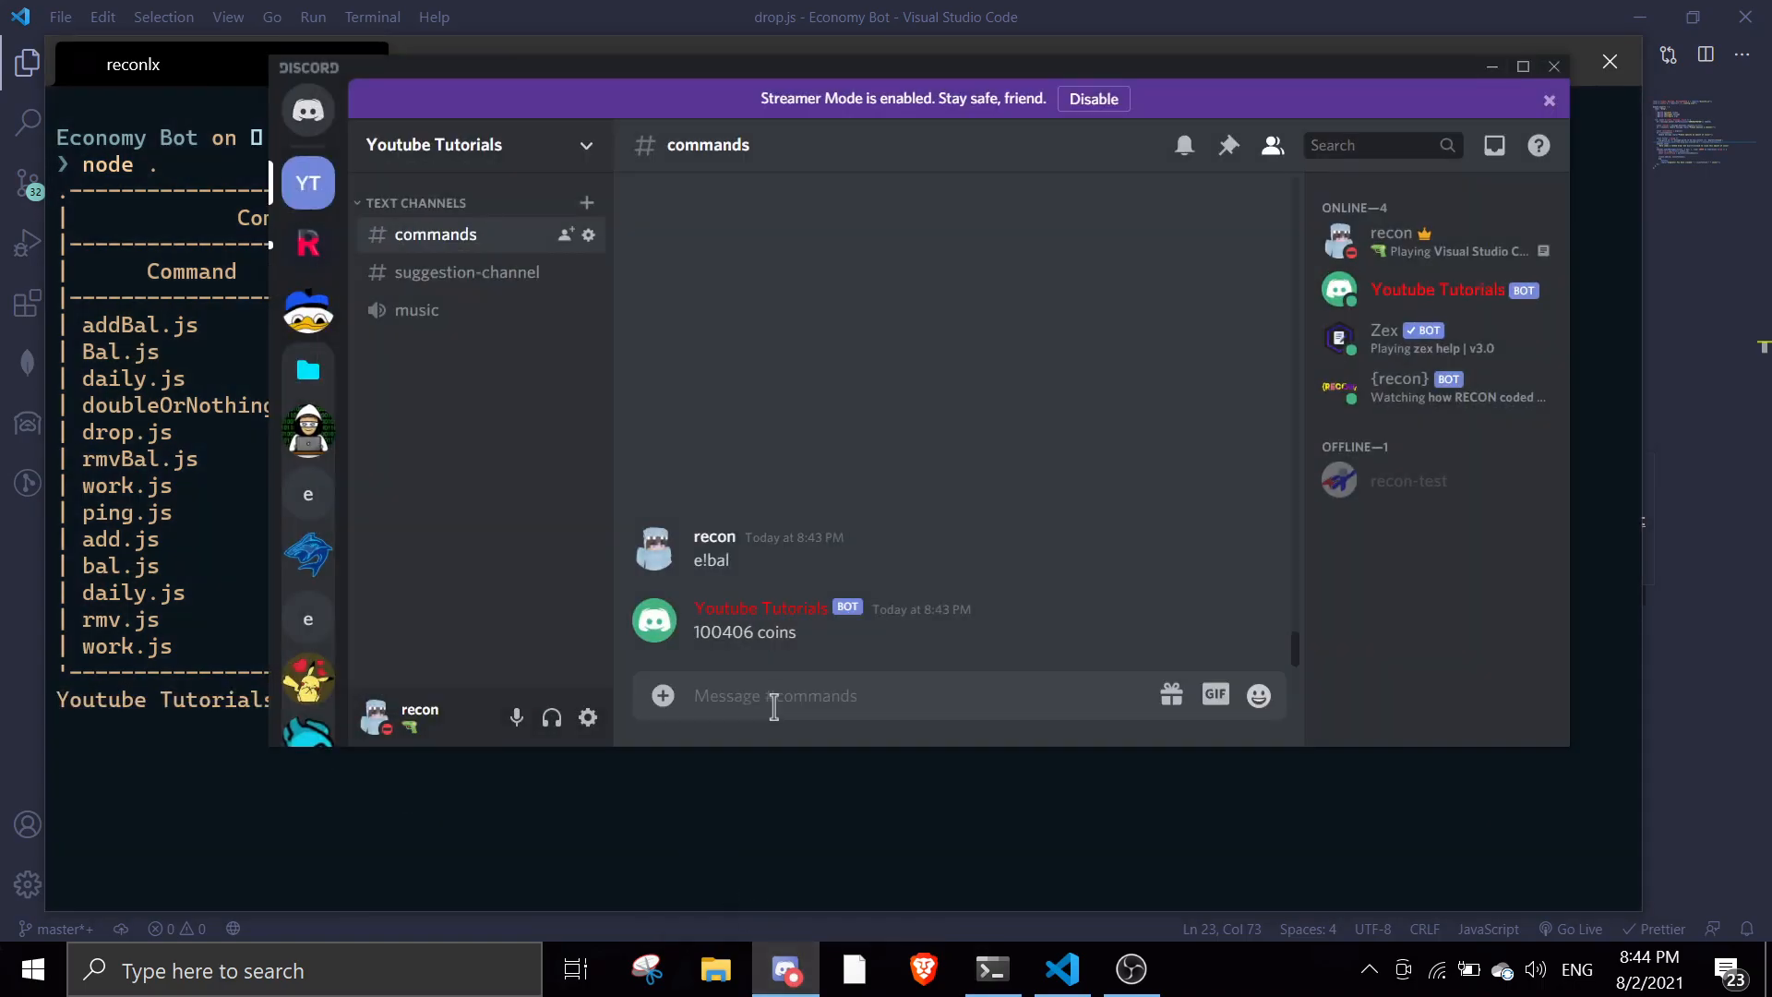
Check the balance with e!bal and move to #suggestion-channel to start a drop.
type("e!b")
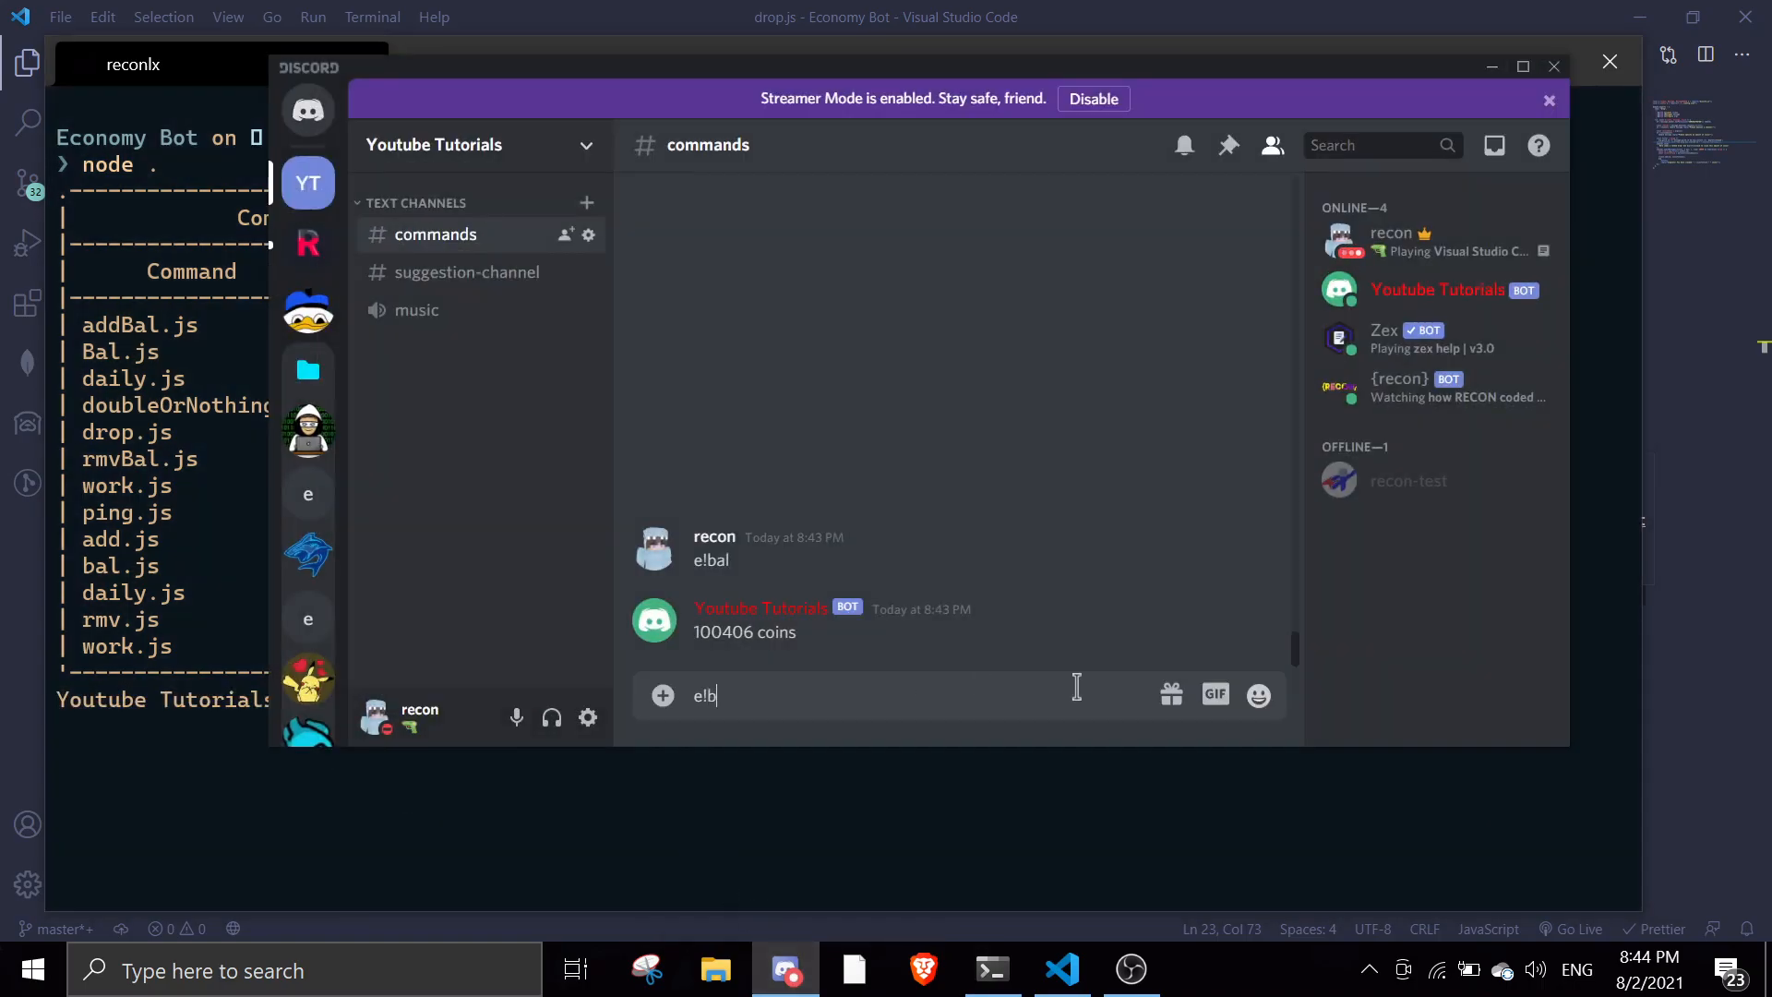
key("enter")
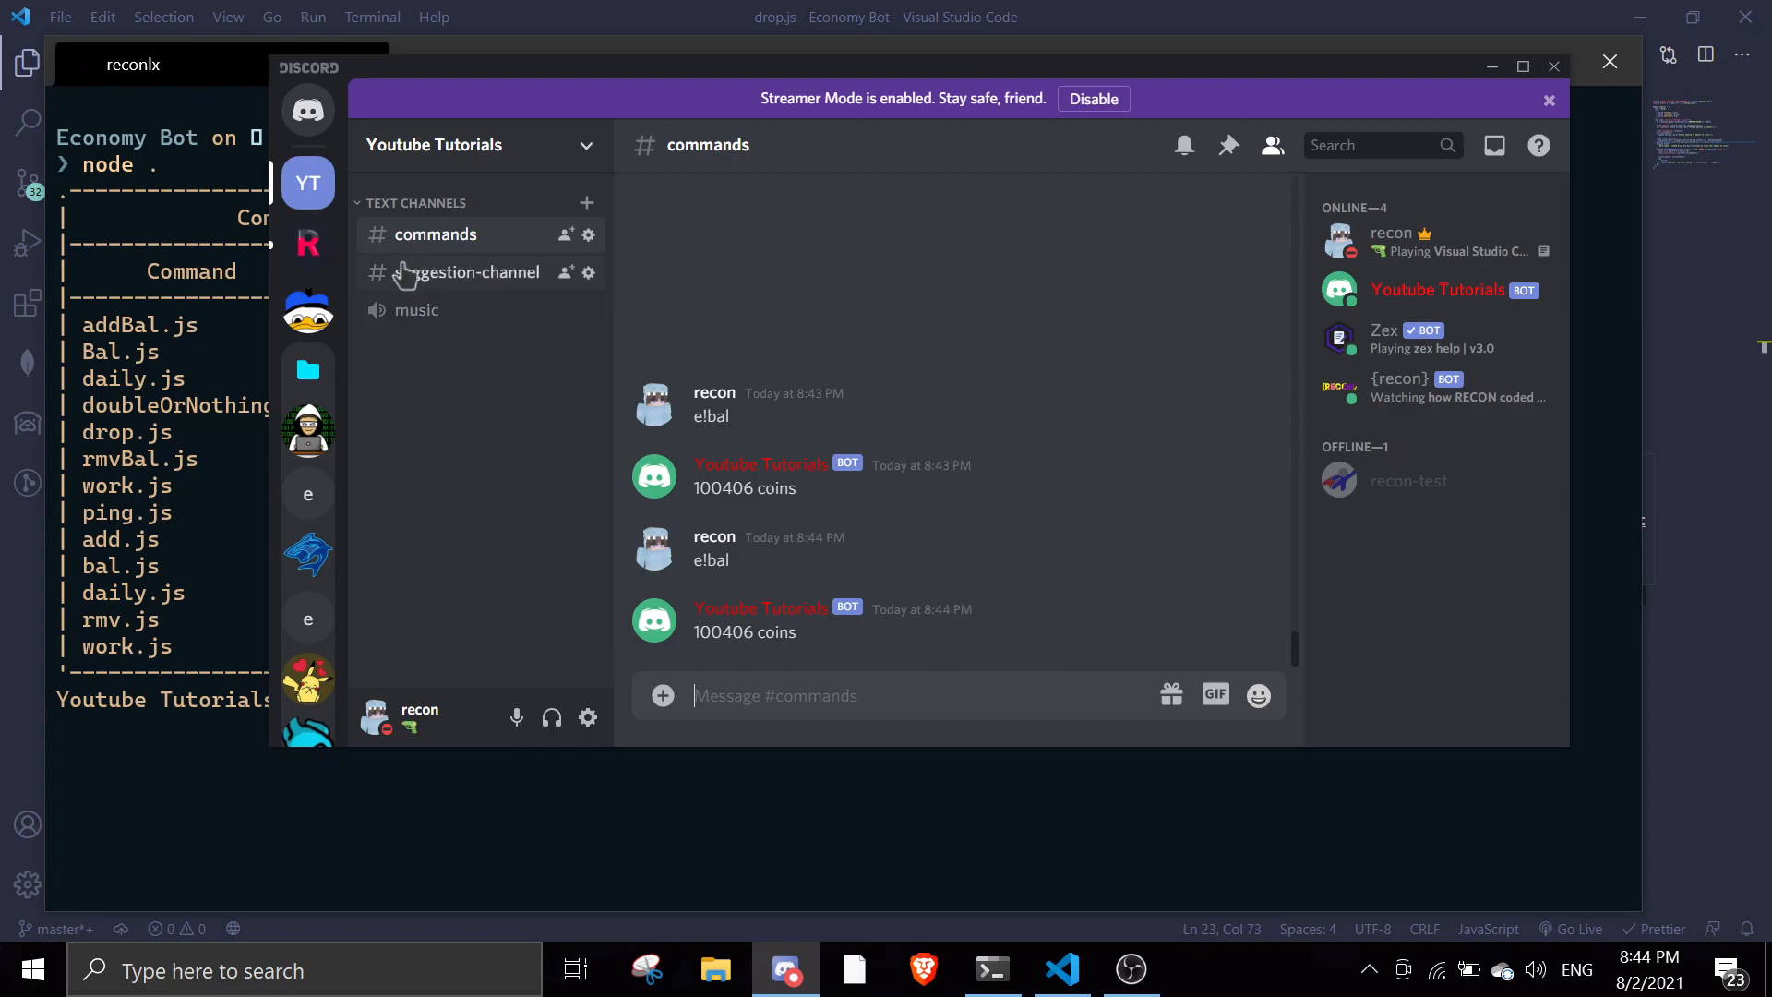
left_click(467, 272)
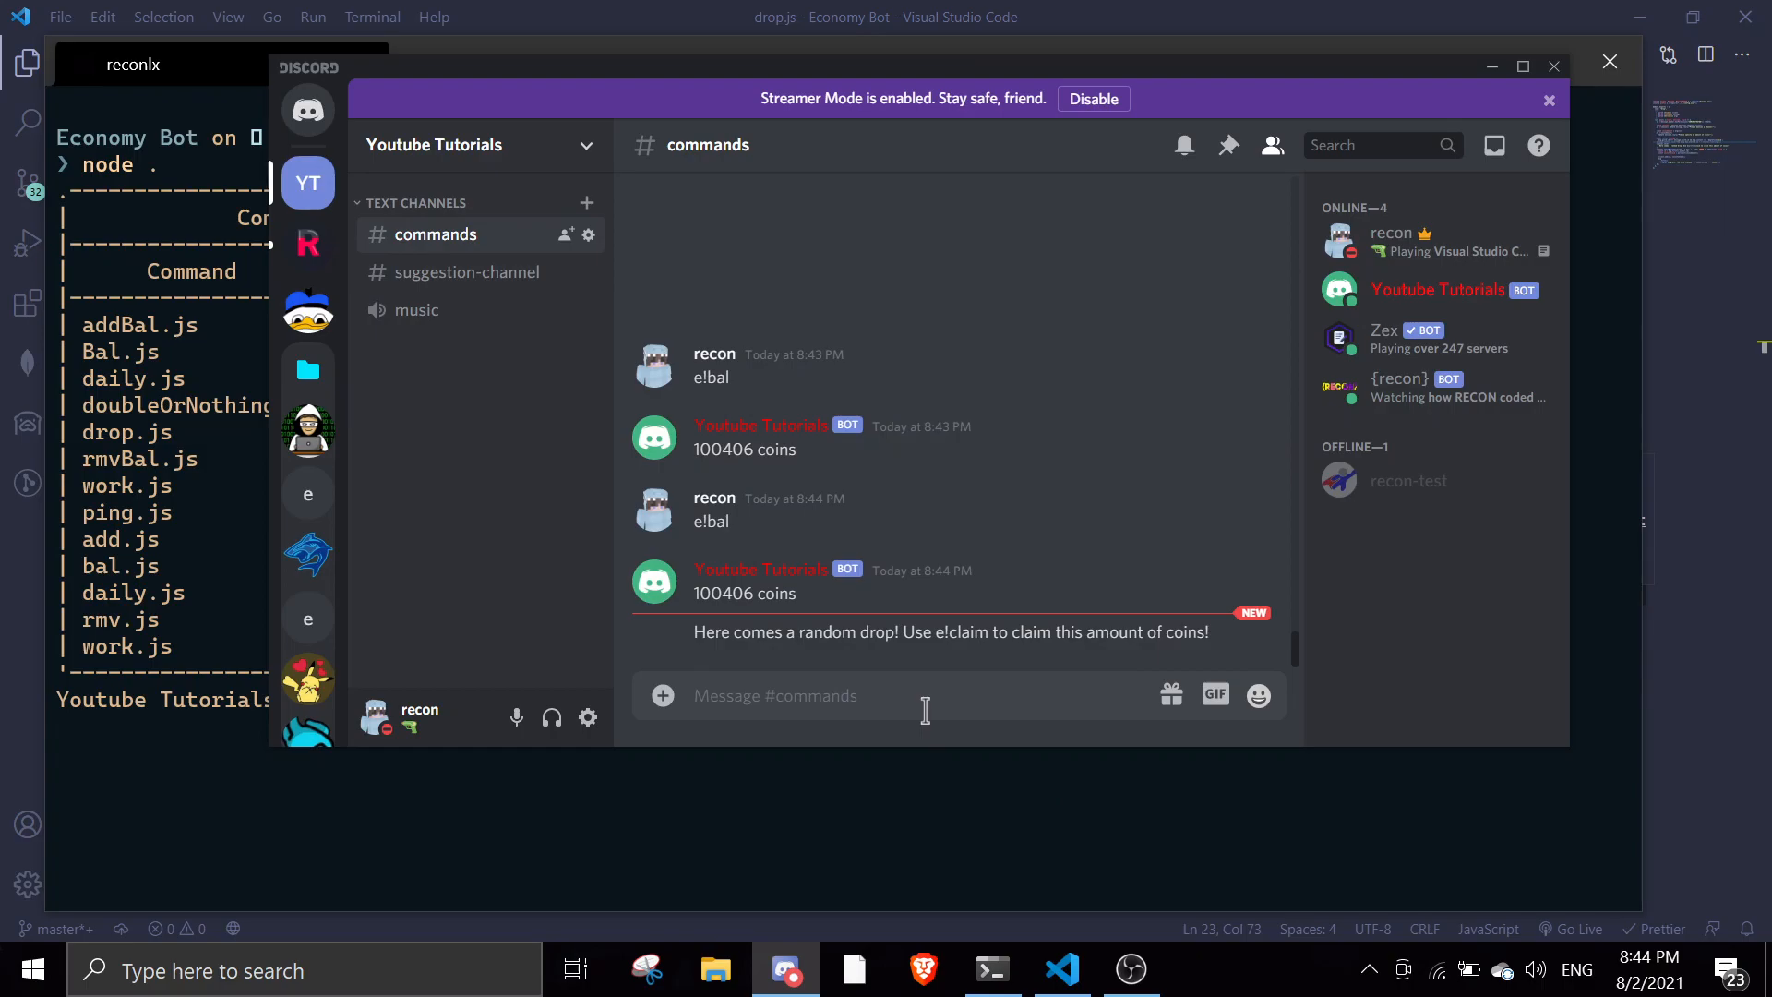
Claim the drop with e!claim for 1000 coins, then send a second claim.
type("e!claim")
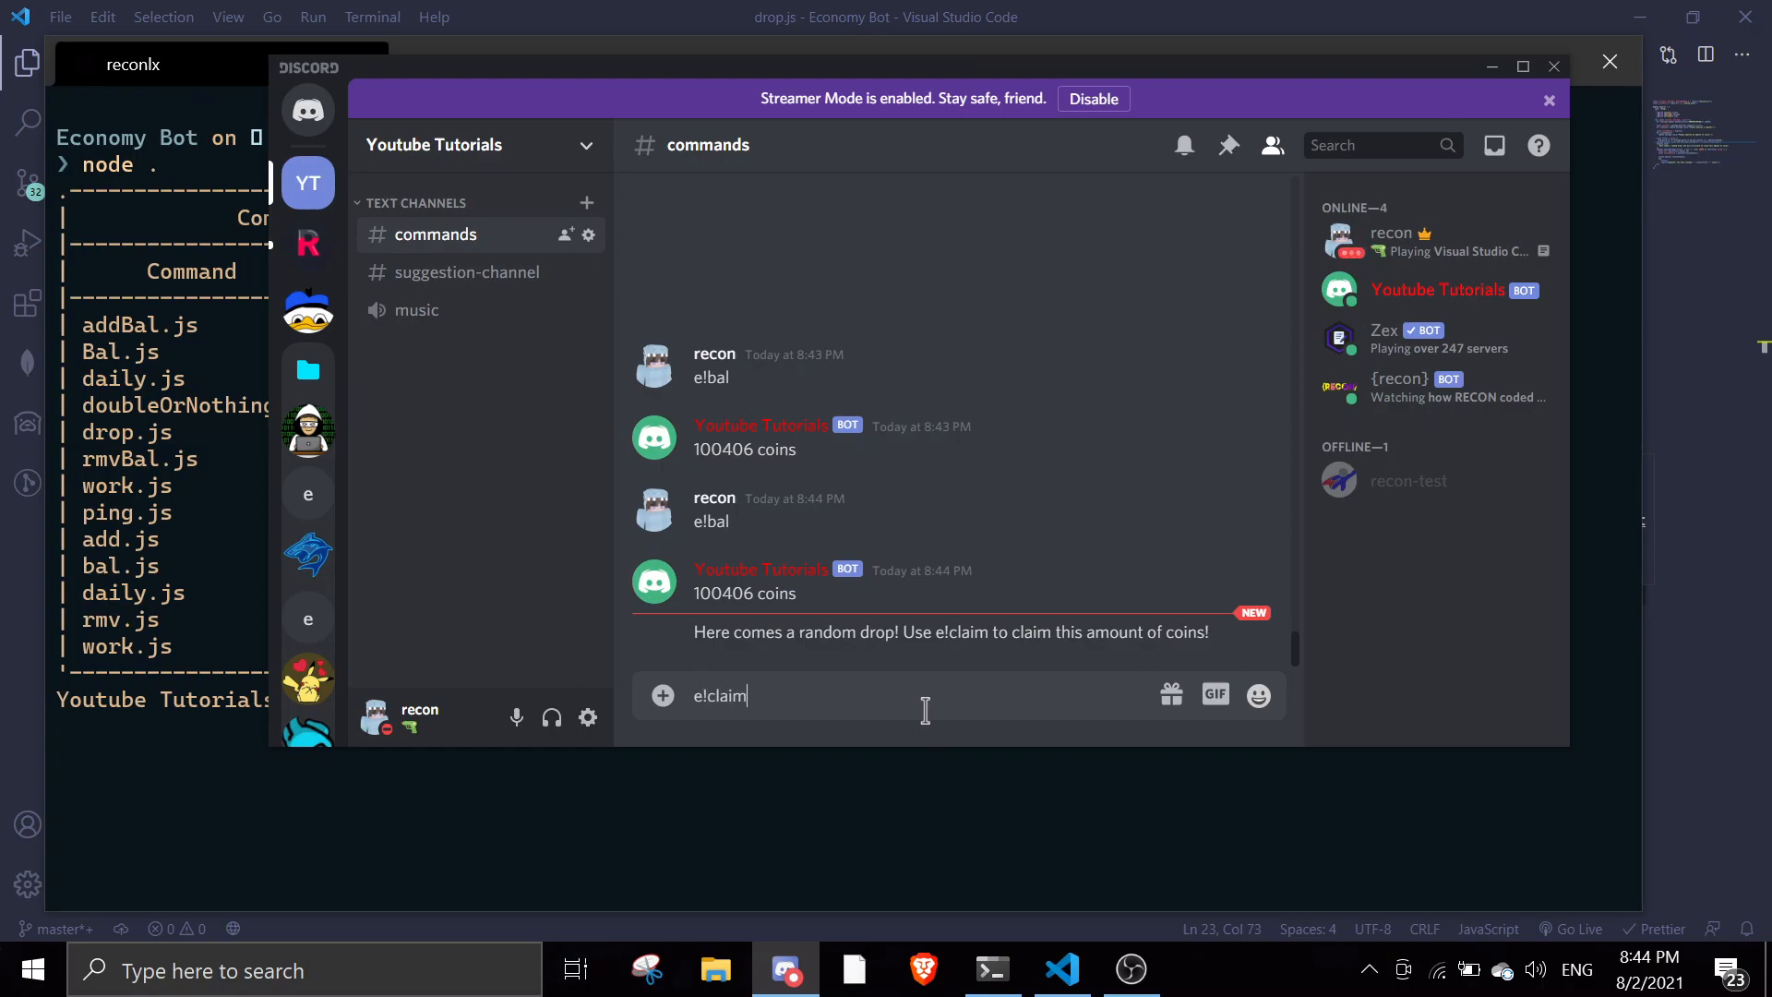
key("enter")
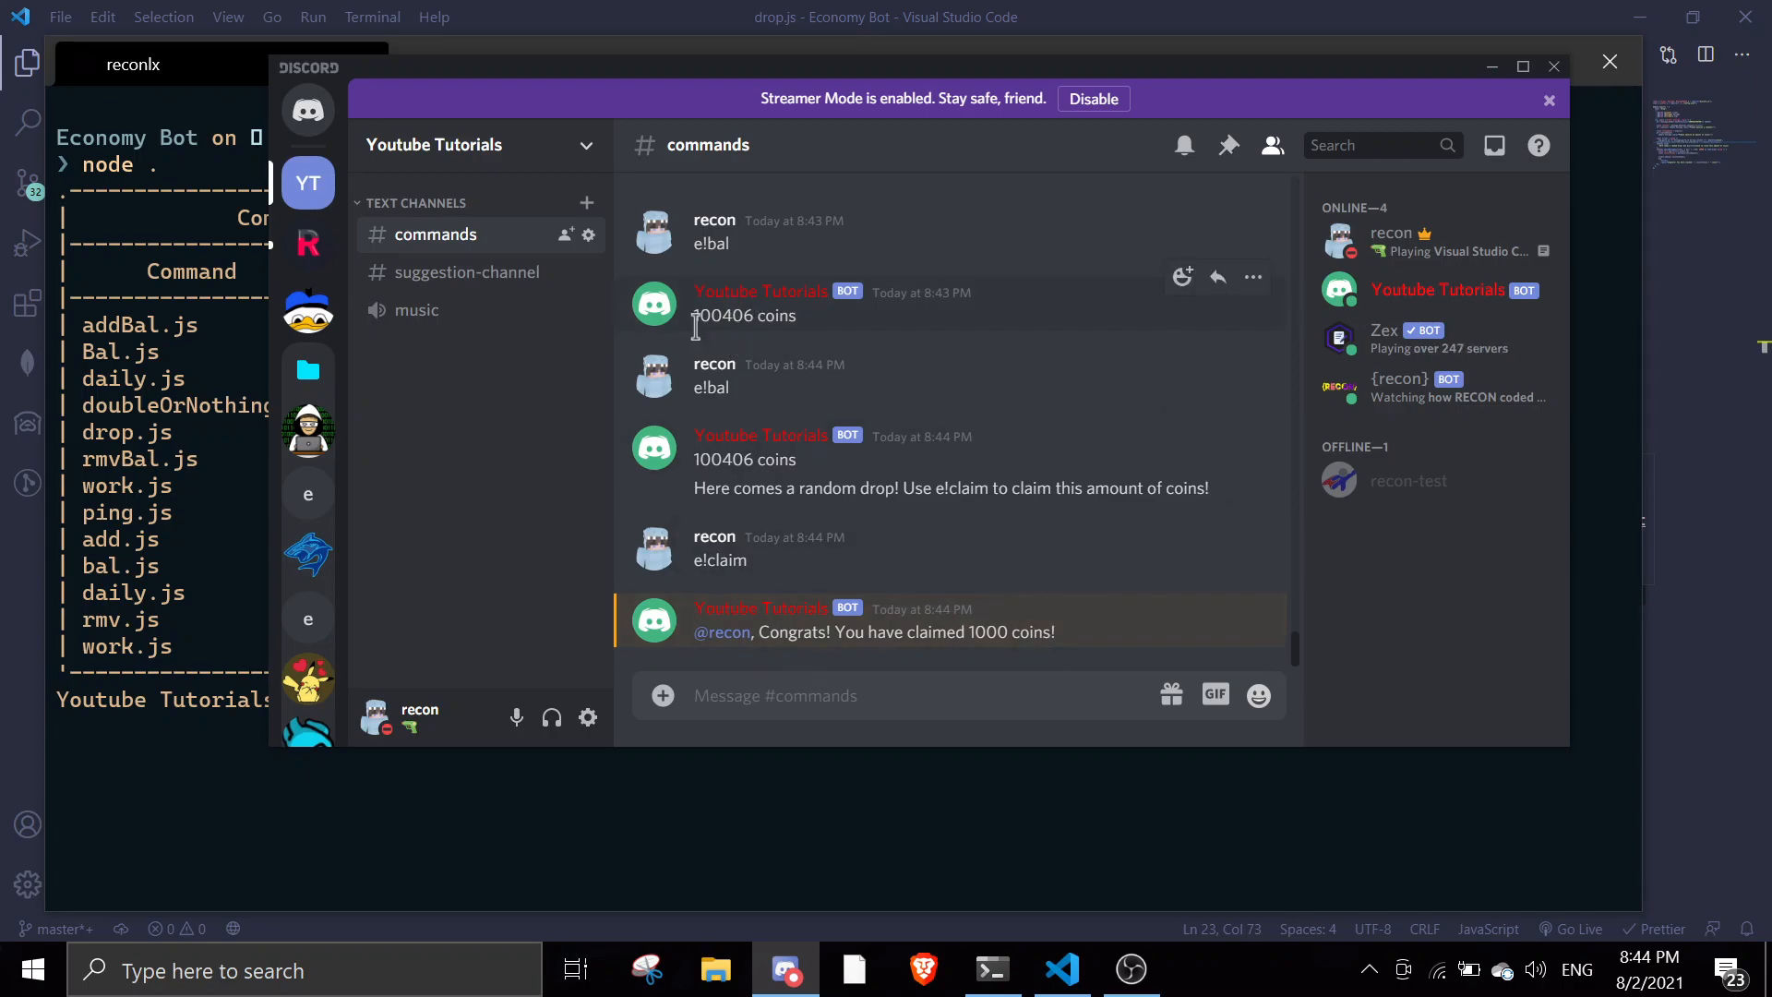
mouse_move(1182, 276)
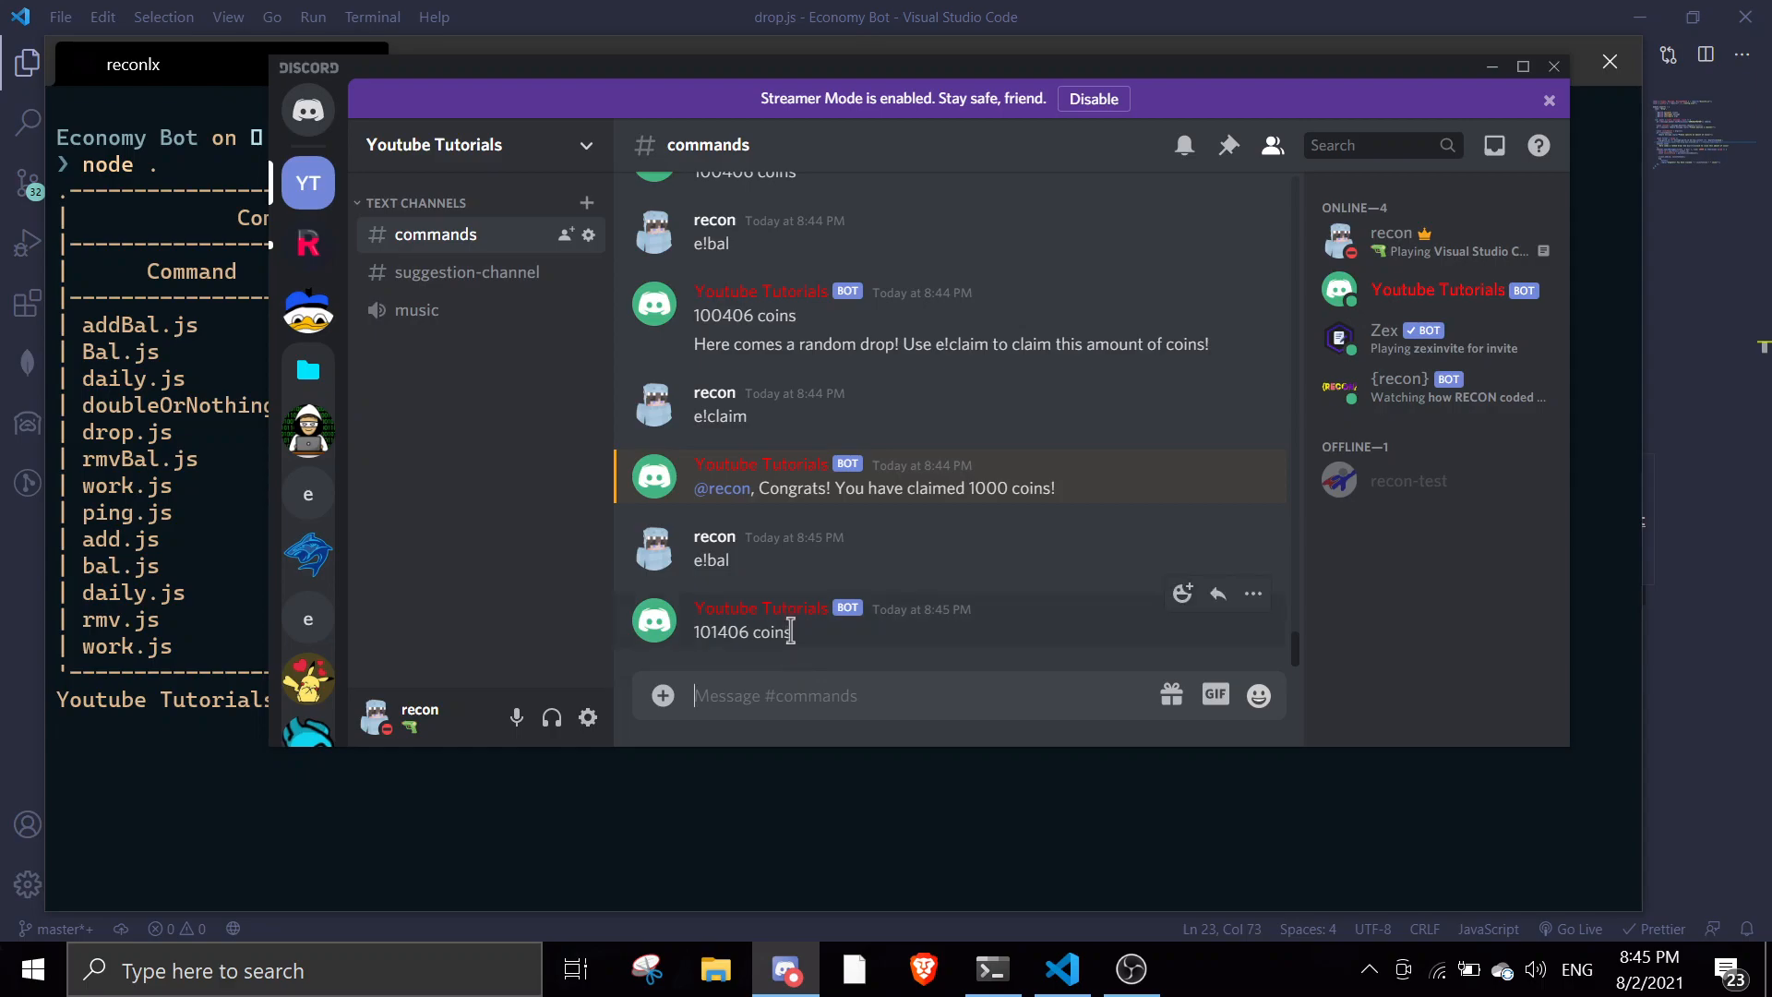
type("e!cla")
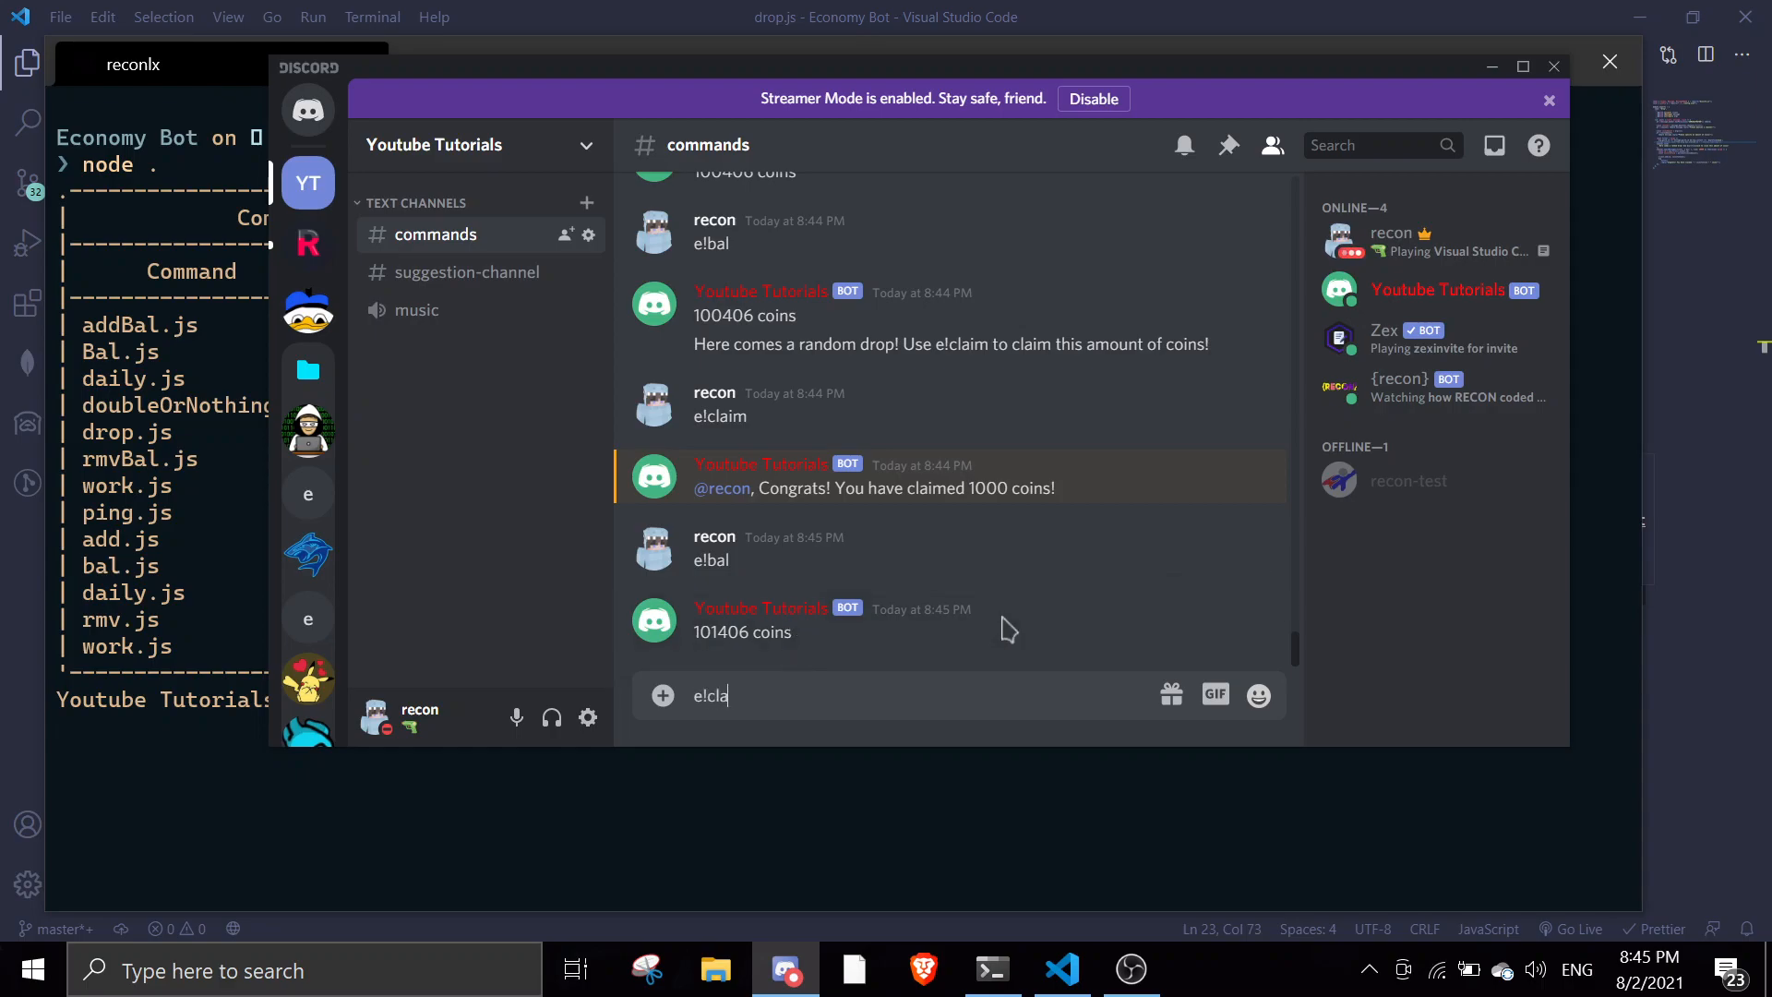
key("enter")
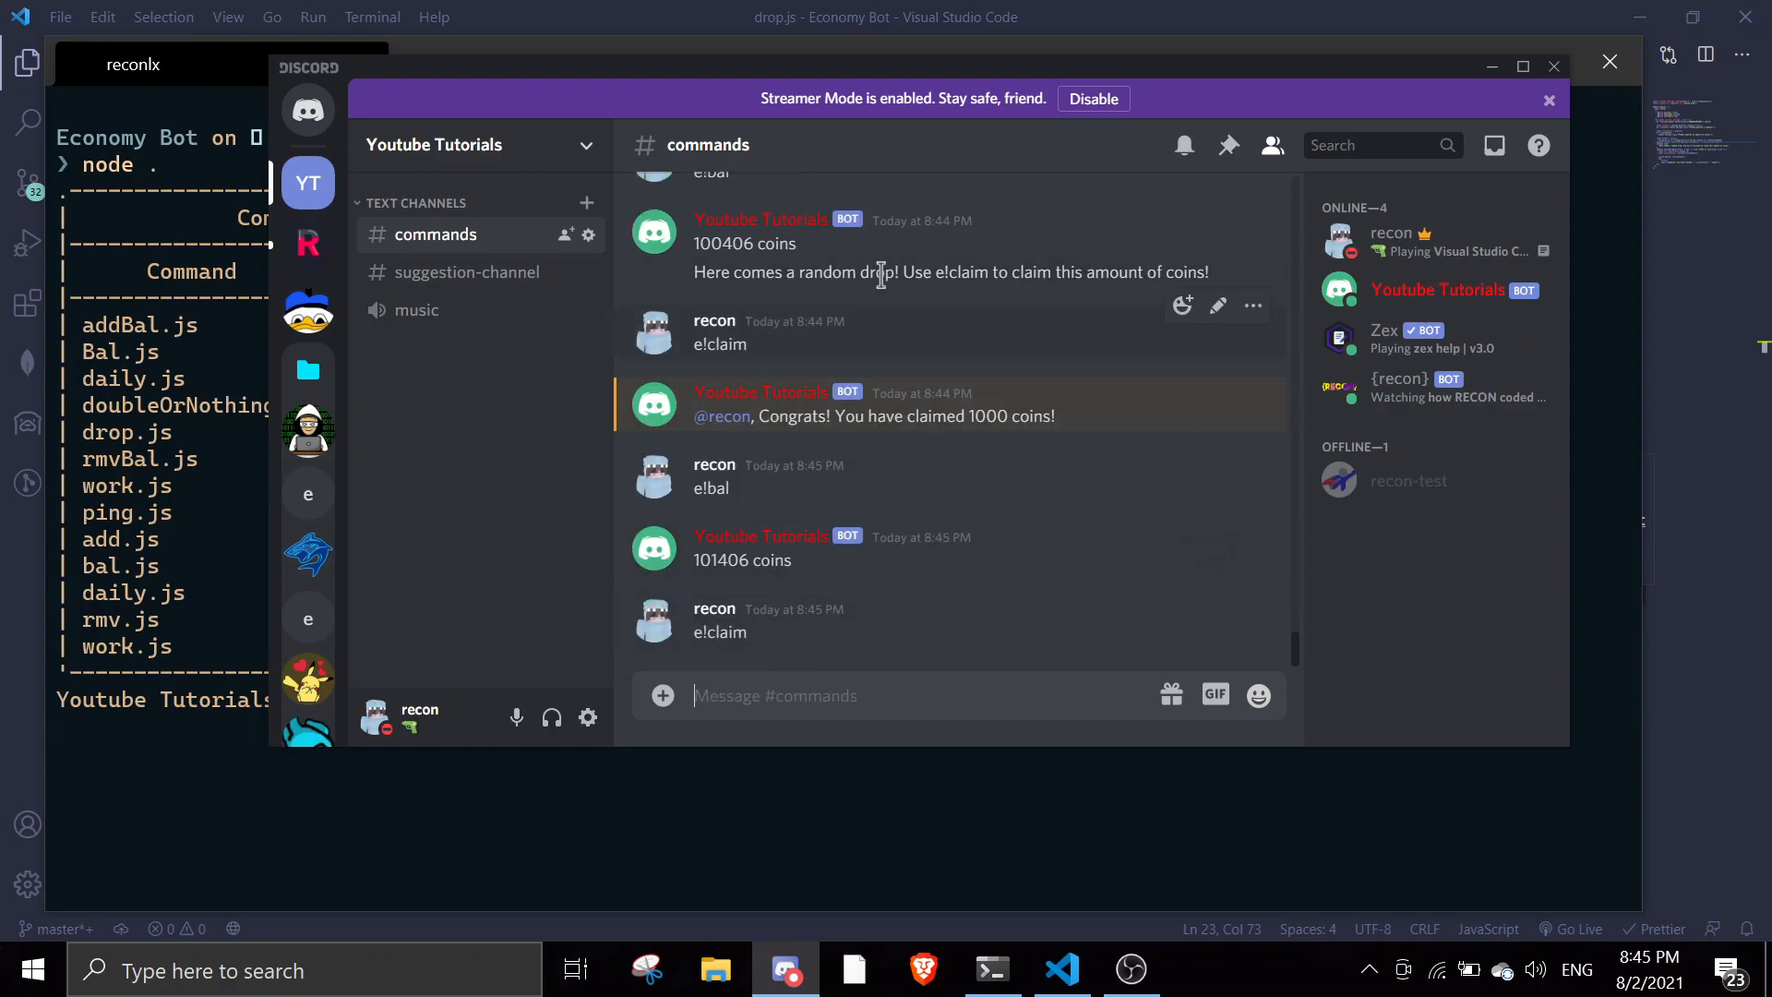